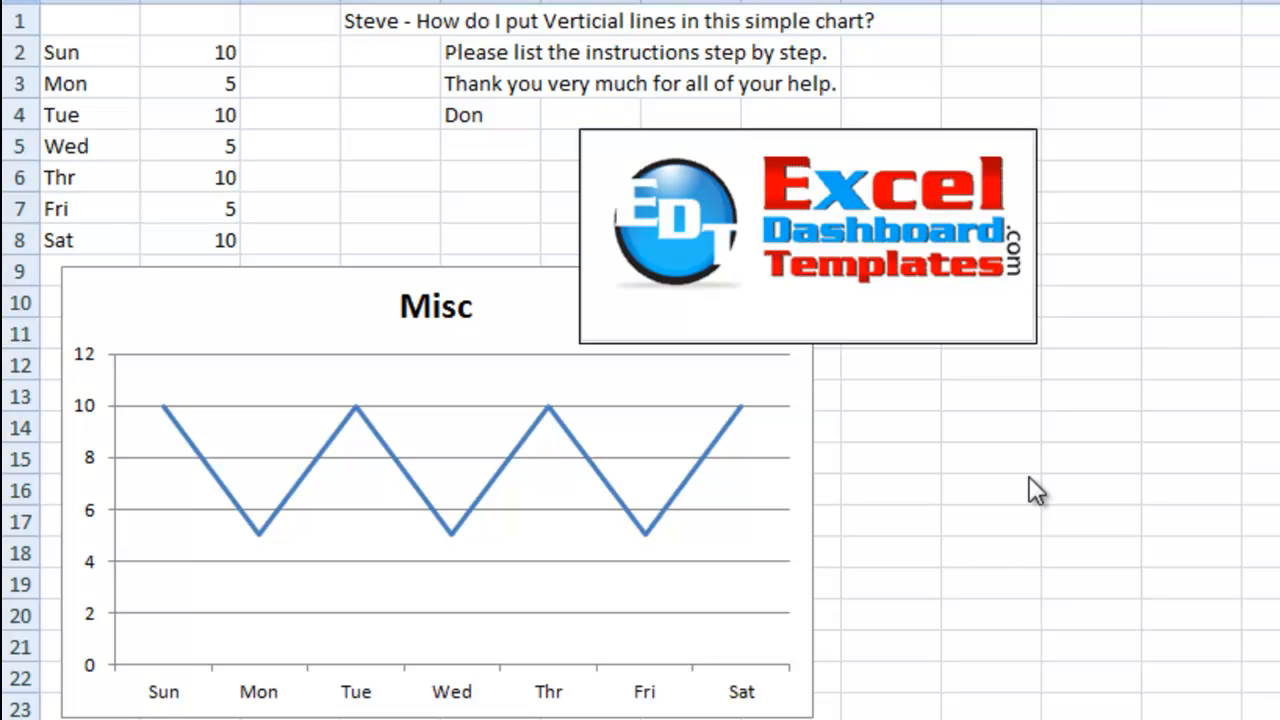
{"action": "mouse_move", "coordinate": [615, 315]}
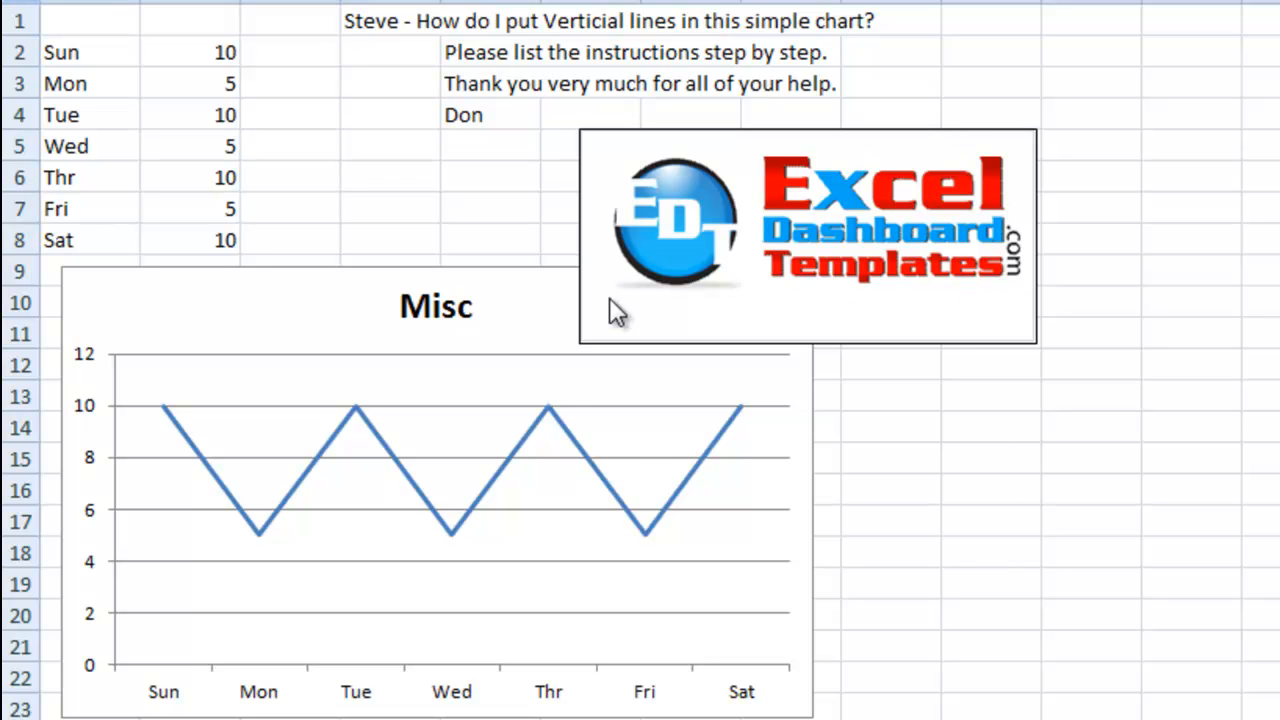
{"action": "mouse_move", "coordinate": [893, 333]}
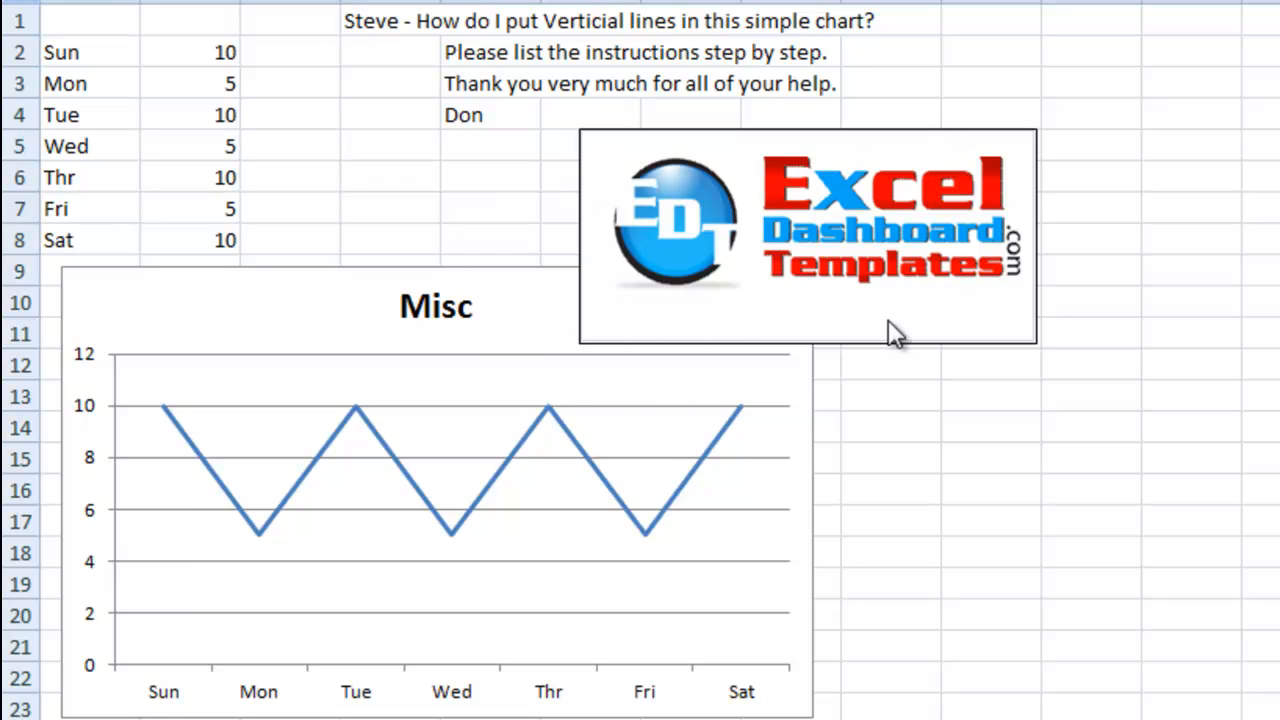
{"action": "mouse_move", "coordinate": [883, 320]}
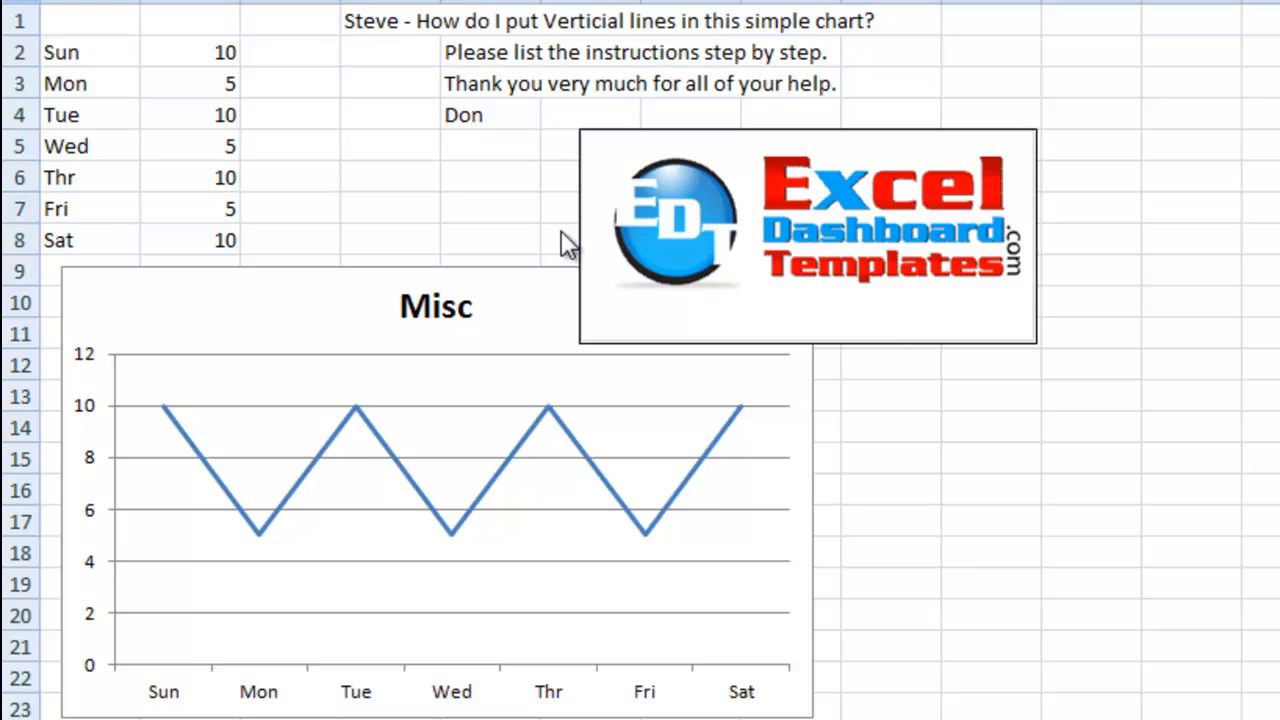
{"action": "mouse_move", "coordinate": [398, 78]}
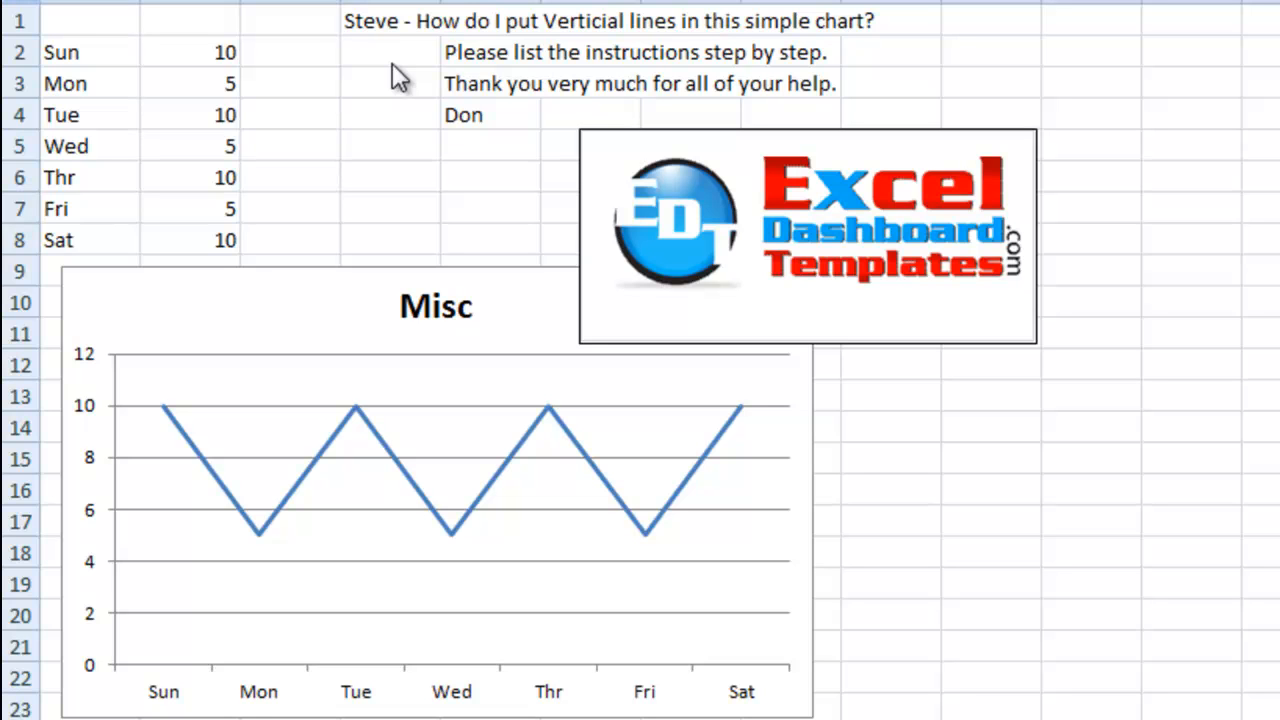
{"action": "mouse_move", "coordinate": [448, 68]}
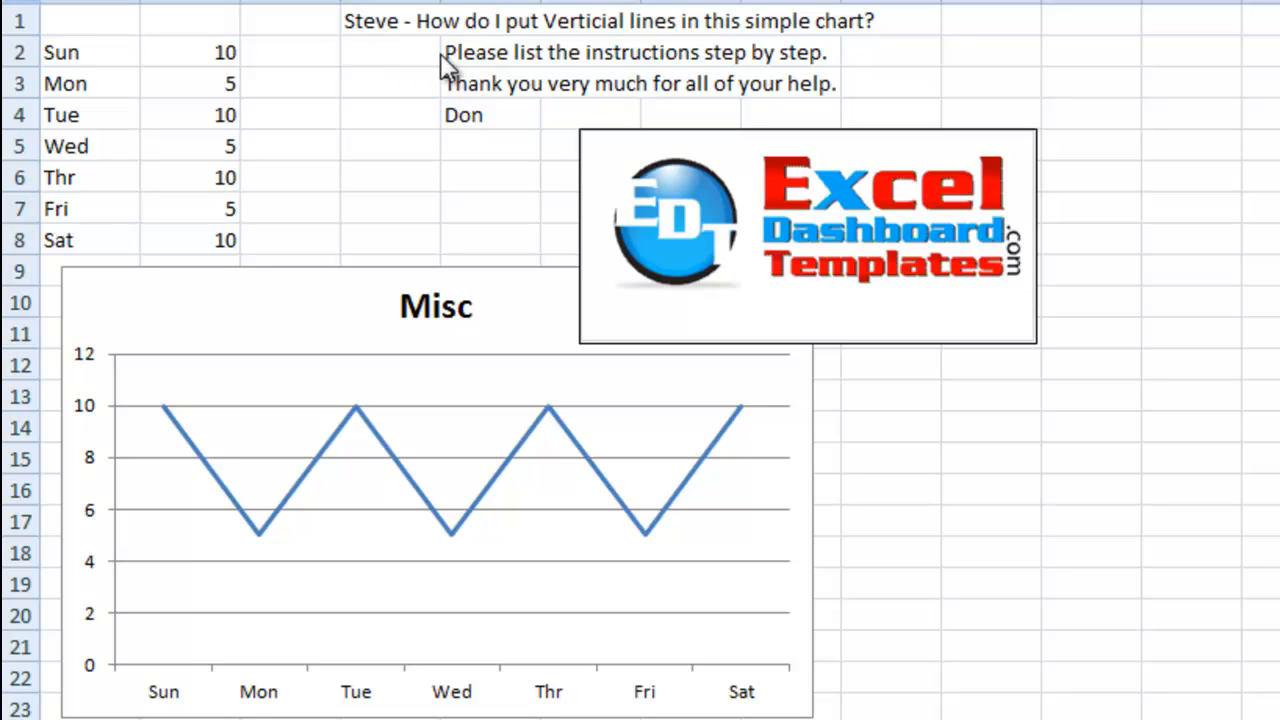
{"action": "mouse_move", "coordinate": [508, 62]}
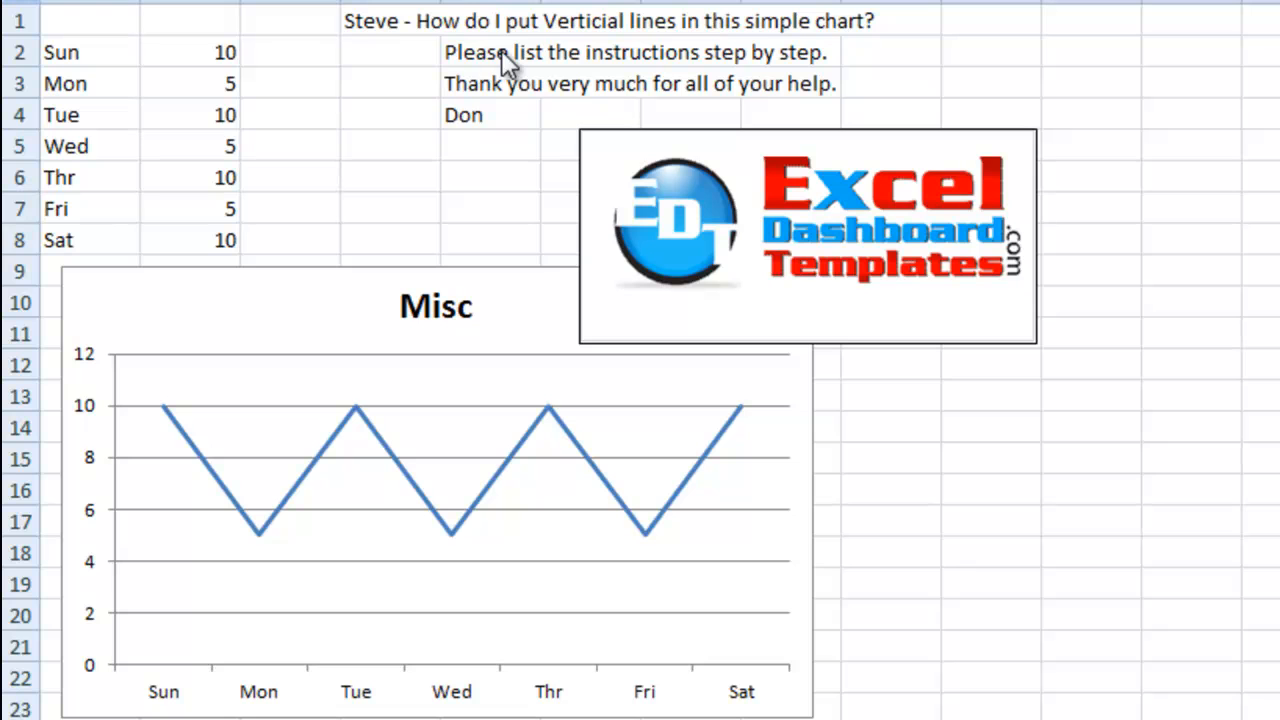
{"action": "mouse_move", "coordinate": [425, 105]}
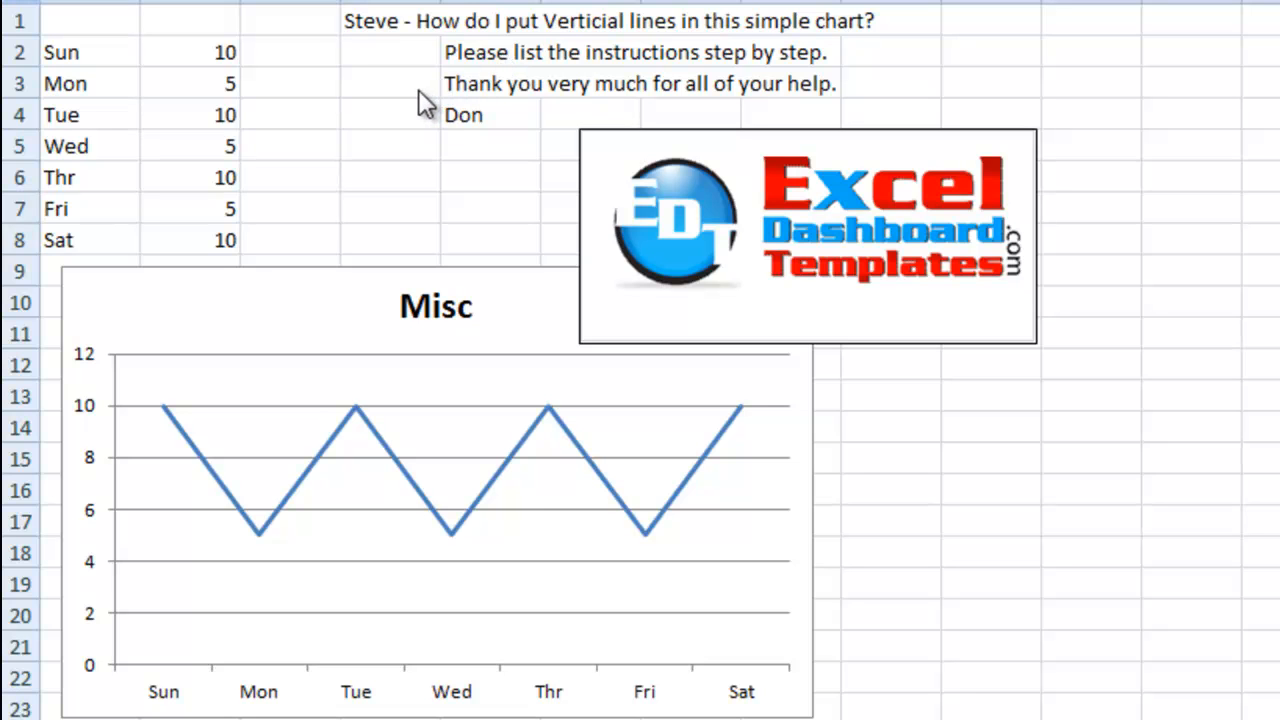
{"action": "mouse_move", "coordinate": [400, 110]}
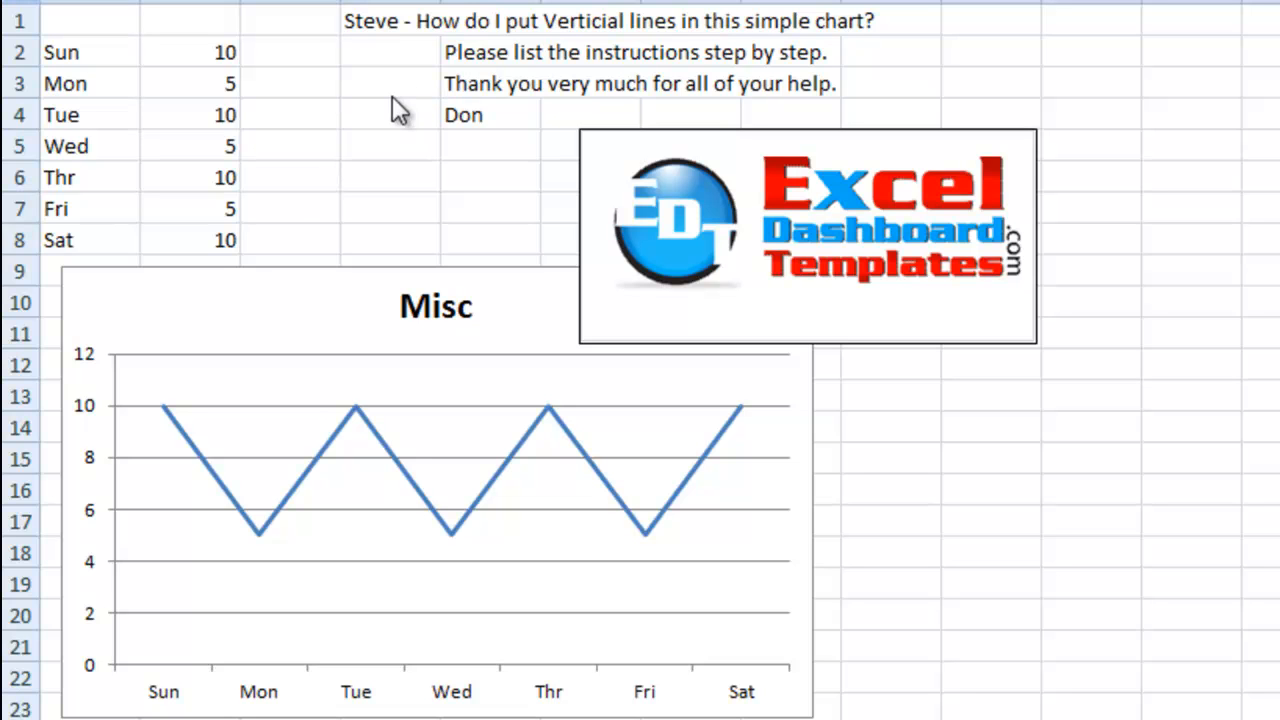
{"action": "mouse_move", "coordinate": [287, 193]}
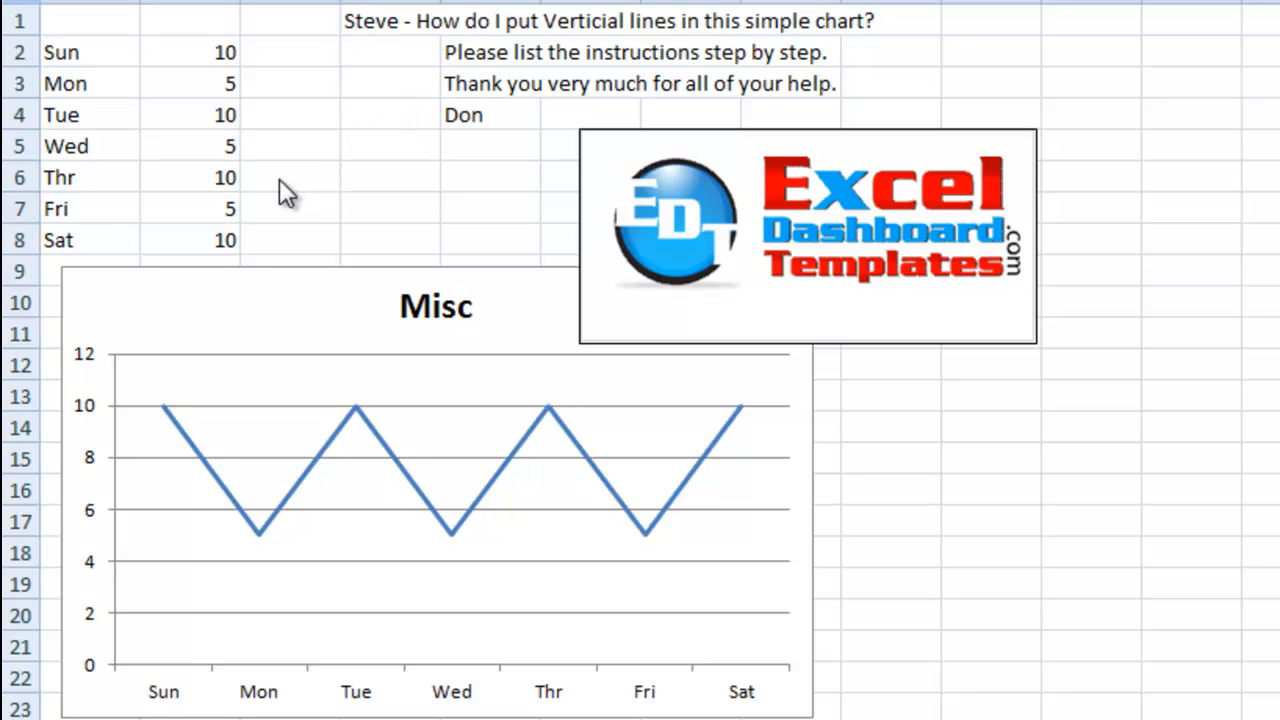
{"action": "mouse_move", "coordinate": [193, 125]}
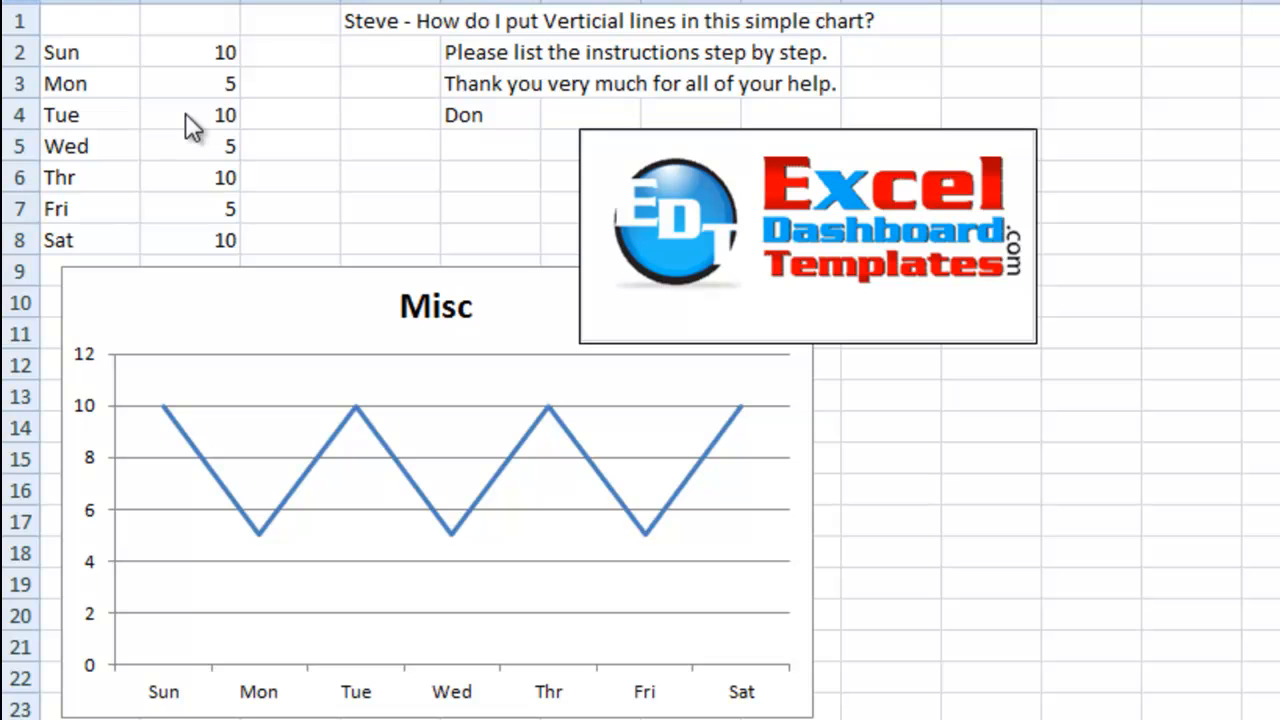
{"action": "mouse_move", "coordinate": [148, 235]}
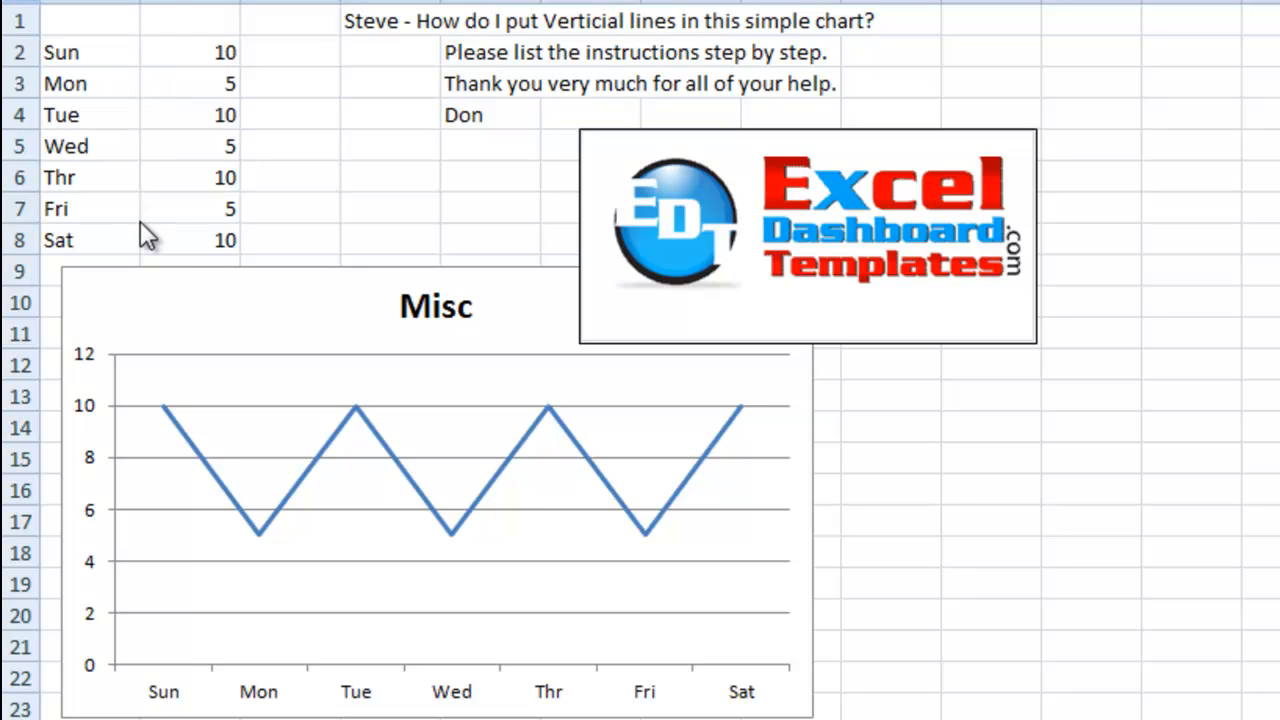
{"action": "mouse_move", "coordinate": [345, 715]}
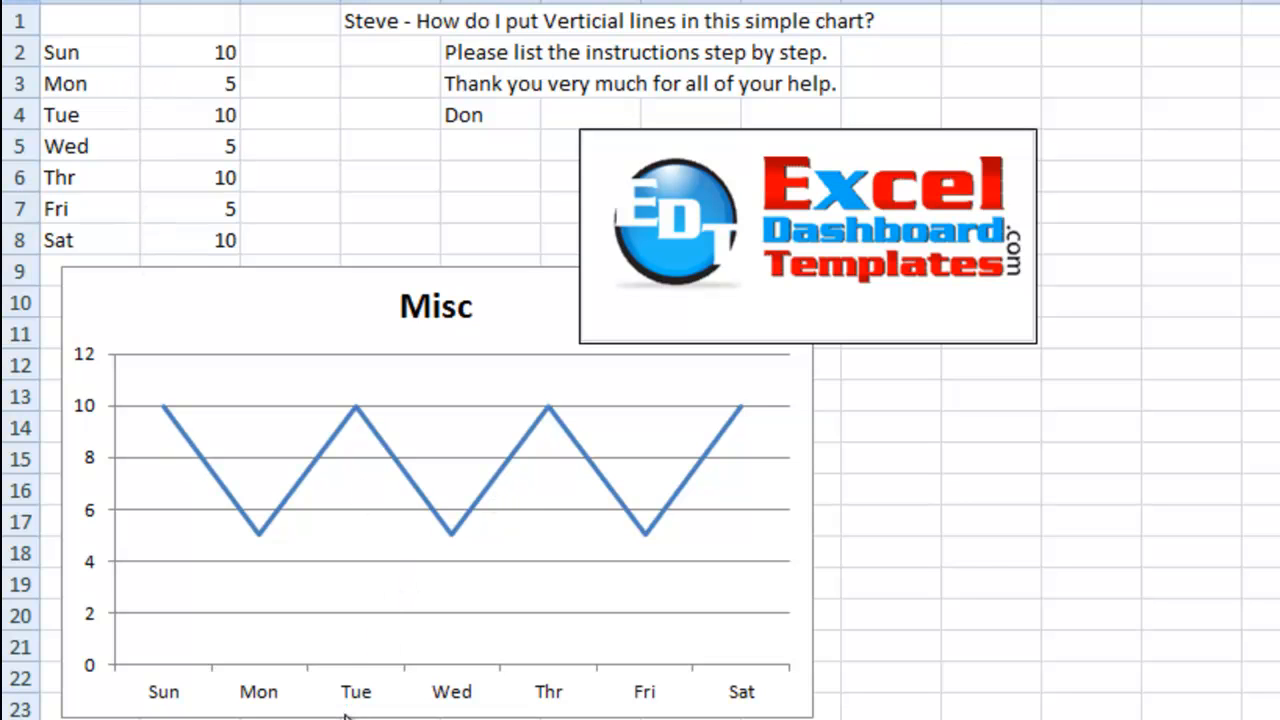
{"action": "mouse_move", "coordinate": [368, 452]}
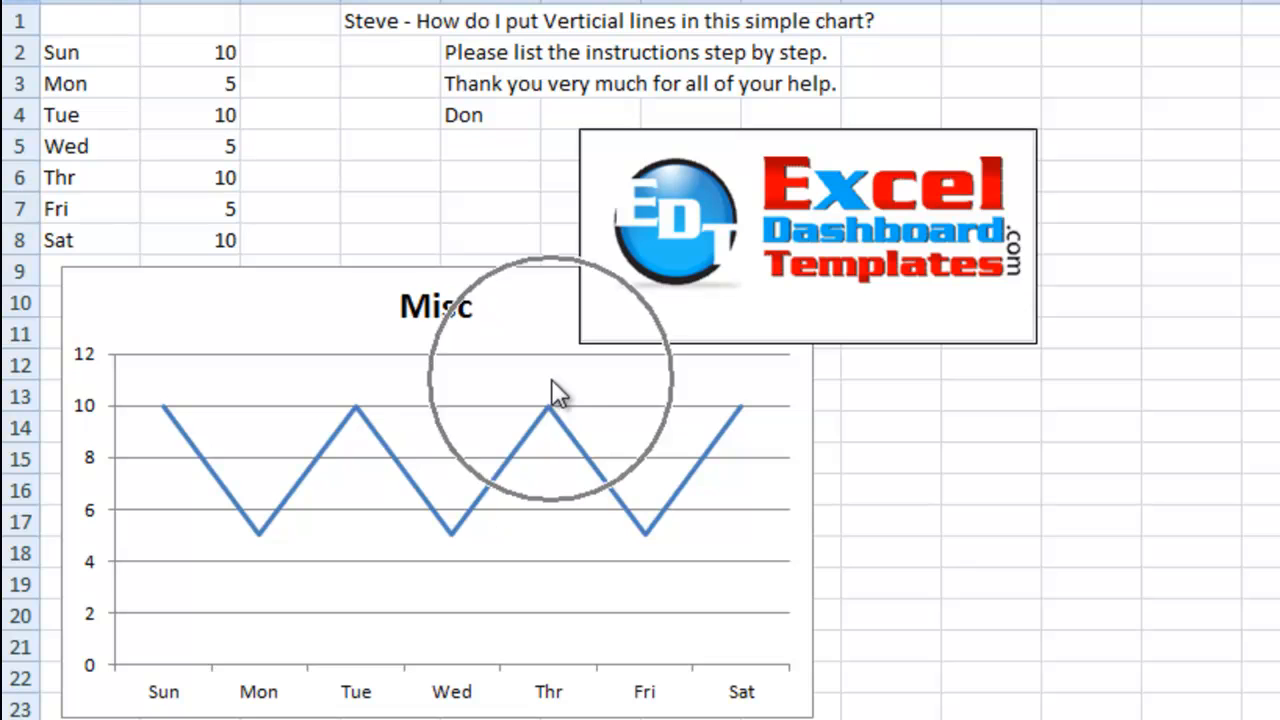
{"action": "mouse_move", "coordinate": [548, 497]}
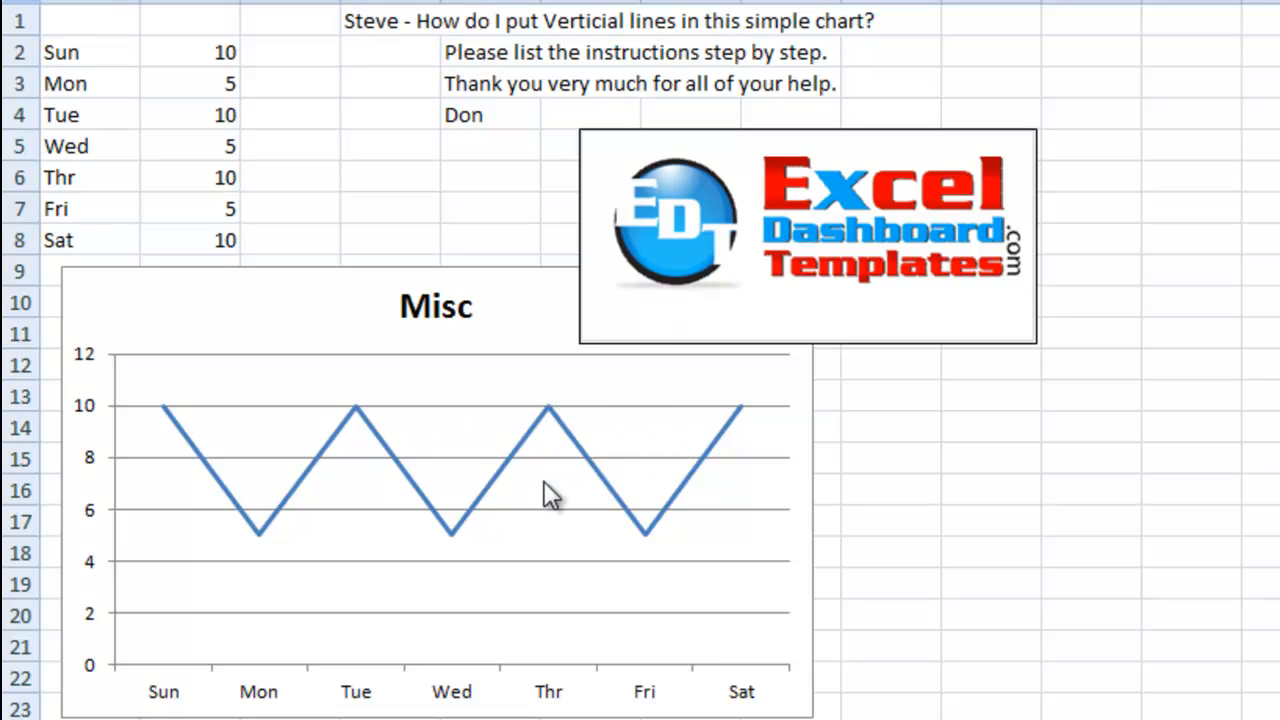
{"action": "mouse_move", "coordinate": [490, 370]}
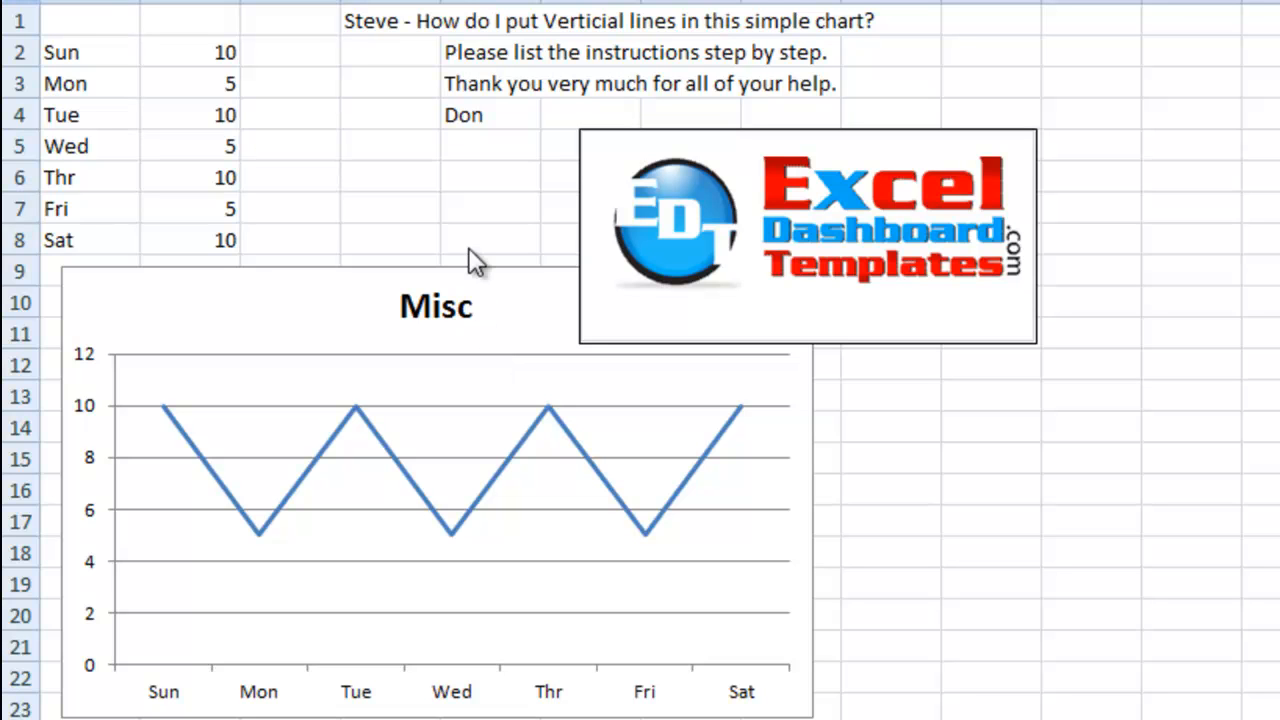
{"action": "mouse_move", "coordinate": [475, 262]}
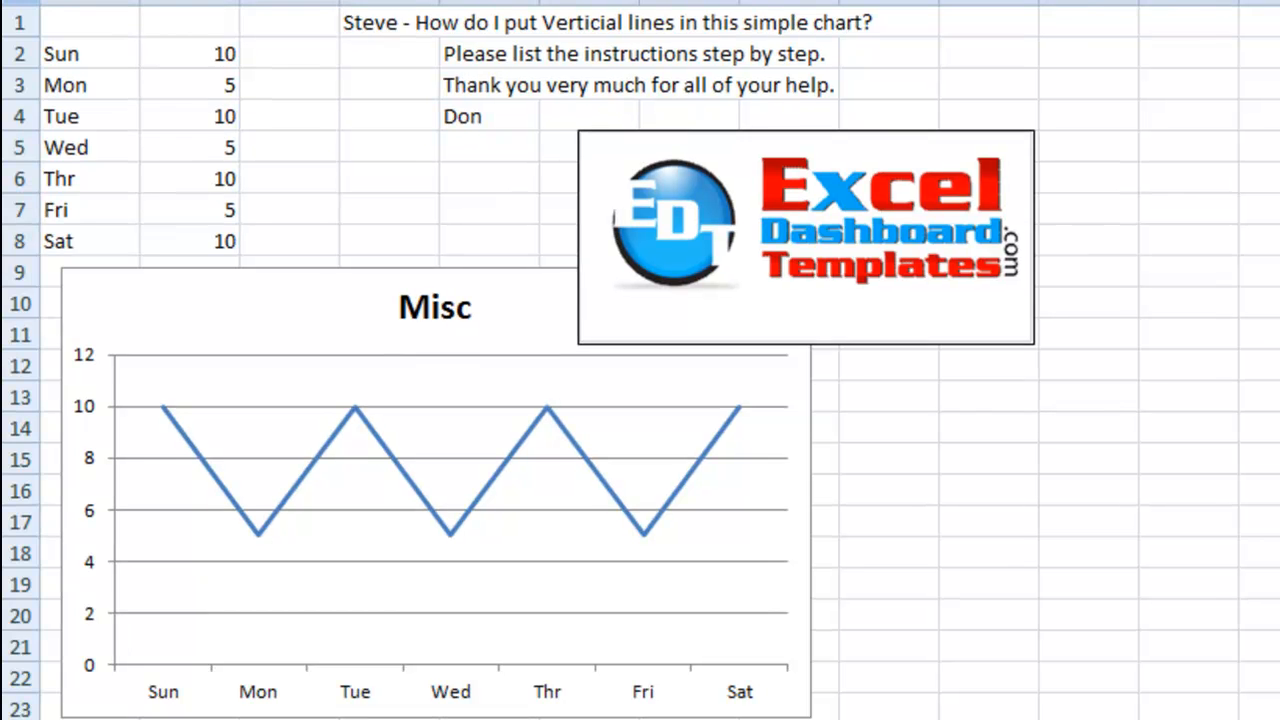
Bring up the Insert shapes gallery to draw a vertical line at Tue
{"action": "left_click", "coordinate": [150, 17]}
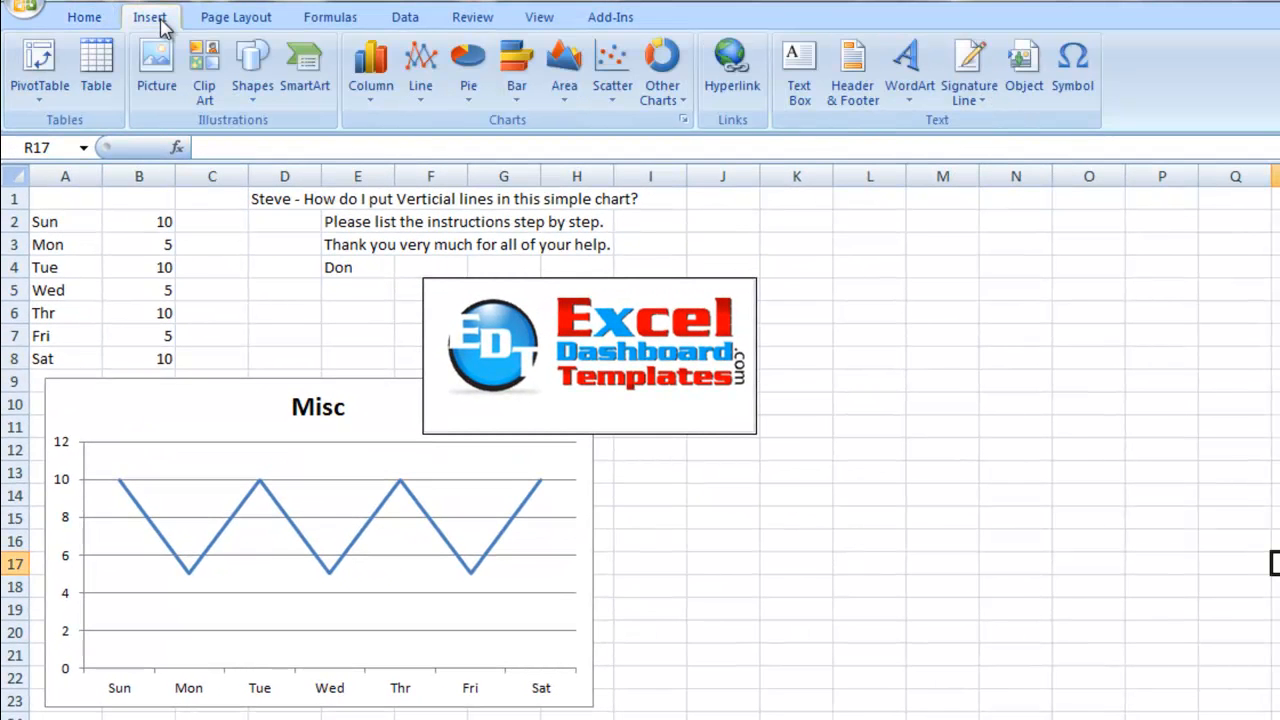
{"action": "left_click", "coordinate": [252, 65]}
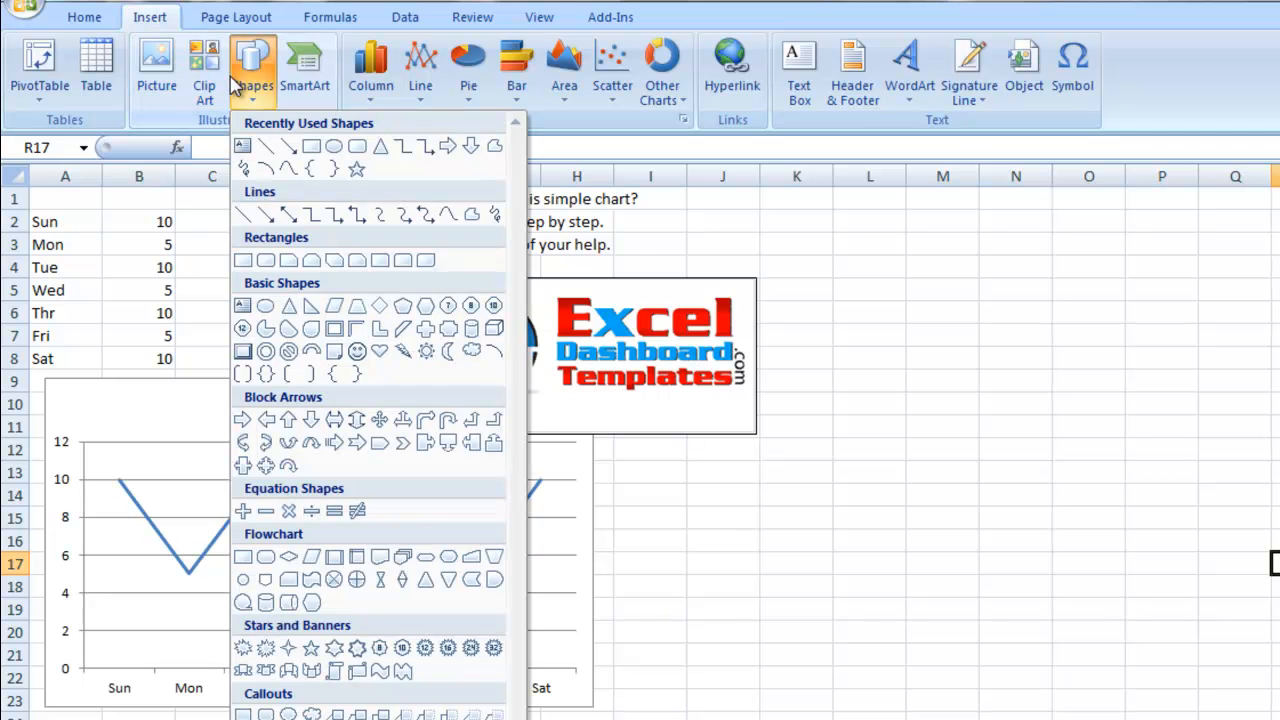
{"action": "mouse_move", "coordinate": [267, 190]}
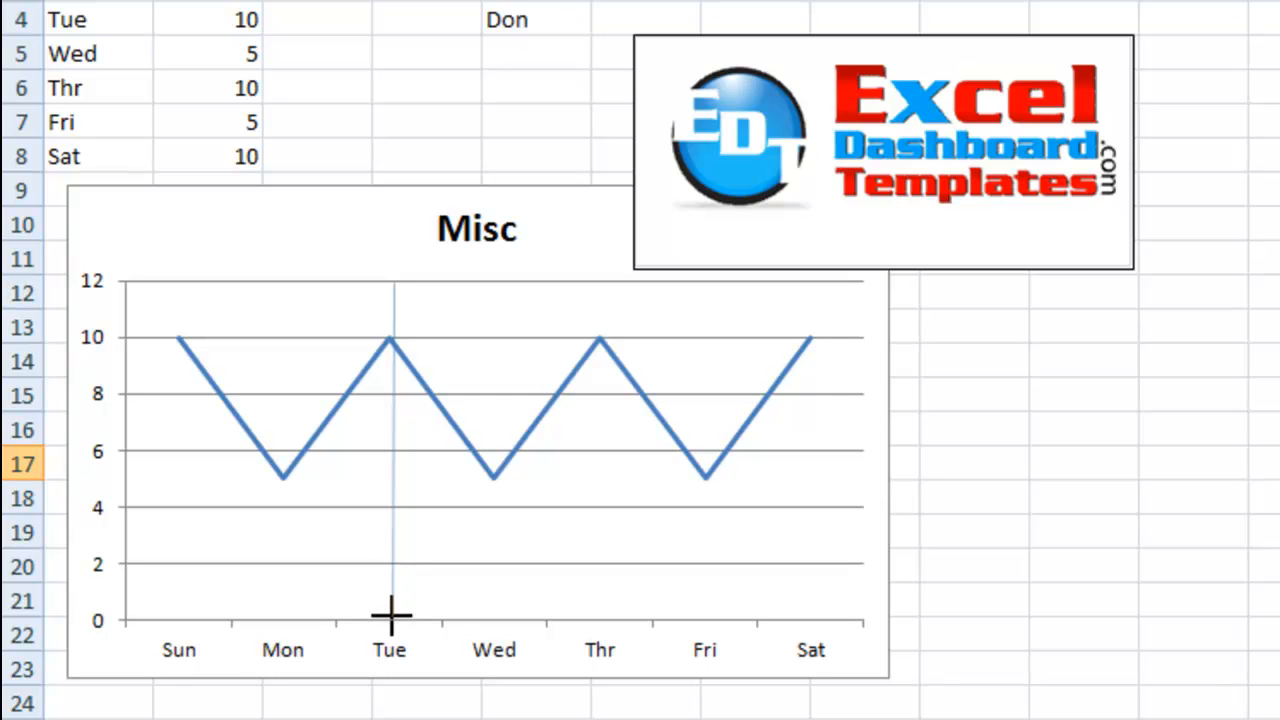
{"action": "mouse_move", "coordinate": [390, 615]}
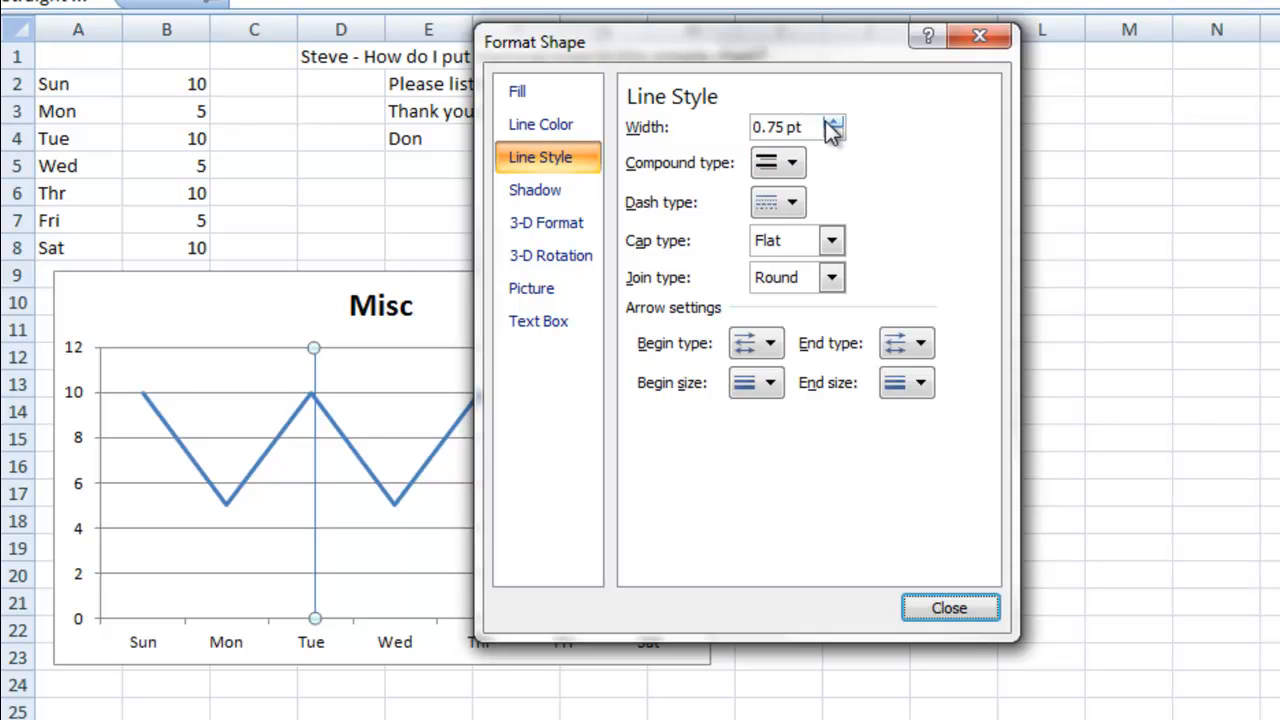
Thicken the Tue vertical line and colour it red
{"action": "left_click", "coordinate": [834, 120]}
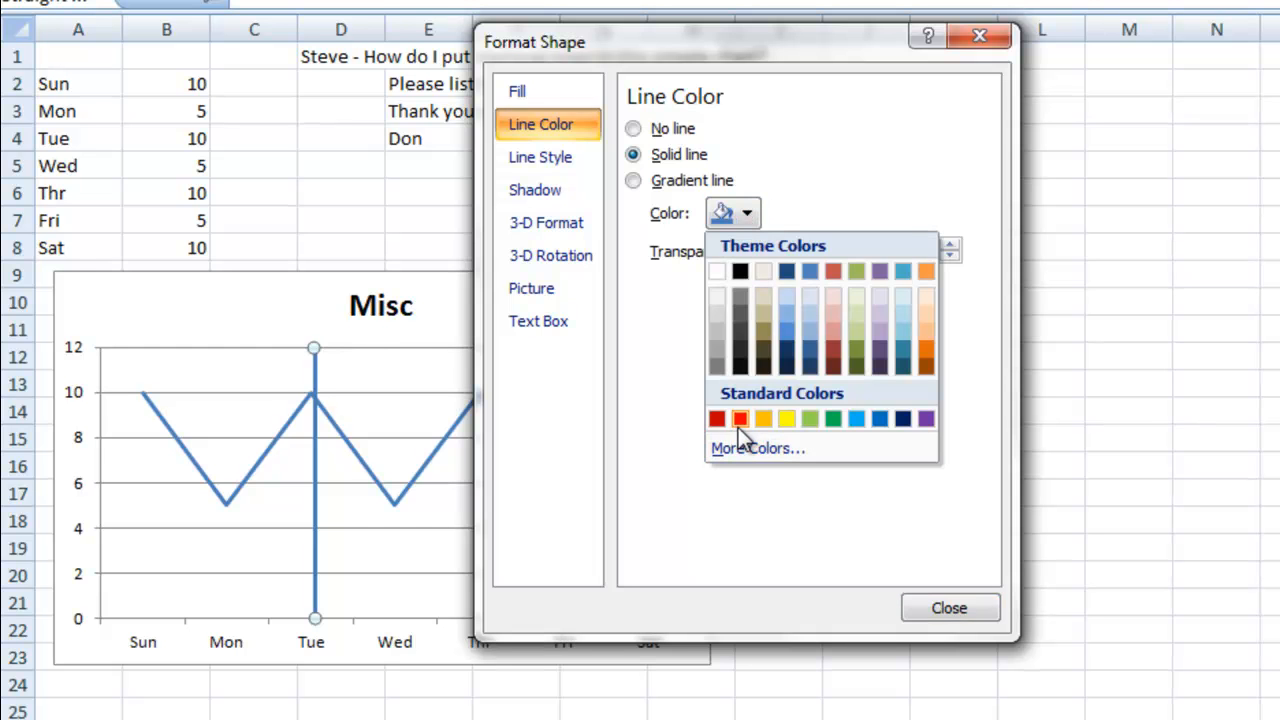
{"action": "left_click", "coordinate": [740, 418]}
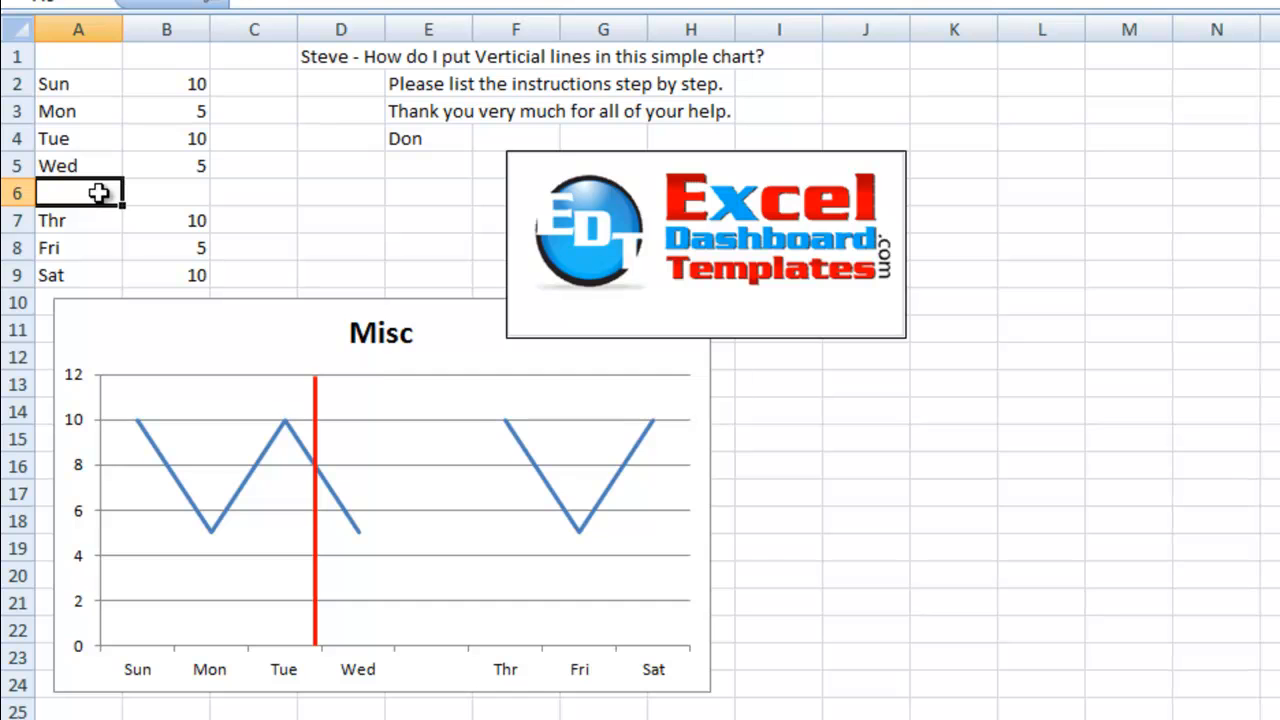
Enter '1/2 wed' with value 10 in the new row between Wed and Thr
{"action": "type", "text": "1/2 wed"}
{"action": "left_click", "coordinate": [166, 193]}
{"action": "type", "text": "10"}
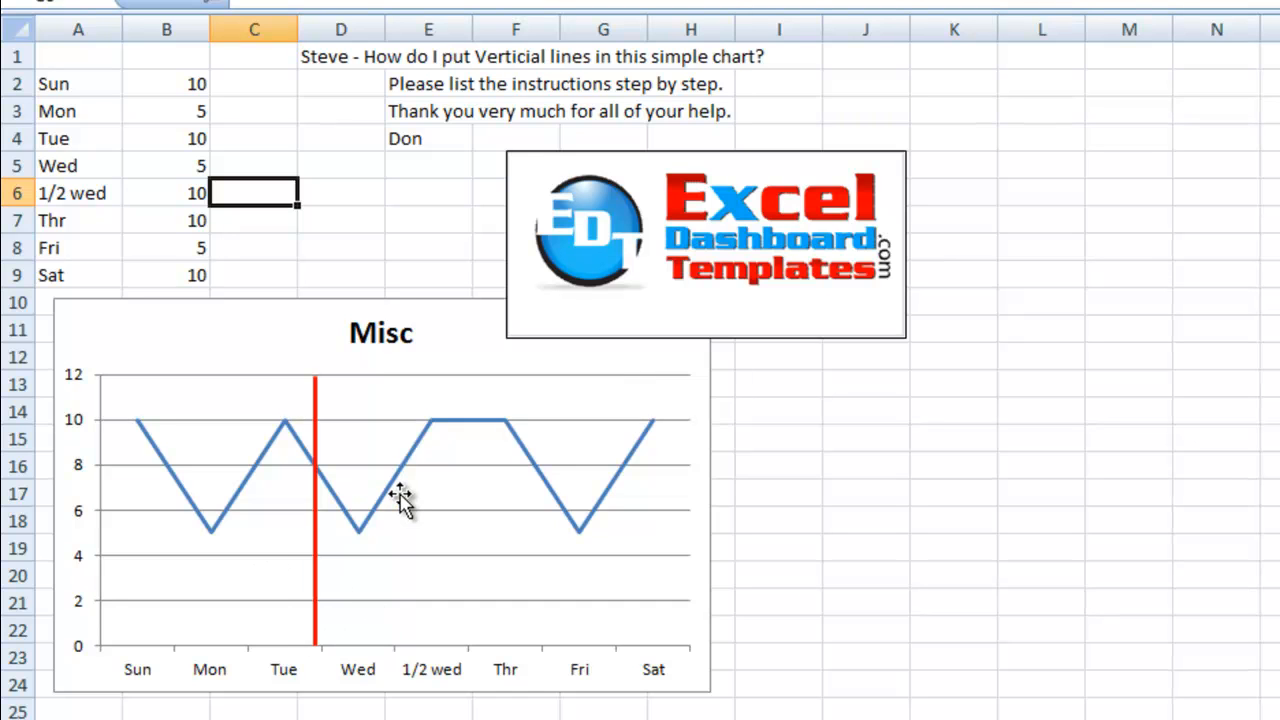
{"action": "mouse_move", "coordinate": [357, 500]}
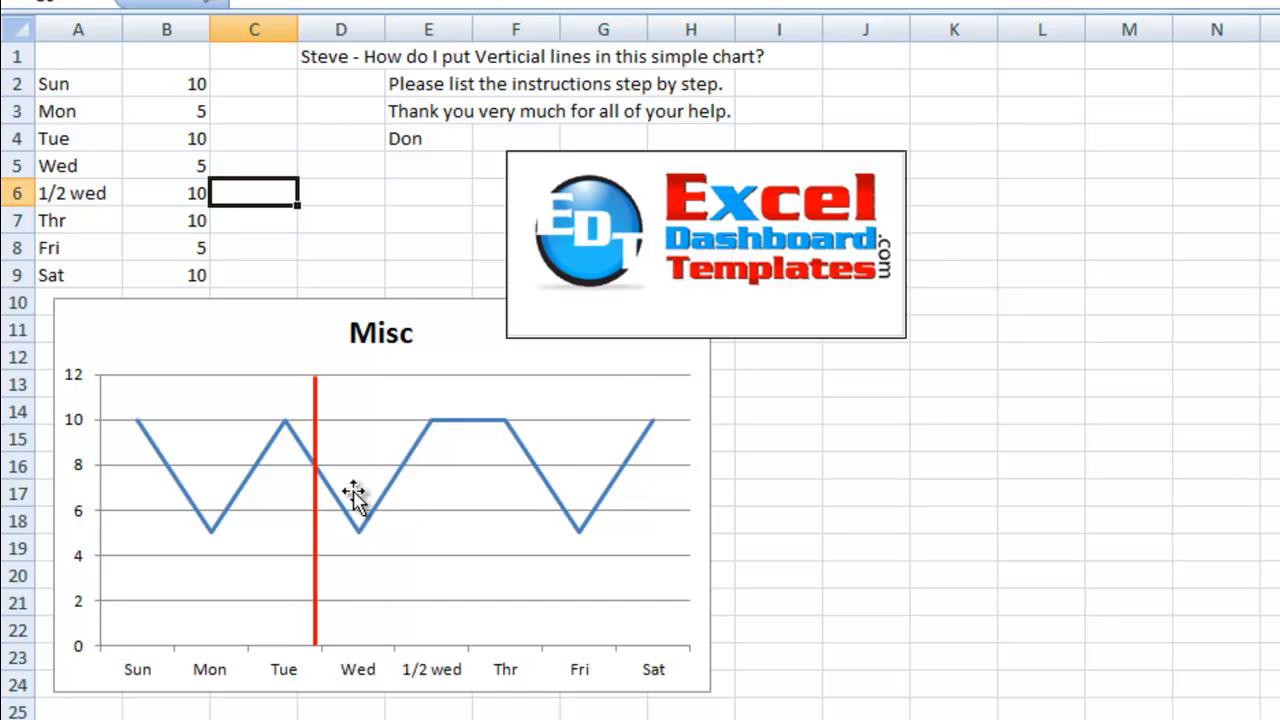
{"action": "mouse_move", "coordinate": [318, 410]}
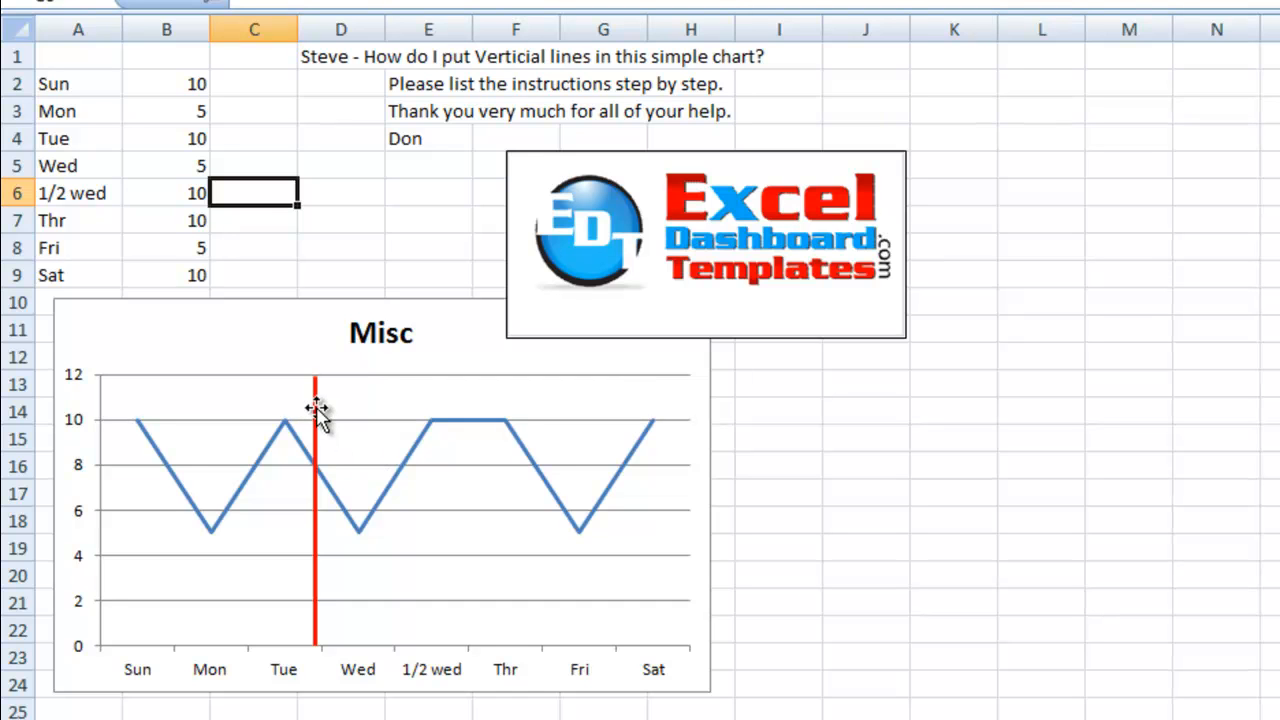
{"action": "mouse_move", "coordinate": [305, 575]}
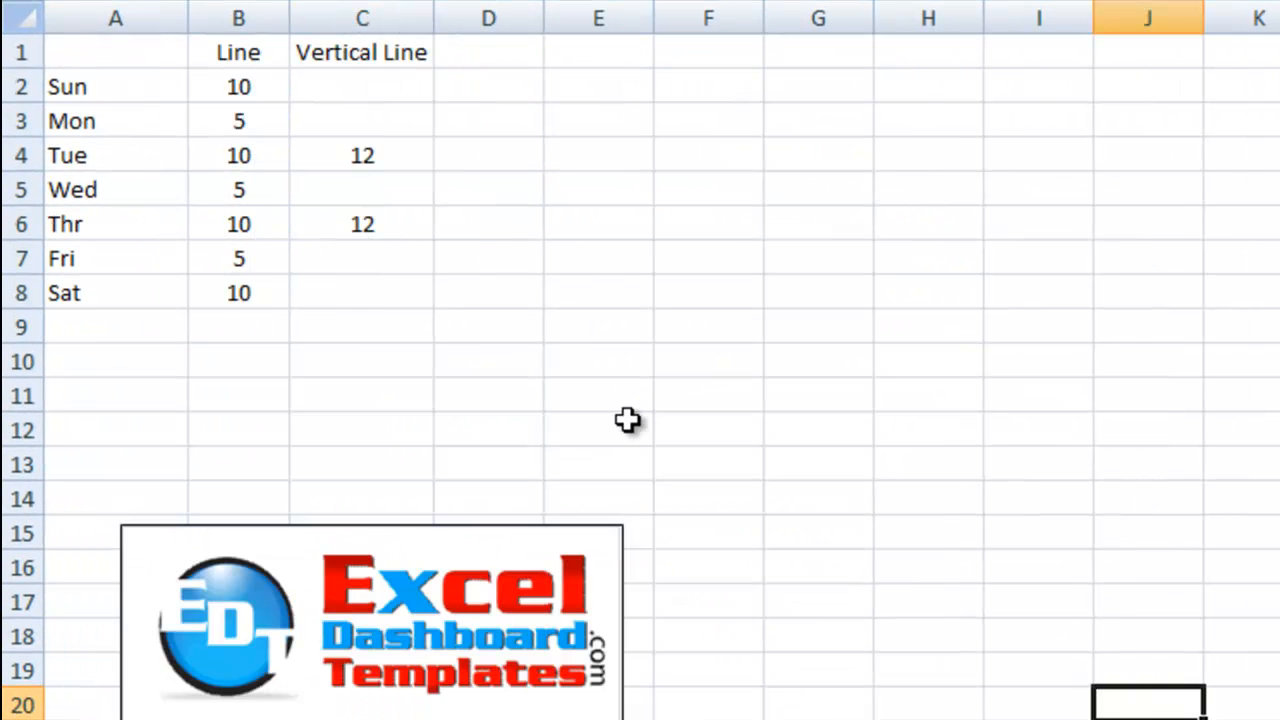
{"action": "mouse_move", "coordinate": [335, 372]}
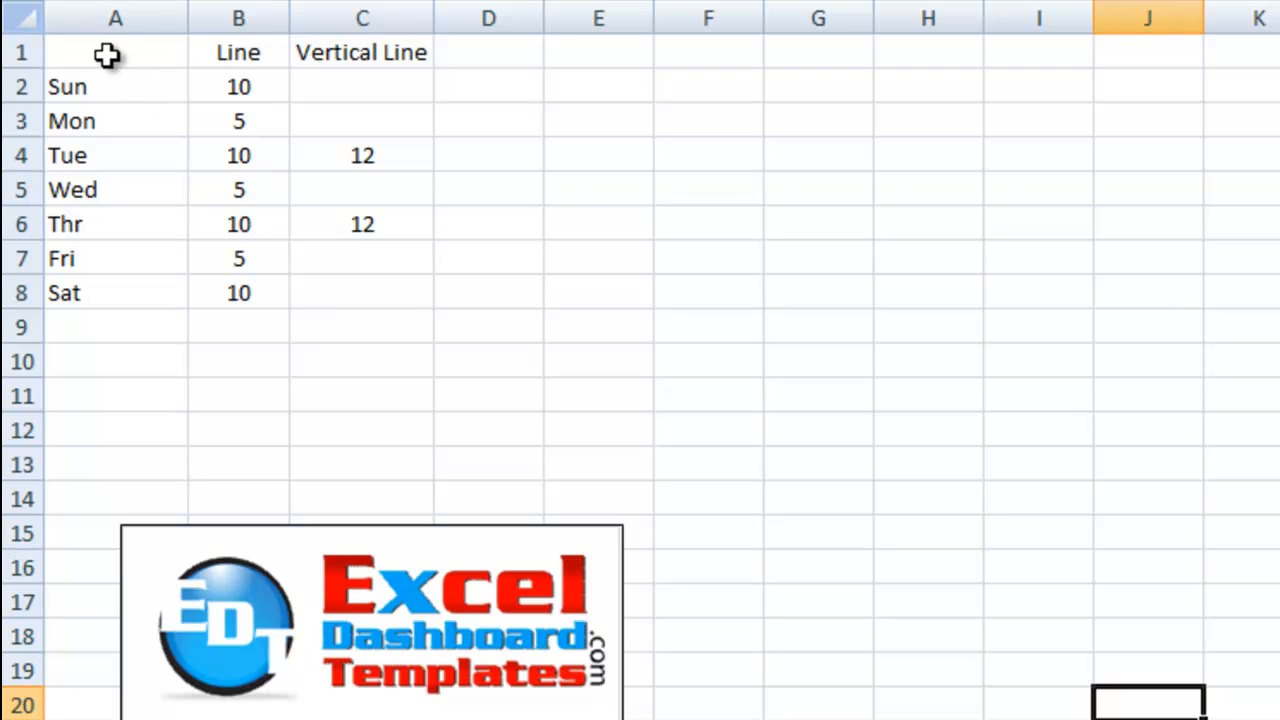
{"action": "mouse_move", "coordinate": [245, 65]}
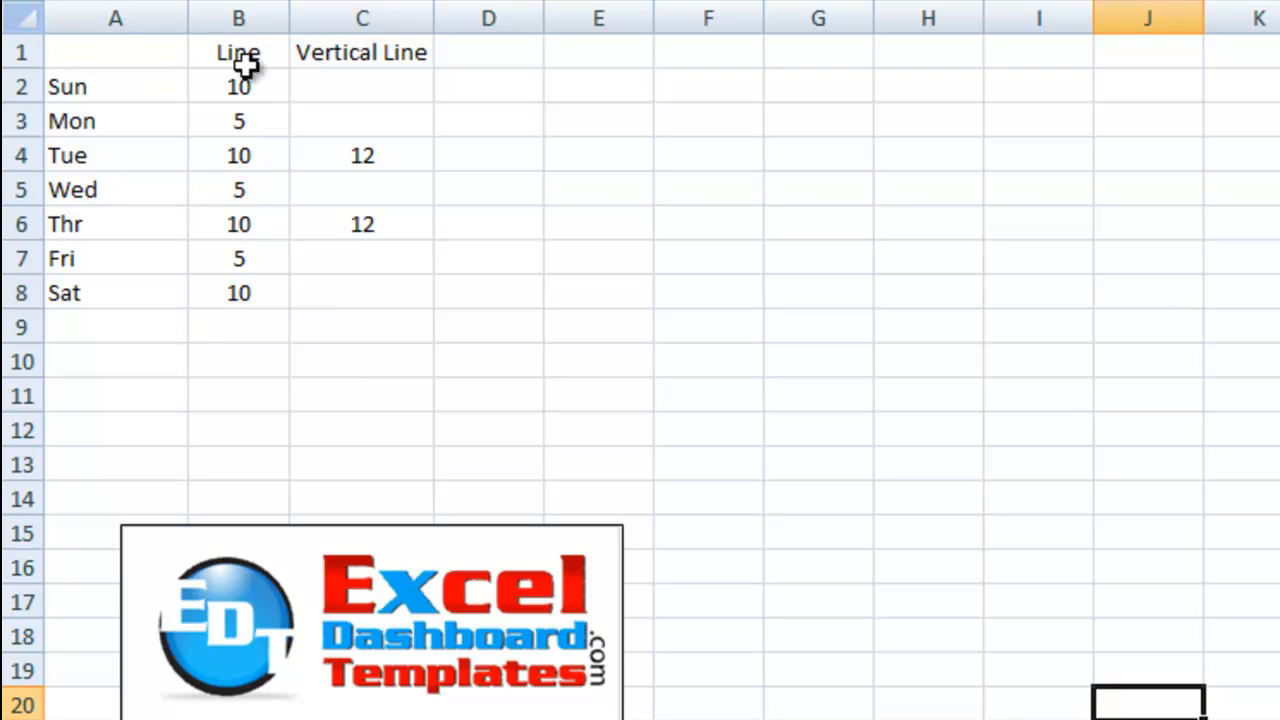
{"action": "mouse_move", "coordinate": [384, 111]}
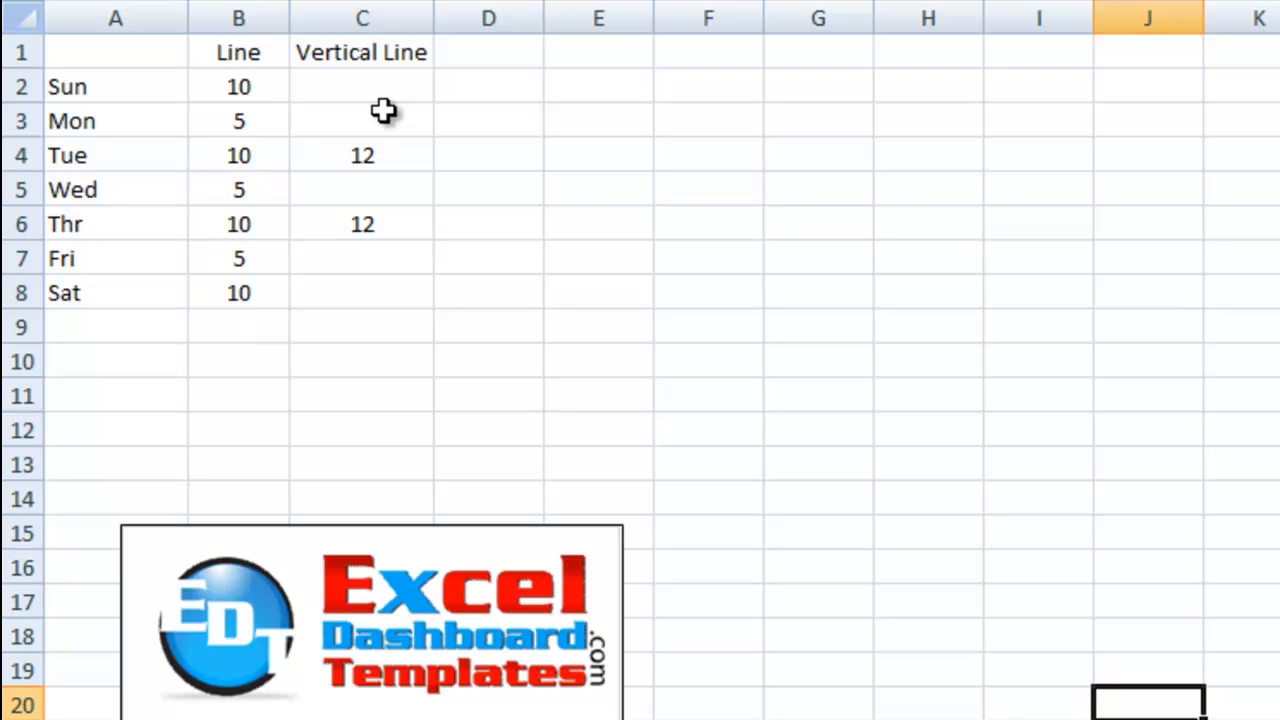
Select the Vertical Line values down to Thr and the full column, then deselect
{"action": "left_click_drag", "start_coordinate": [362, 52], "coordinate": [362, 224]}
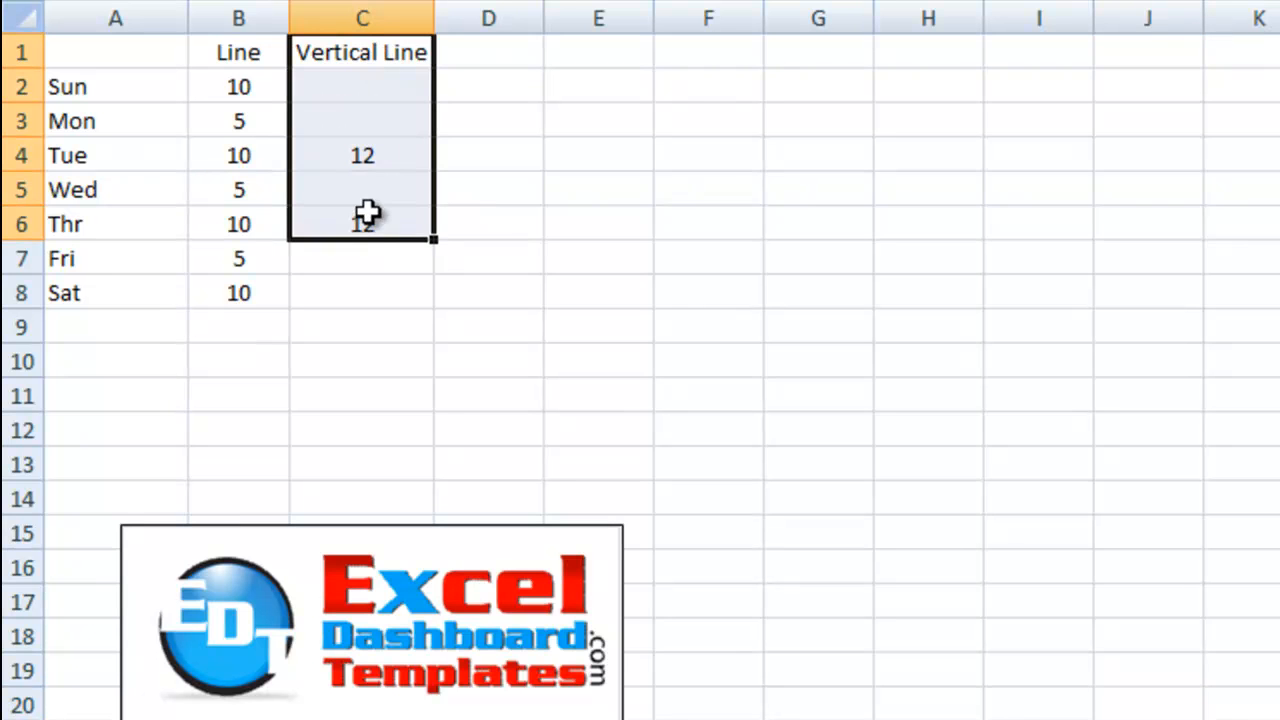
{"action": "left_click_drag", "start_coordinate": [363, 214], "coordinate": [363, 305]}
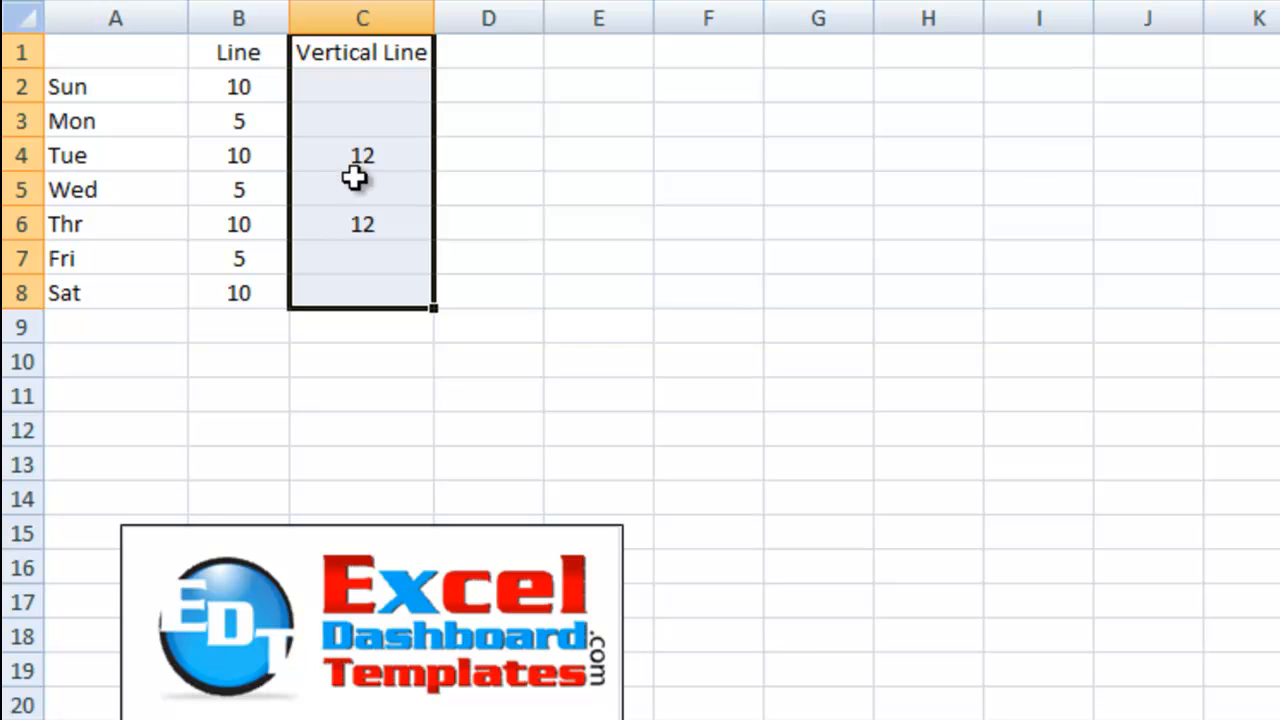
{"action": "mouse_move", "coordinate": [125, 156]}
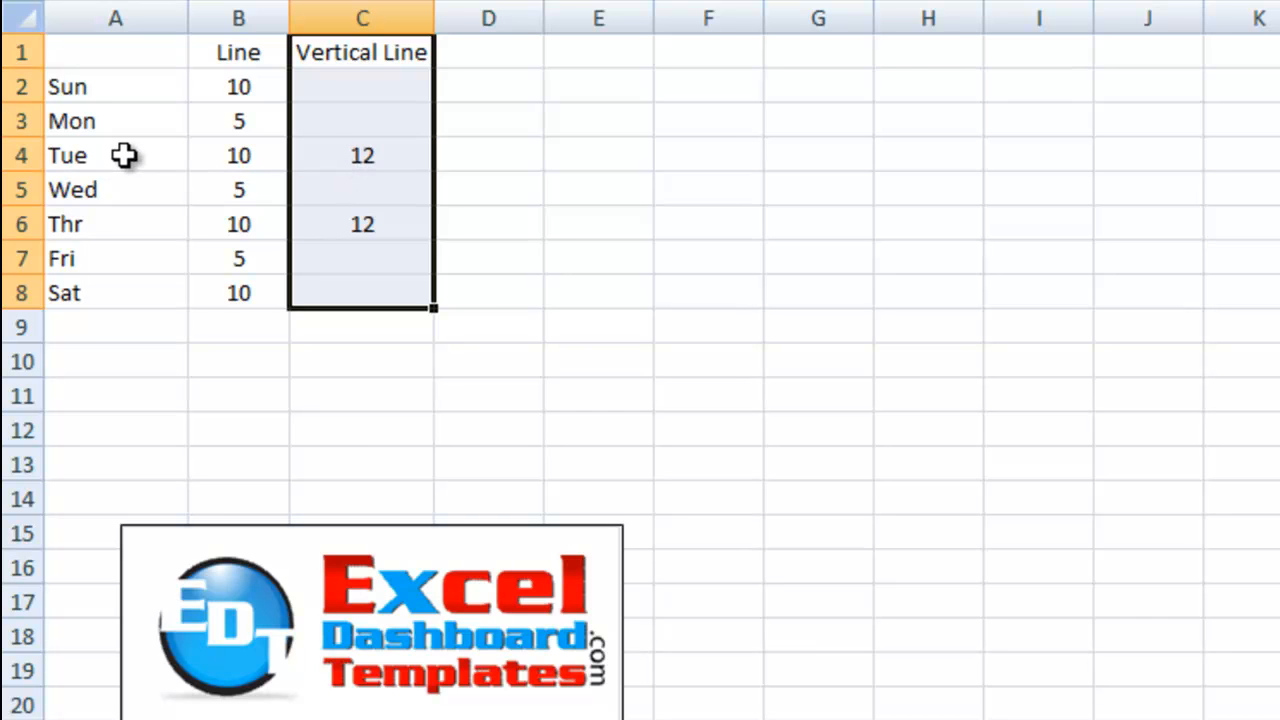
{"action": "left_click", "coordinate": [115, 155]}
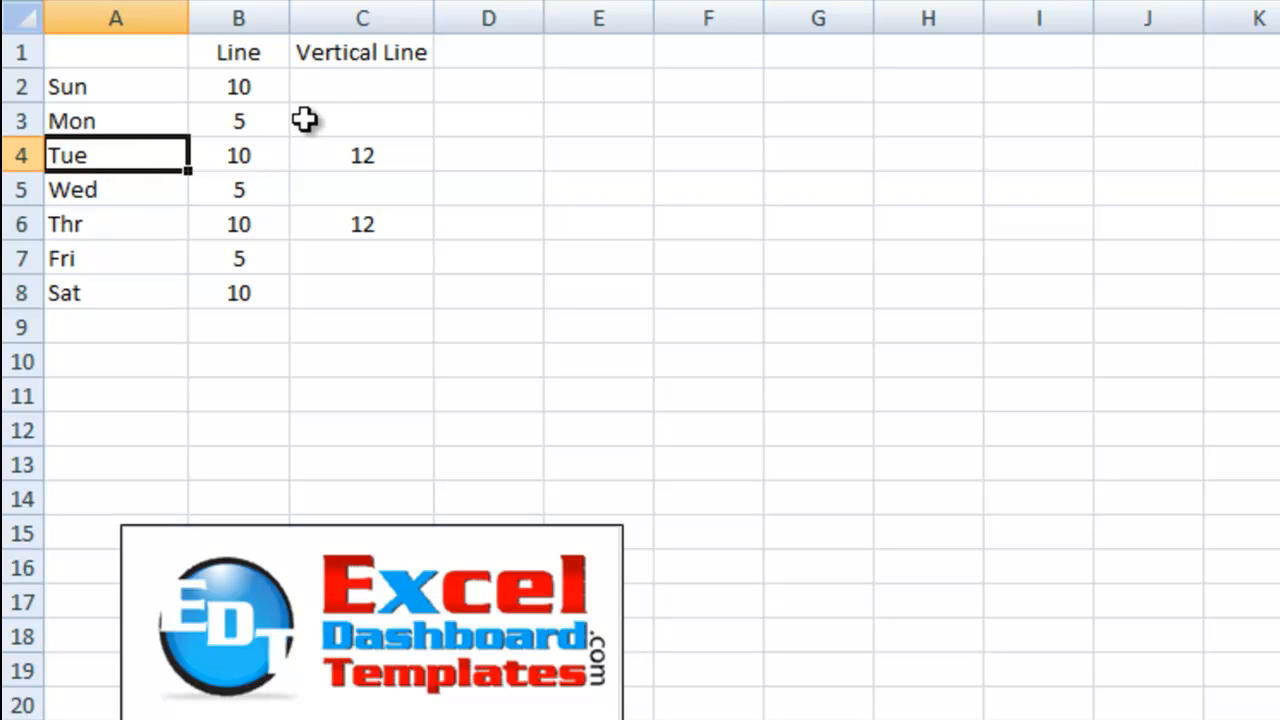
{"action": "mouse_move", "coordinate": [168, 57]}
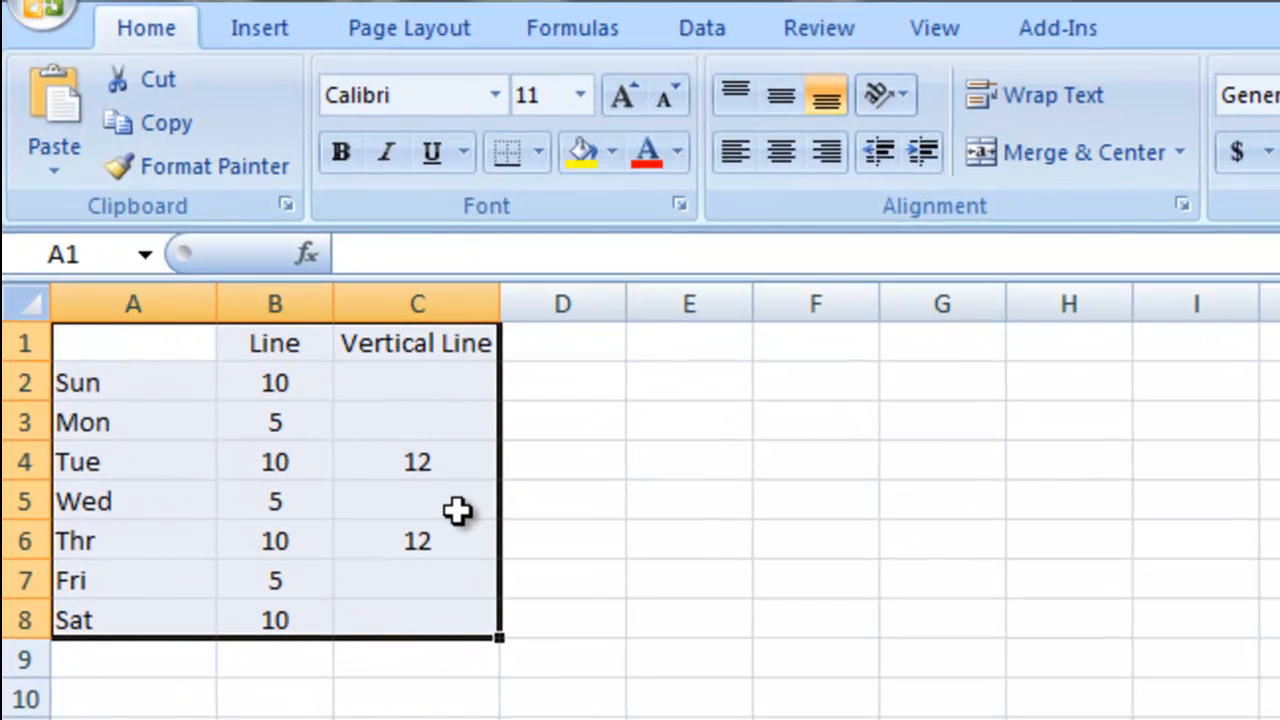
{"action": "mouse_move", "coordinate": [572, 40]}
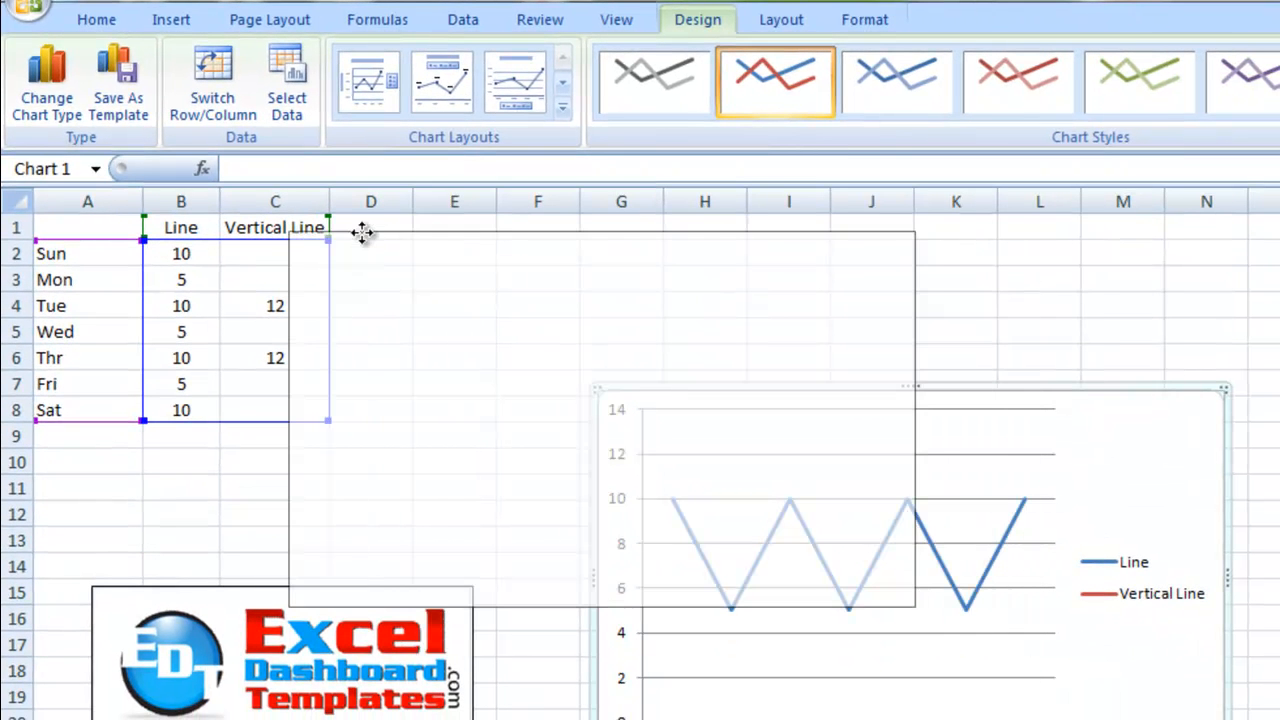
Drag the new weekday line chart next to the data table
{"action": "left_click_drag", "start_coordinate": [750, 500], "coordinate": [640, 410]}
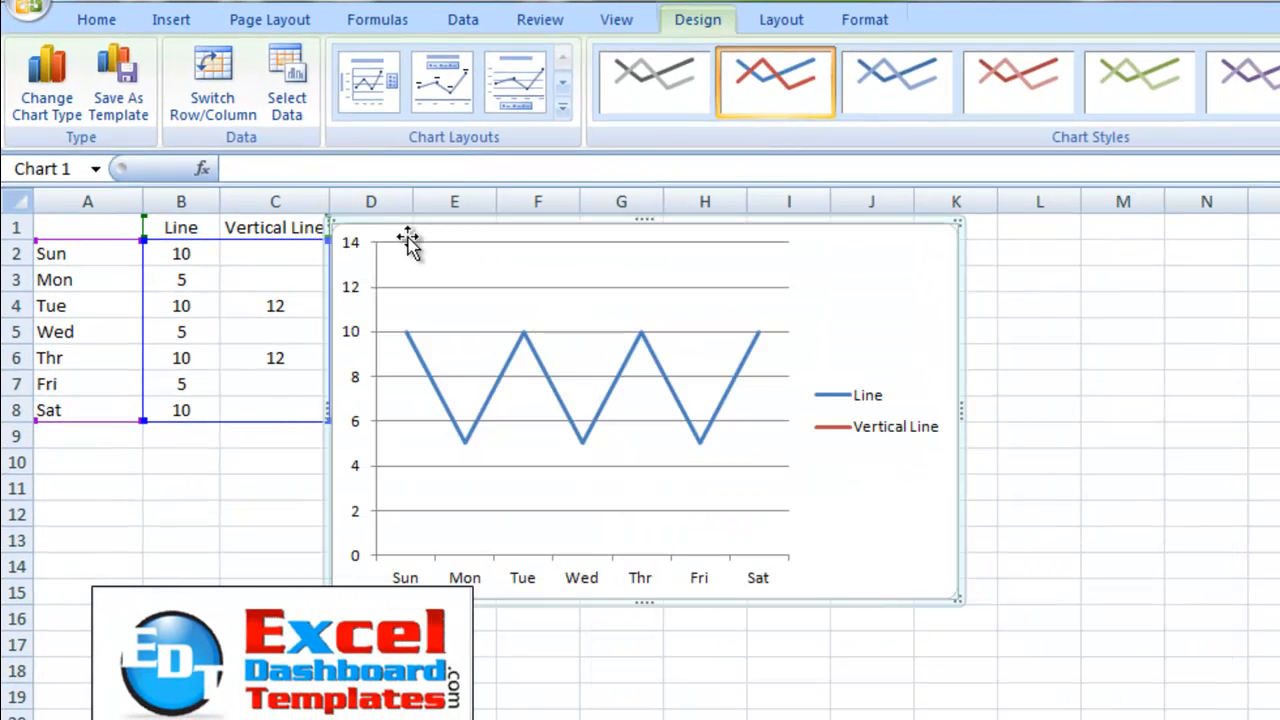
{"action": "mouse_move", "coordinate": [878, 440]}
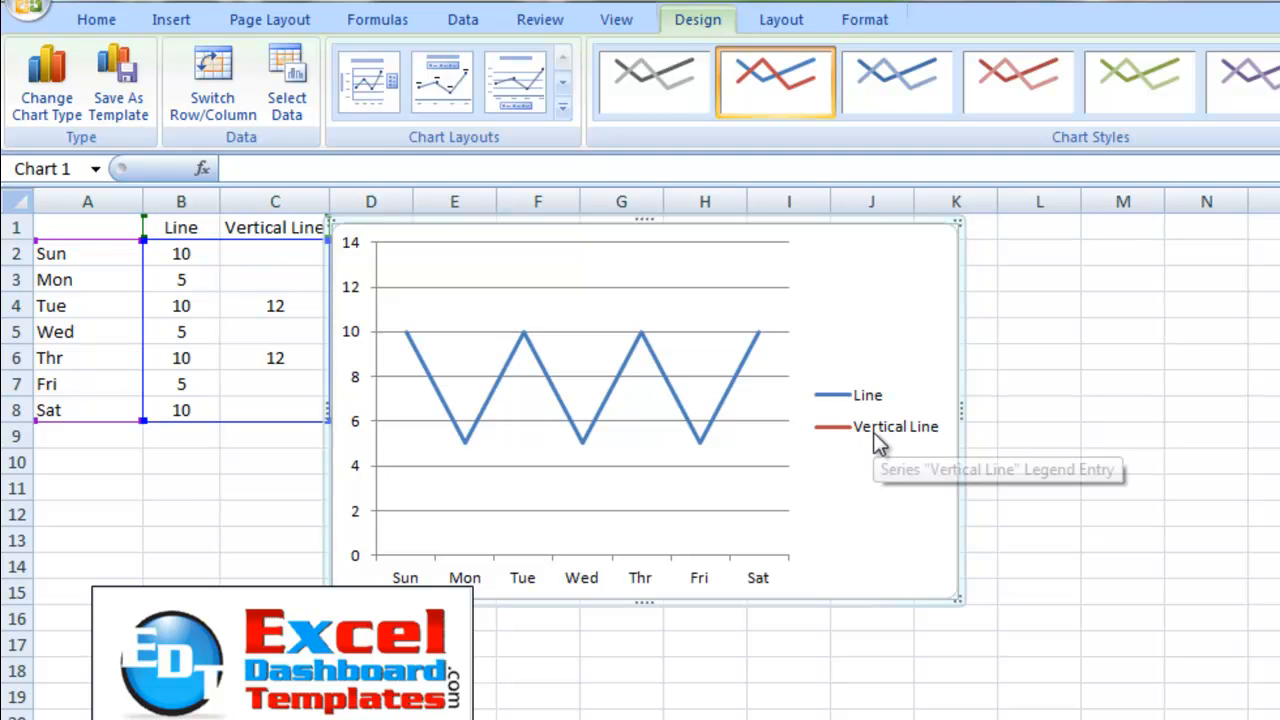
{"action": "mouse_move", "coordinate": [848, 395]}
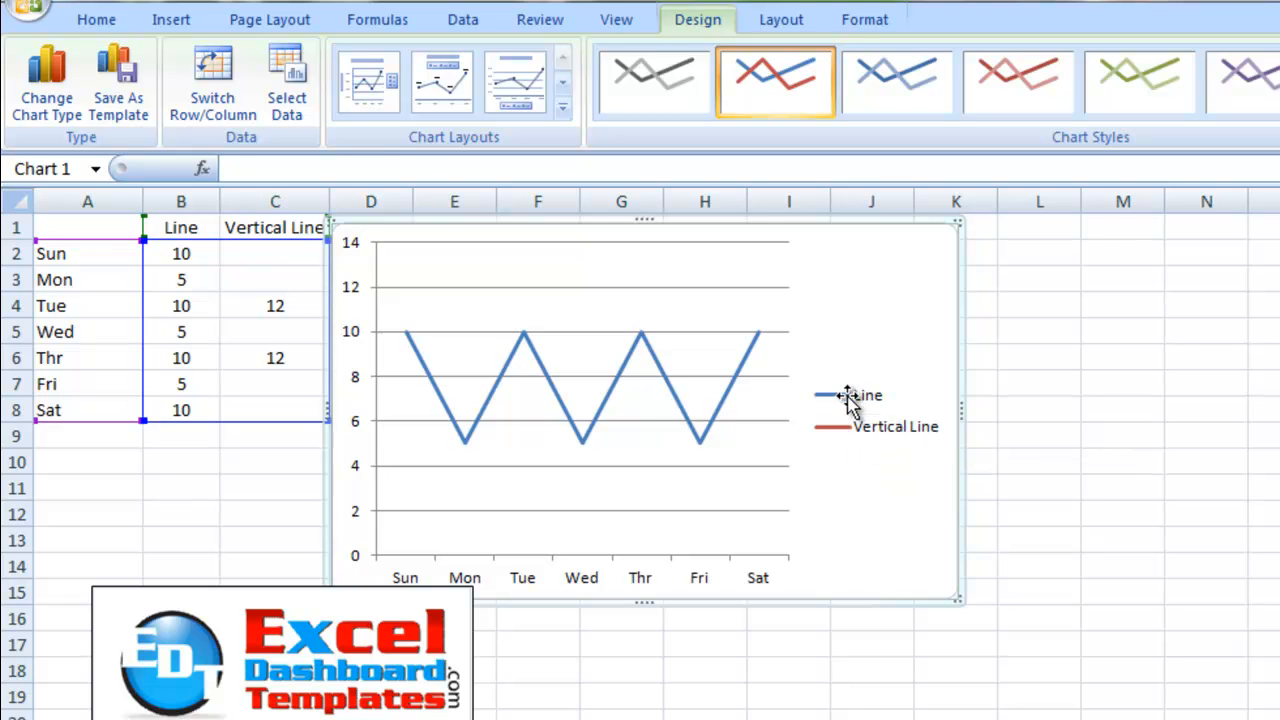
{"action": "mouse_move", "coordinate": [915, 448]}
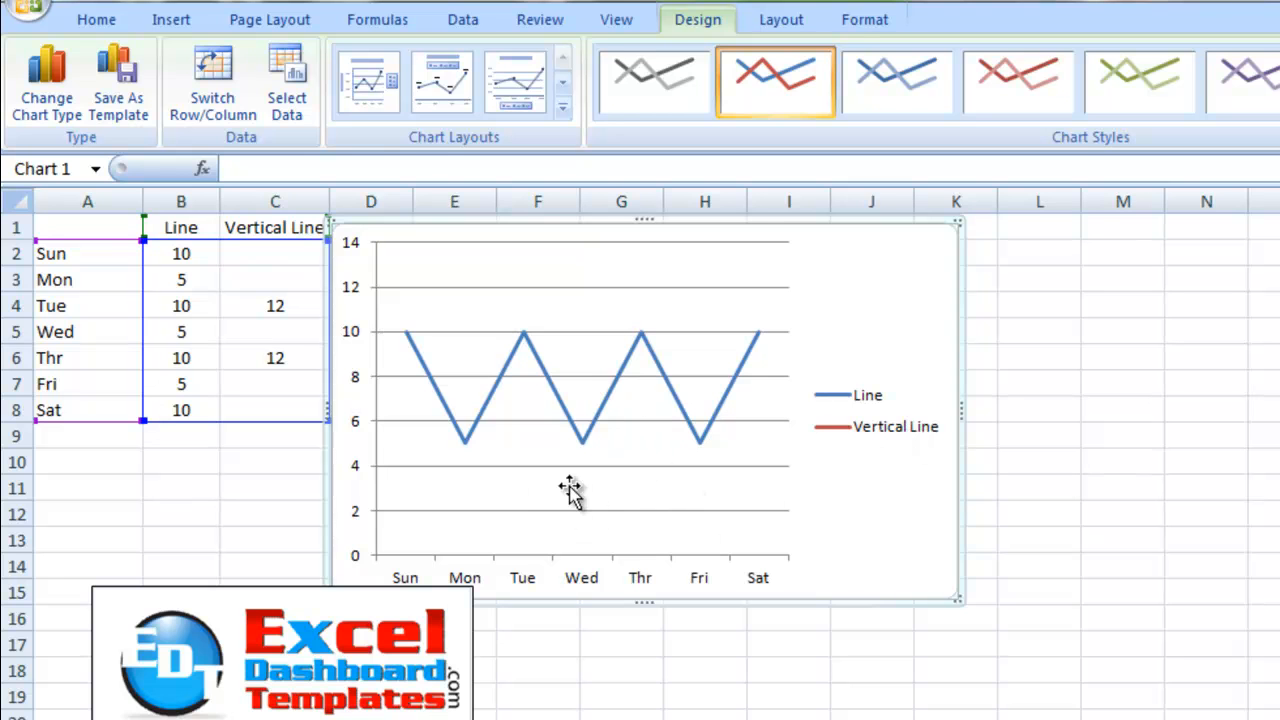
{"action": "mouse_move", "coordinate": [582, 443]}
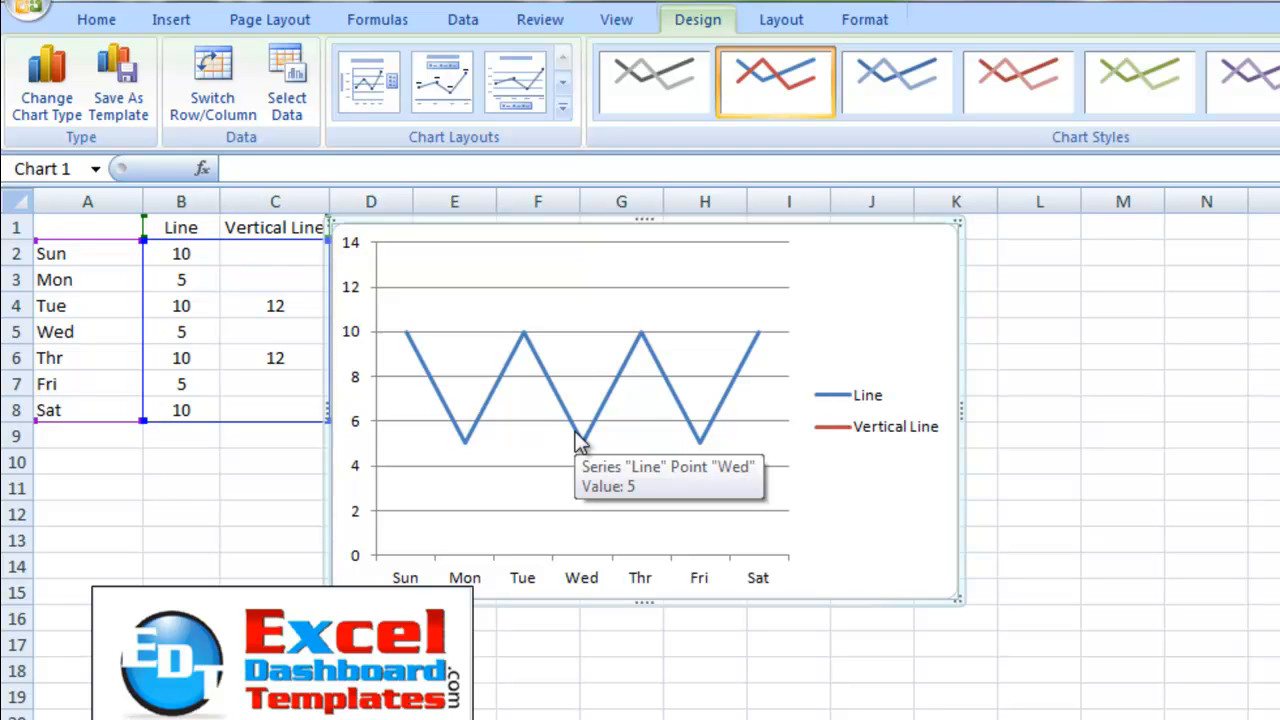
{"action": "mouse_move", "coordinate": [480, 450]}
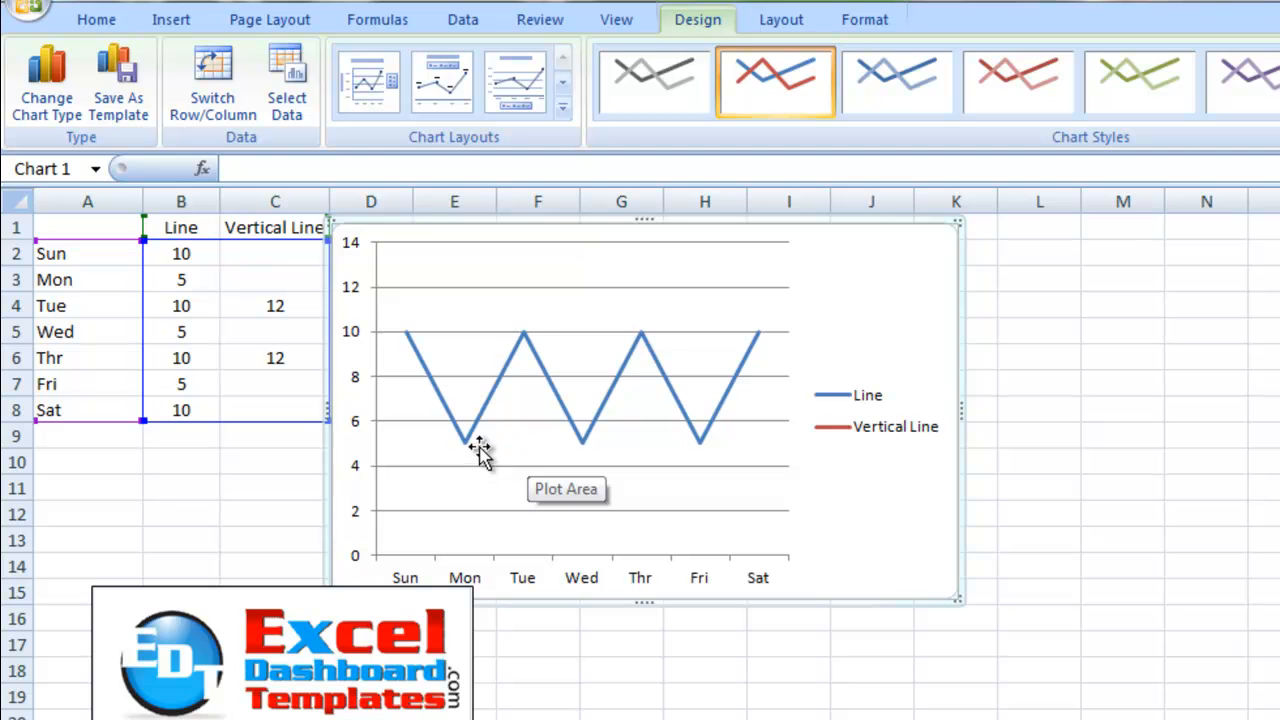
Select the Vertical Line series, exposing its two points at 12 above Tue and Thr
{"action": "left_click", "coordinate": [465, 445]}
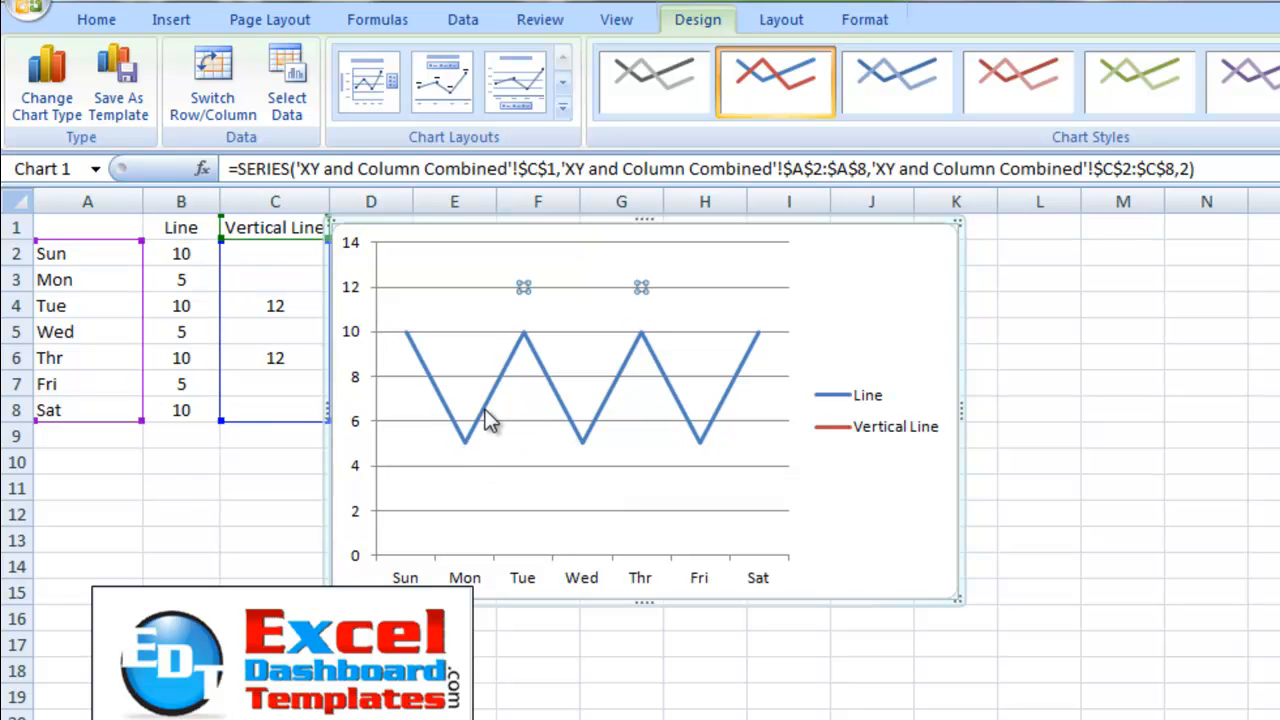
{"action": "mouse_move", "coordinate": [558, 305]}
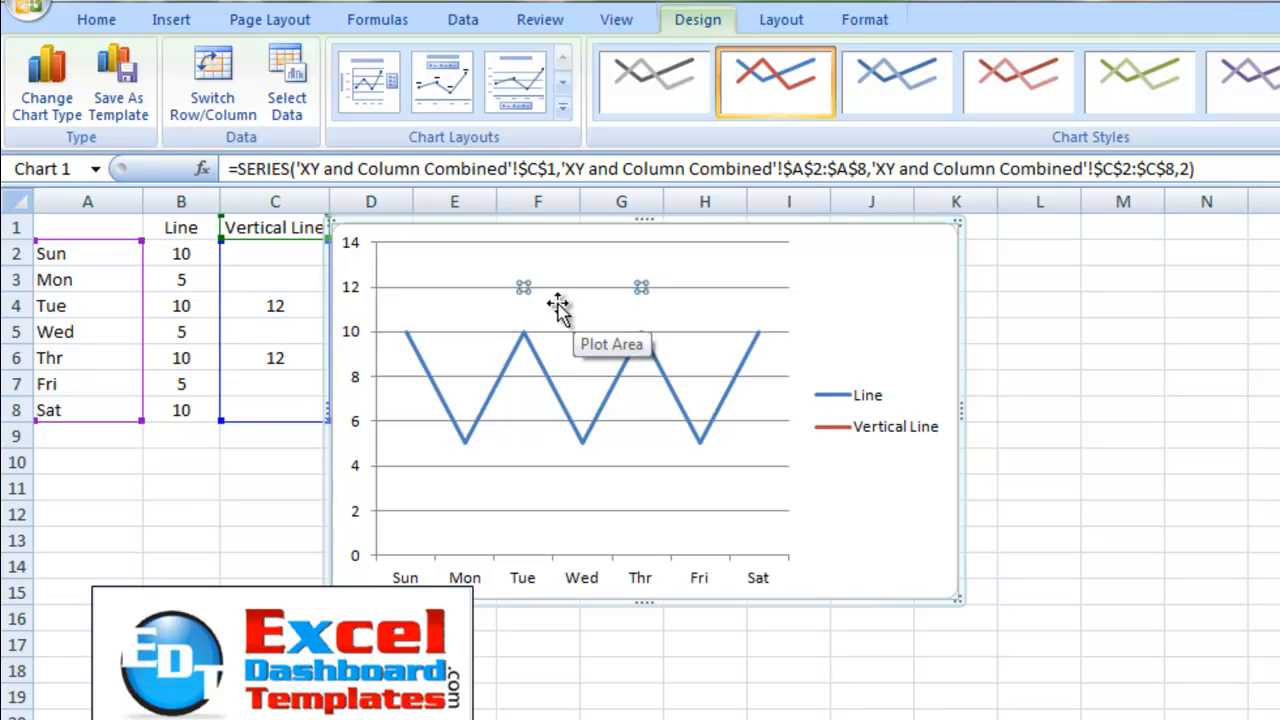
{"action": "mouse_move", "coordinate": [70, 273]}
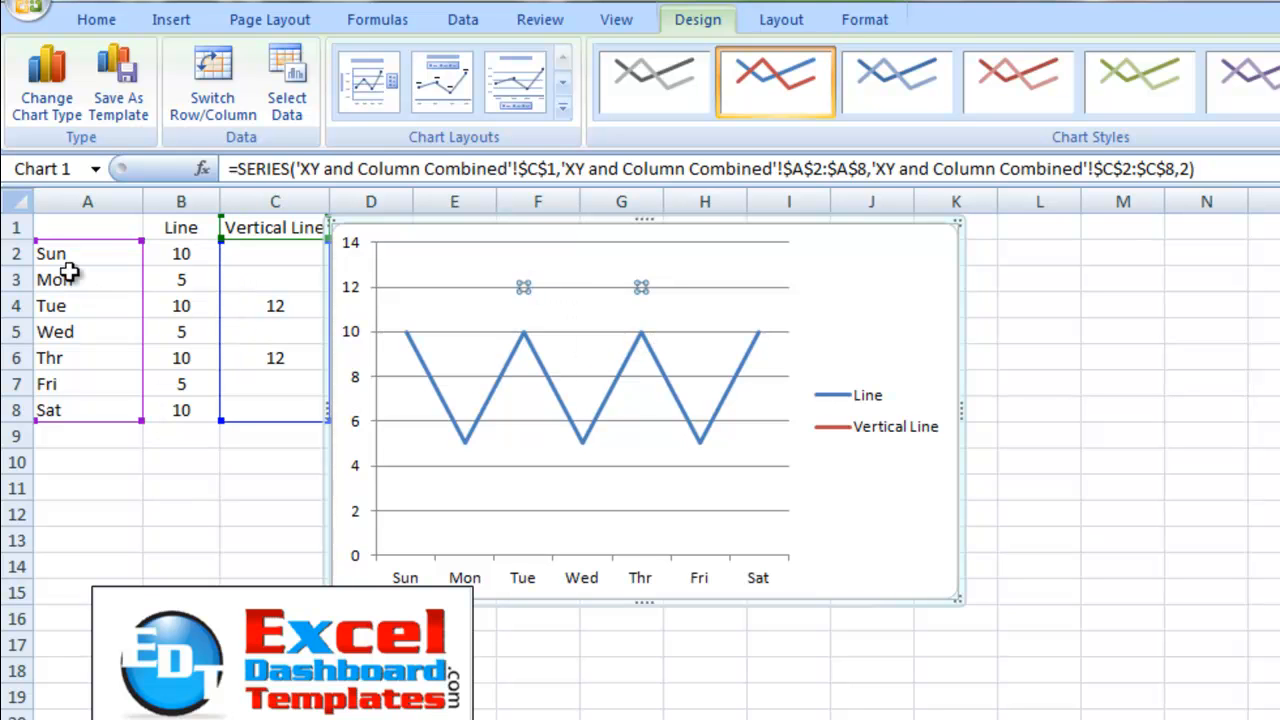
{"action": "mouse_move", "coordinate": [537, 343]}
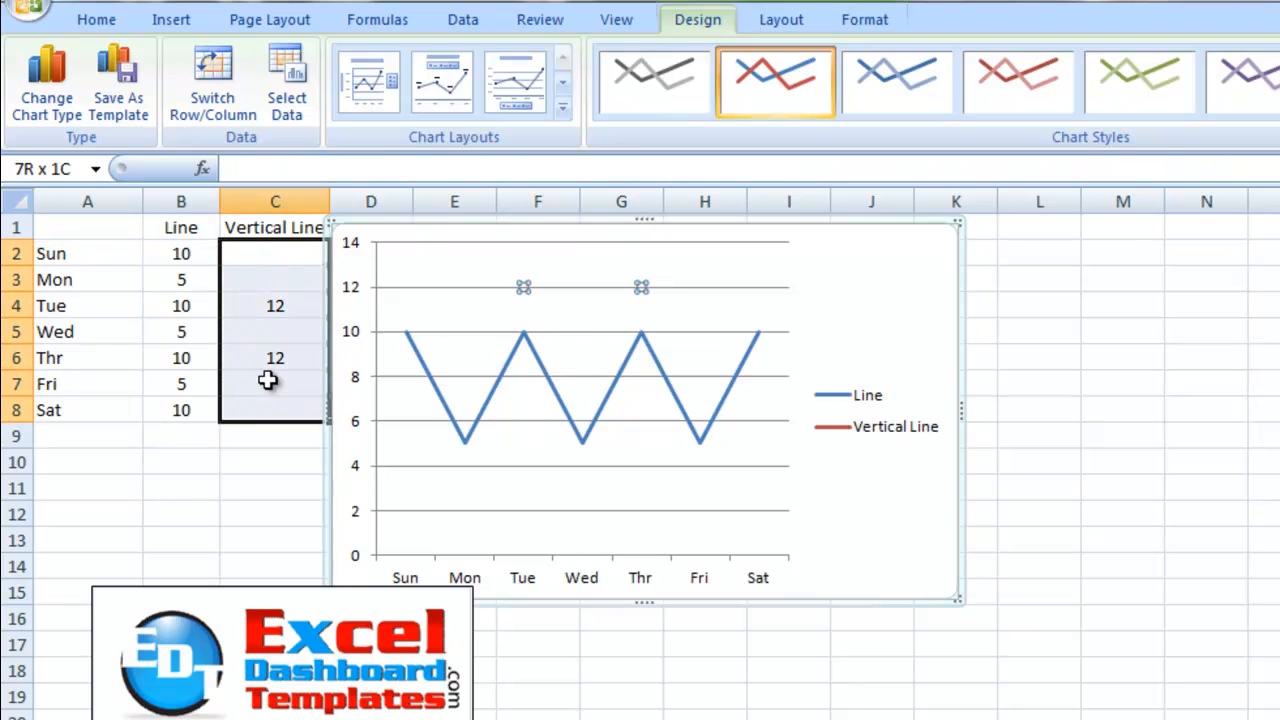
Fill the Vertical Line cells from Sun to Sat with 12
{"action": "left_click", "coordinate": [274, 253]}
{"action": "type", "text": "12"}
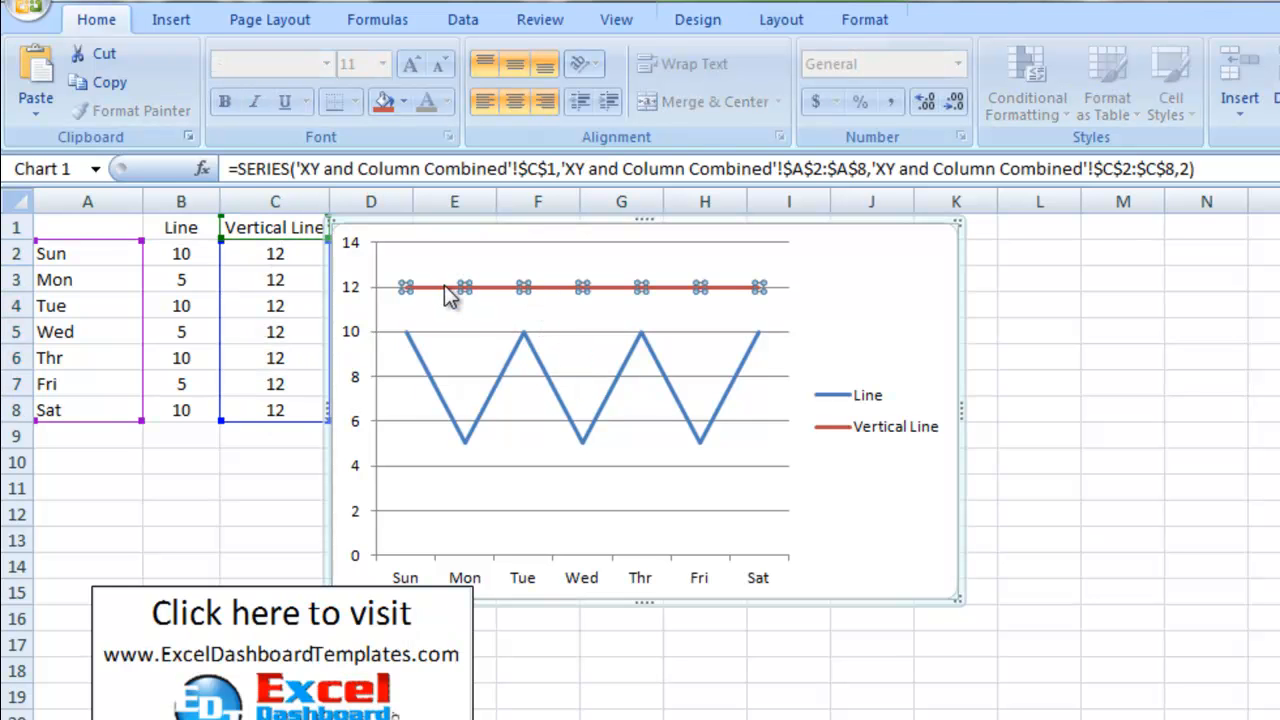
{"action": "mouse_move", "coordinate": [540, 338]}
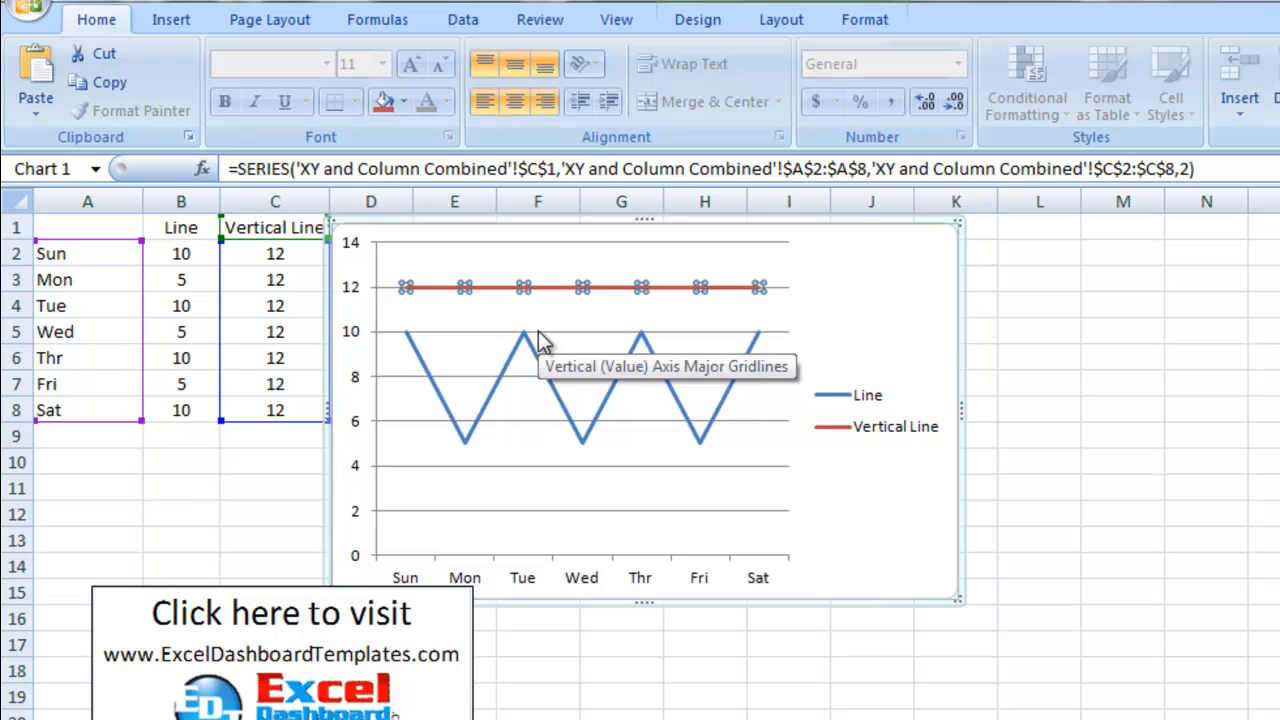
{"action": "mouse_move", "coordinate": [510, 302]}
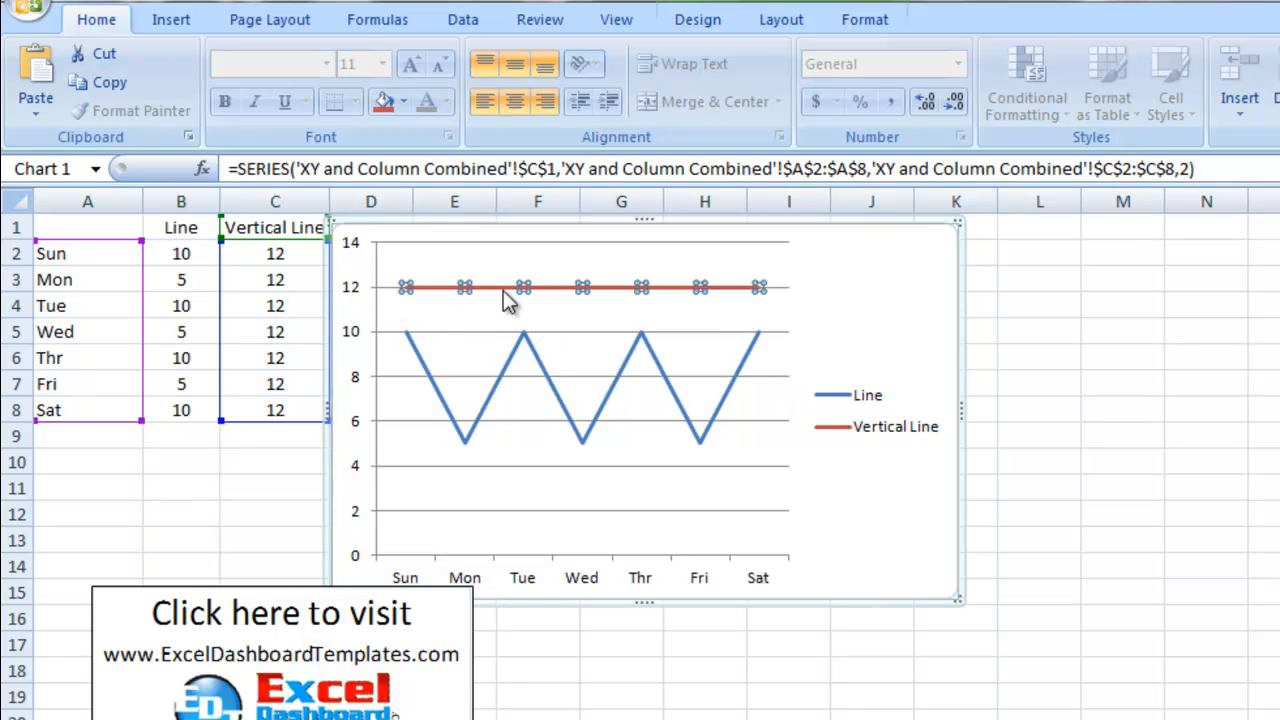
{"action": "mouse_move", "coordinate": [515, 300]}
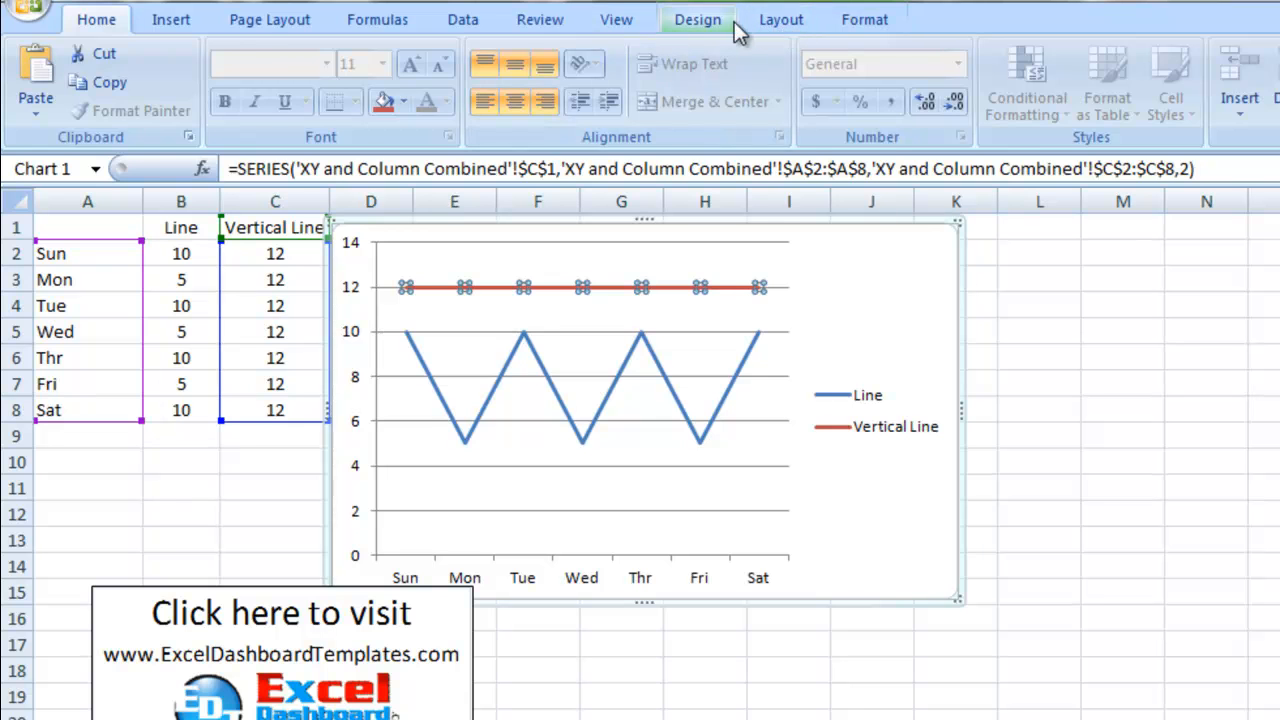
Change the Vertical Line series to Clustered Column, keeping only the Tue and Thr bars
{"action": "left_click", "coordinate": [780, 19]}
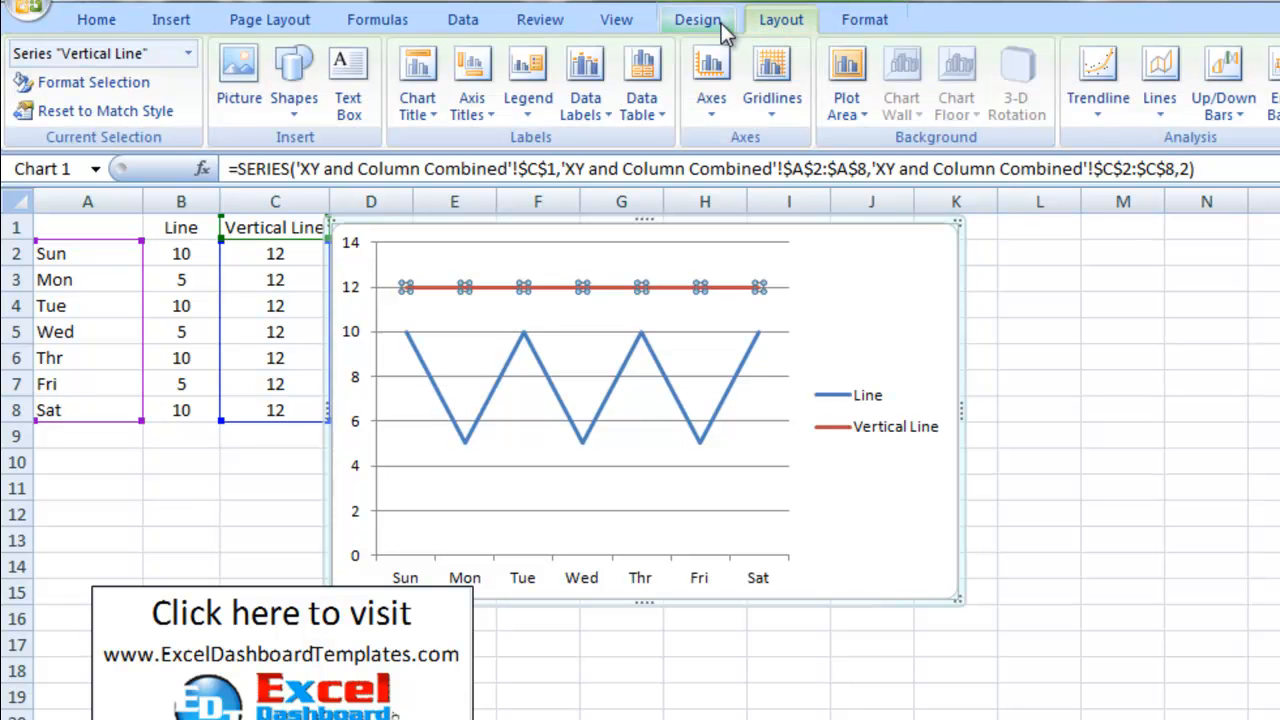
{"action": "left_click", "coordinate": [697, 19]}
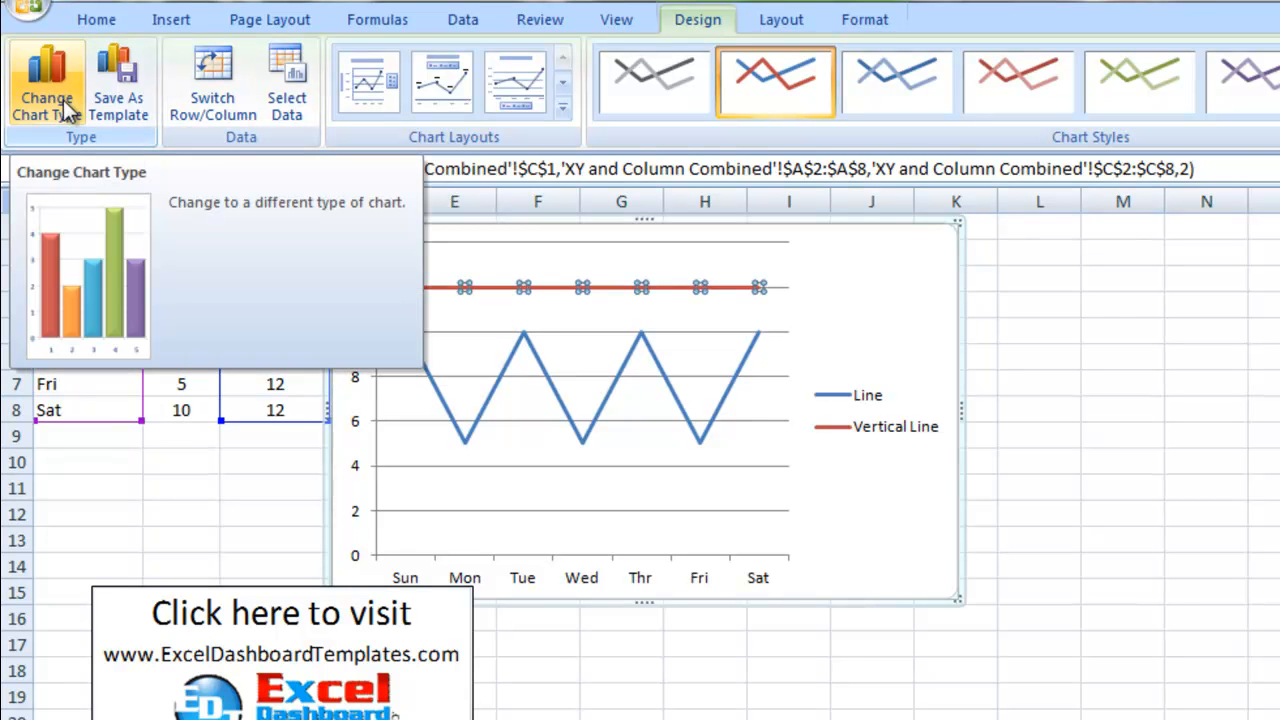
{"action": "left_click", "coordinate": [46, 85]}
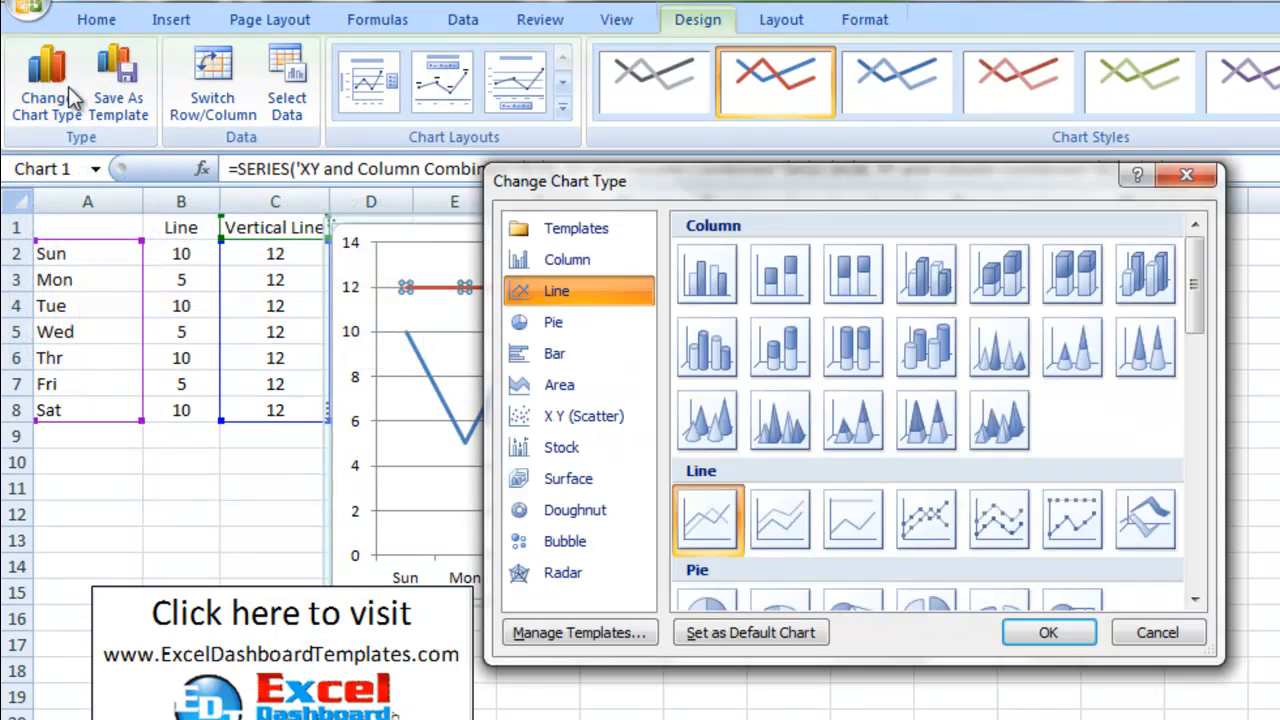
{"action": "left_click", "coordinate": [567, 259]}
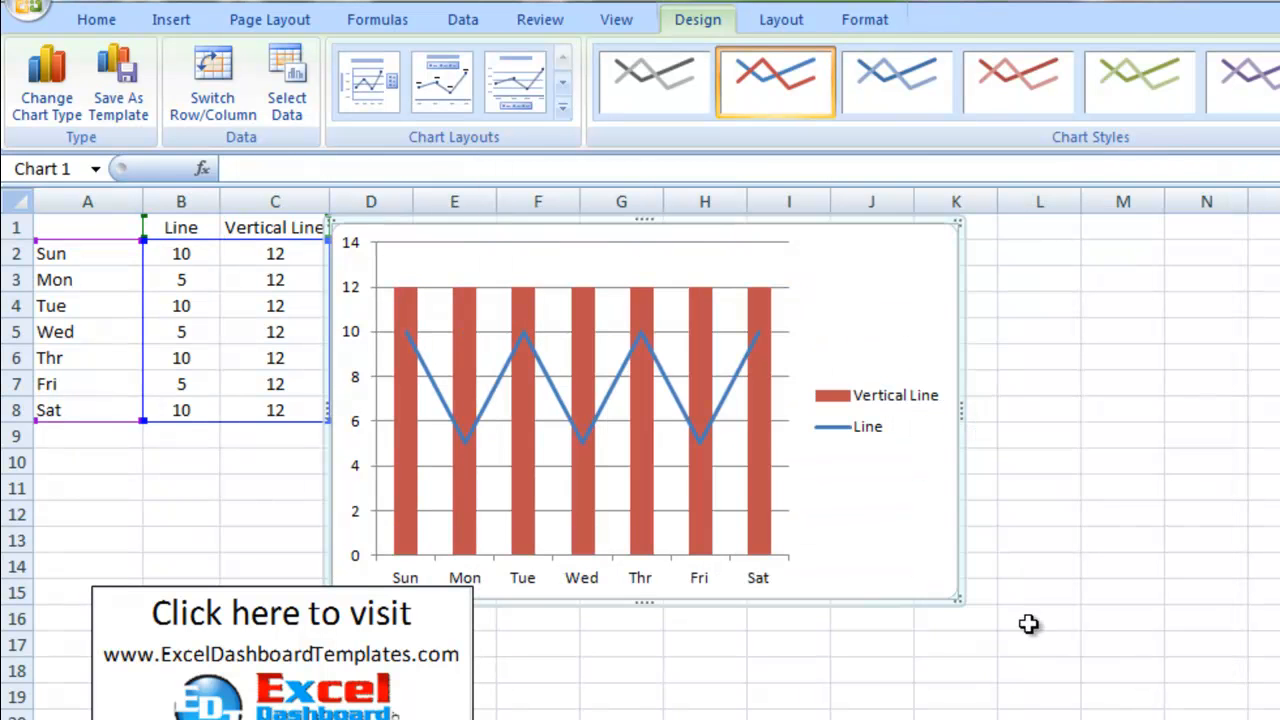
{"action": "mouse_move", "coordinate": [728, 435]}
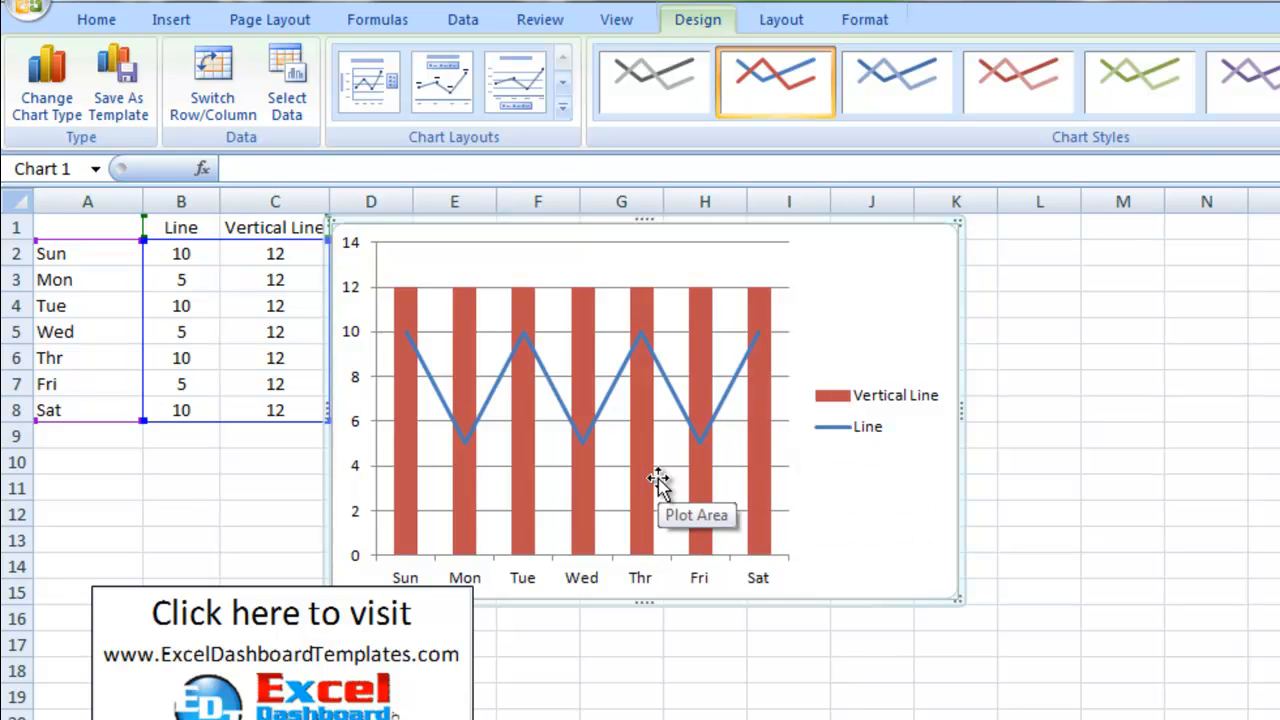
{"action": "left_click", "coordinate": [275, 253]}
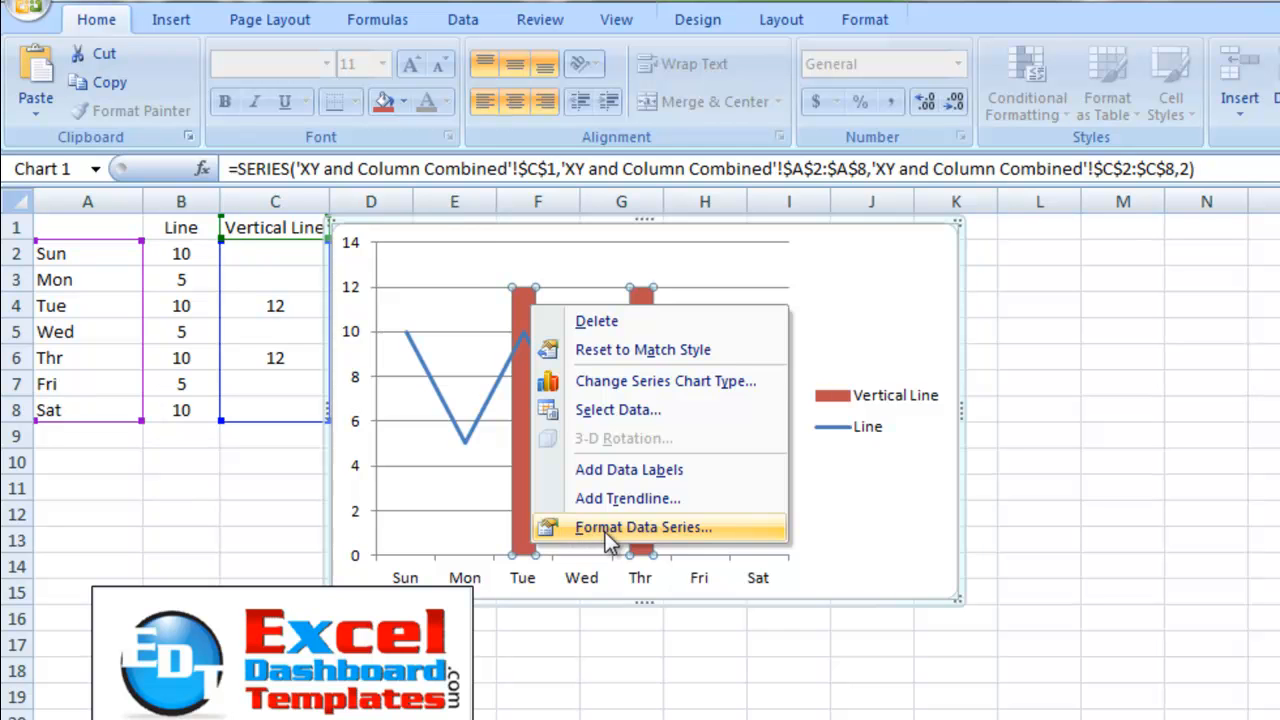
Set the red column series gap width to 500% to slim the bars into lines
{"action": "left_click", "coordinate": [643, 527]}
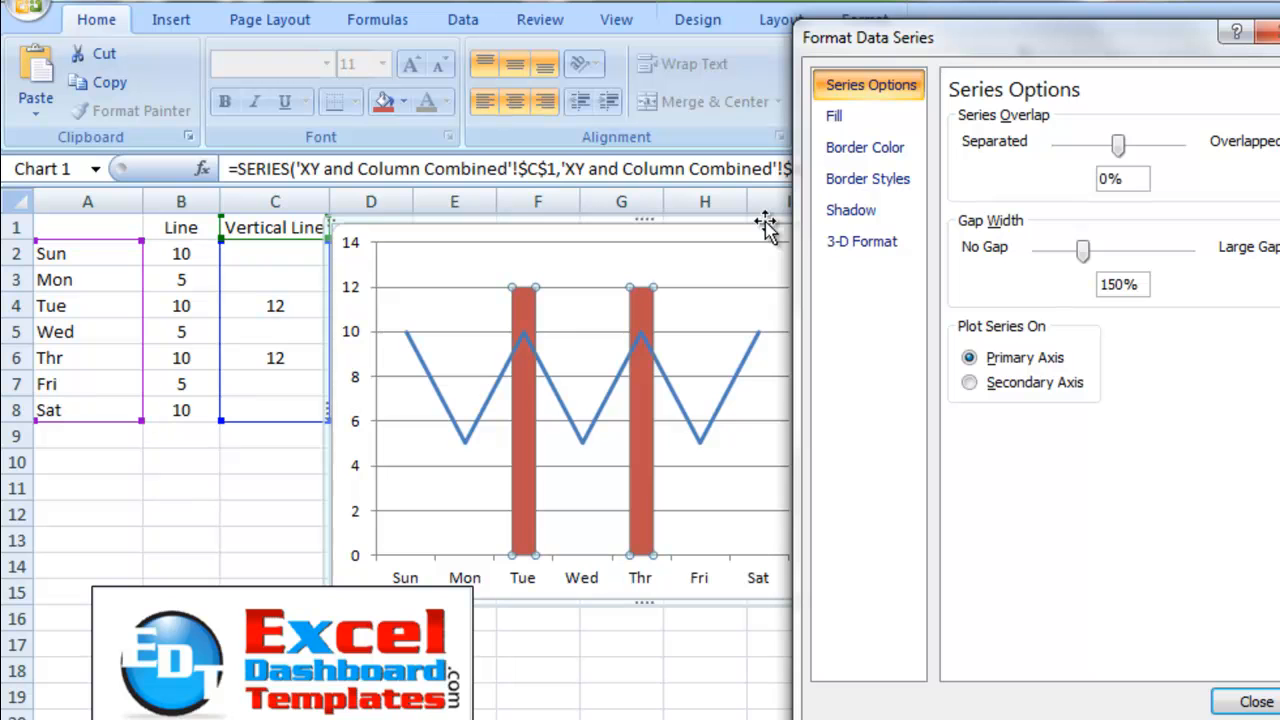
{"action": "mouse_move", "coordinate": [868, 179]}
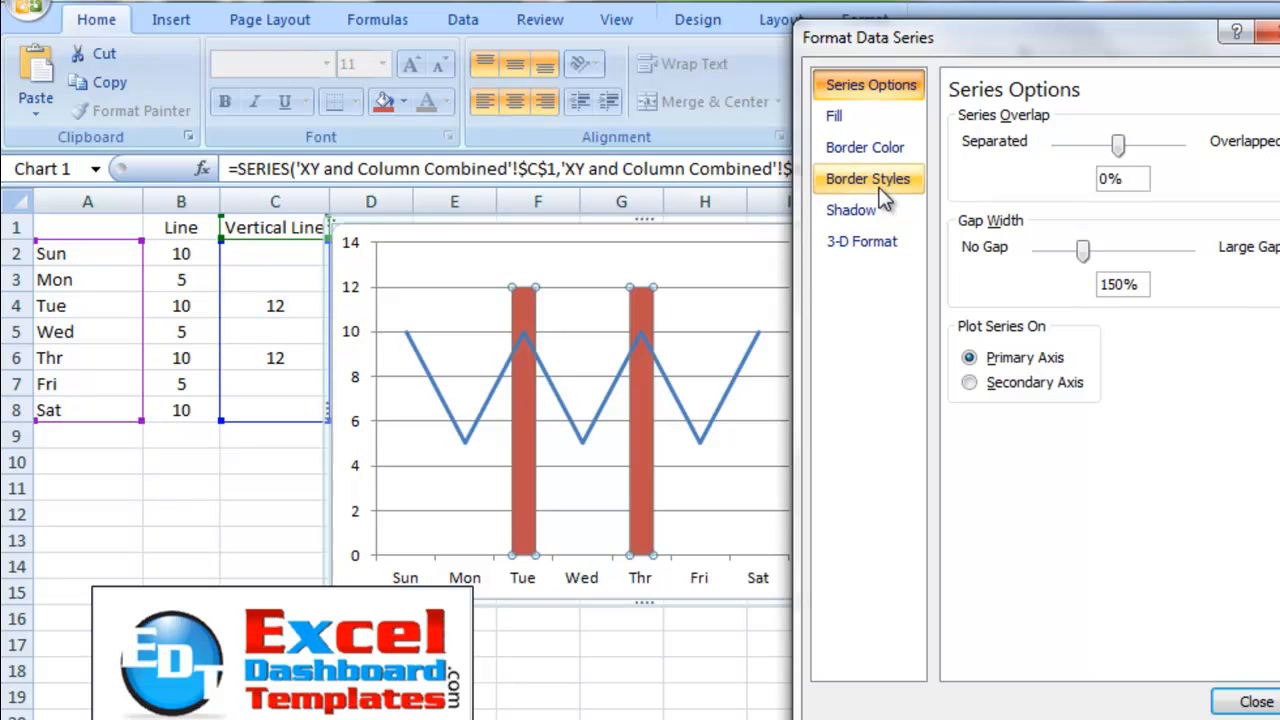
{"action": "left_click", "coordinate": [834, 115]}
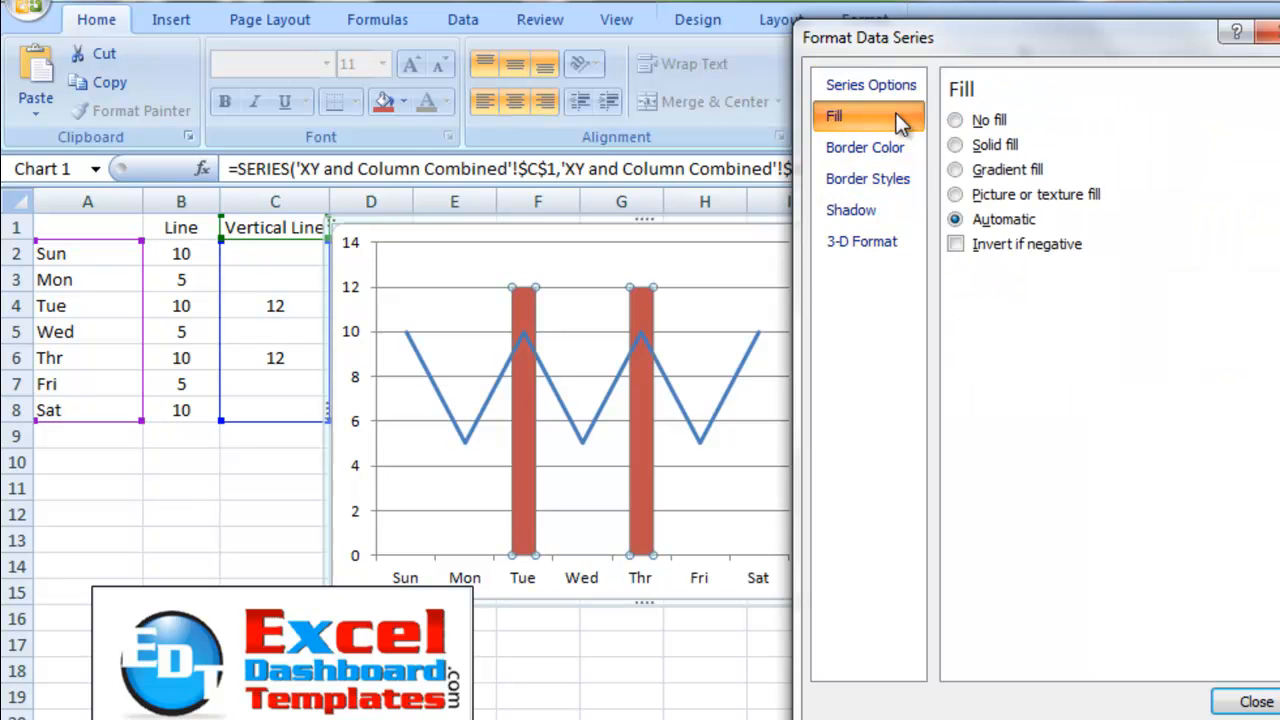
{"action": "left_click", "coordinate": [870, 85]}
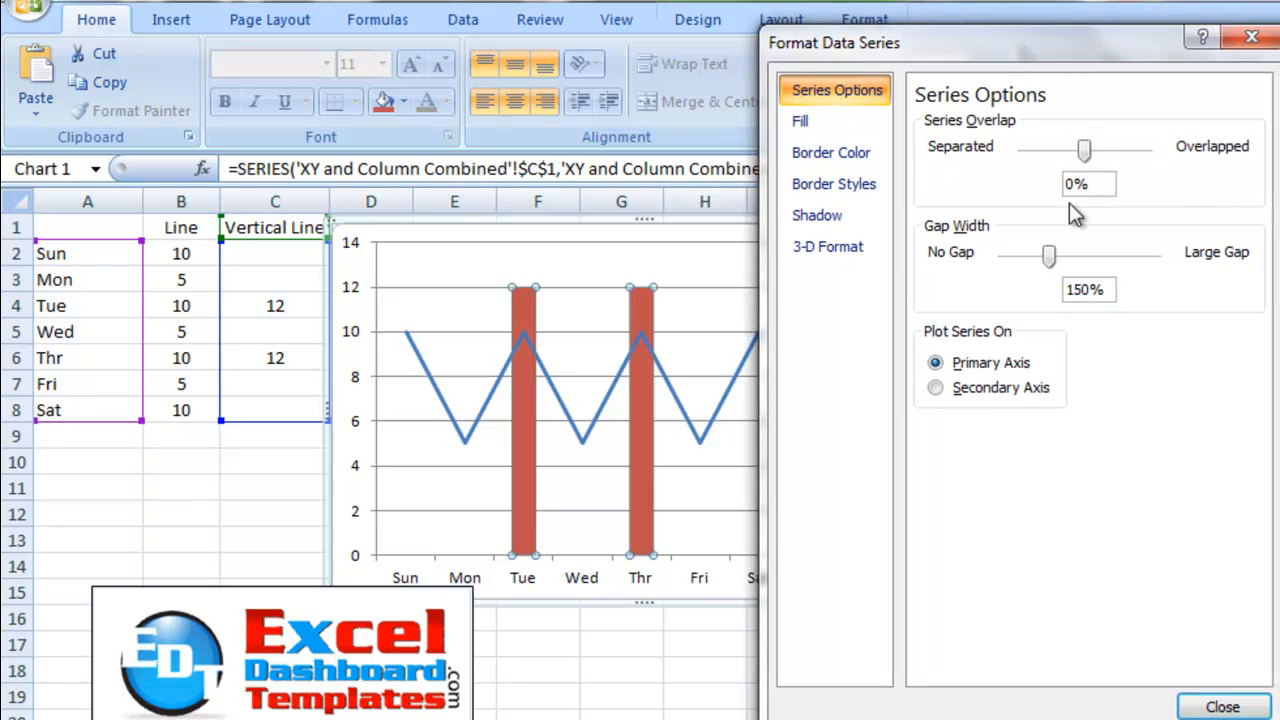
{"action": "left_click_drag", "start_coordinate": [1048, 256], "coordinate": [1053, 256]}
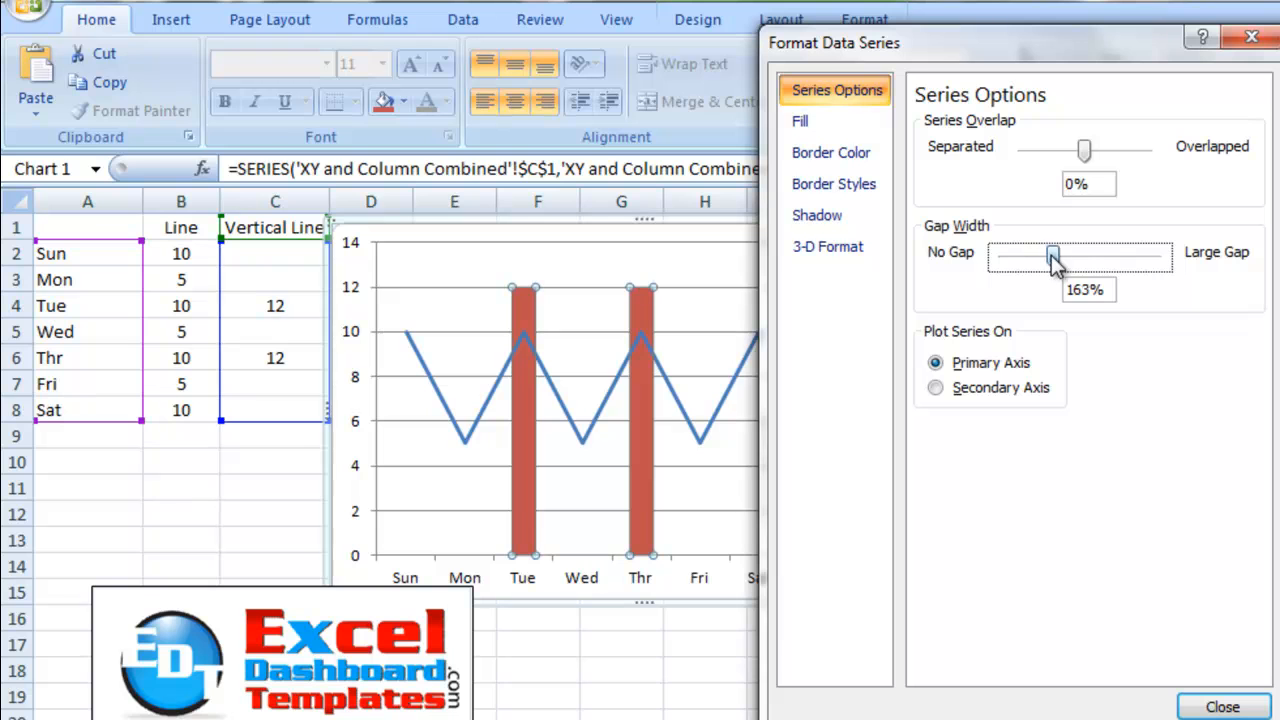
{"action": "left_click_drag", "start_coordinate": [1053, 256], "coordinate": [1155, 256]}
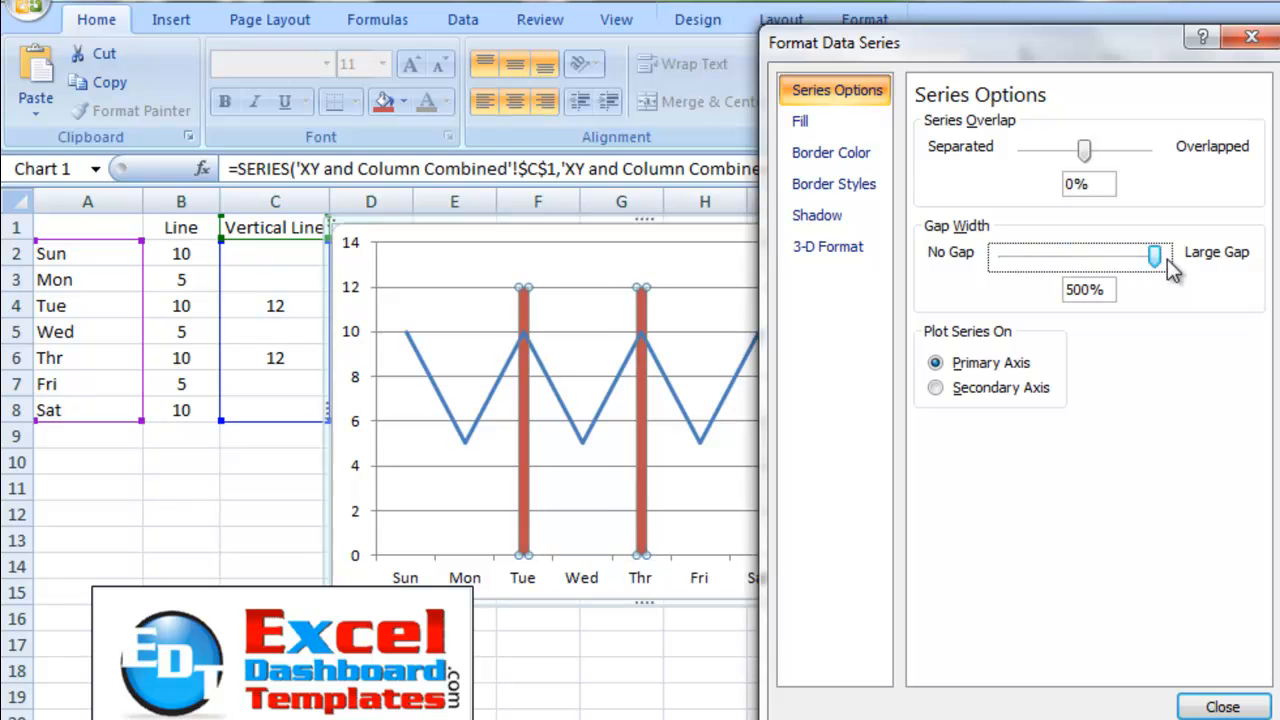
{"action": "mouse_move", "coordinate": [625, 365]}
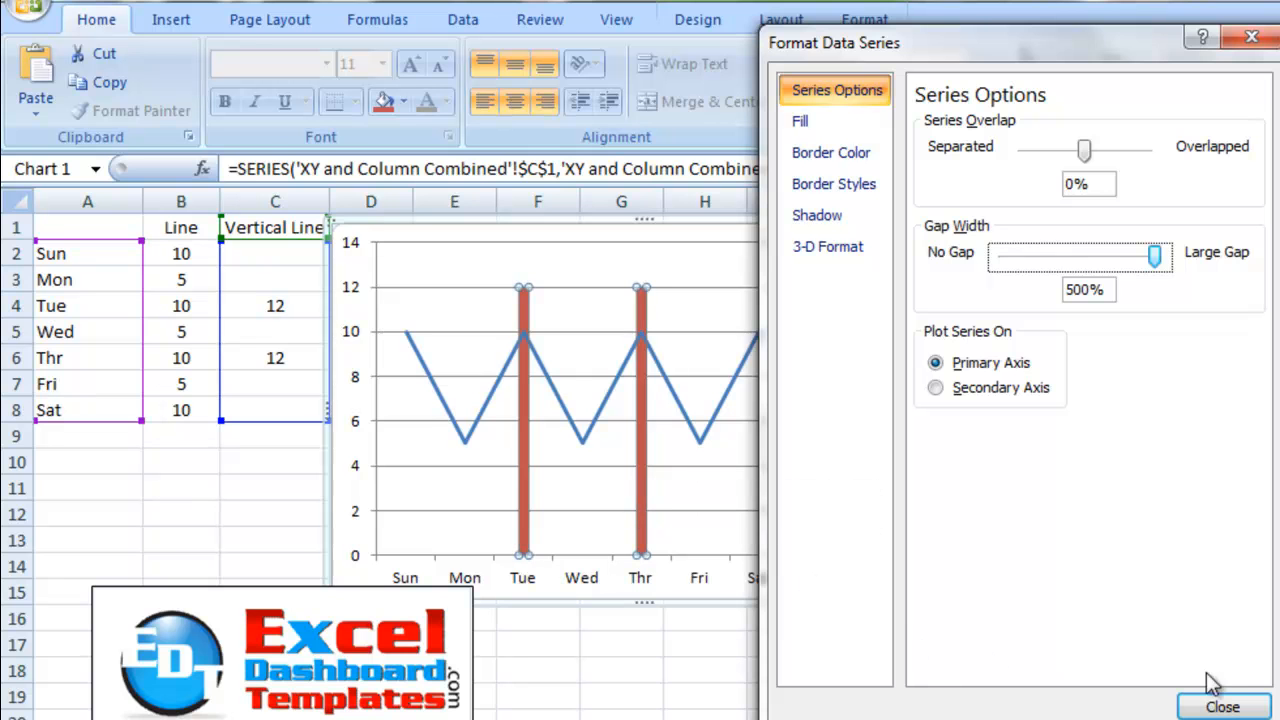
{"action": "left_click", "coordinate": [1222, 707]}
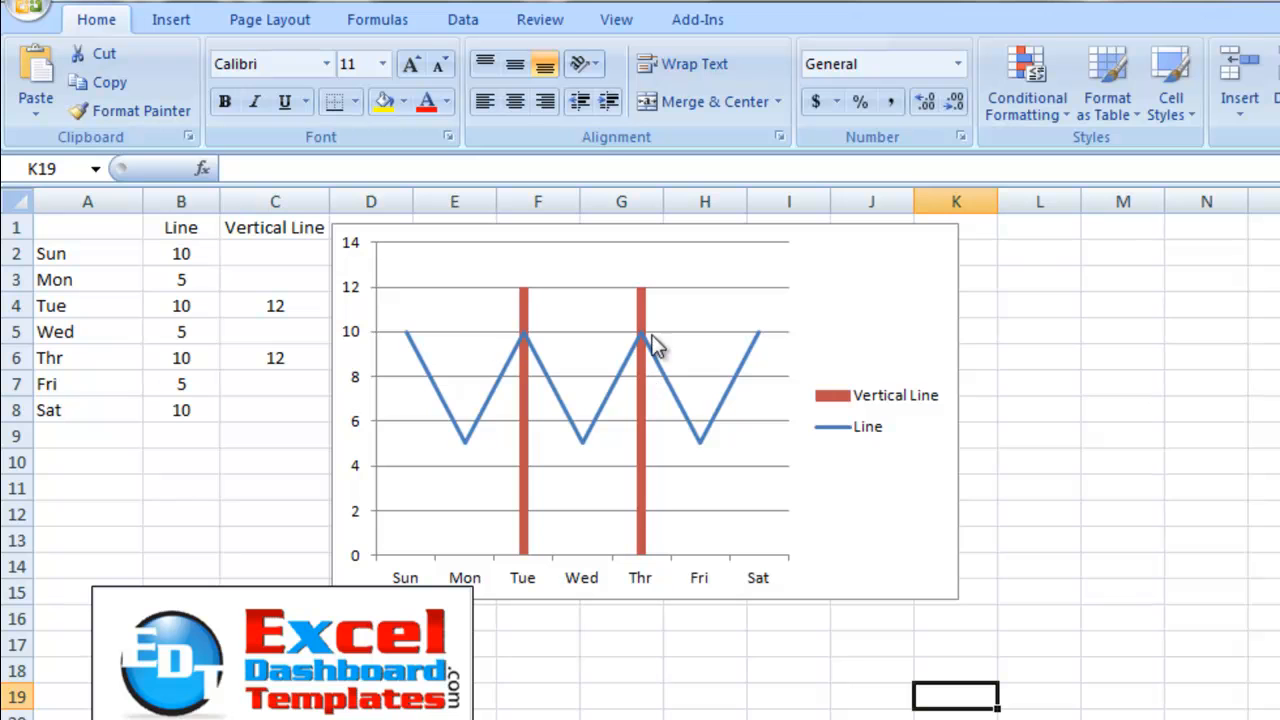
{"action": "mouse_move", "coordinate": [645, 460]}
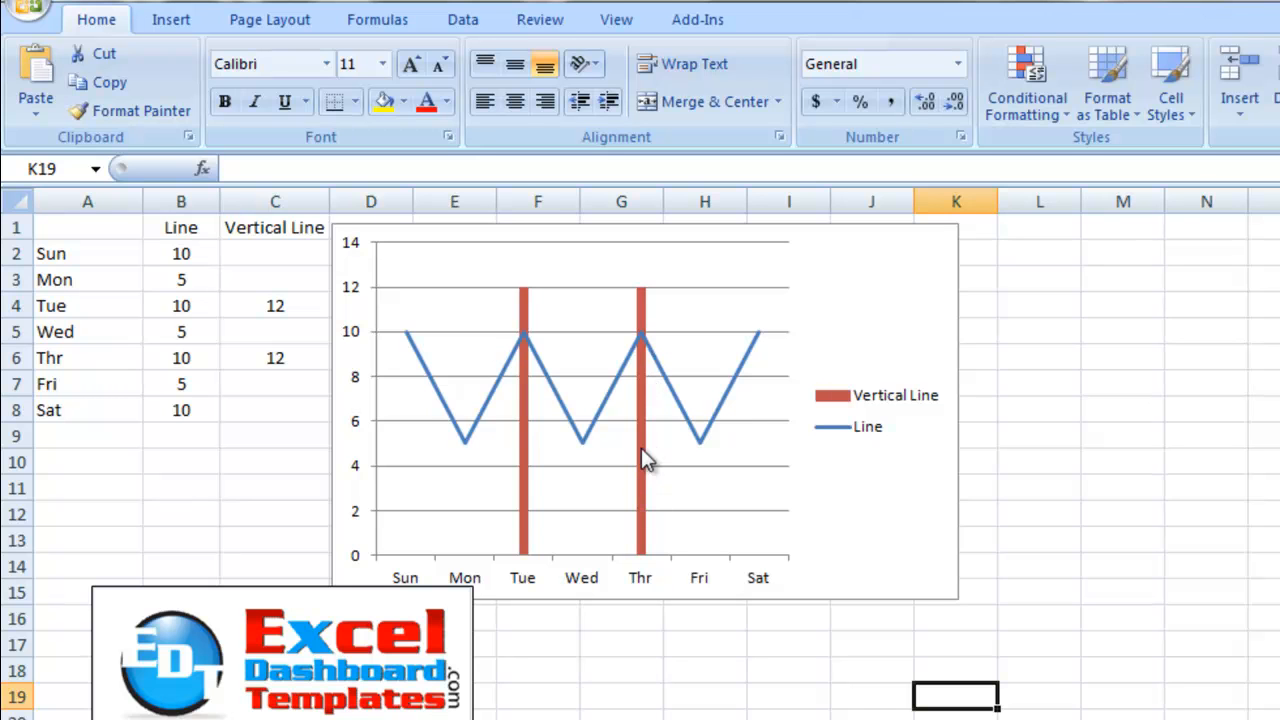
{"action": "mouse_move", "coordinate": [810, 425]}
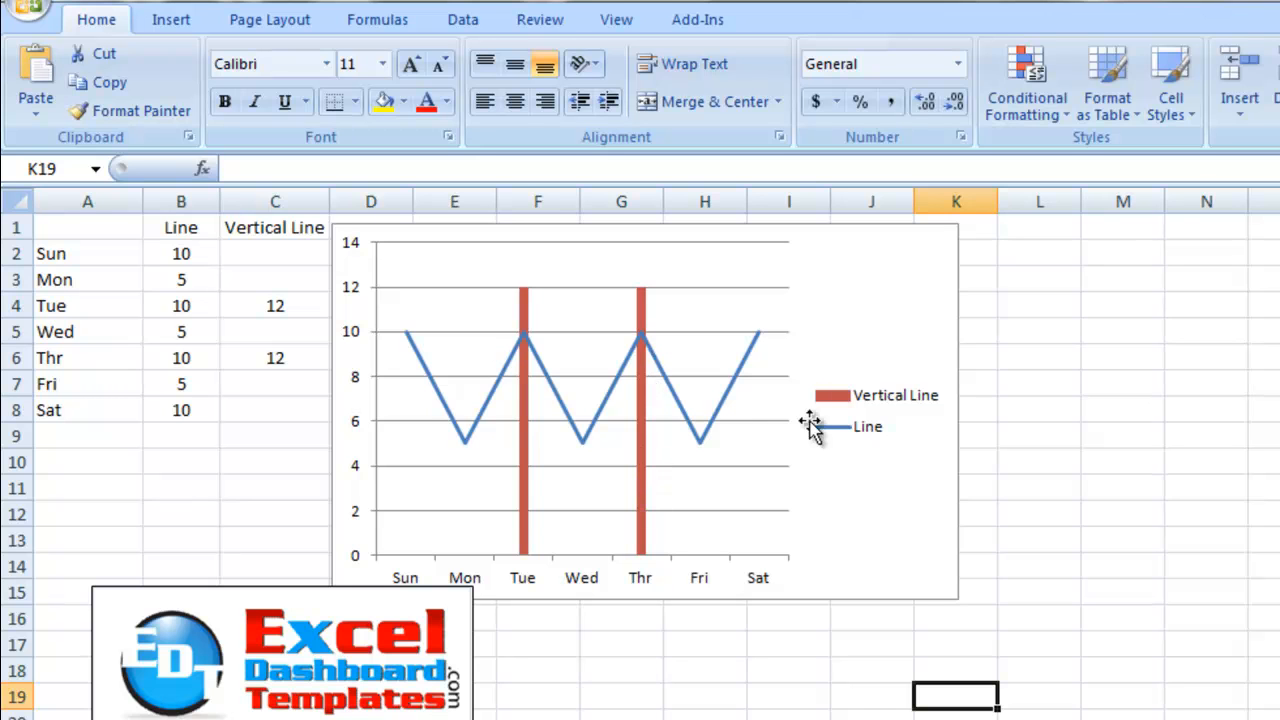
{"action": "mouse_move", "coordinate": [430, 265]}
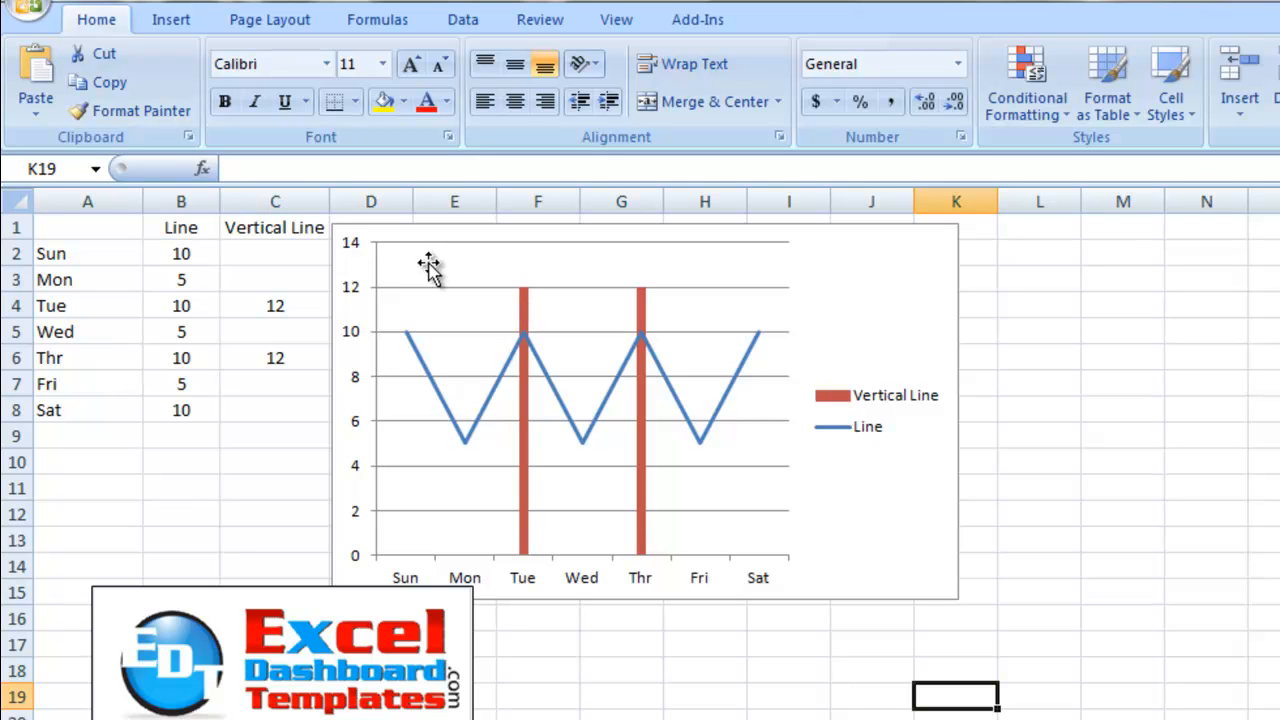
{"action": "mouse_move", "coordinate": [385, 250]}
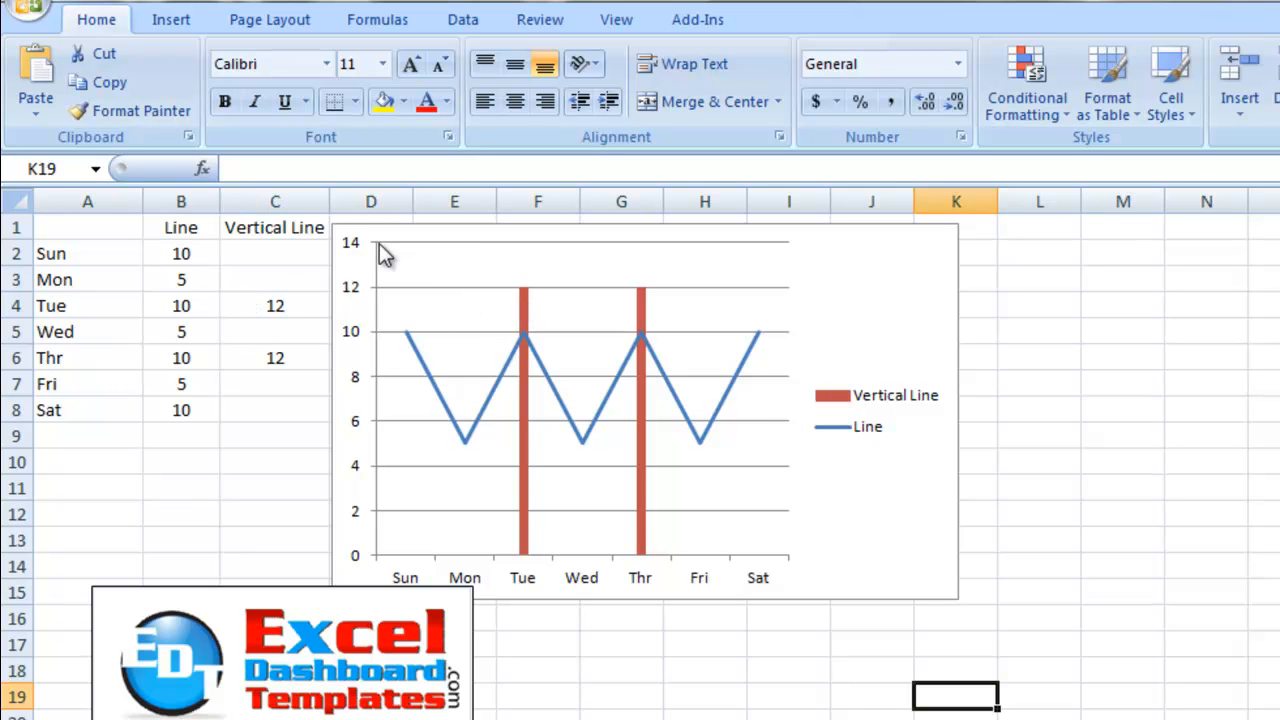
{"action": "mouse_move", "coordinate": [358, 290]}
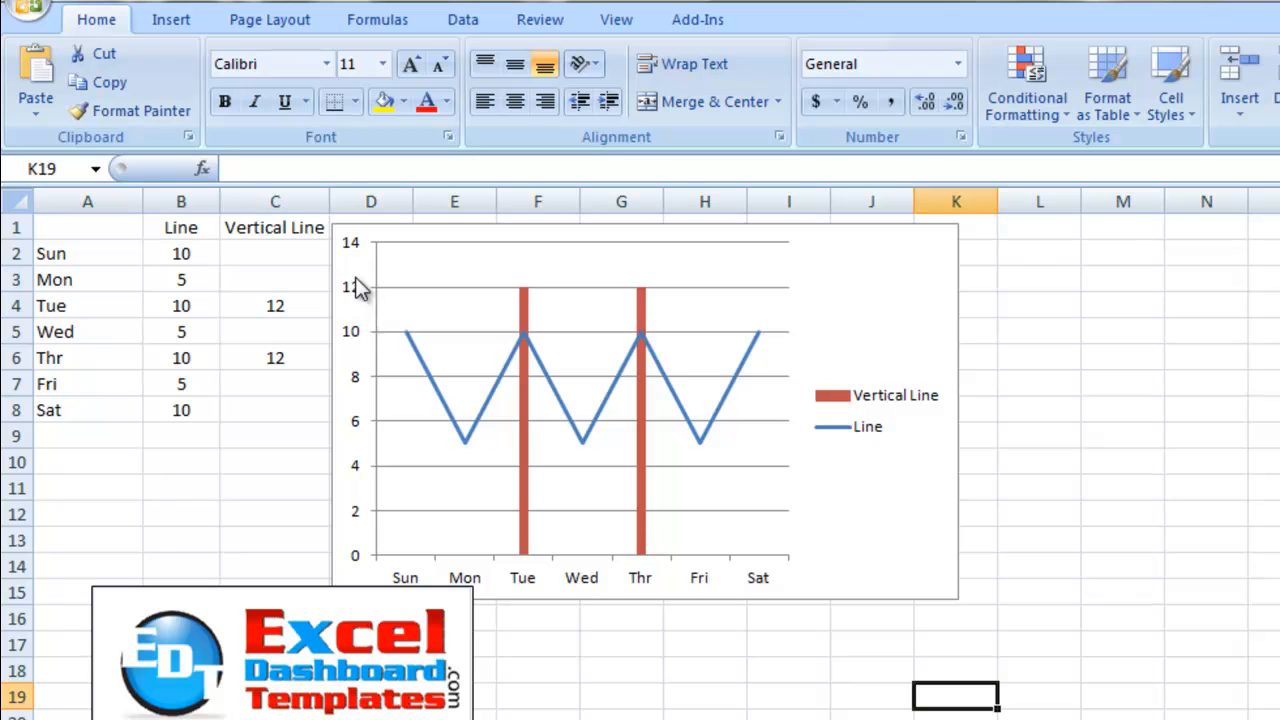
{"action": "mouse_move", "coordinate": [358, 258]}
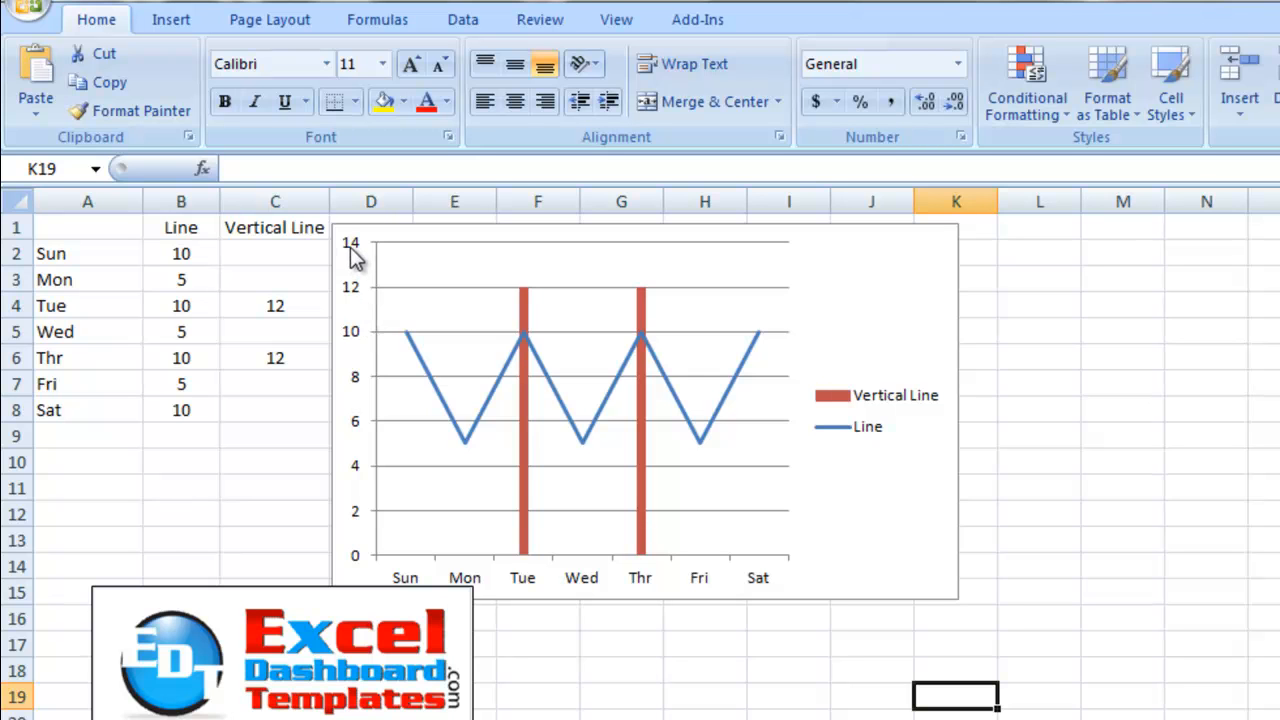
{"action": "mouse_move", "coordinate": [360, 300]}
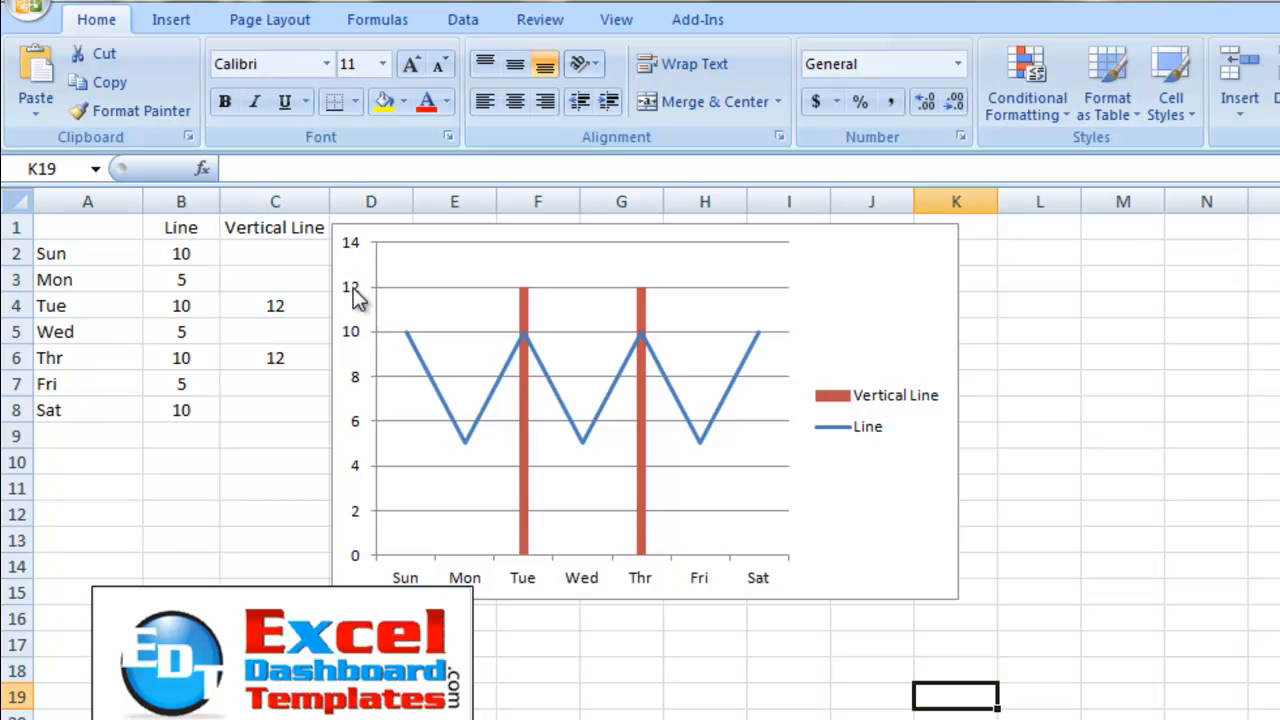
Set the vertical axis maximum to a fixed value of 12
{"action": "right_click", "coordinate": [355, 295]}
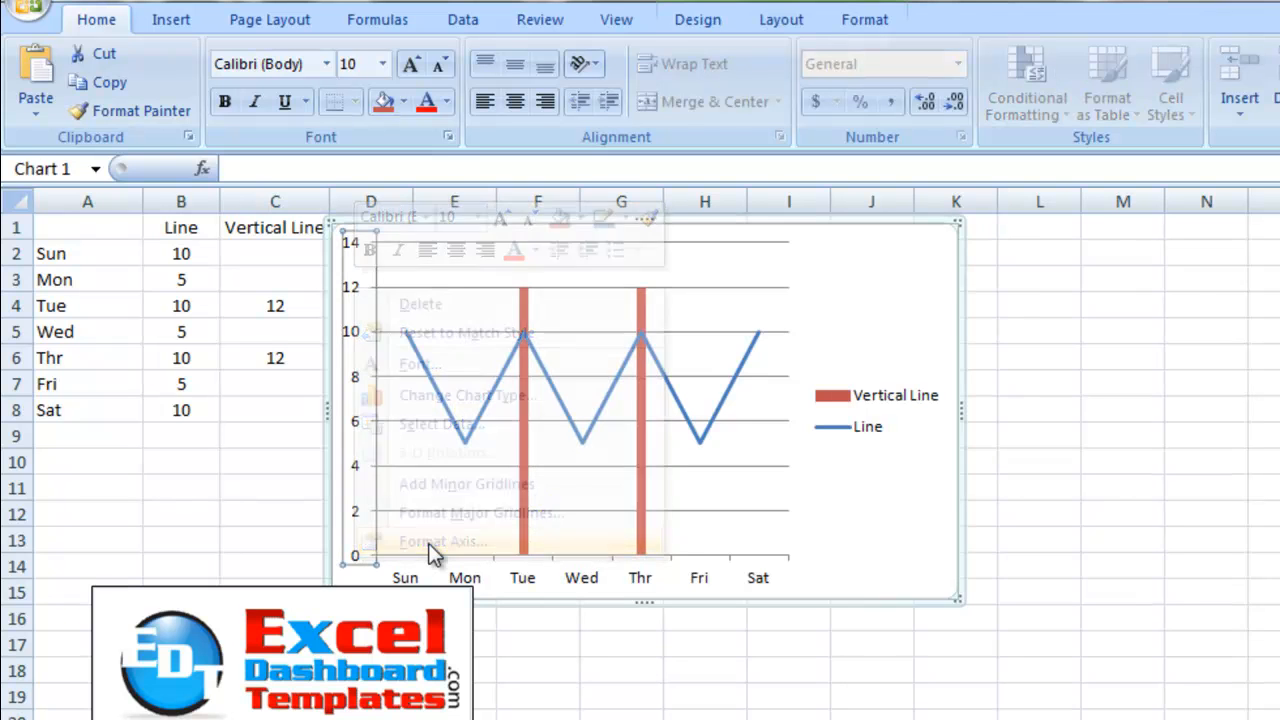
{"action": "left_click", "coordinate": [442, 540]}
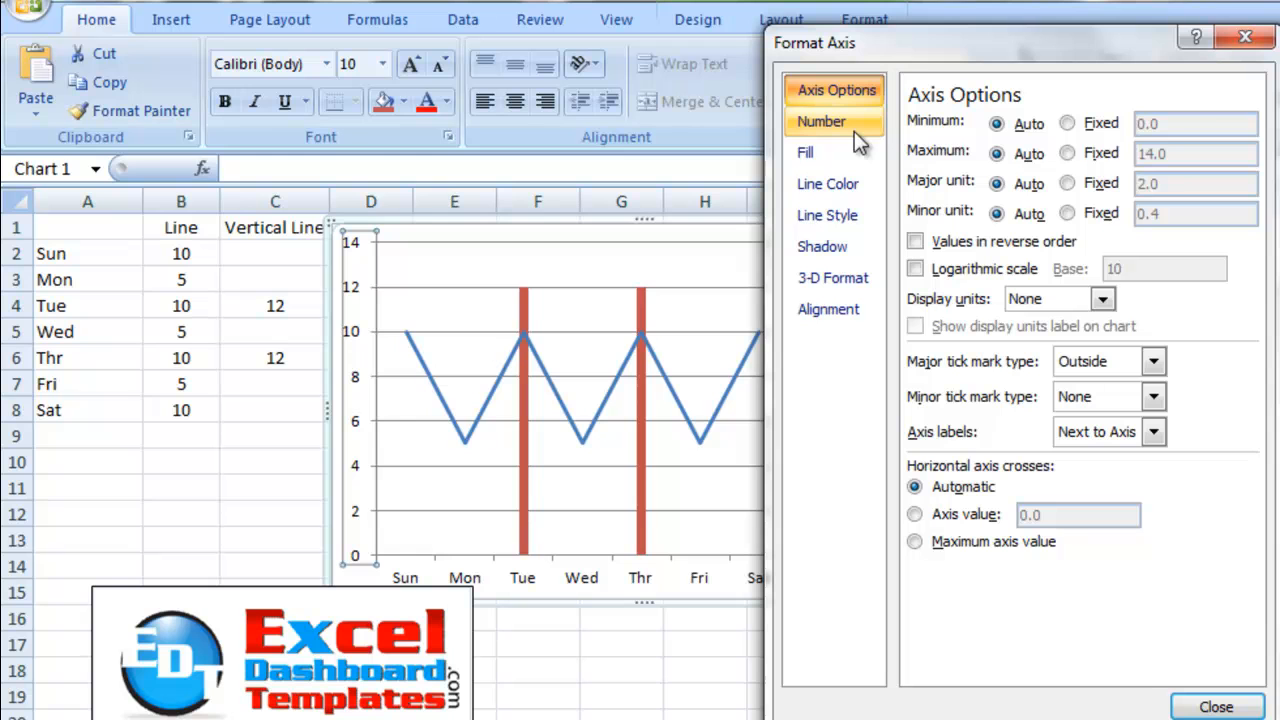
{"action": "left_click", "coordinate": [1067, 153]}
{"action": "type", "text": "12"}
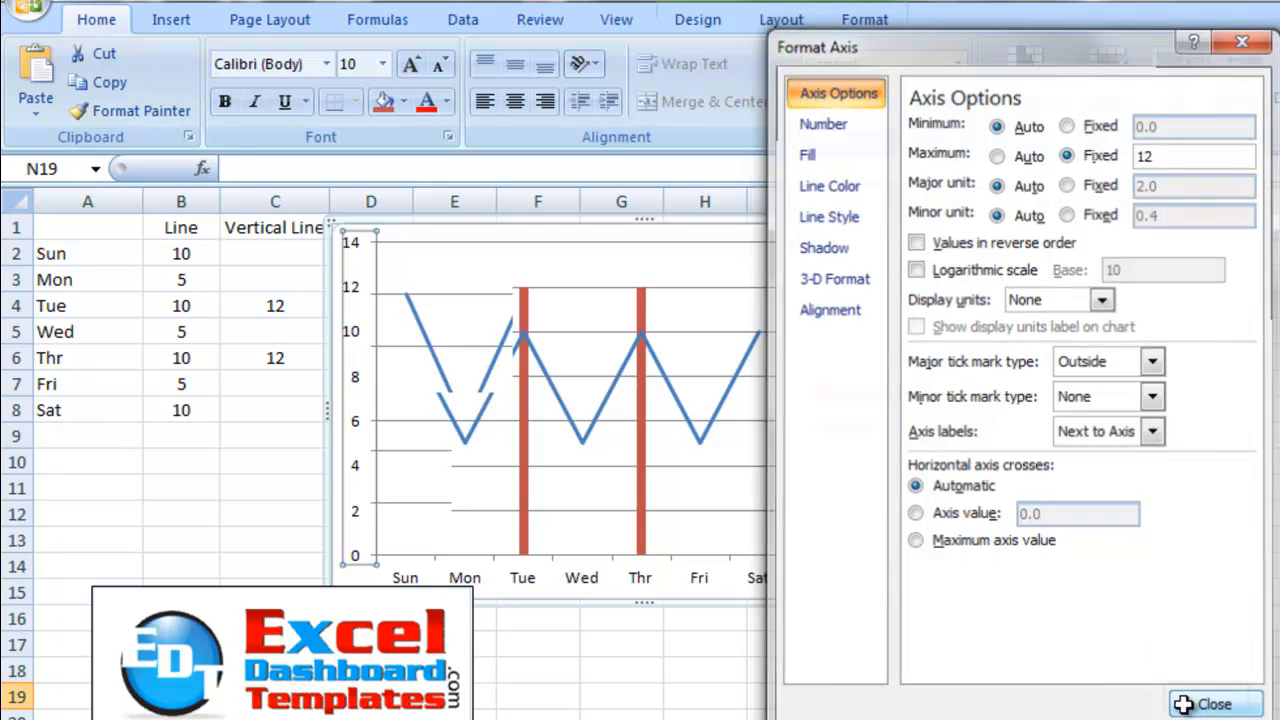
{"action": "left_click", "coordinate": [1213, 704]}
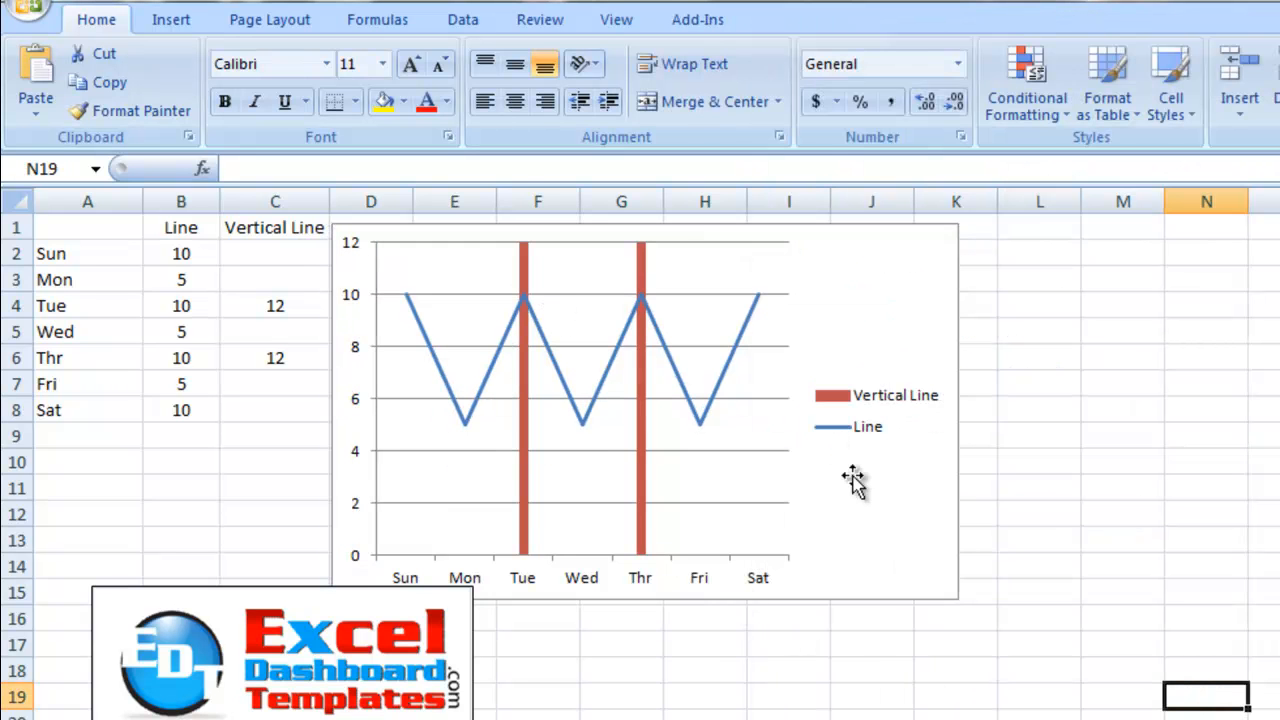
Delete the chart legend and switch to the sheet holding the vertical line data
{"action": "left_click", "coordinate": [877, 410]}
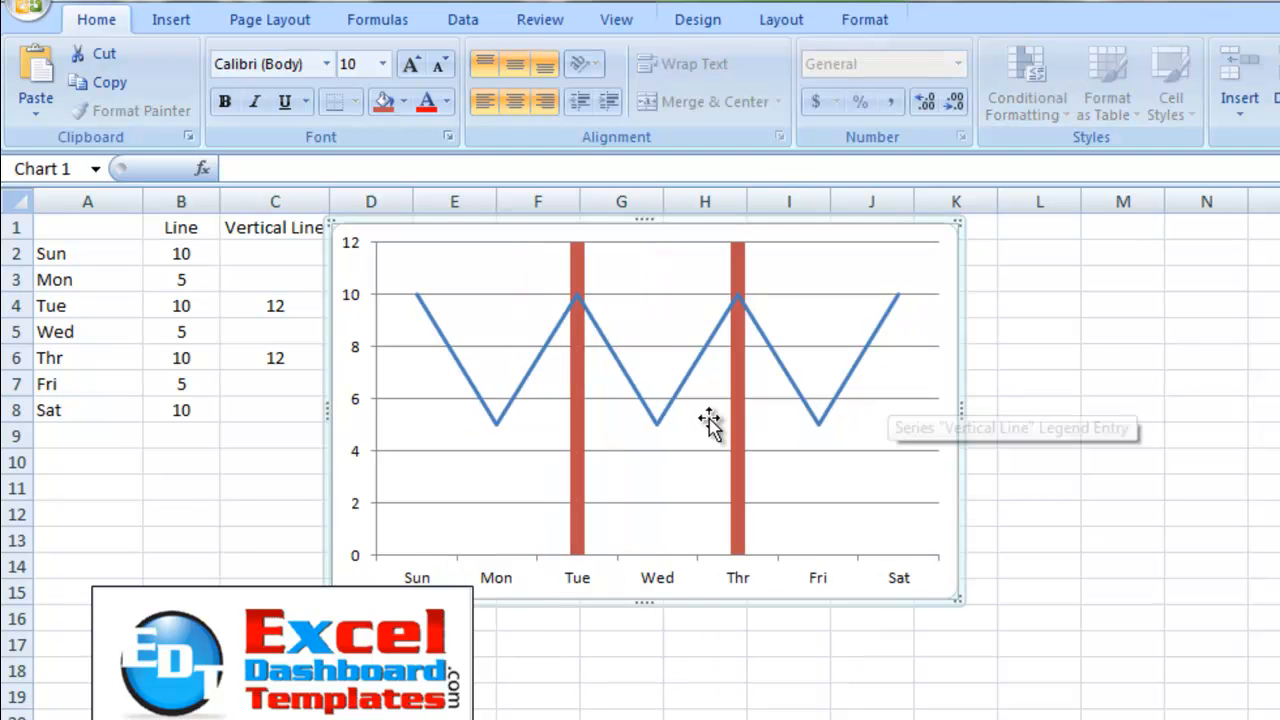
{"action": "mouse_move", "coordinate": [545, 375]}
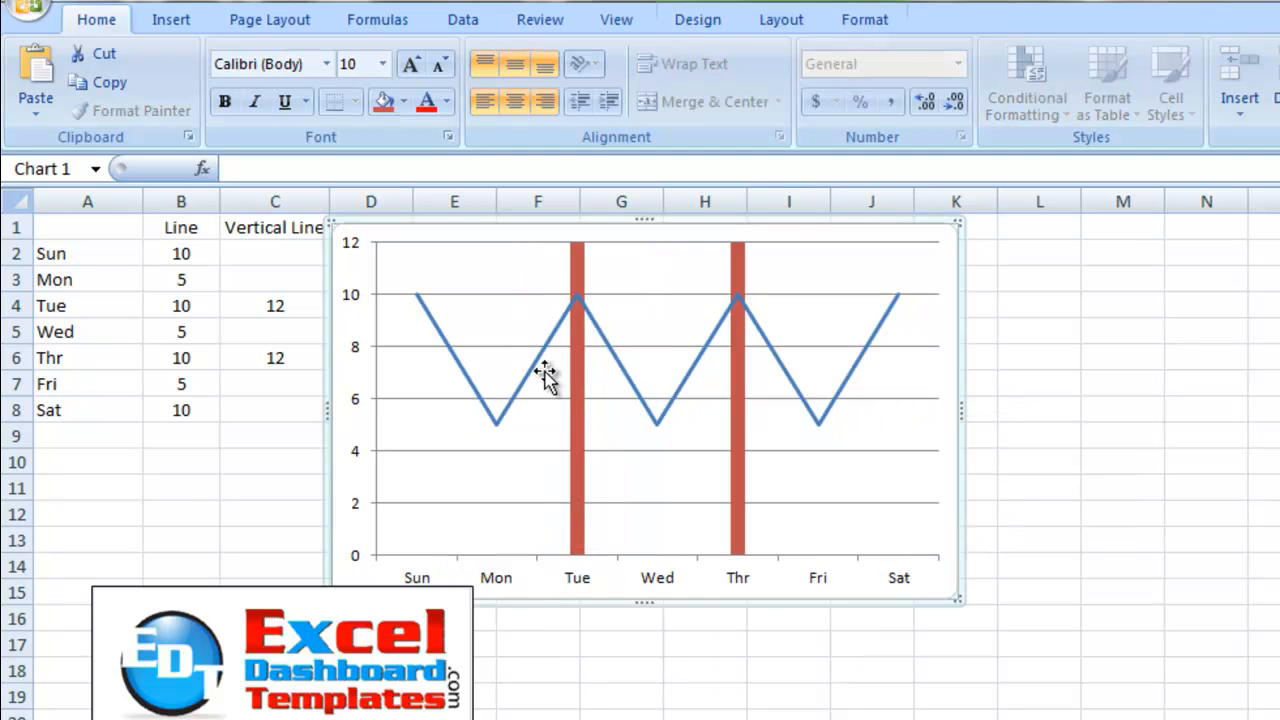
{"action": "mouse_move", "coordinate": [595, 378]}
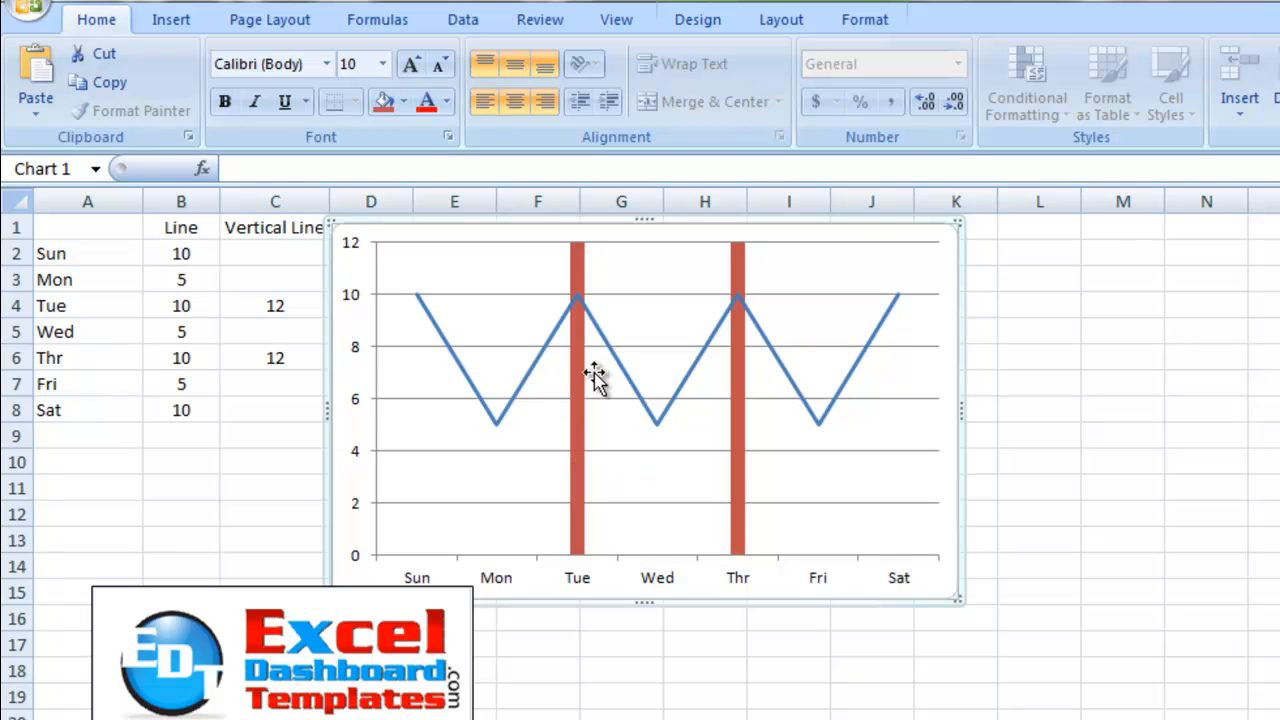
{"action": "mouse_move", "coordinate": [738, 270]}
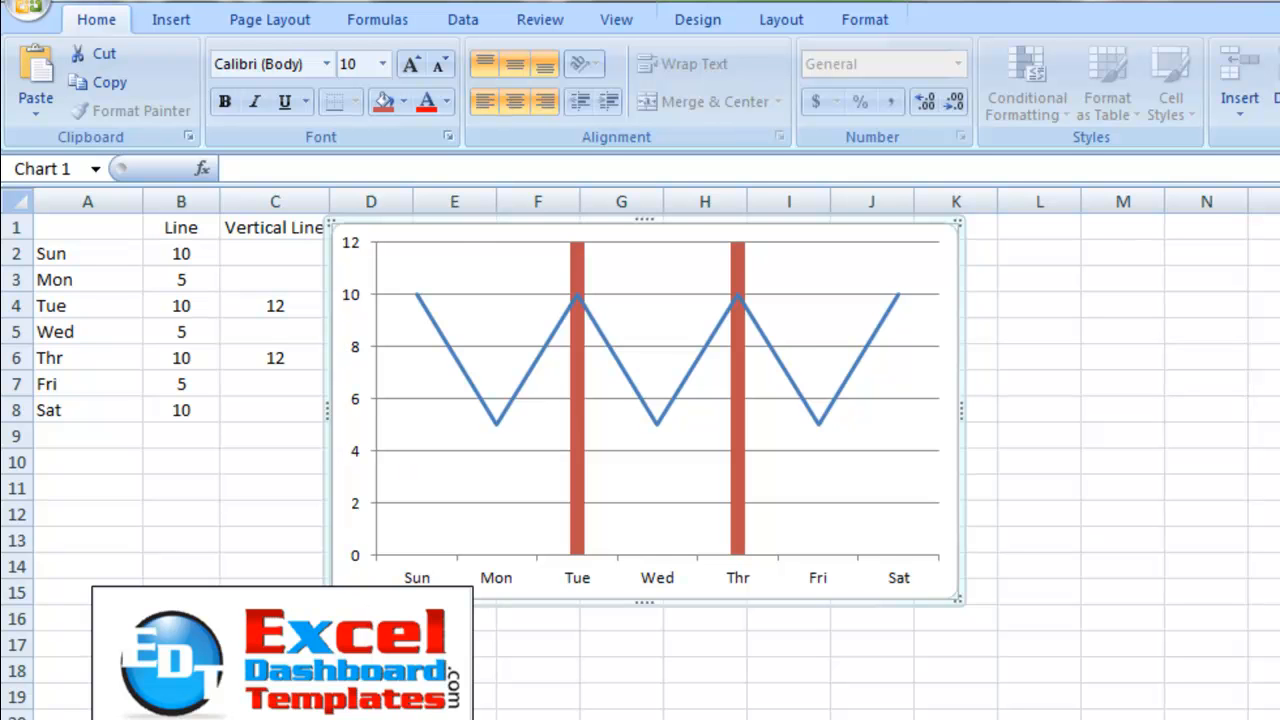
{"action": "left_click", "coordinate": [454, 513]}
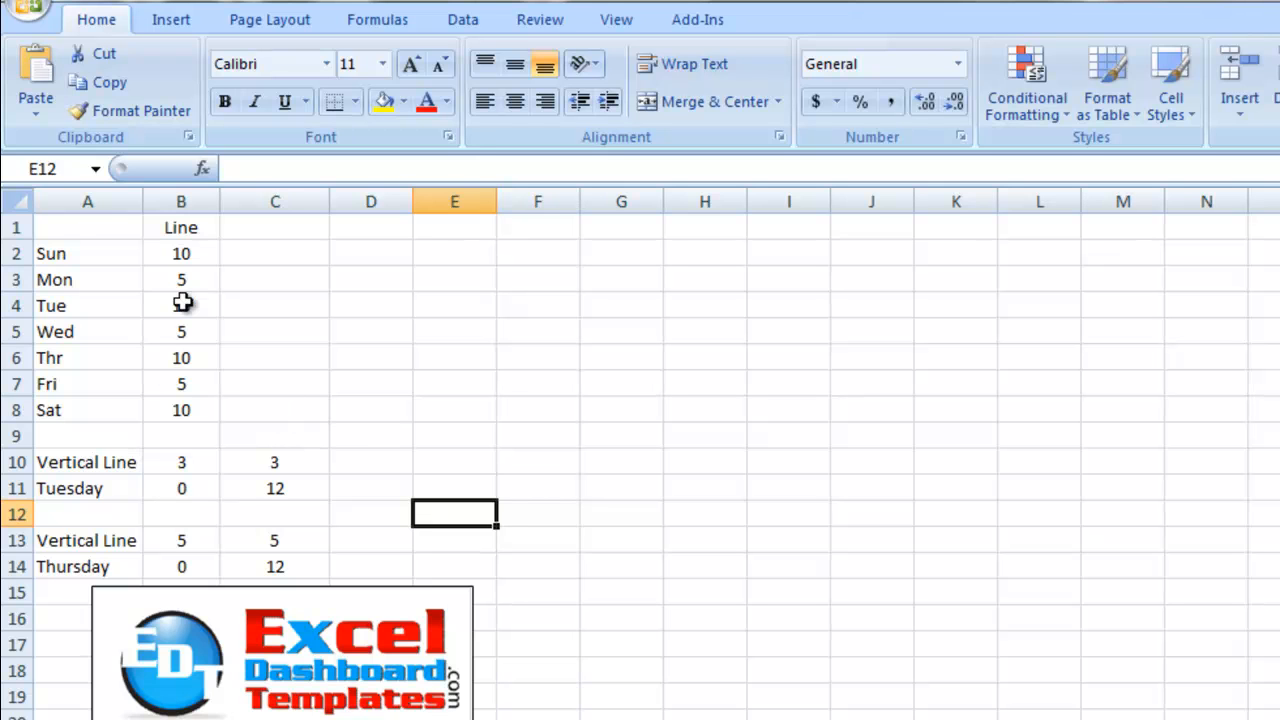
Select the Sun–Sat labels and Line values and insert a 2-D line chart
{"action": "left_click_drag", "start_coordinate": [87, 227], "coordinate": [181, 384]}
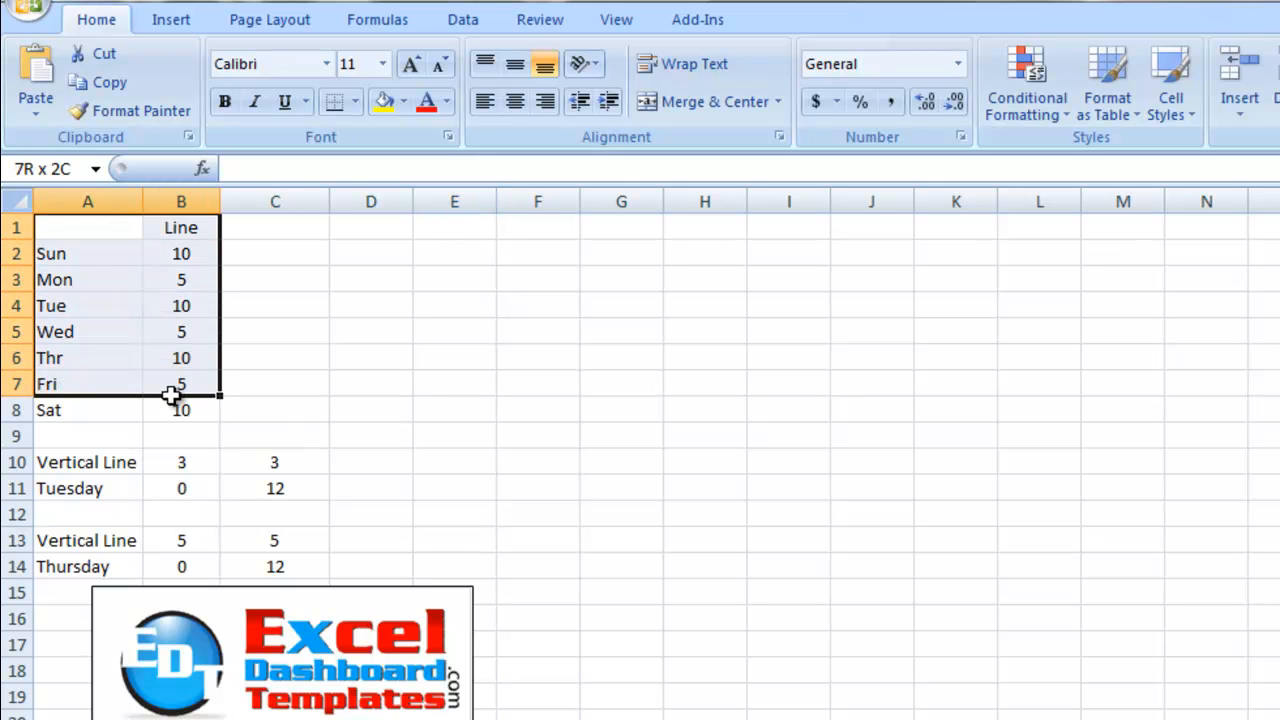
{"action": "left_click", "coordinate": [87, 227]}
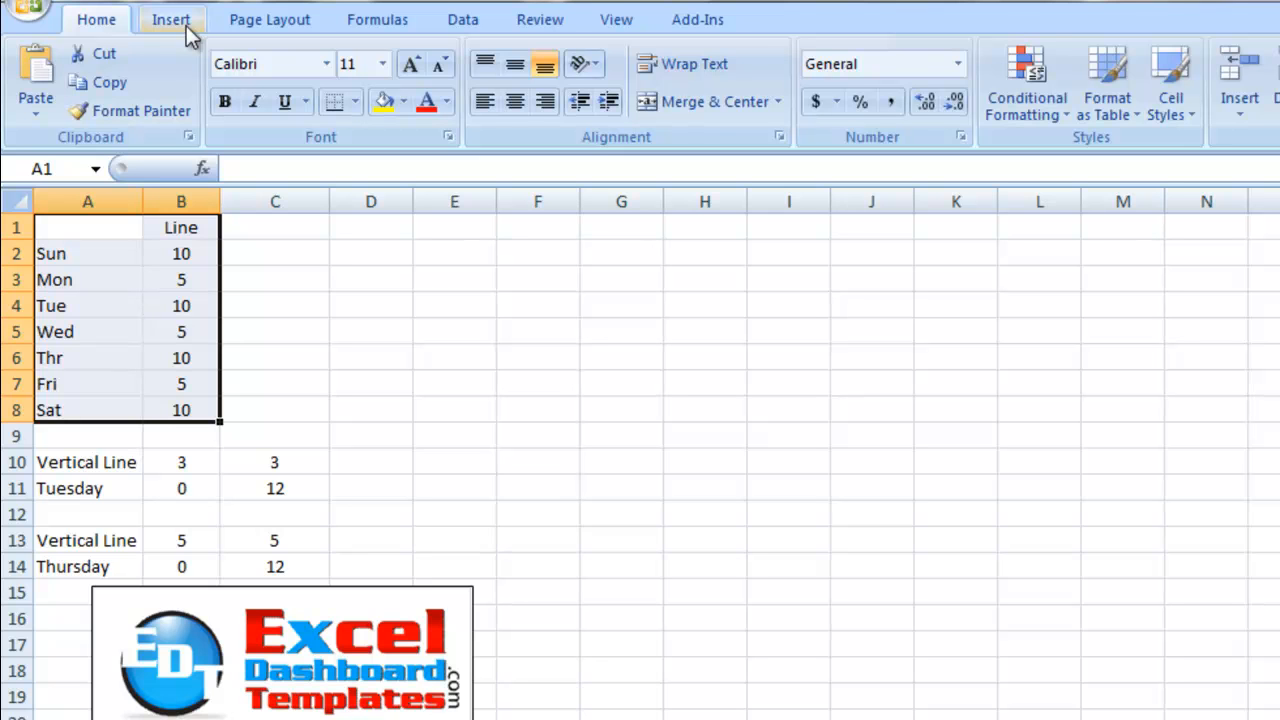
{"action": "left_click", "coordinate": [171, 19]}
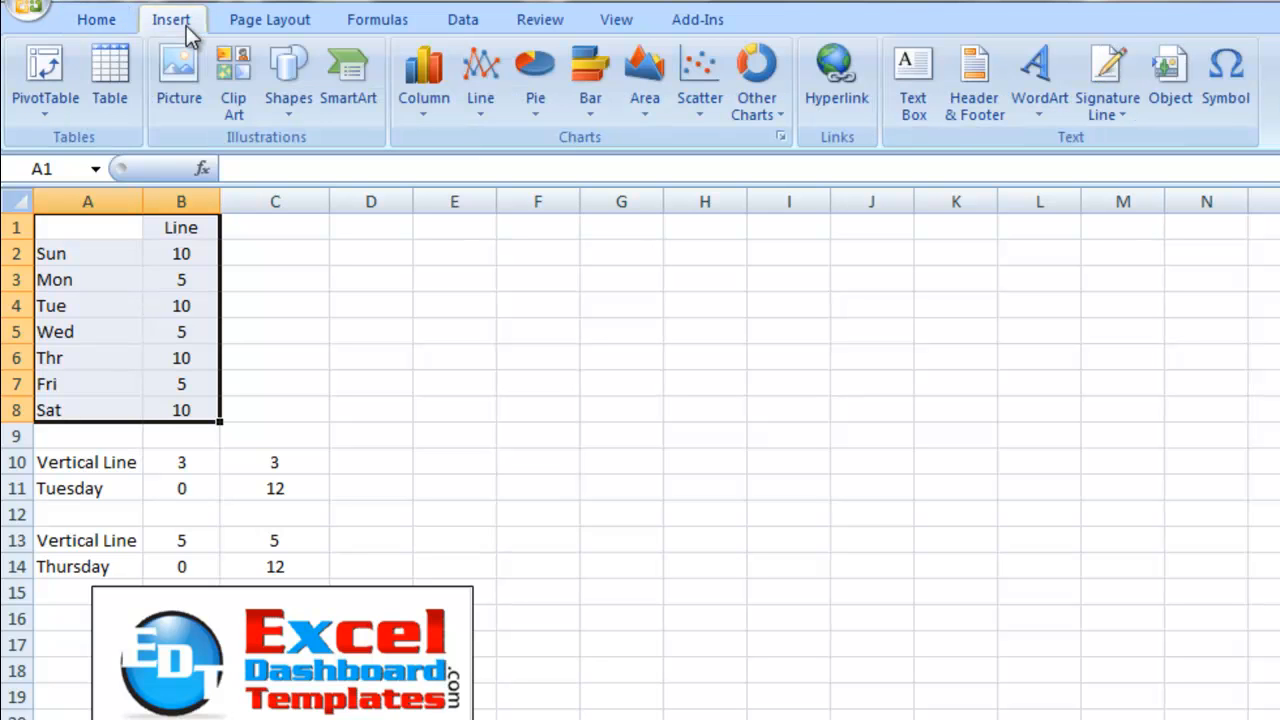
{"action": "left_click", "coordinate": [87, 383]}
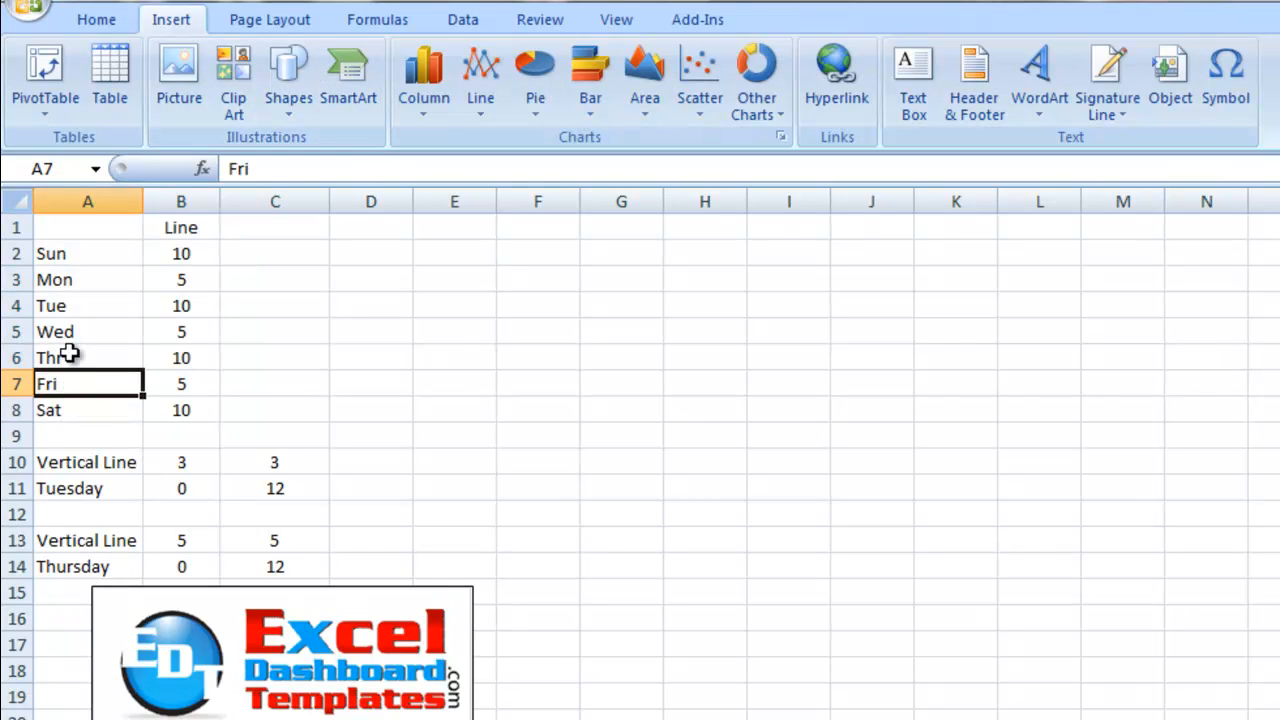
{"action": "left_click_drag", "start_coordinate": [87, 253], "coordinate": [181, 410]}
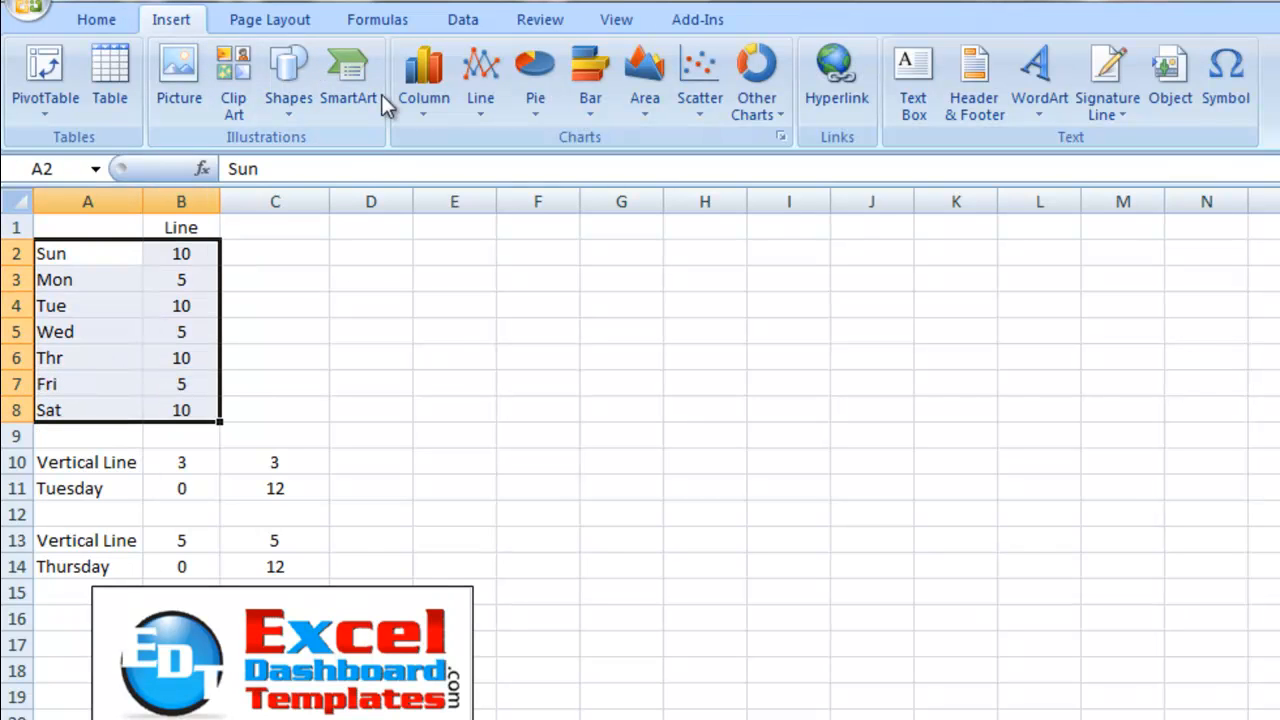
{"action": "mouse_move", "coordinate": [480, 75]}
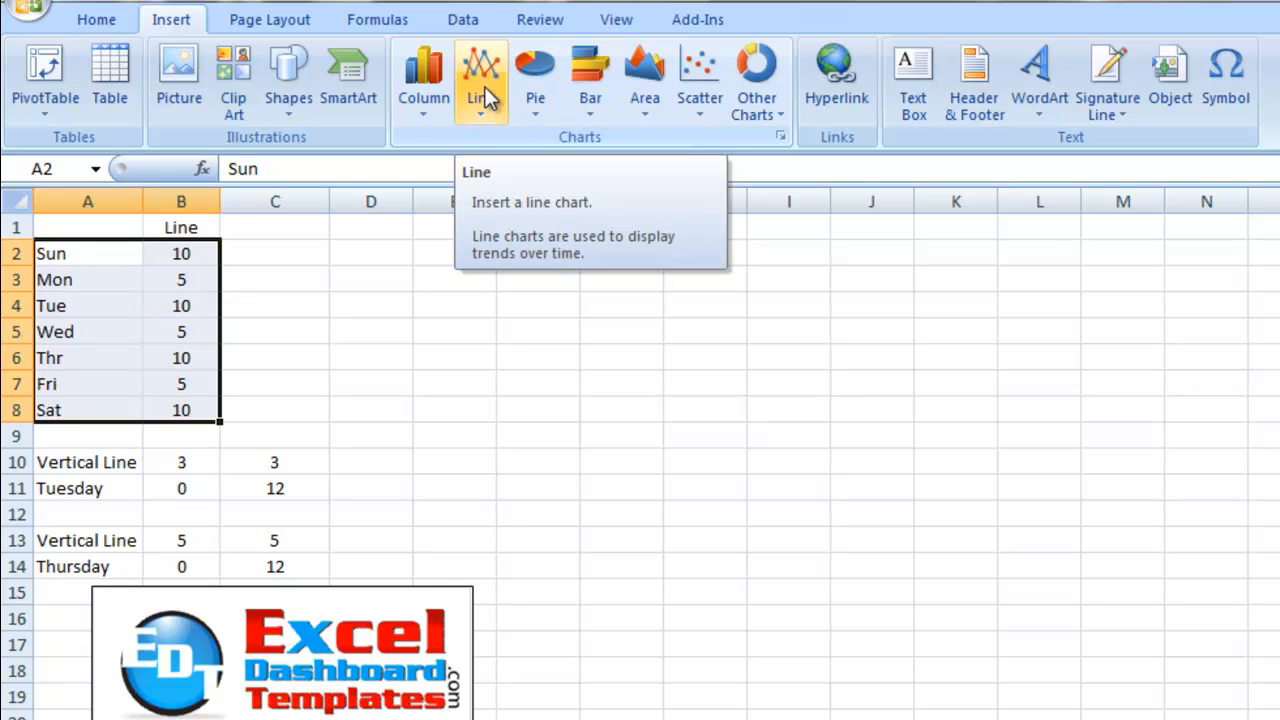
{"action": "left_click", "coordinate": [480, 75]}
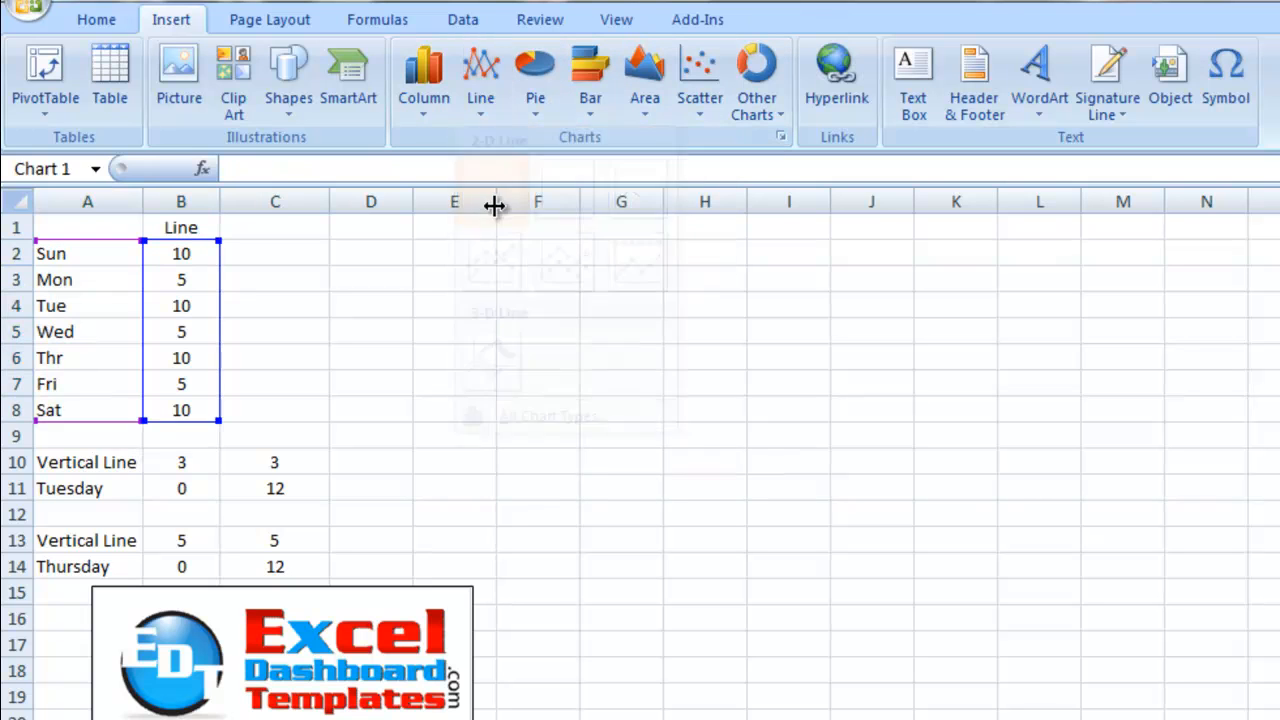
{"action": "left_click", "coordinate": [480, 70]}
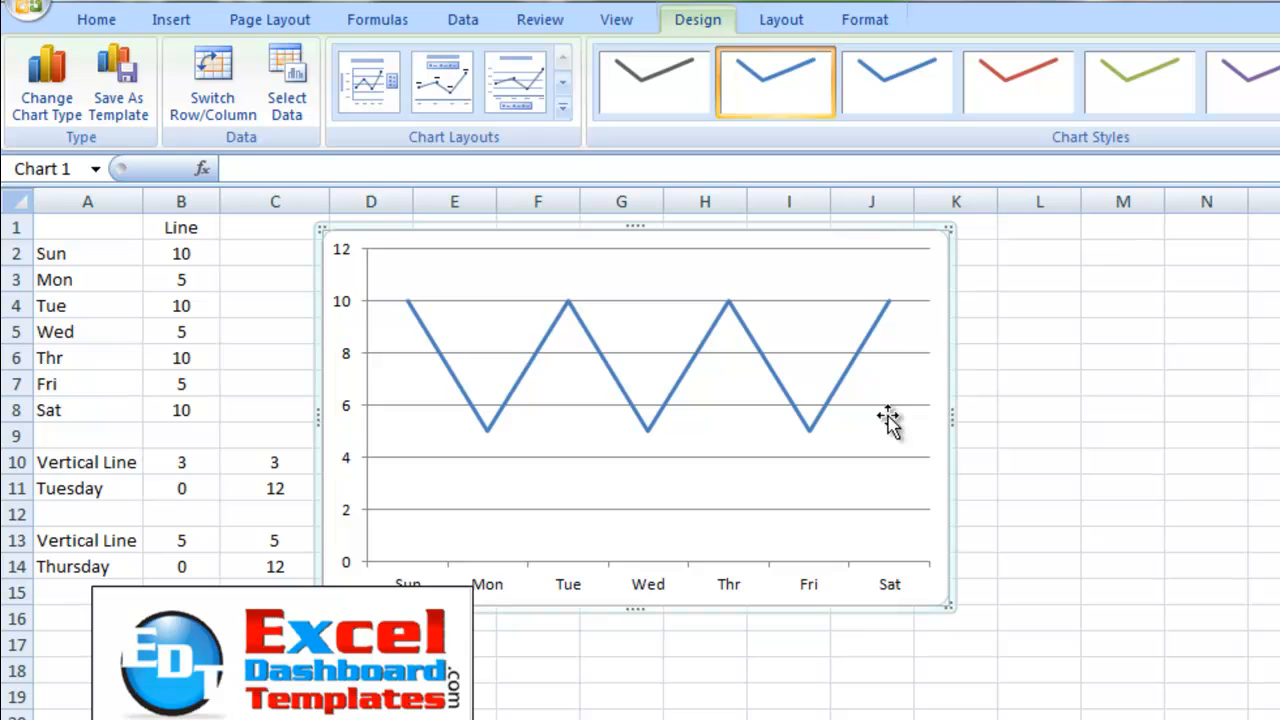
{"action": "mouse_move", "coordinate": [413, 262]}
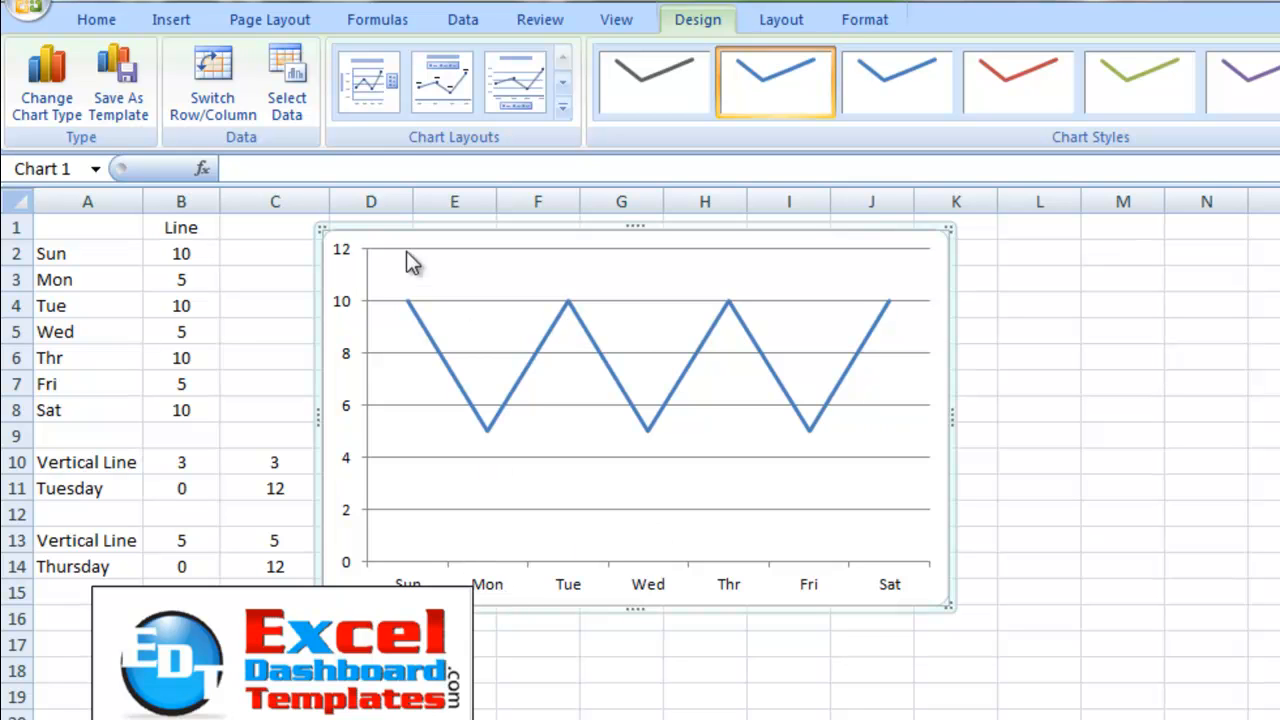
{"action": "mouse_move", "coordinate": [322, 273]}
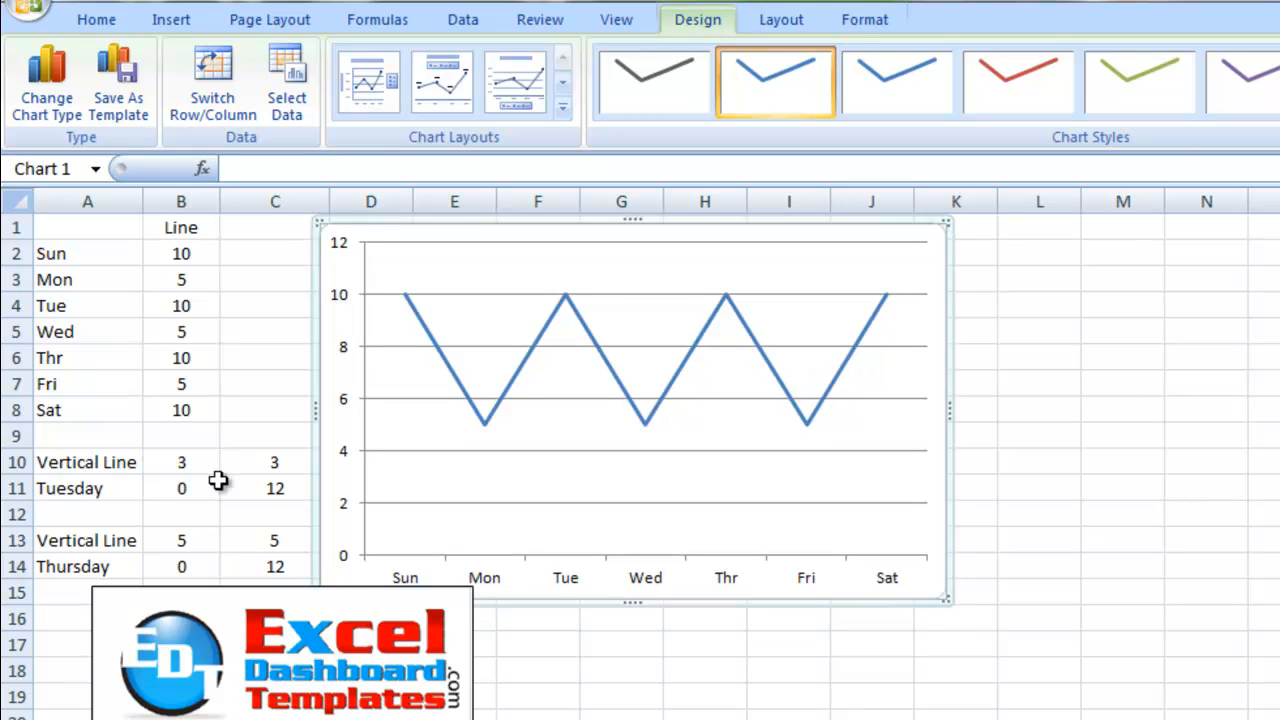
{"action": "mouse_move", "coordinate": [115, 470]}
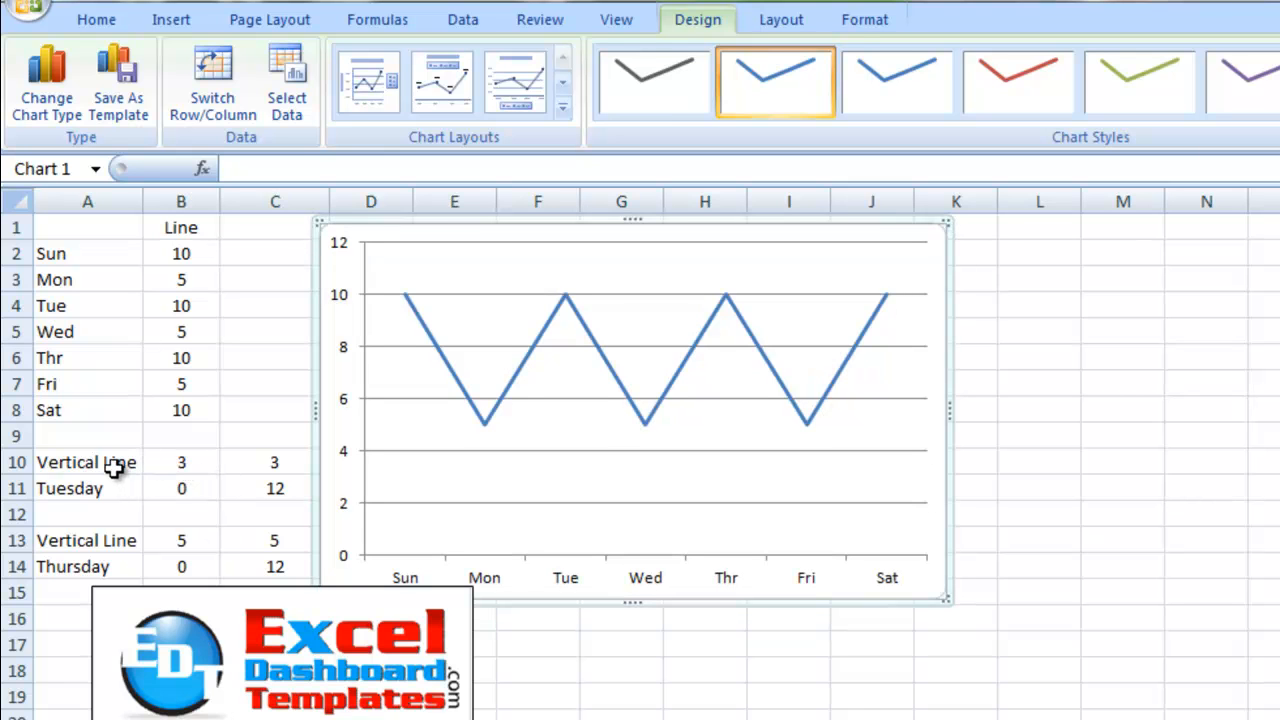
{"action": "left_click", "coordinate": [87, 462]}
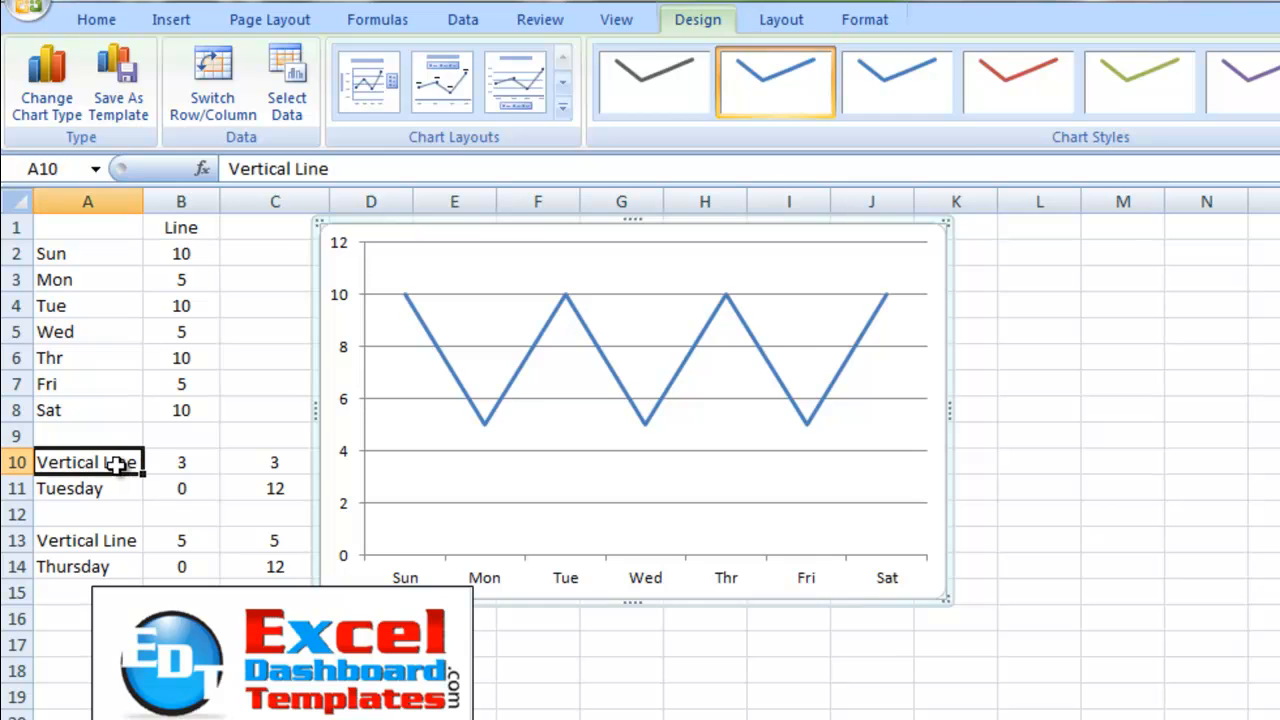
{"action": "left_click", "coordinate": [87, 540]}
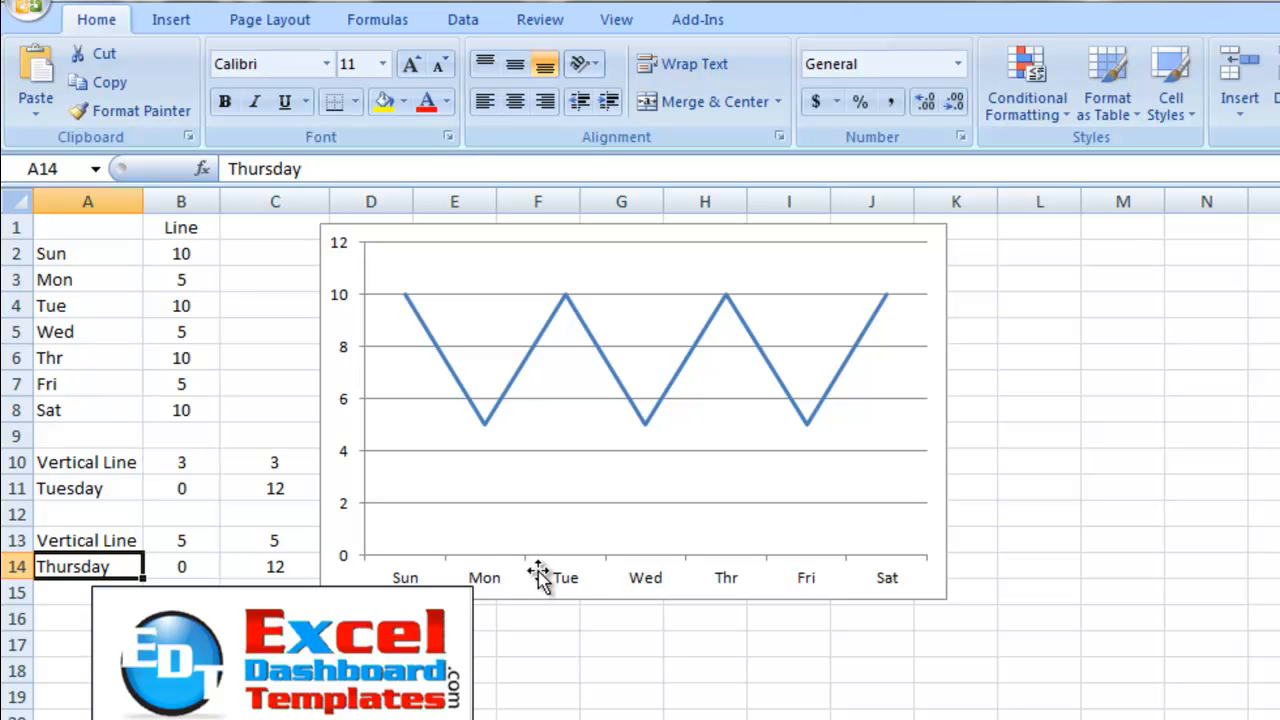
{"action": "mouse_move", "coordinate": [197, 470]}
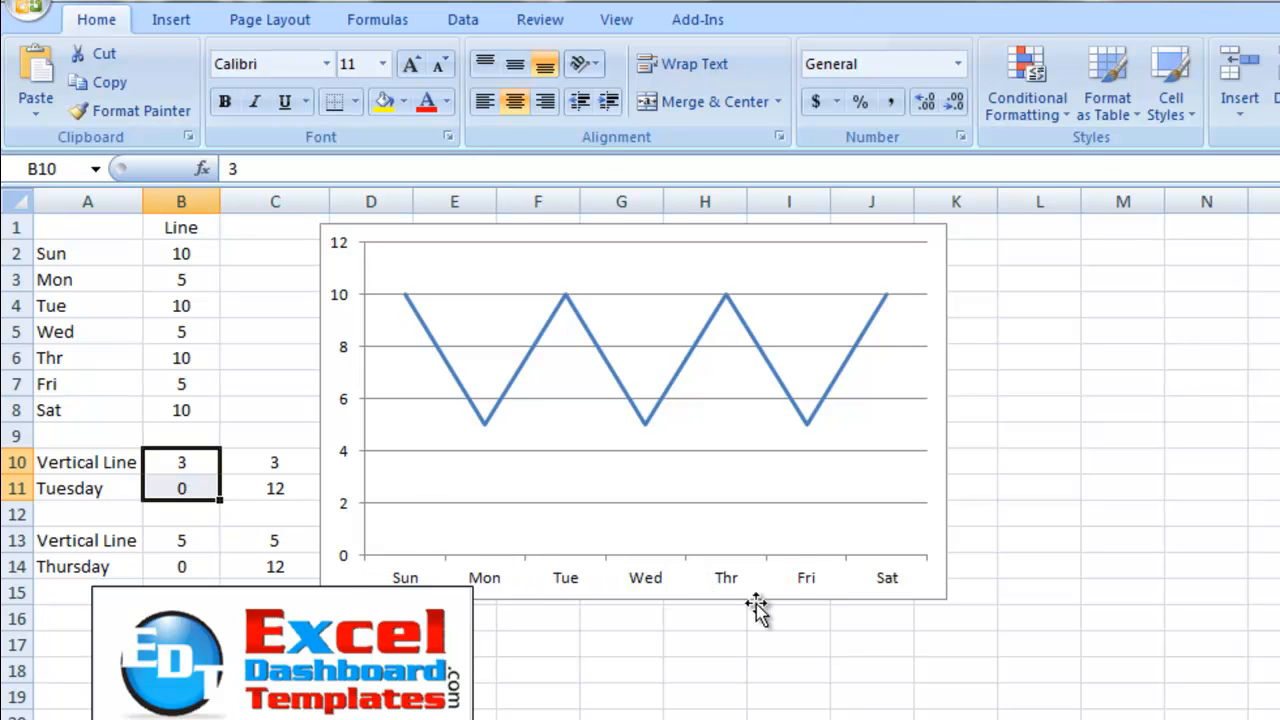
{"action": "left_click", "coordinate": [181, 540]}
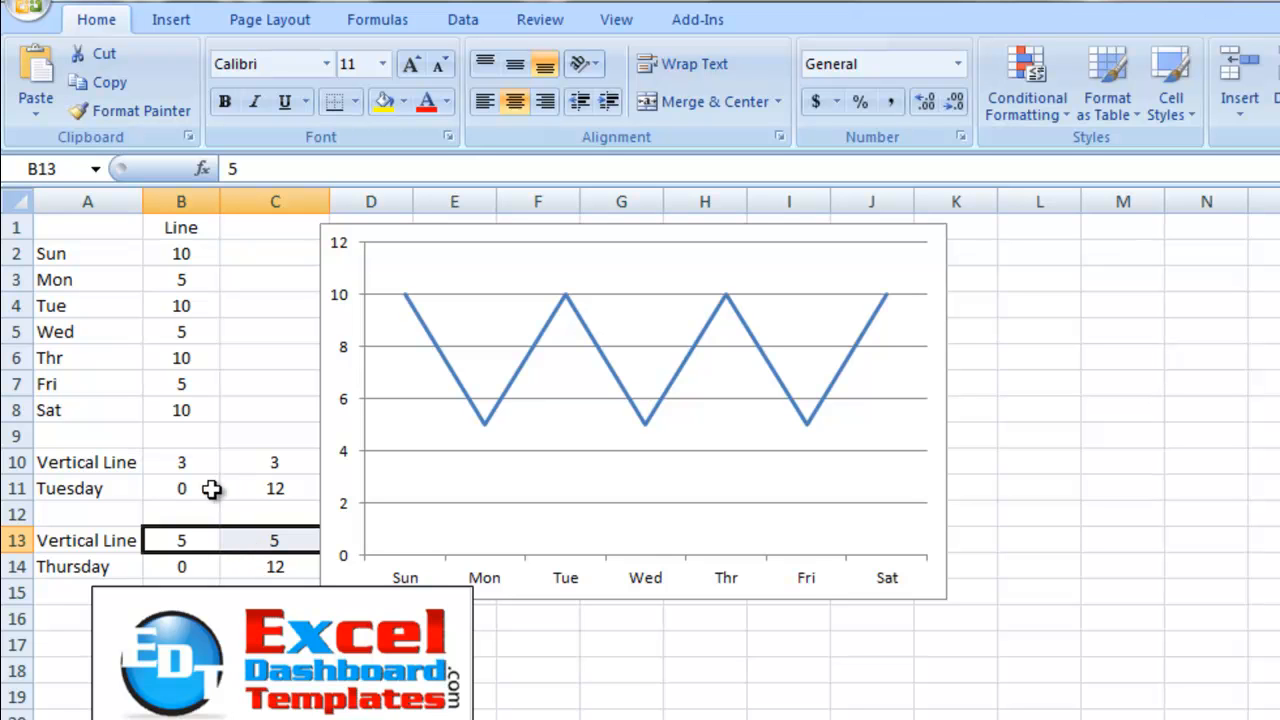
{"action": "left_click", "coordinate": [181, 488]}
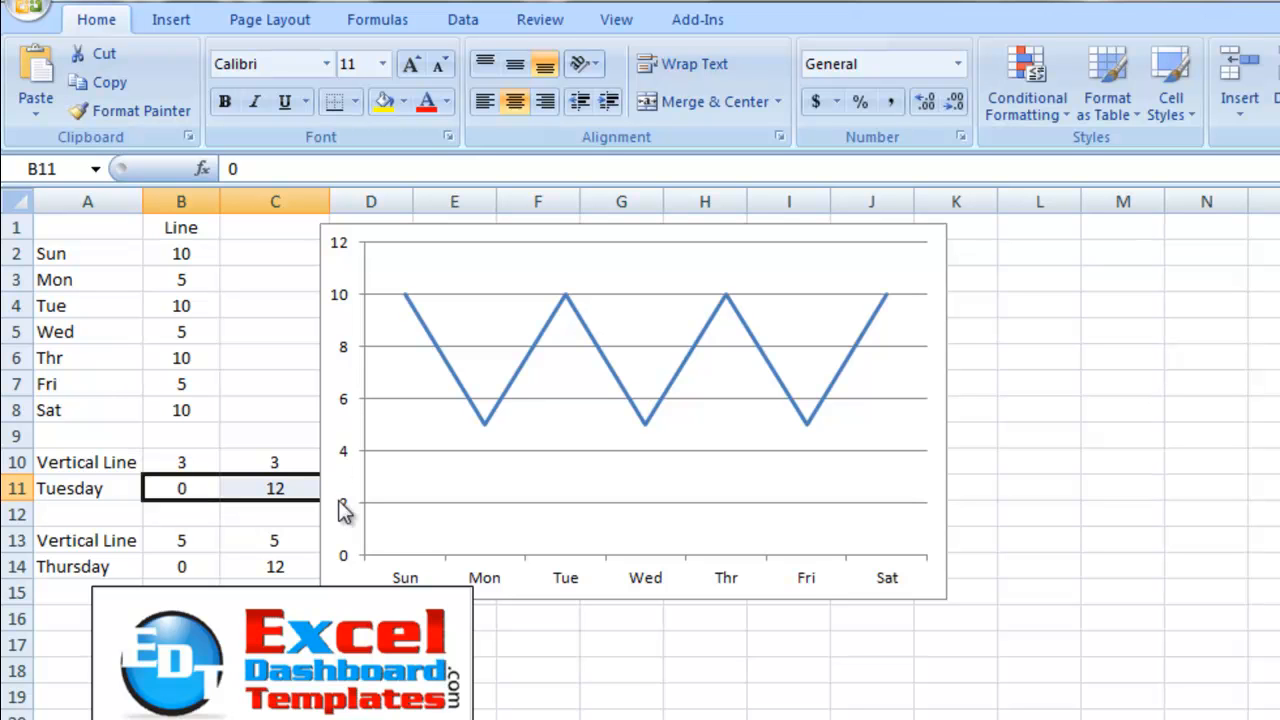
{"action": "mouse_move", "coordinate": [190, 469]}
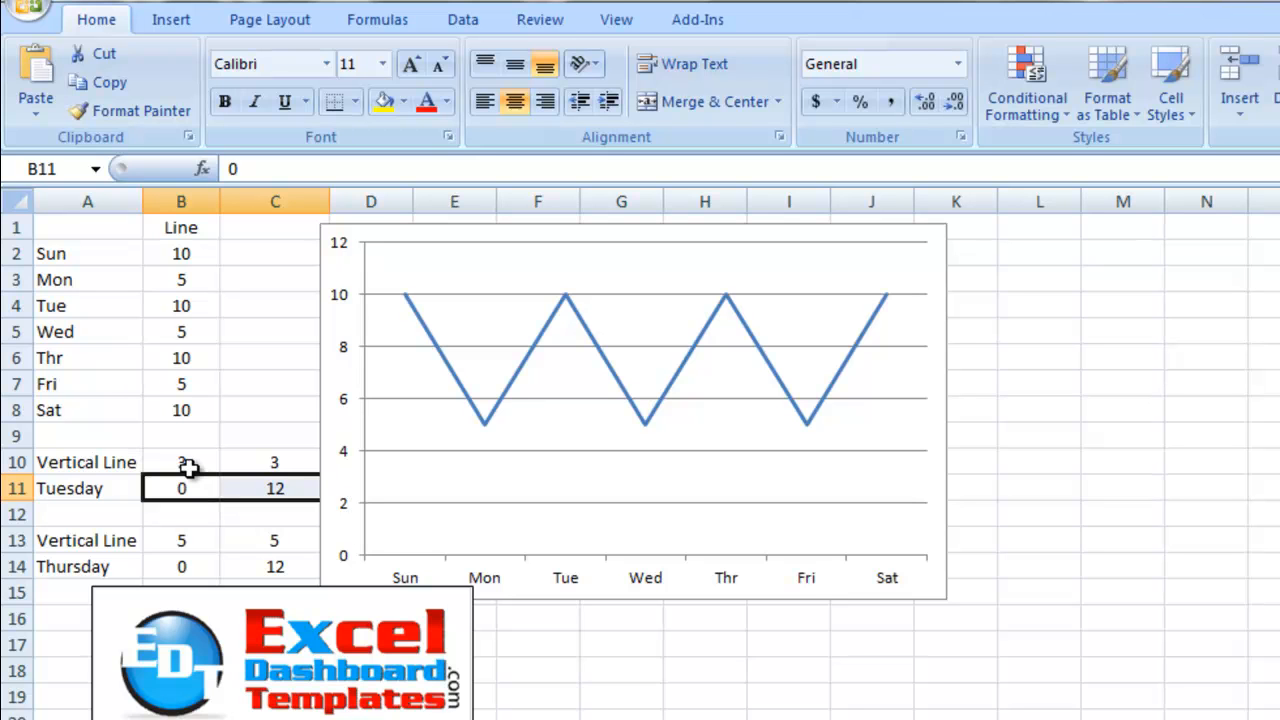
{"action": "left_click", "coordinate": [181, 462]}
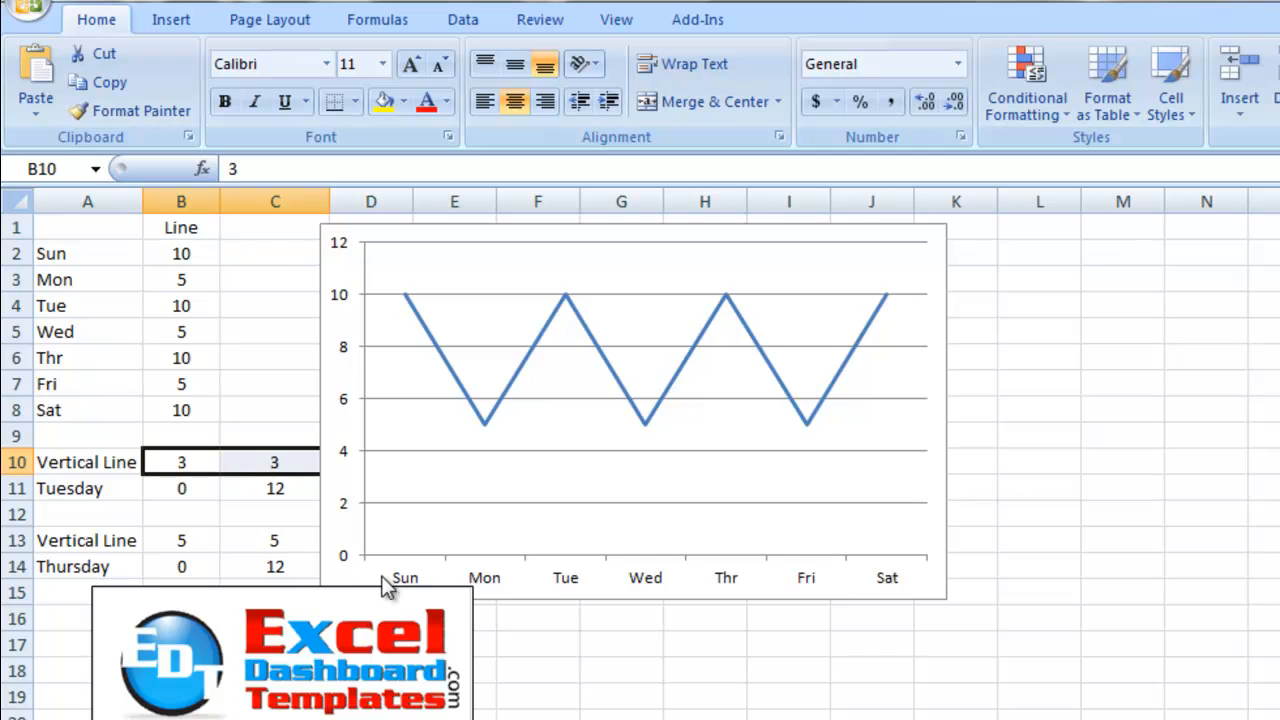
{"action": "mouse_move", "coordinate": [560, 330]}
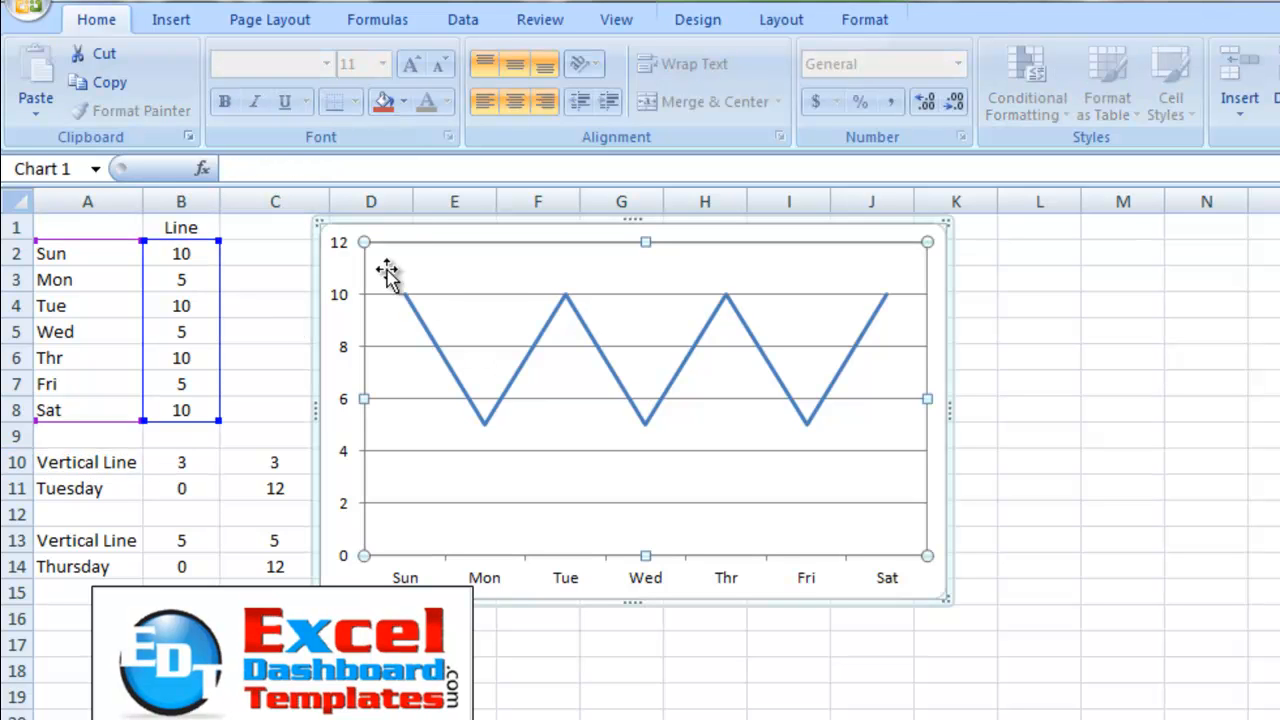
{"action": "mouse_move", "coordinate": [513, 280]}
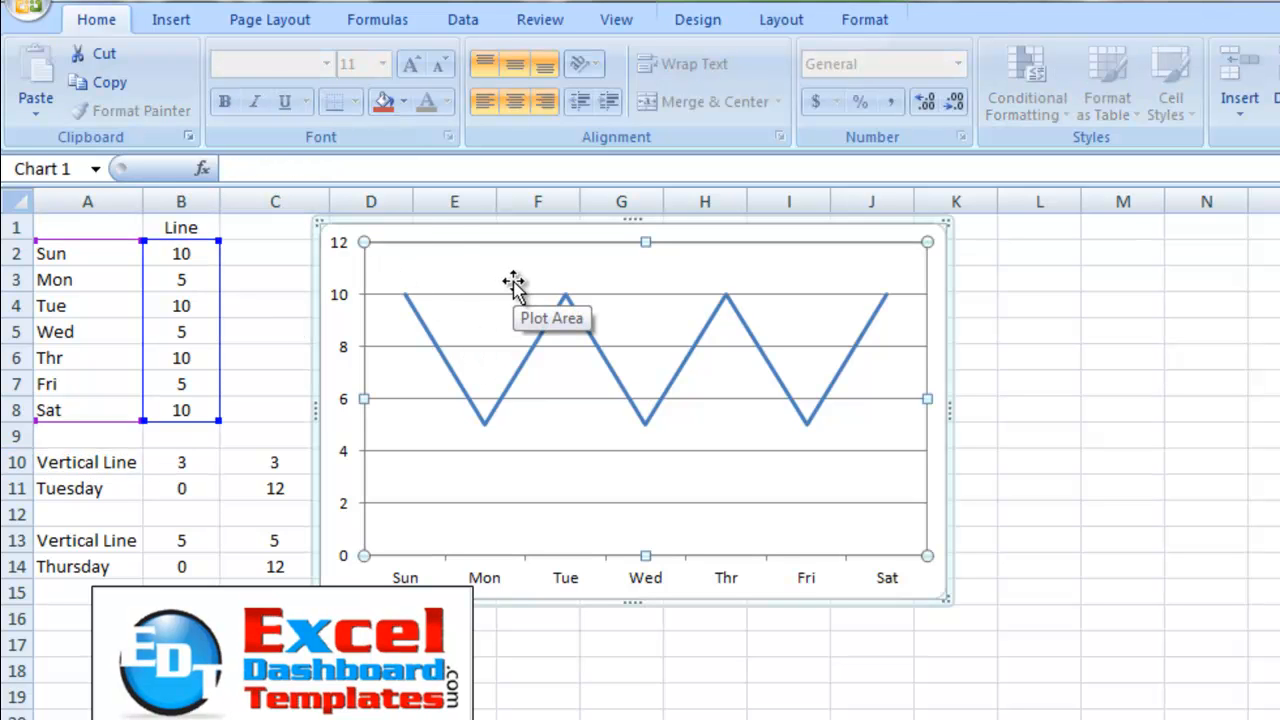
Add a Tuesday series named from A11 with values B10:C10 through Select Data
{"action": "left_click", "coordinate": [781, 19]}
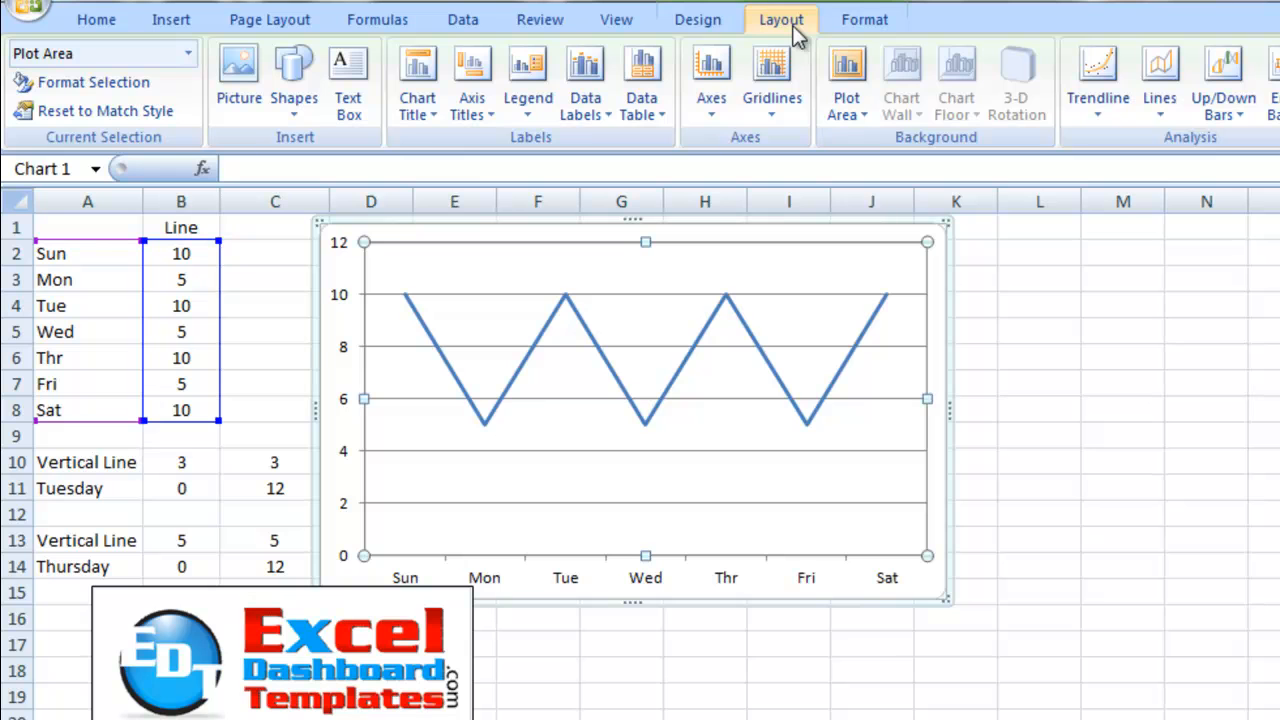
{"action": "left_click", "coordinate": [697, 19]}
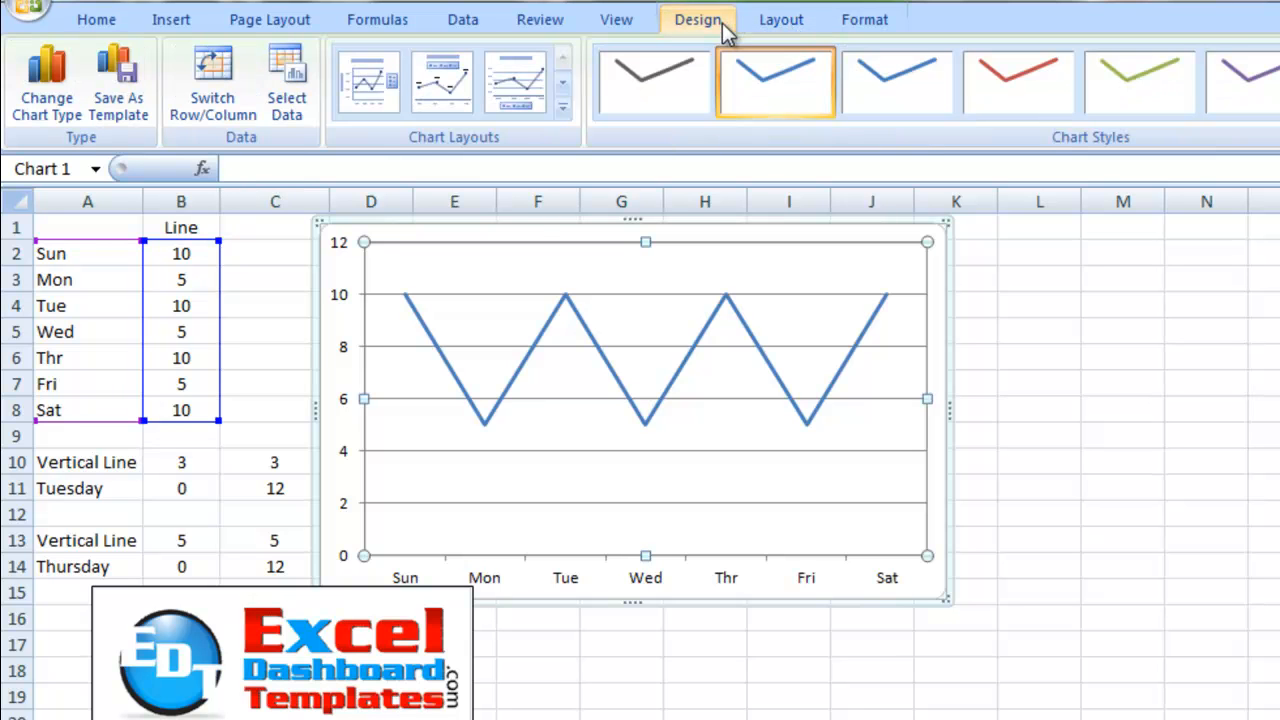
{"action": "mouse_move", "coordinate": [247, 155]}
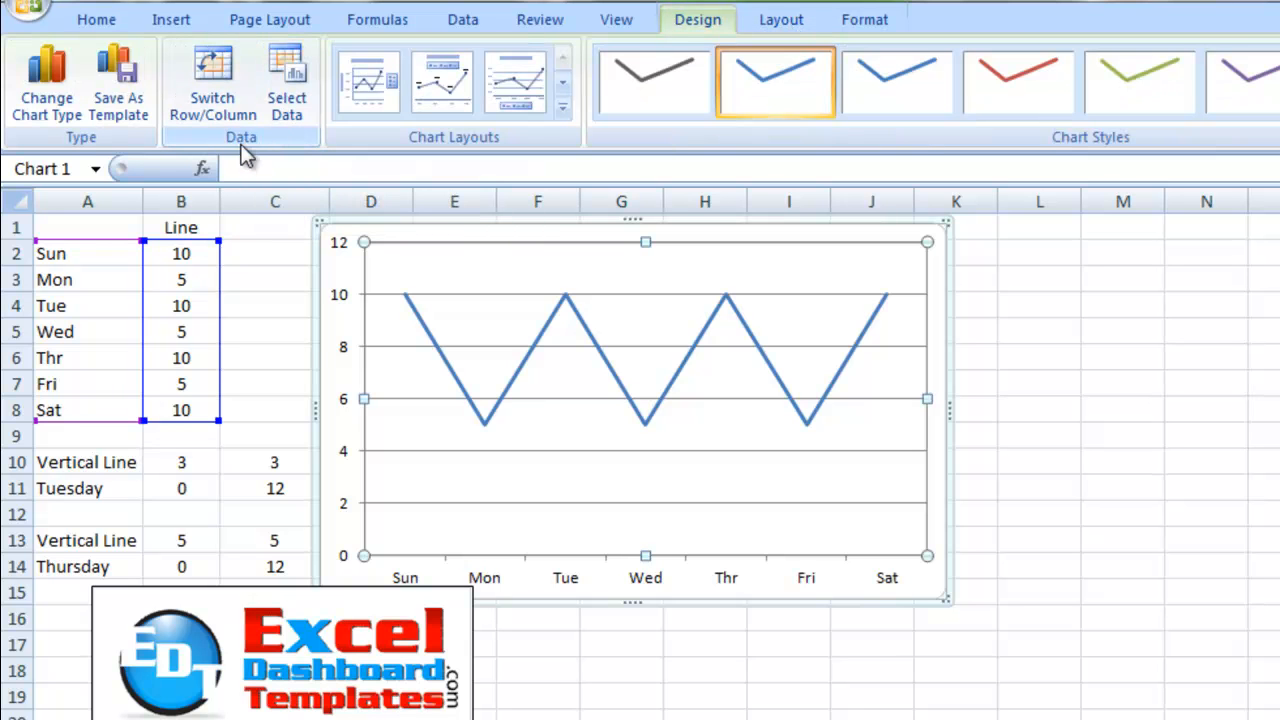
{"action": "mouse_move", "coordinate": [287, 82]}
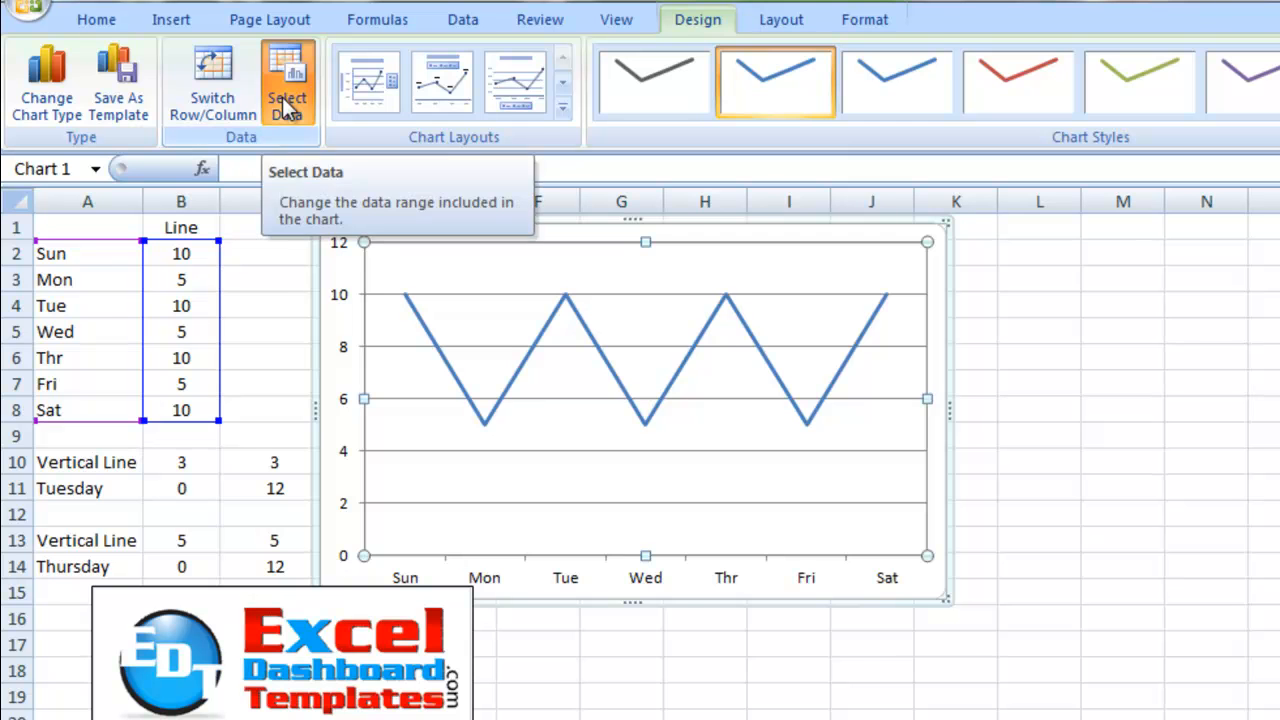
{"action": "left_click", "coordinate": [287, 82]}
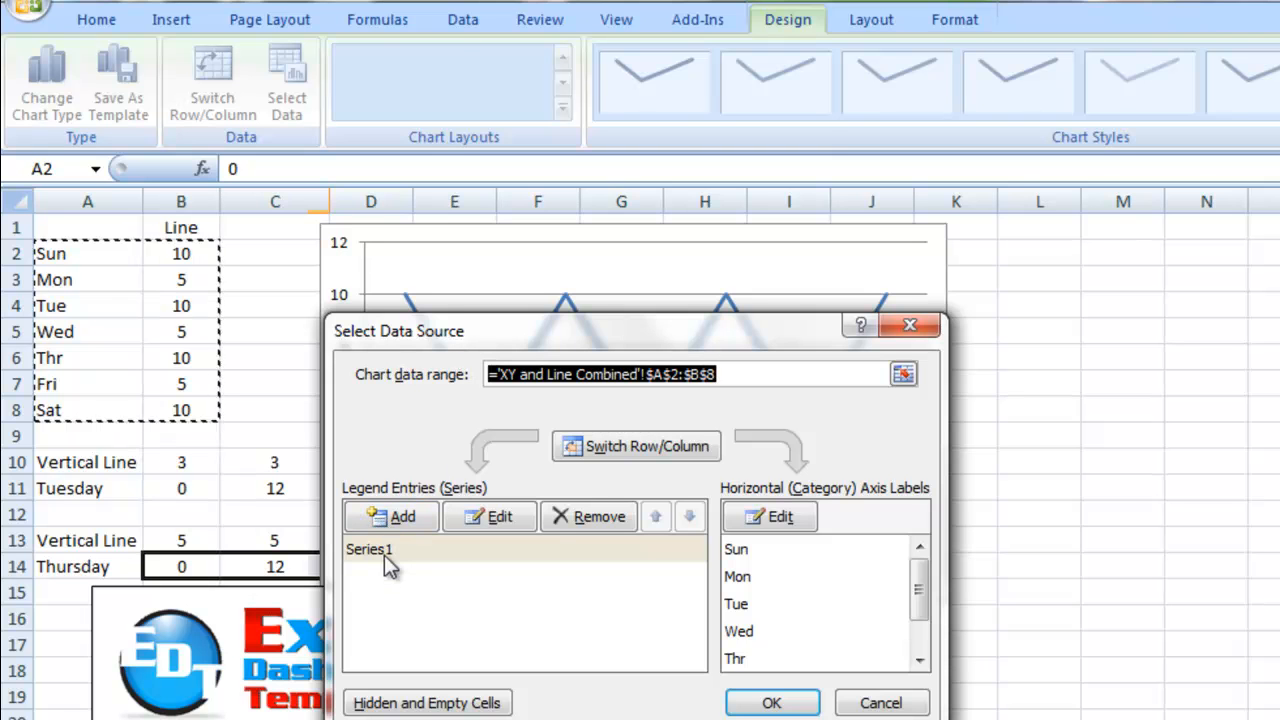
{"action": "mouse_move", "coordinate": [489, 517]}
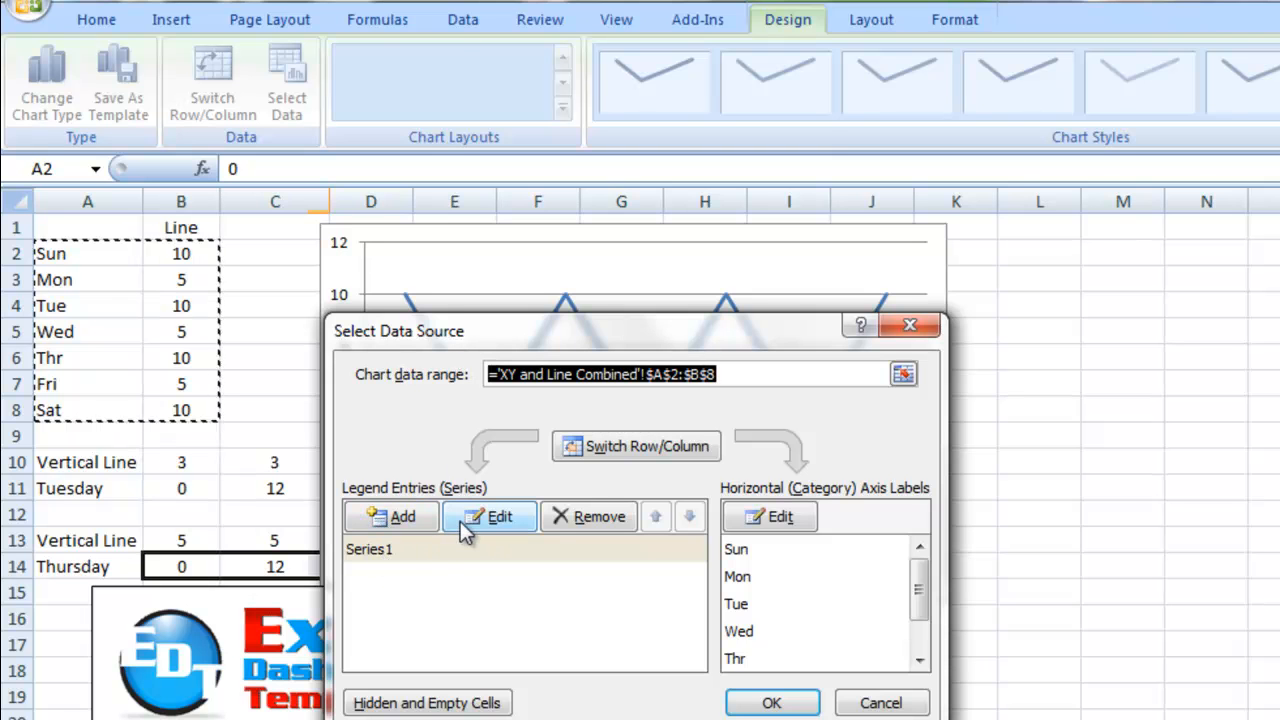
{"action": "left_click", "coordinate": [489, 517]}
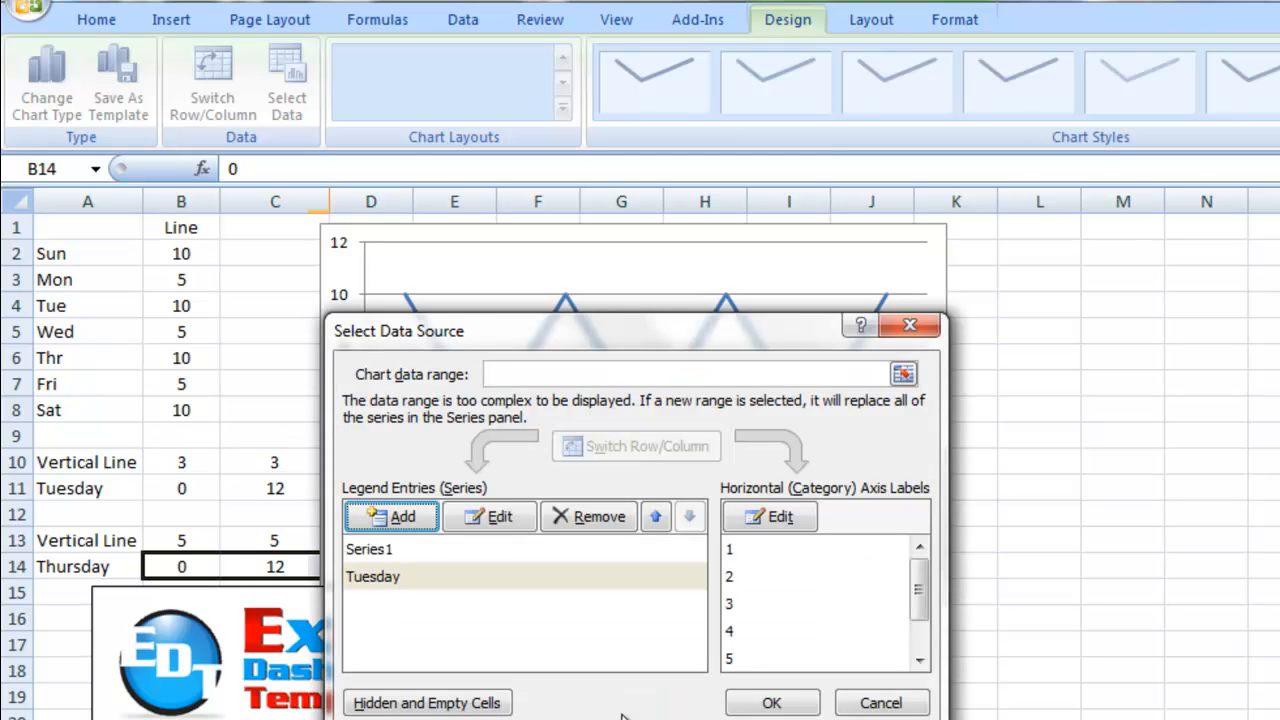
{"action": "left_click", "coordinate": [770, 702]}
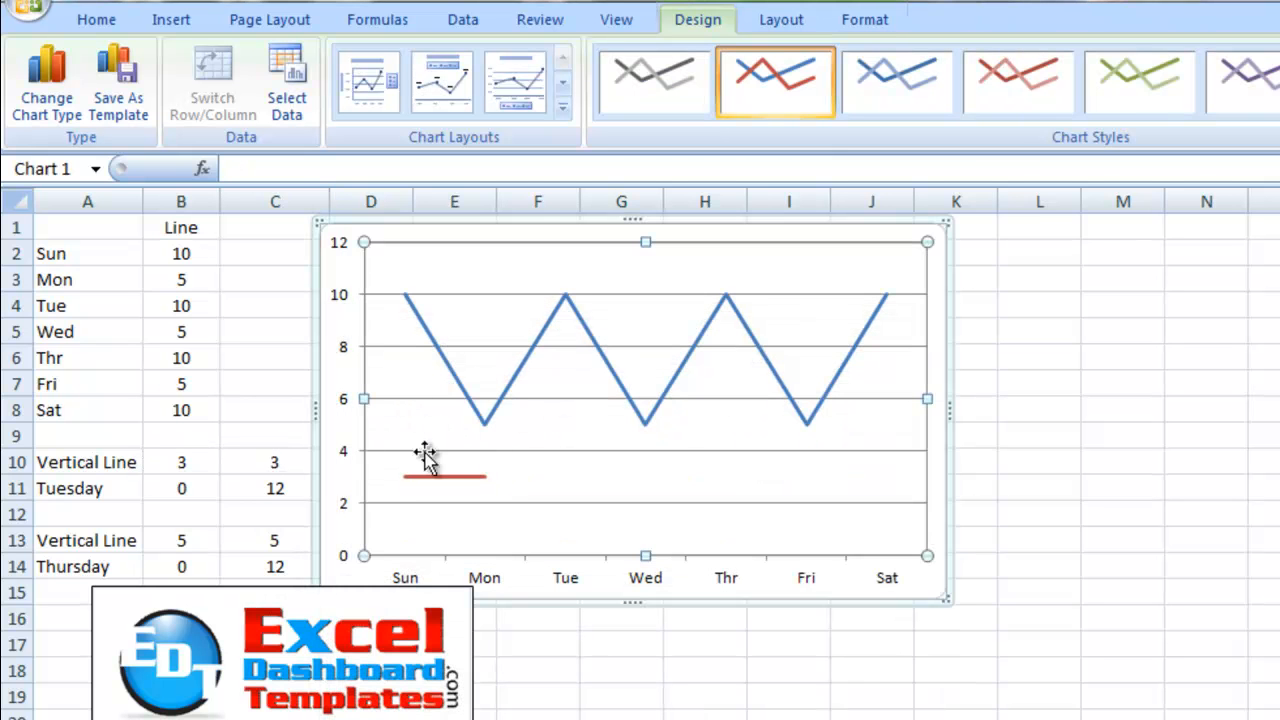
{"action": "left_click", "coordinate": [444, 471]}
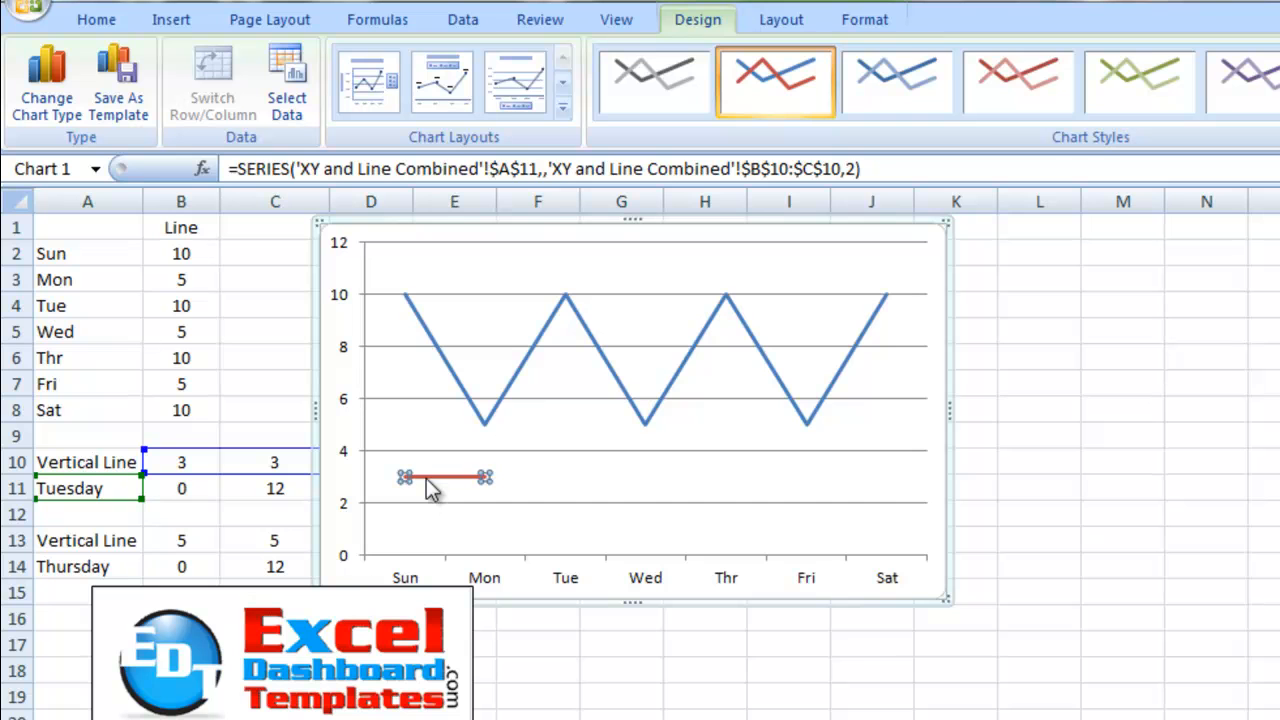
{"action": "mouse_move", "coordinate": [415, 485]}
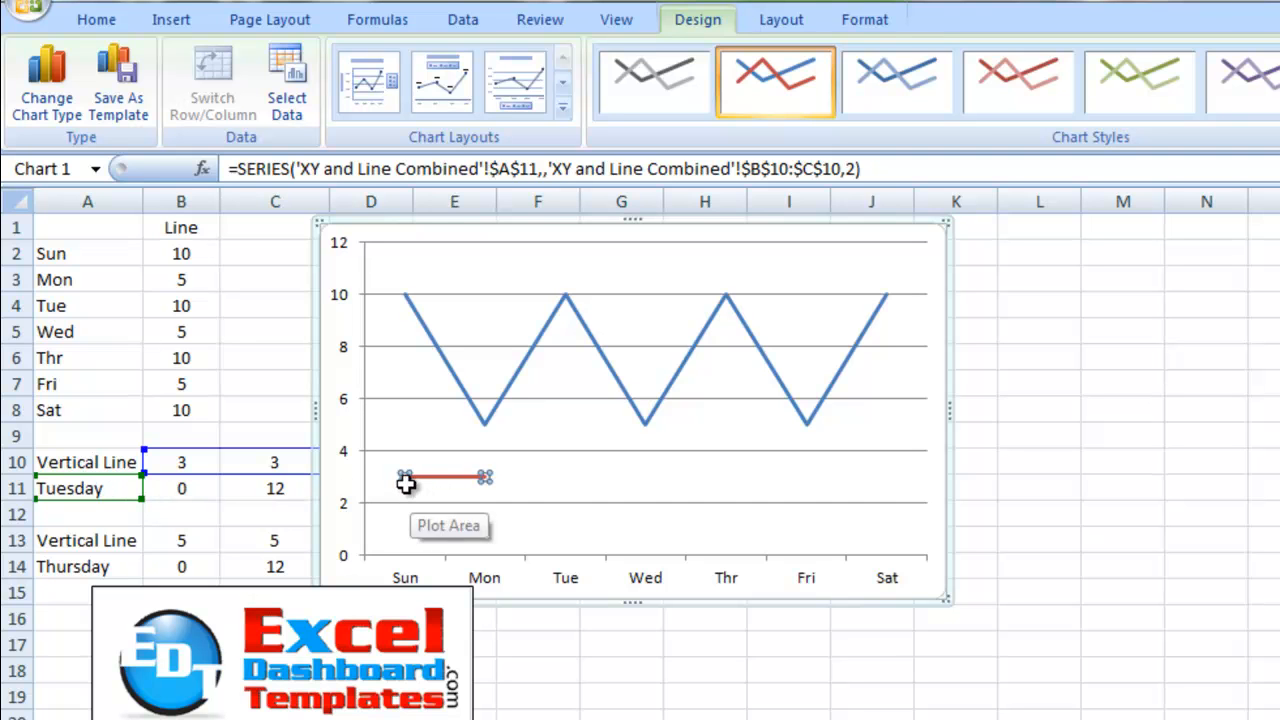
{"action": "mouse_move", "coordinate": [490, 485]}
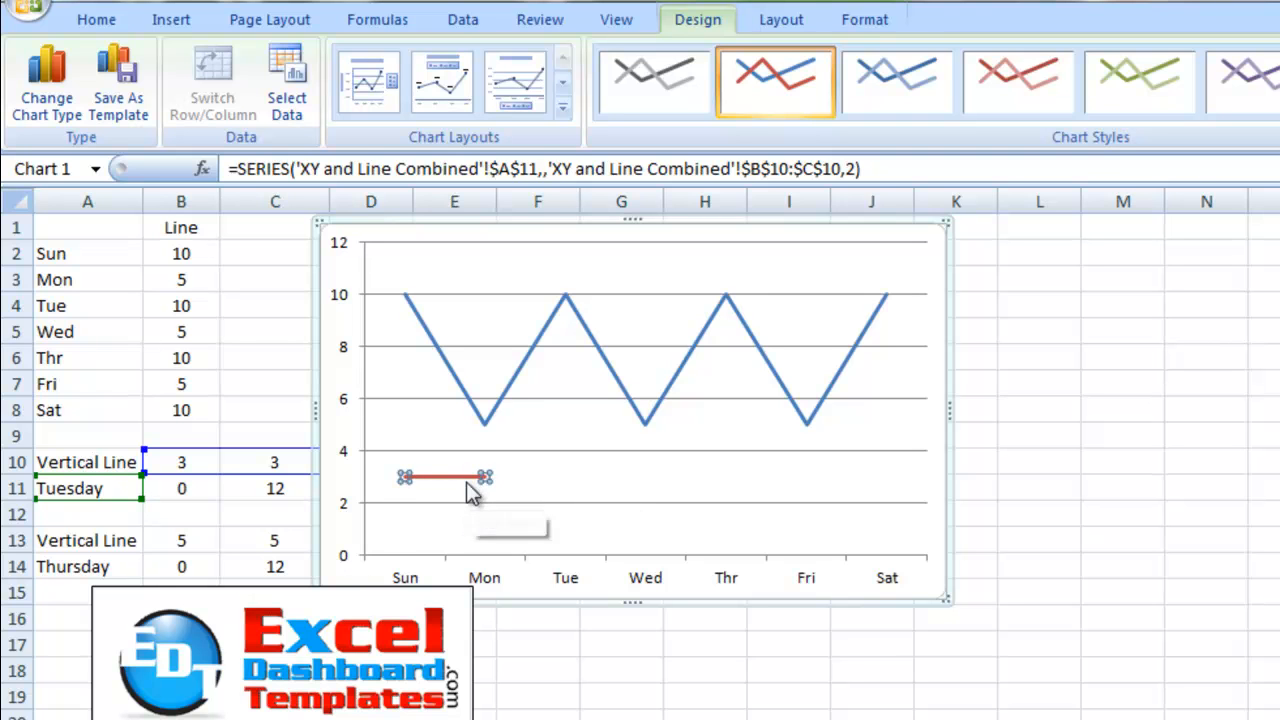
{"action": "mouse_move", "coordinate": [472, 490]}
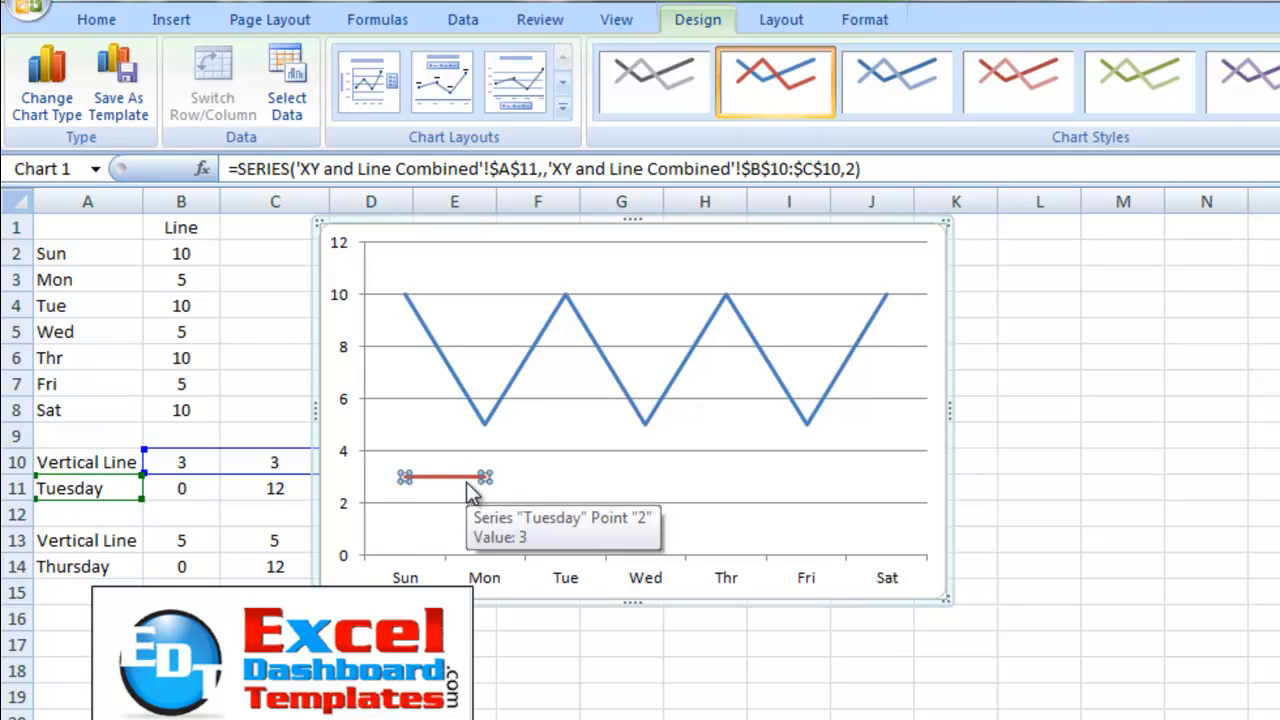
{"action": "mouse_move", "coordinate": [685, 463]}
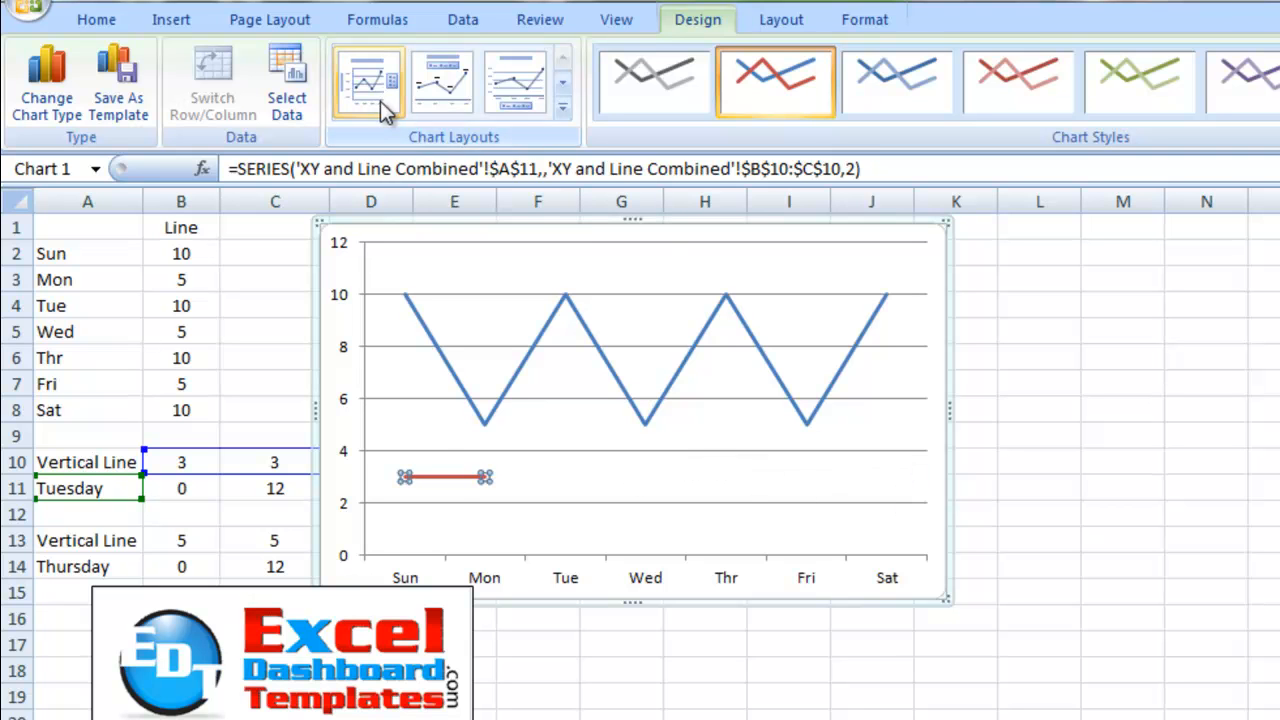
{"action": "mouse_move", "coordinate": [463, 487]}
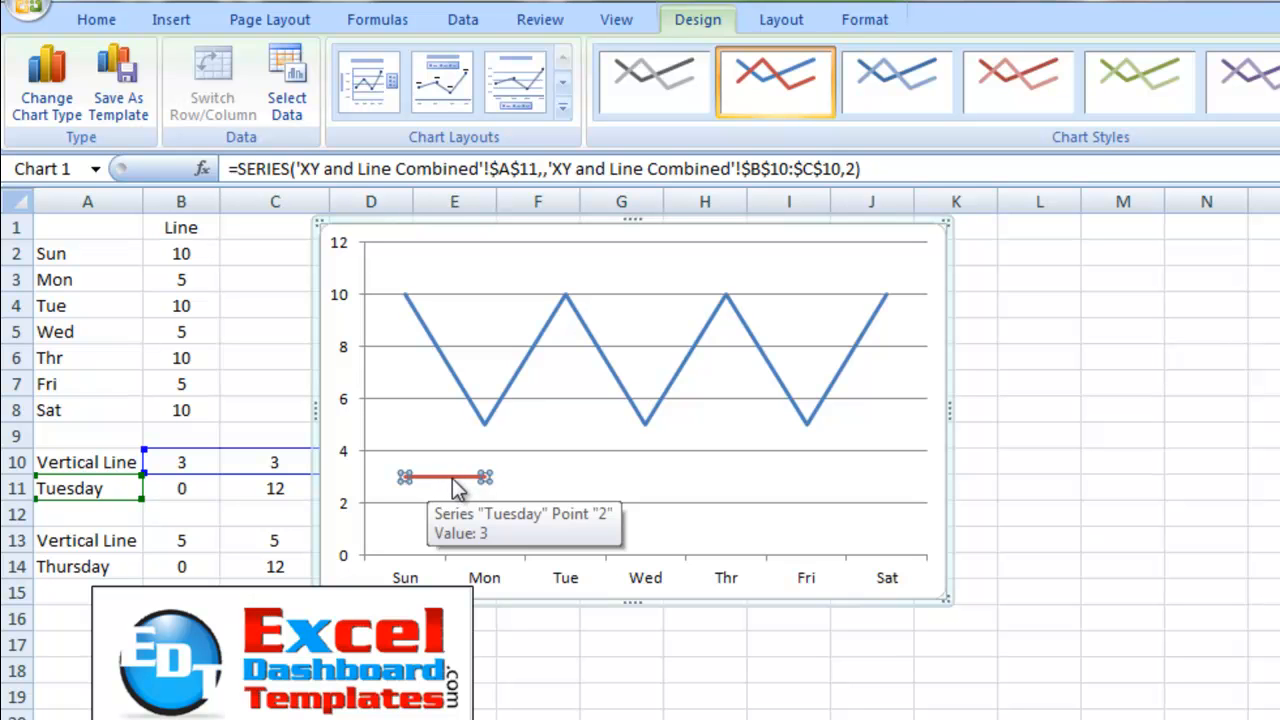
{"action": "mouse_move", "coordinate": [46, 85]}
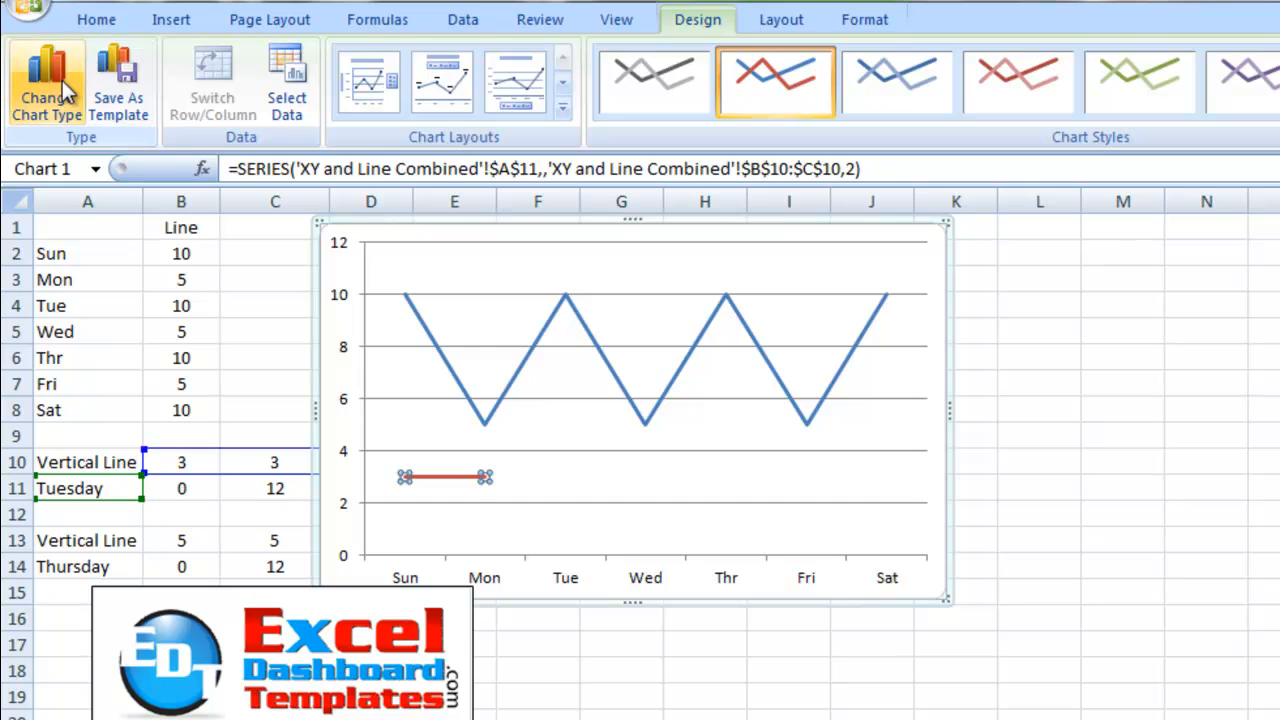
{"action": "left_click", "coordinate": [46, 85]}
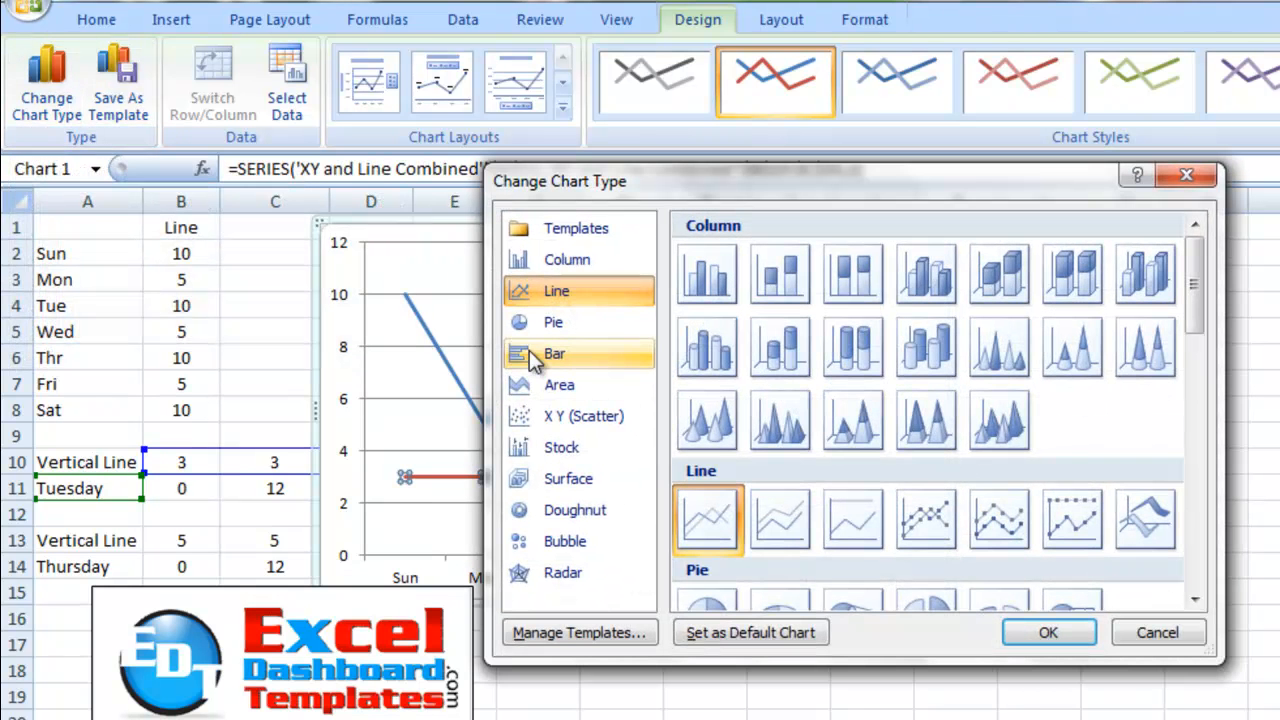
{"action": "left_click", "coordinate": [583, 416]}
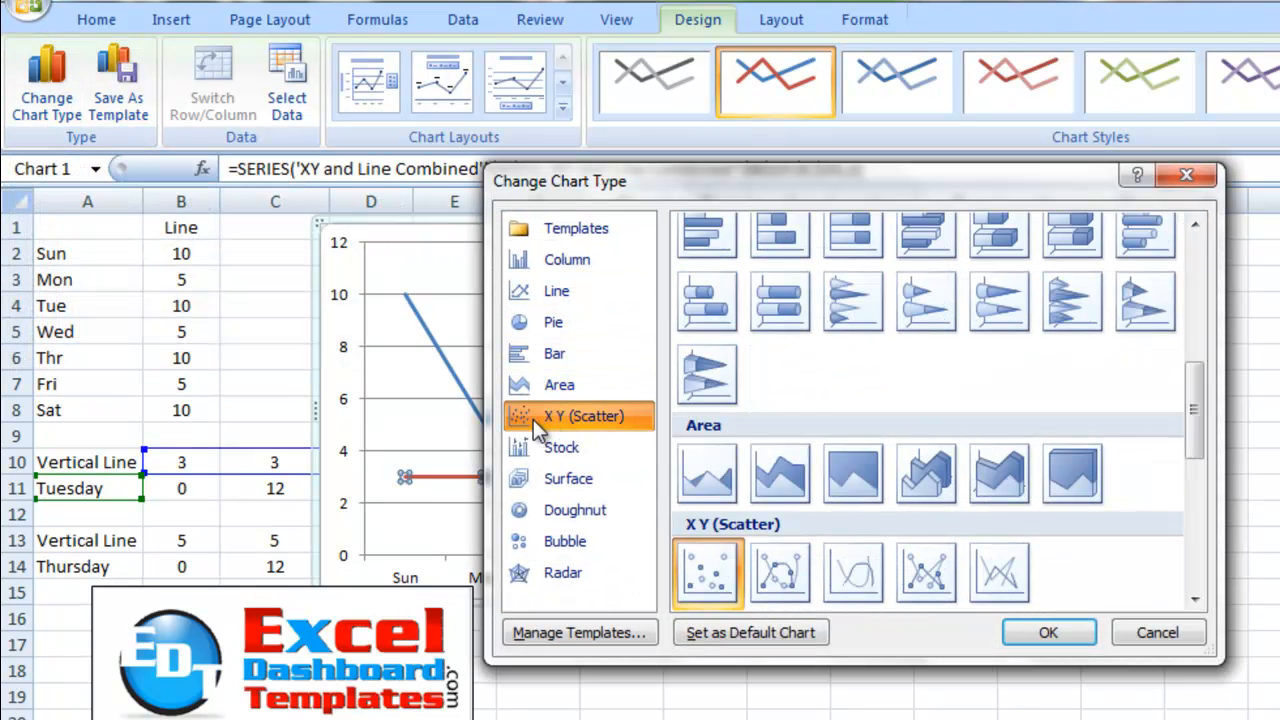
{"action": "left_click", "coordinate": [925, 572]}
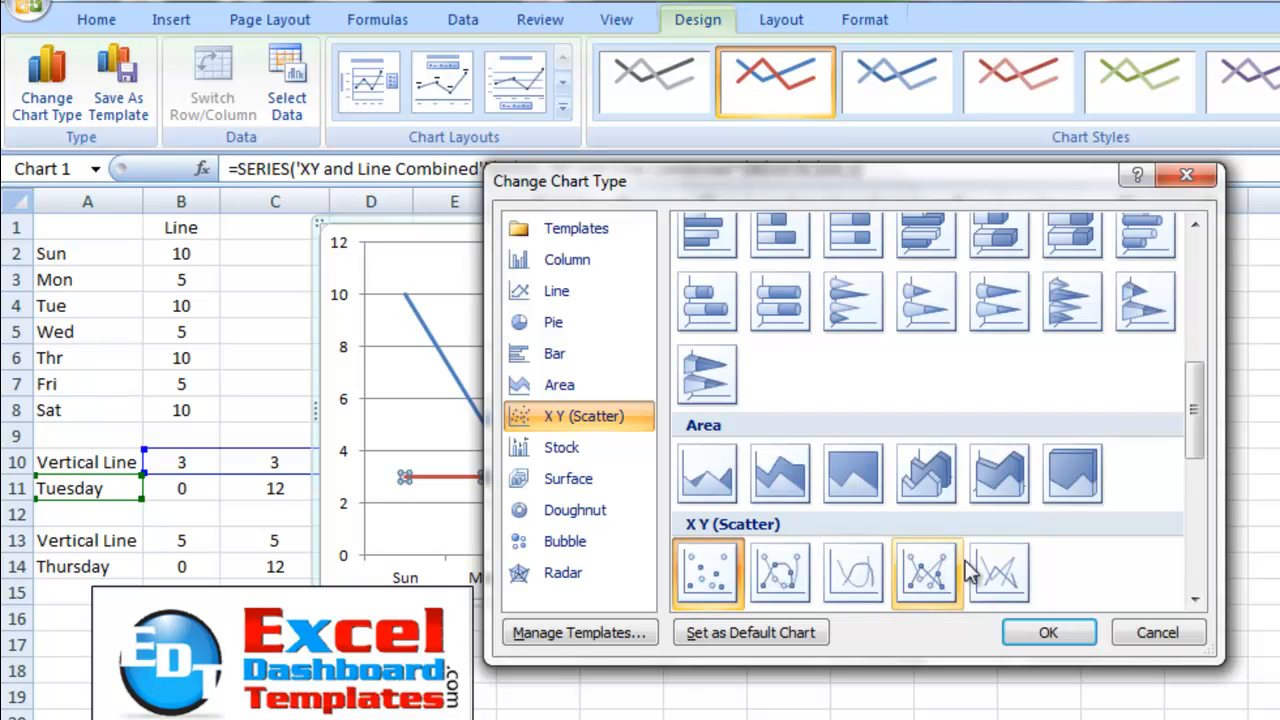
{"action": "mouse_move", "coordinate": [1000, 575]}
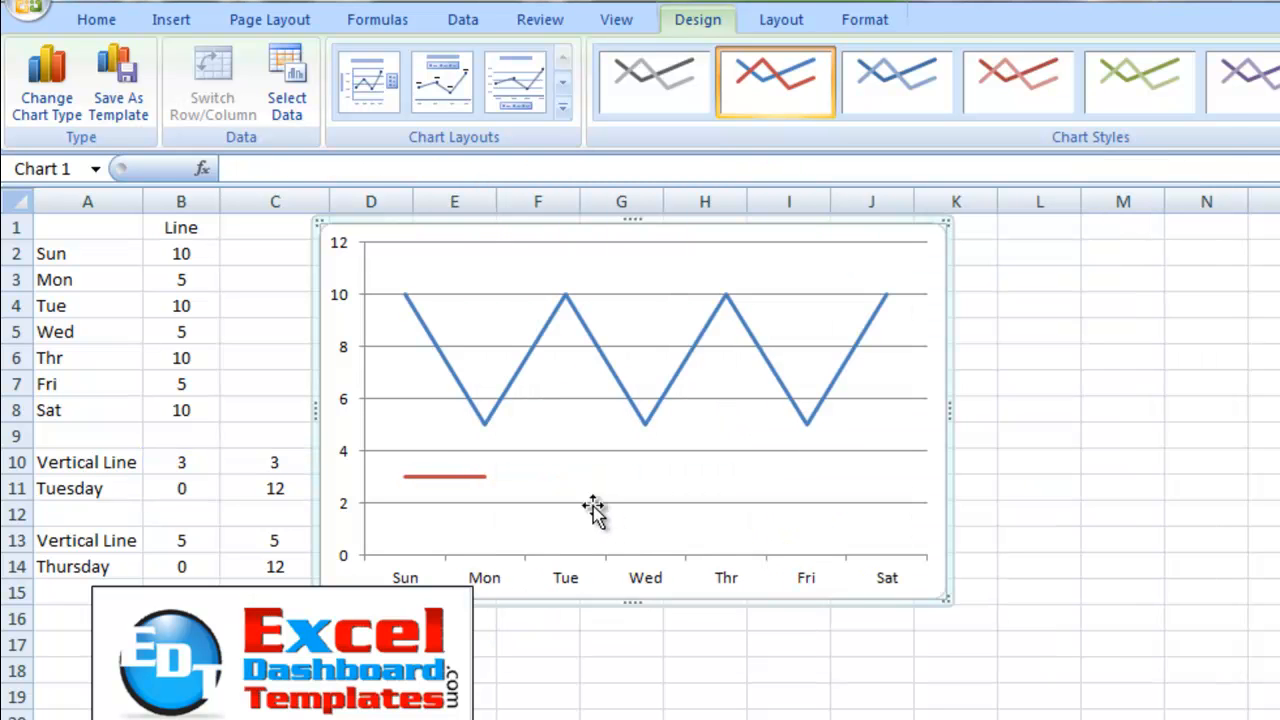
{"action": "mouse_move", "coordinate": [445, 478]}
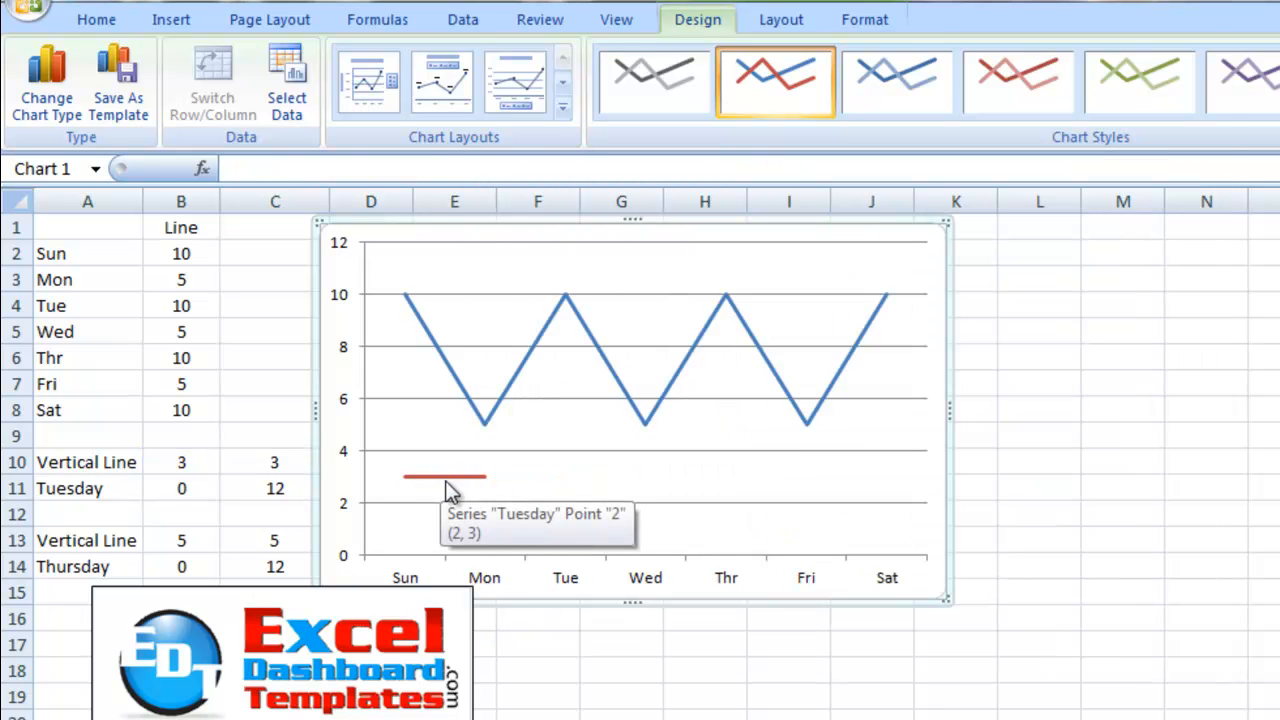
{"action": "left_click", "coordinate": [443, 477]}
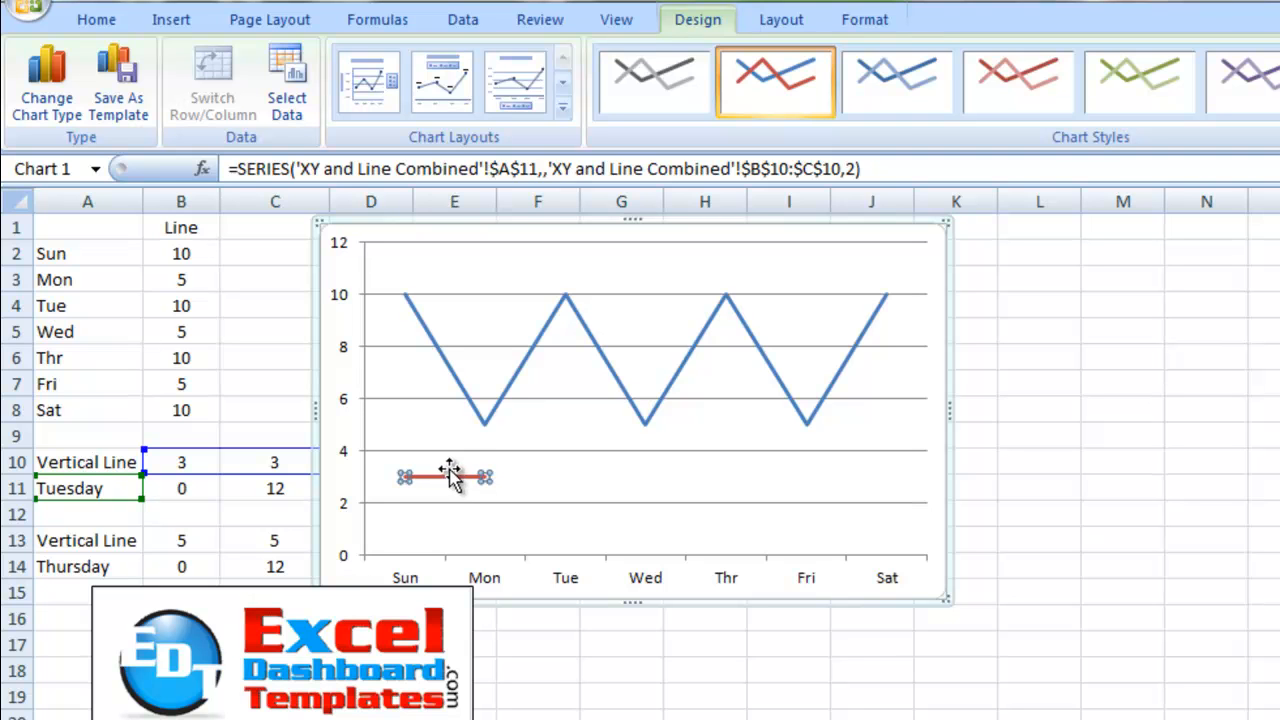
{"action": "mouse_move", "coordinate": [822, 355]}
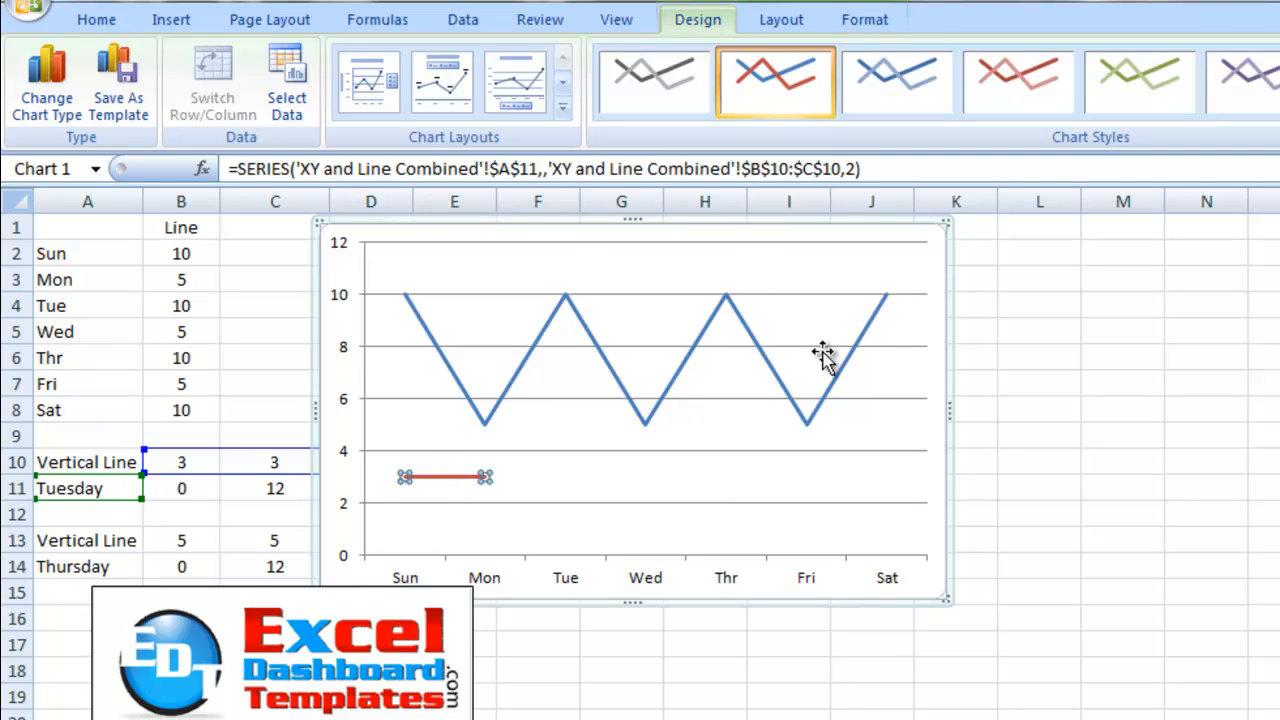
{"action": "mouse_move", "coordinate": [450, 302]}
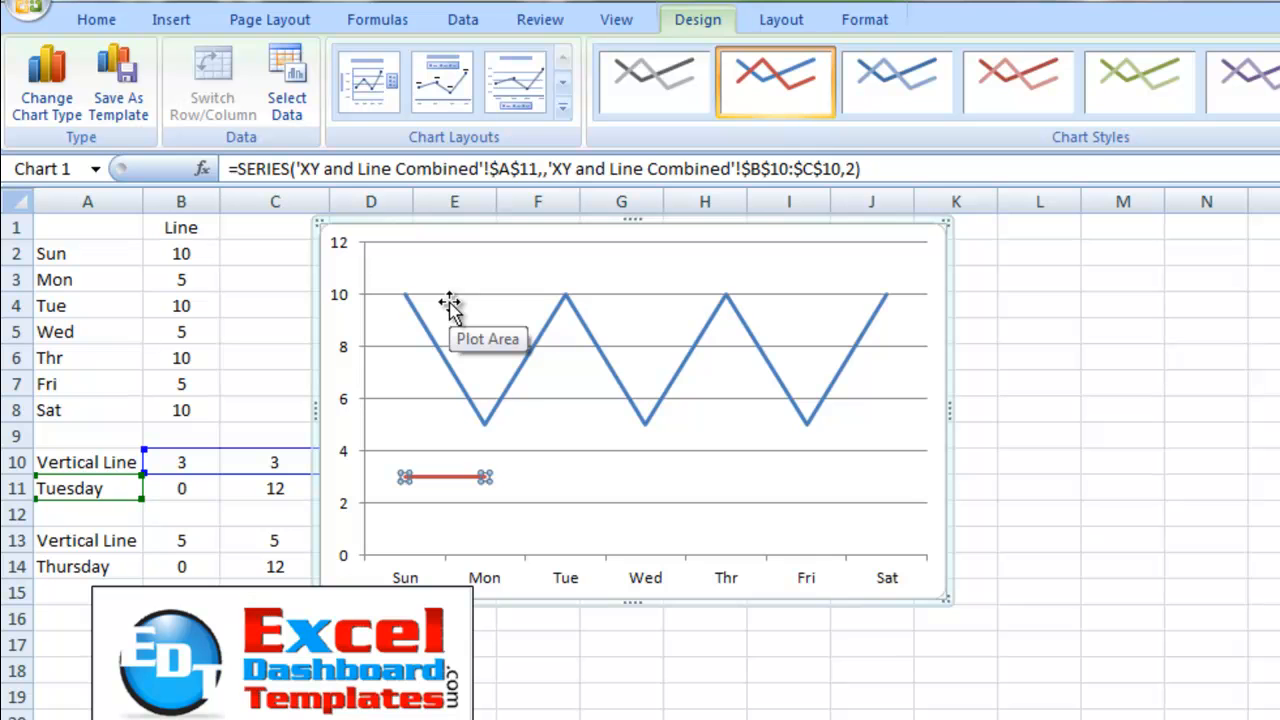
{"action": "mouse_move", "coordinate": [751, 523]}
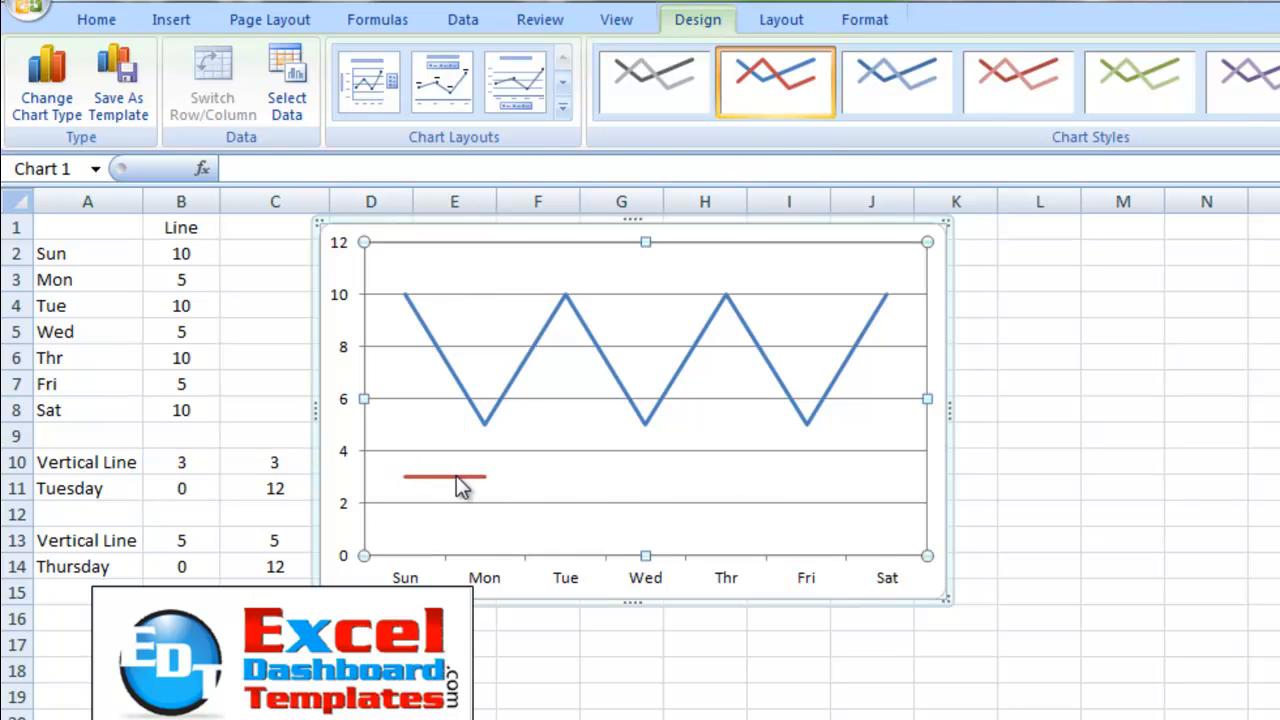
{"action": "left_click", "coordinate": [443, 479]}
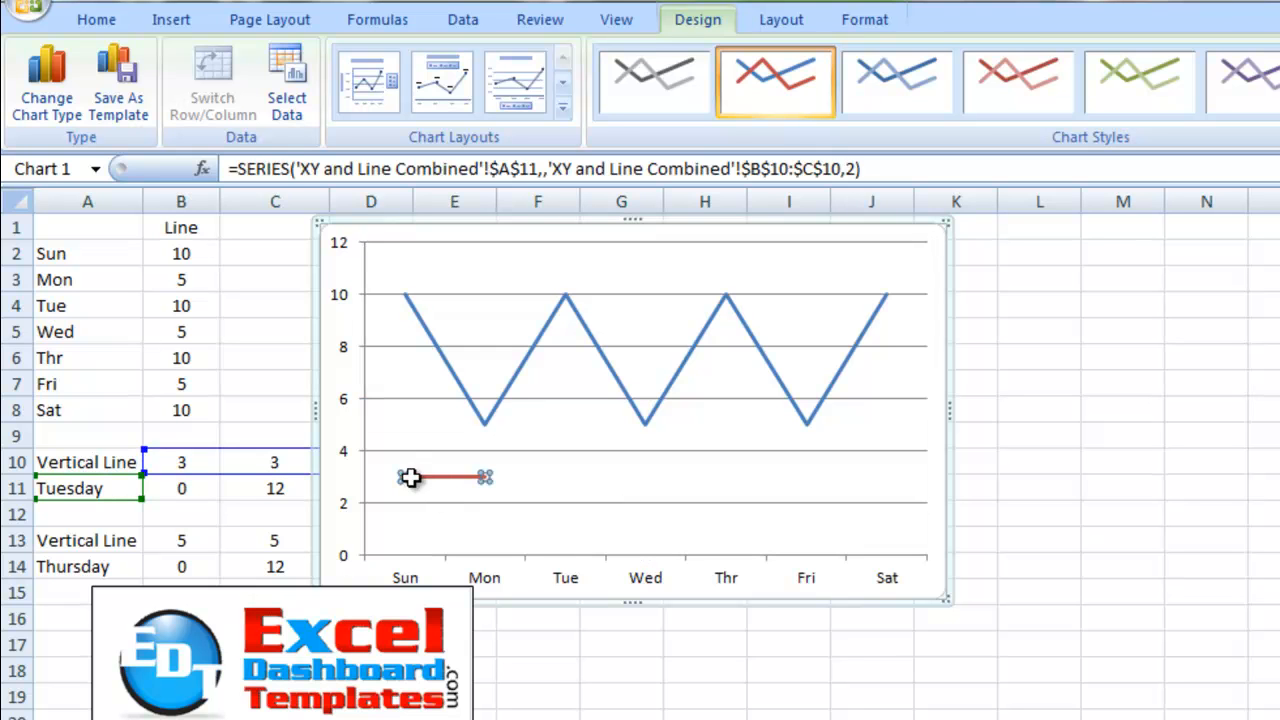
{"action": "mouse_move", "coordinate": [445, 488]}
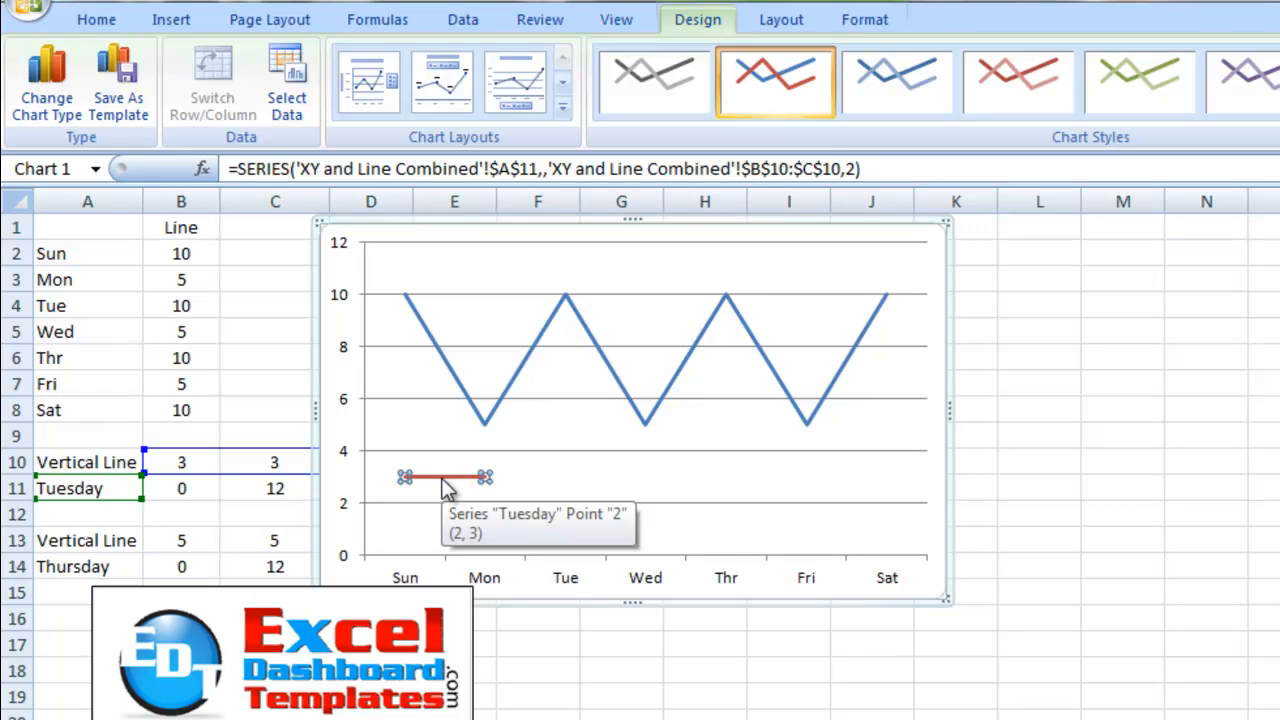
Plot the Tuesday series on the secondary axis via Format Data Series
{"action": "double_click", "coordinate": [445, 477]}
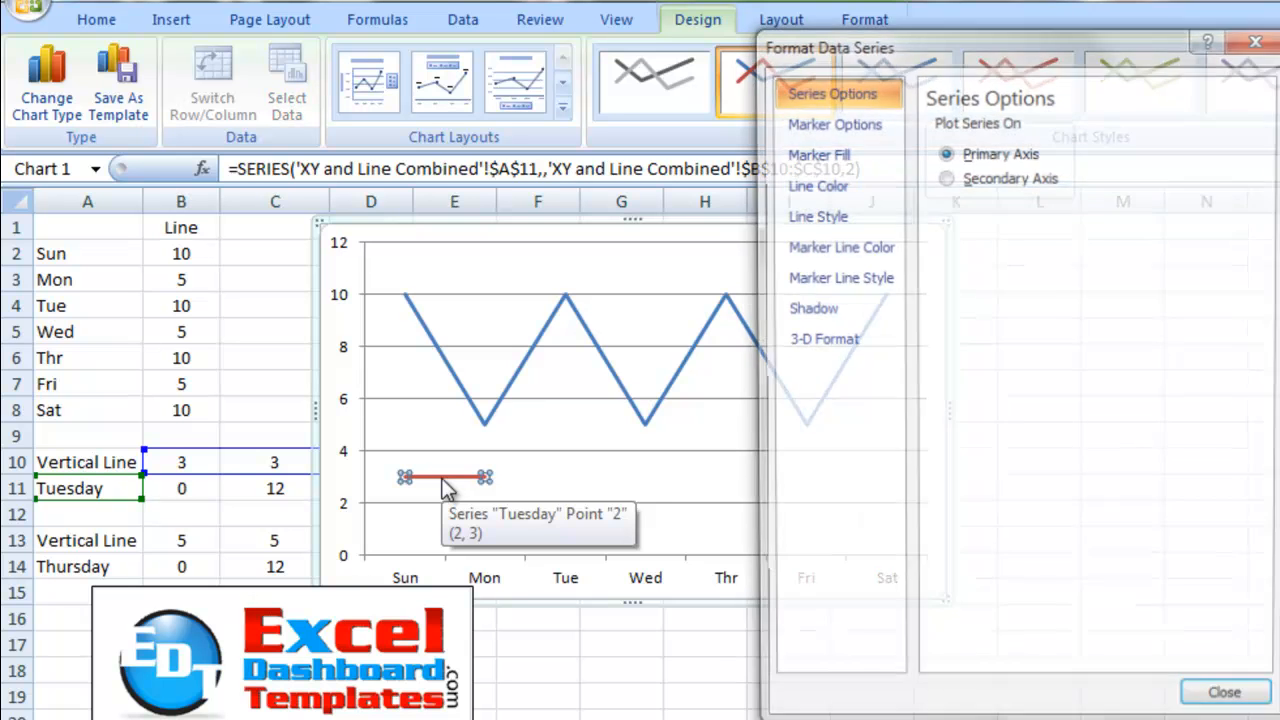
{"action": "left_click_drag", "start_coordinate": [830, 48], "coordinate": [642, 132]}
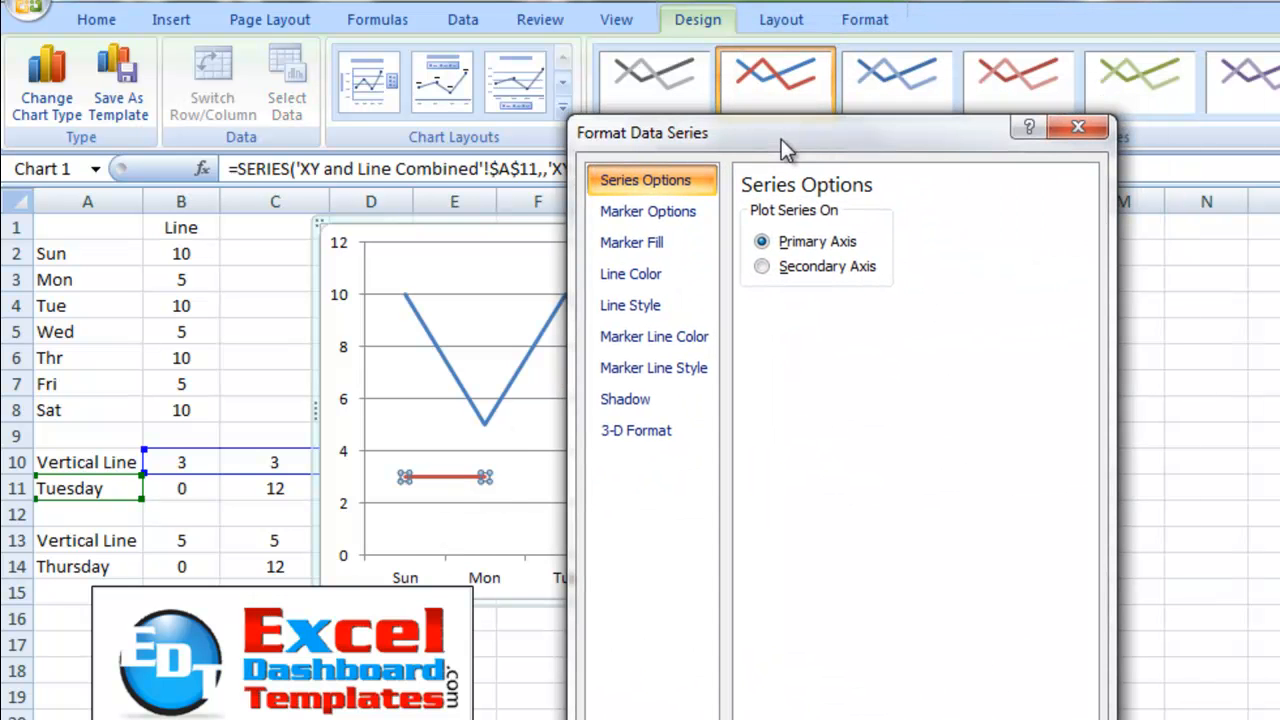
{"action": "mouse_move", "coordinate": [820, 35]}
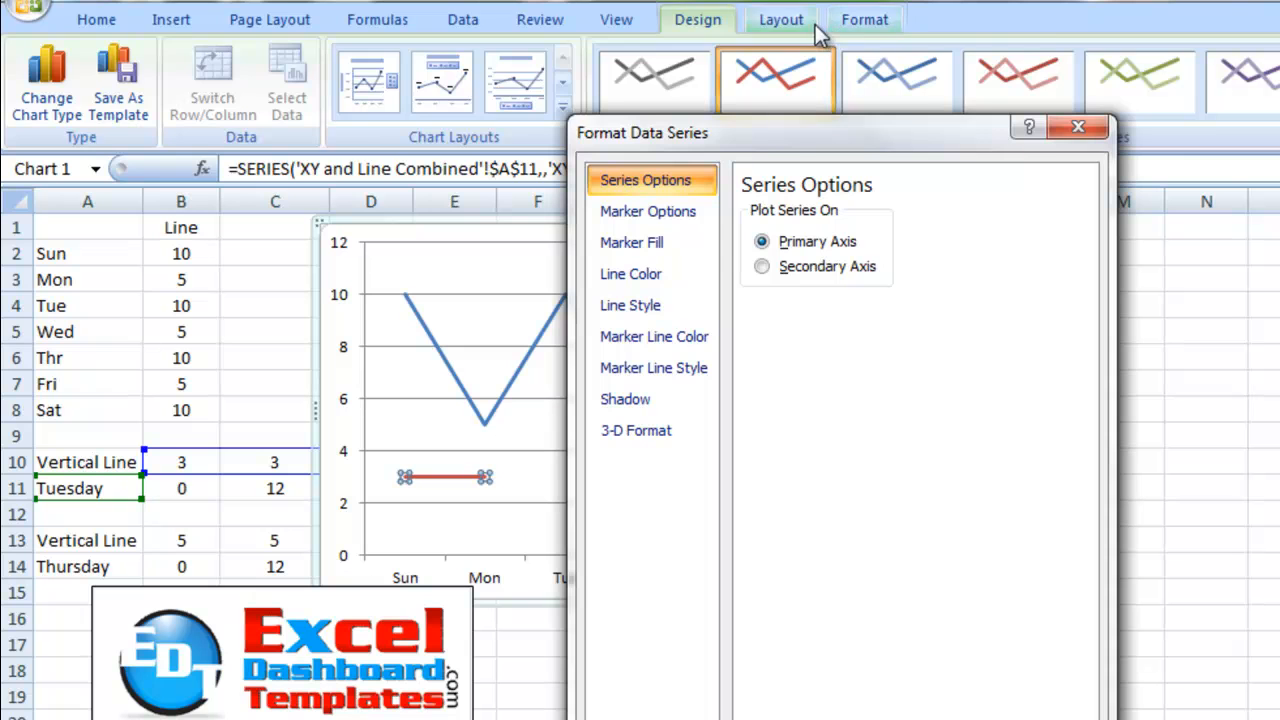
{"action": "left_click", "coordinate": [781, 19]}
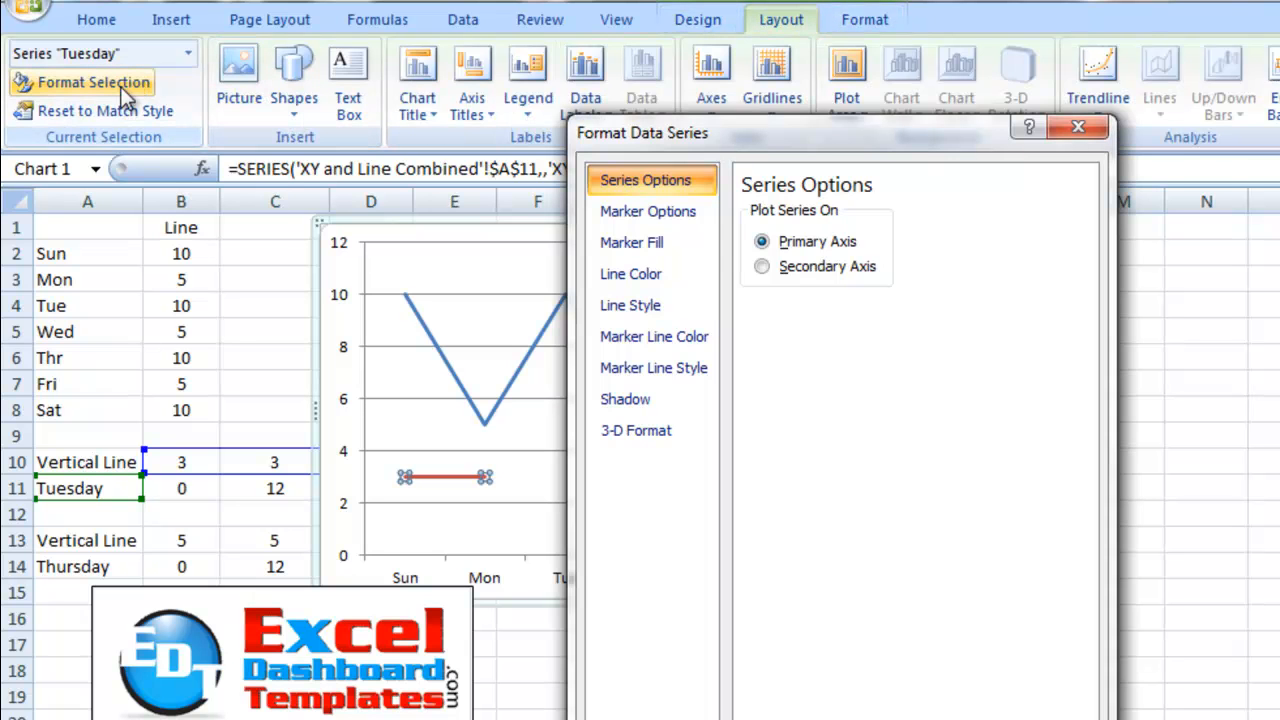
{"action": "mouse_move", "coordinate": [363, 185]}
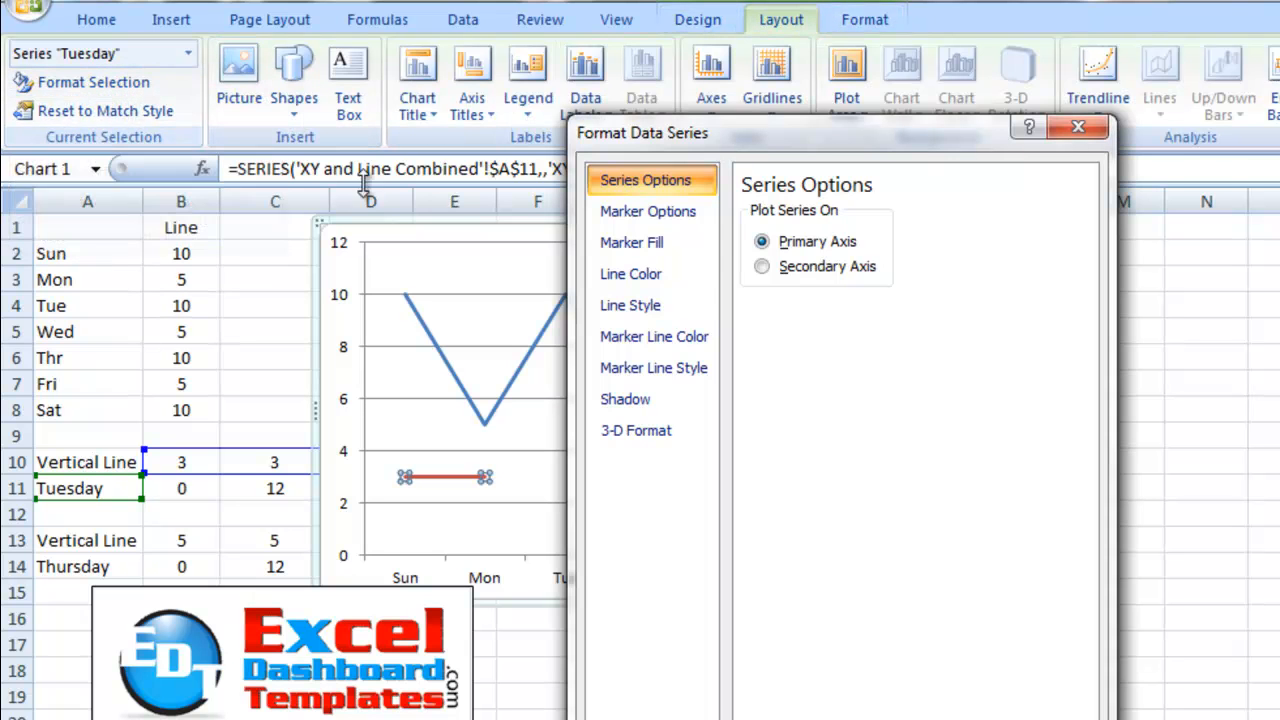
{"action": "mouse_move", "coordinate": [789, 278]}
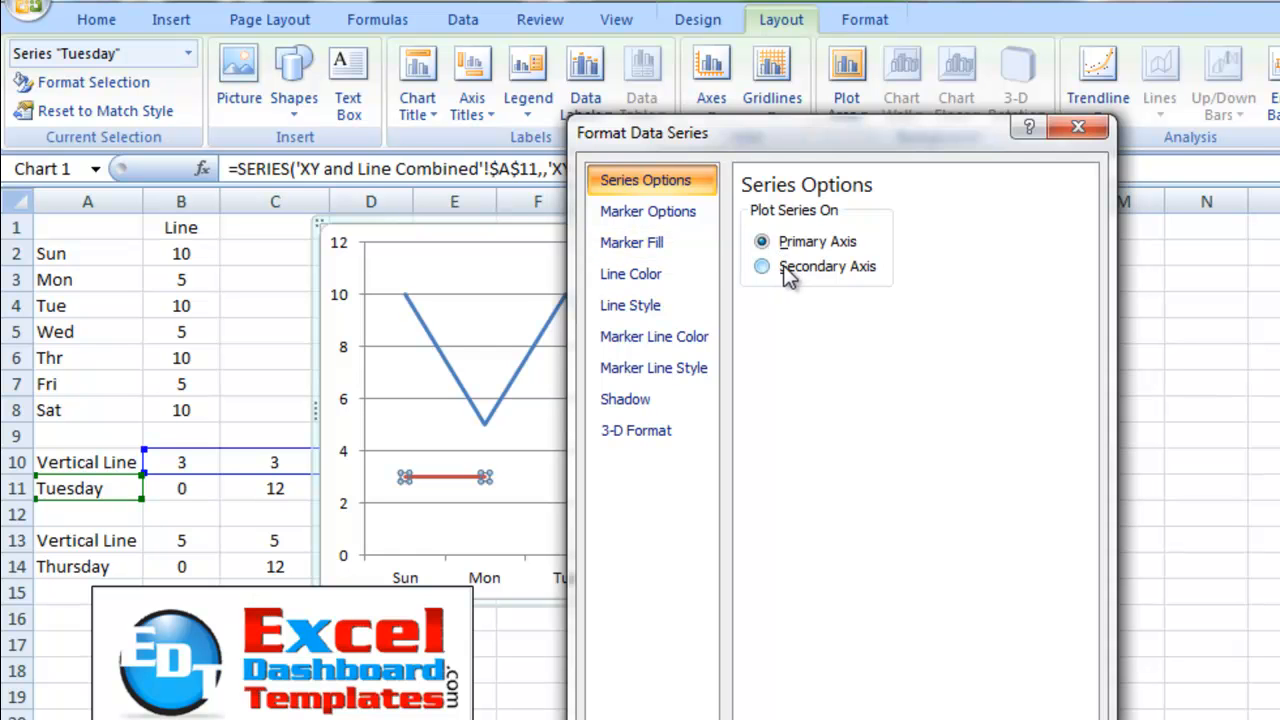
{"action": "left_click", "coordinate": [762, 266]}
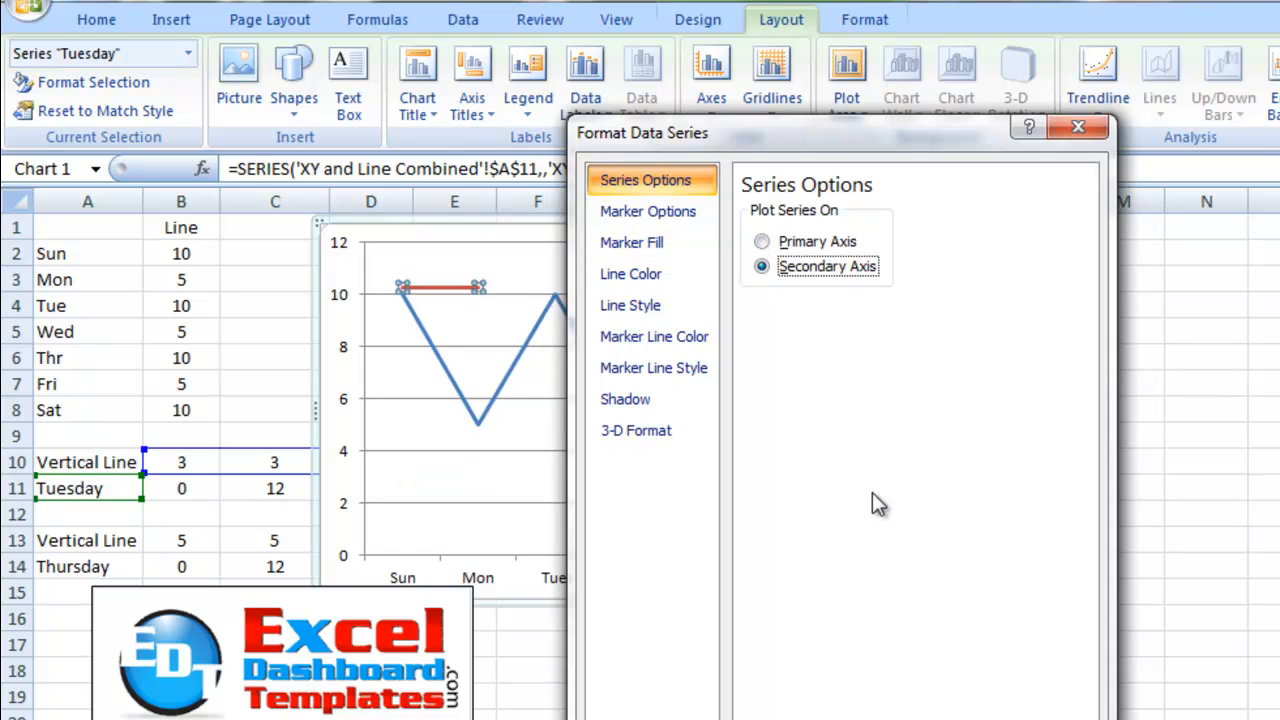
{"action": "left_click", "coordinate": [1078, 127]}
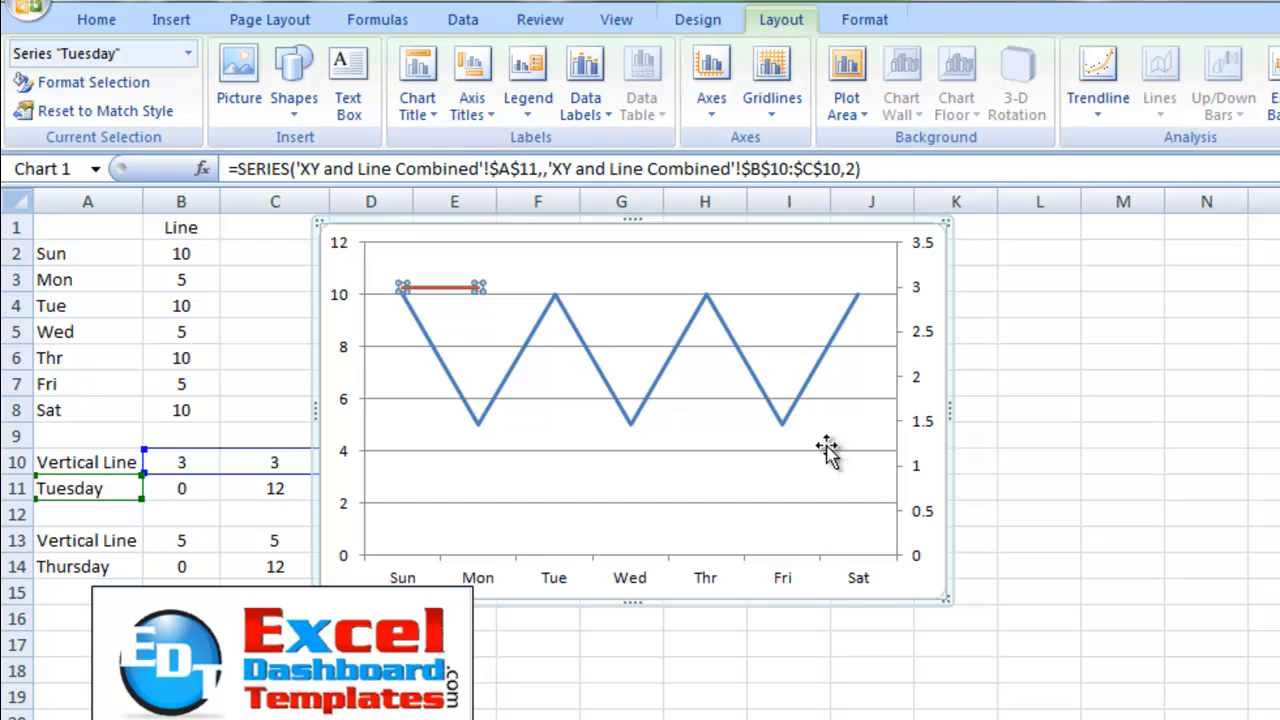
{"action": "mouse_move", "coordinate": [925, 385]}
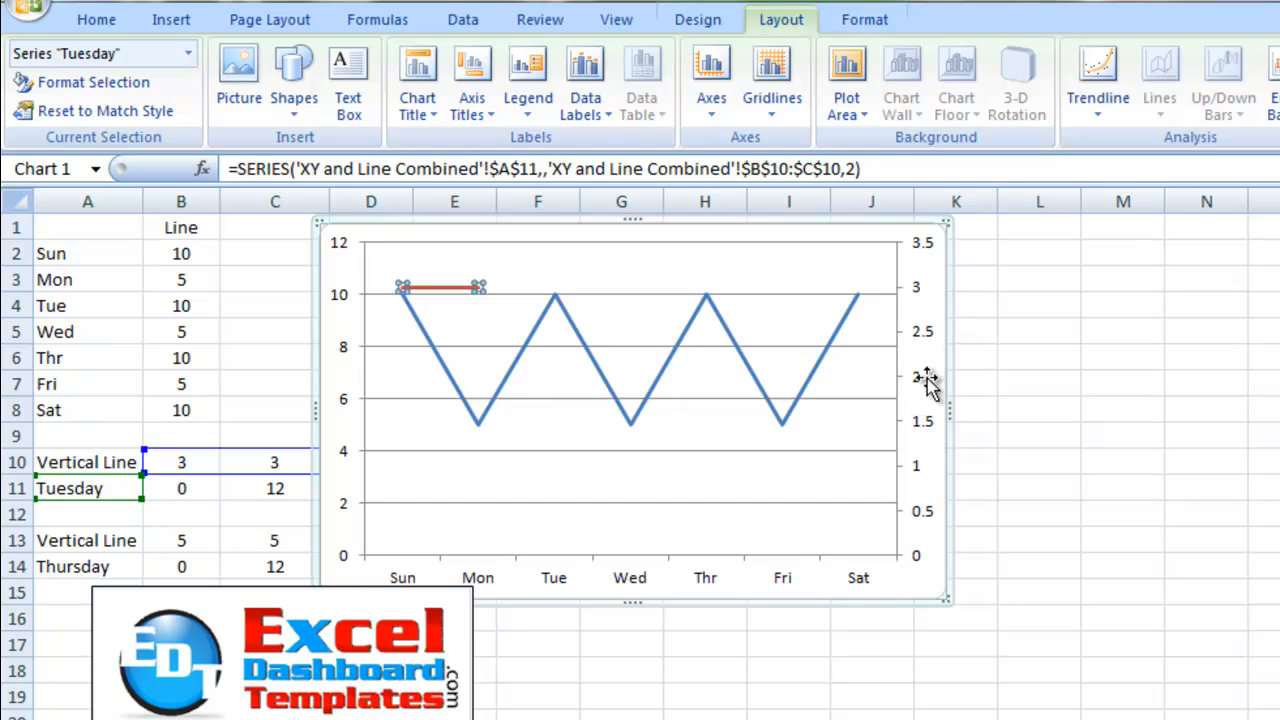
{"action": "mouse_move", "coordinate": [695, 335]}
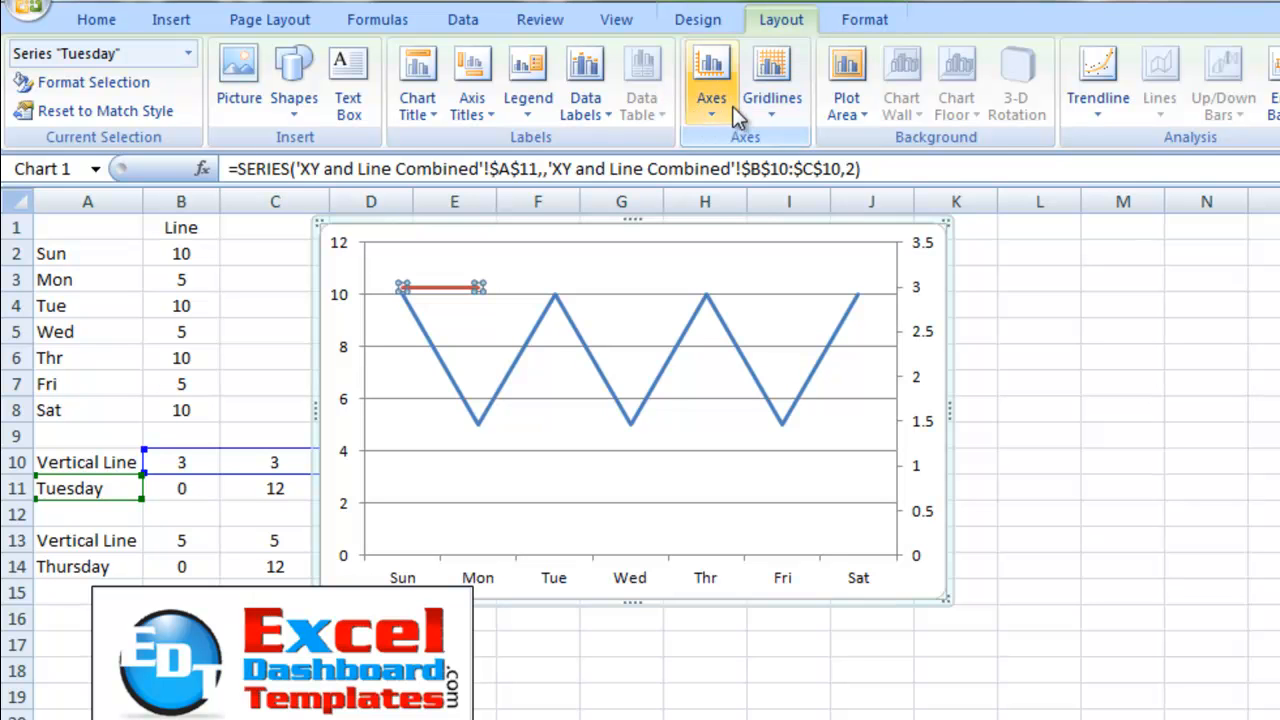
{"action": "mouse_move", "coordinate": [710, 90]}
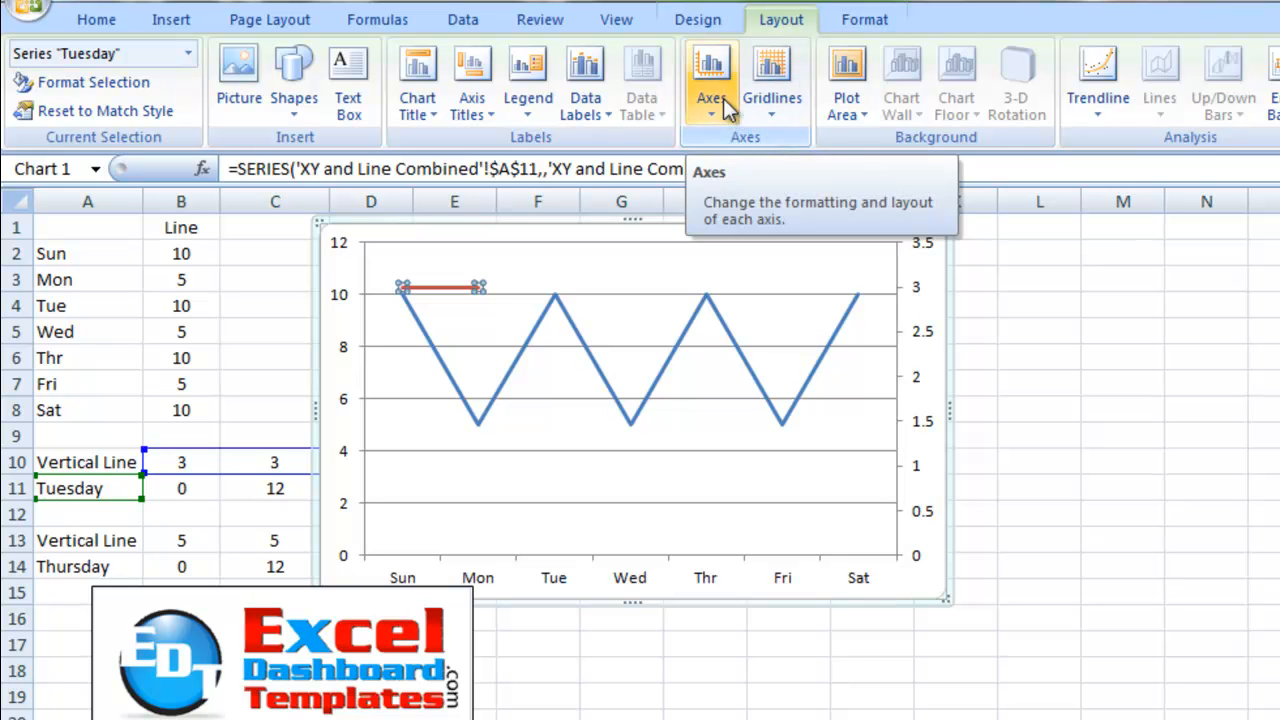
Show the default secondary horizontal axis, 0 to 2.5, across the chart's top
{"action": "left_click", "coordinate": [711, 80]}
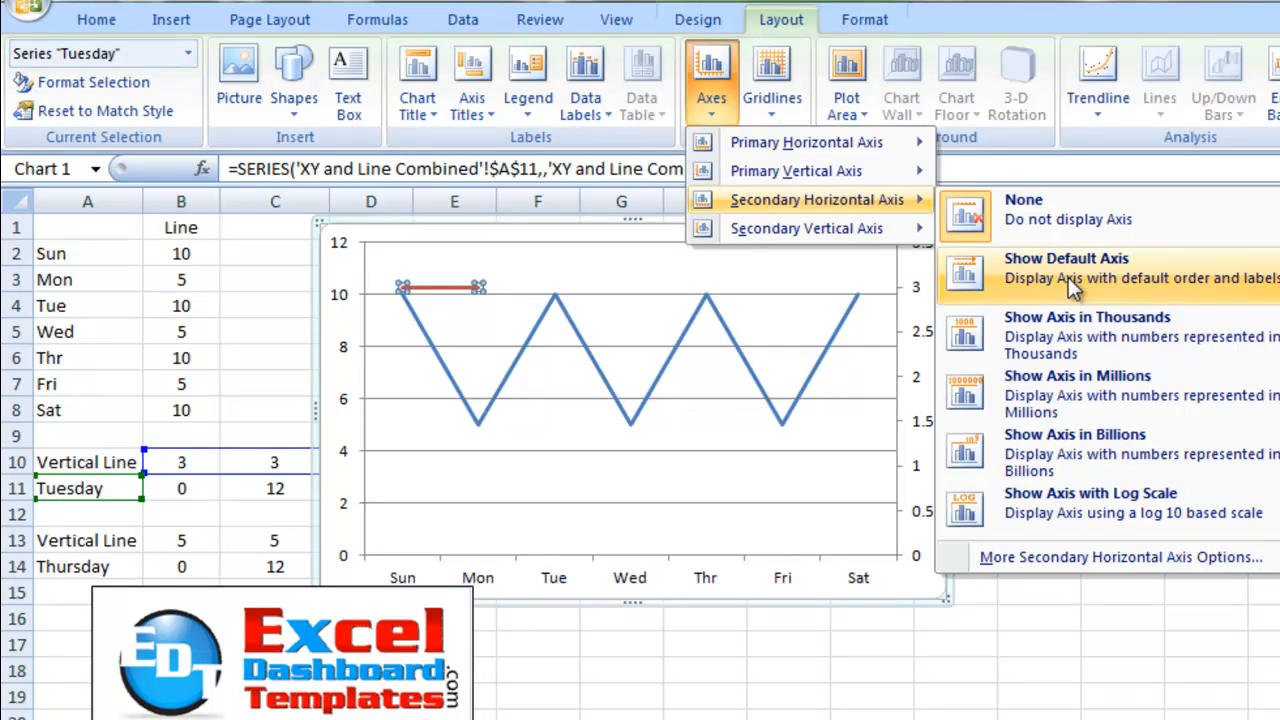
{"action": "left_click", "coordinate": [1065, 268]}
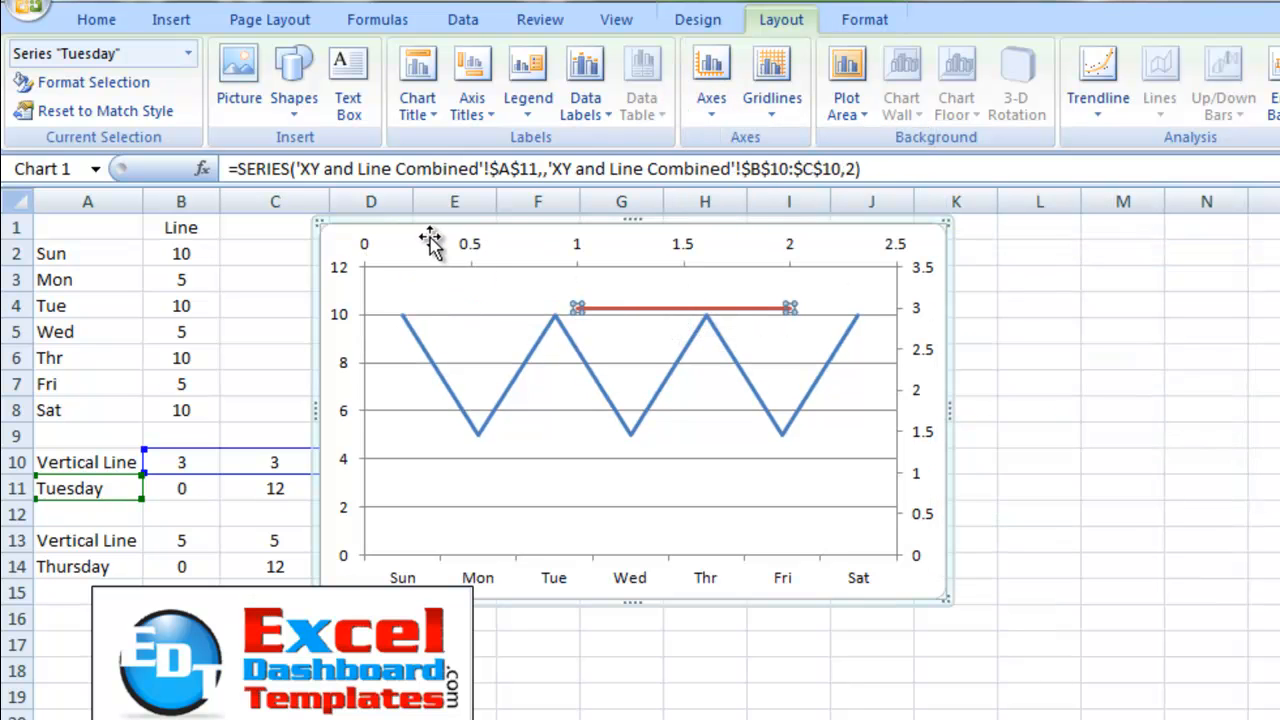
{"action": "mouse_move", "coordinate": [335, 490]}
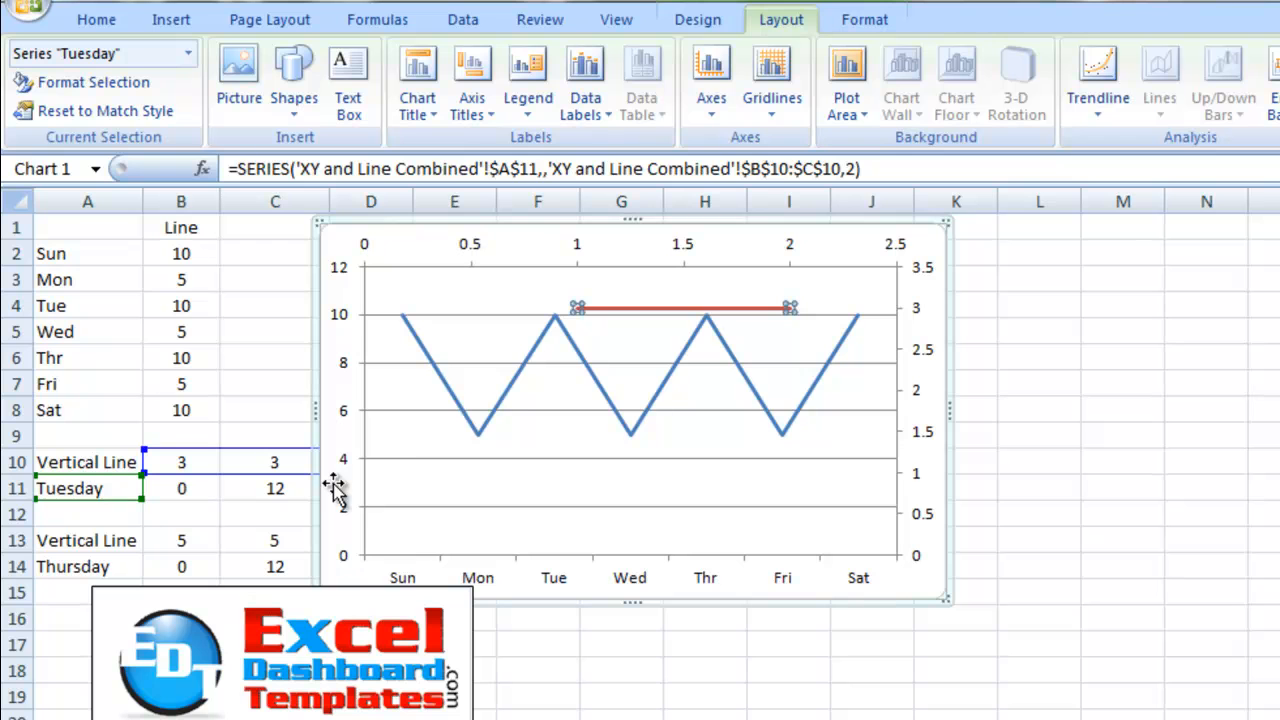
{"action": "mouse_move", "coordinate": [662, 323]}
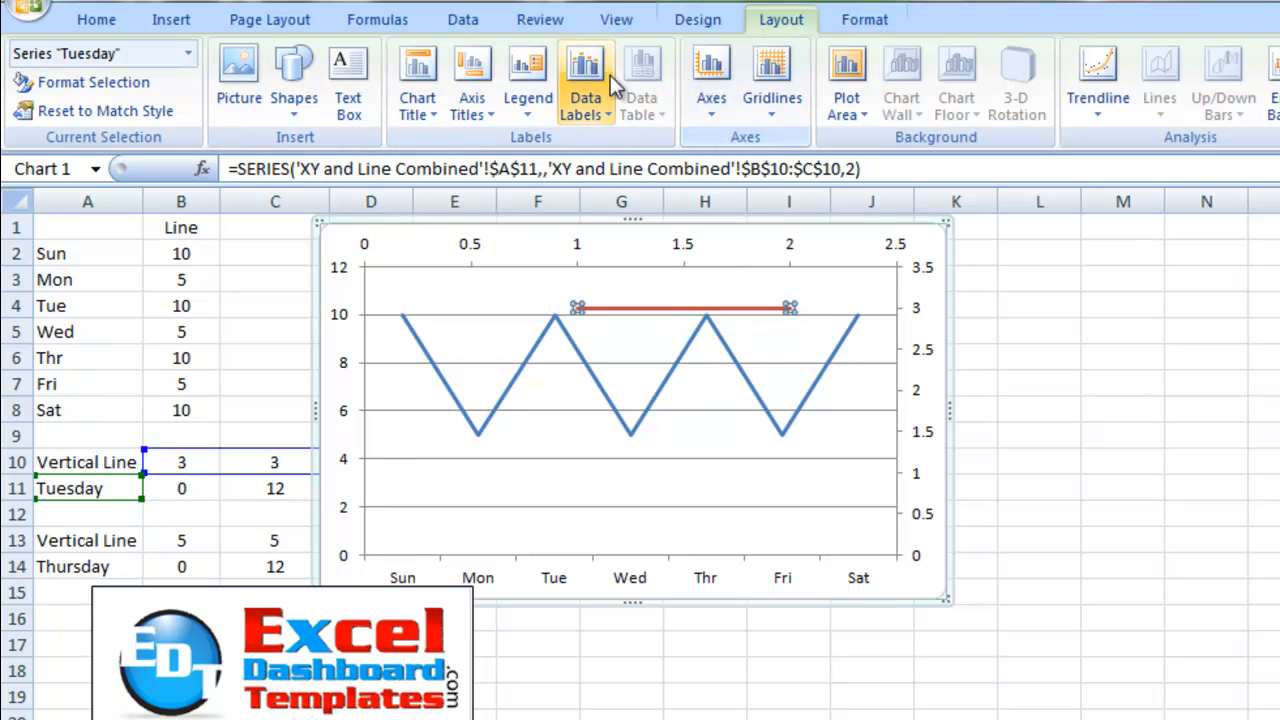
{"action": "mouse_move", "coordinate": [655, 343]}
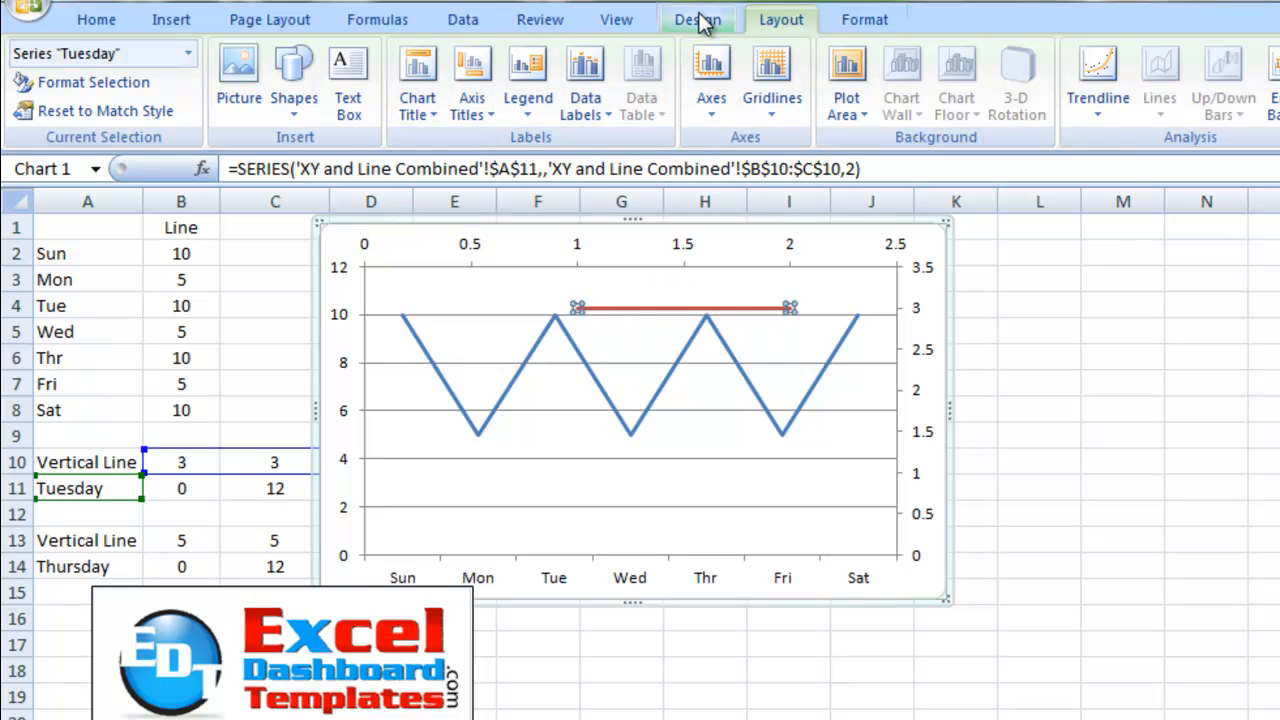
Change the Tuesday series Y values to B11:C11, spanning 0 to 12
{"action": "left_click", "coordinate": [287, 85]}
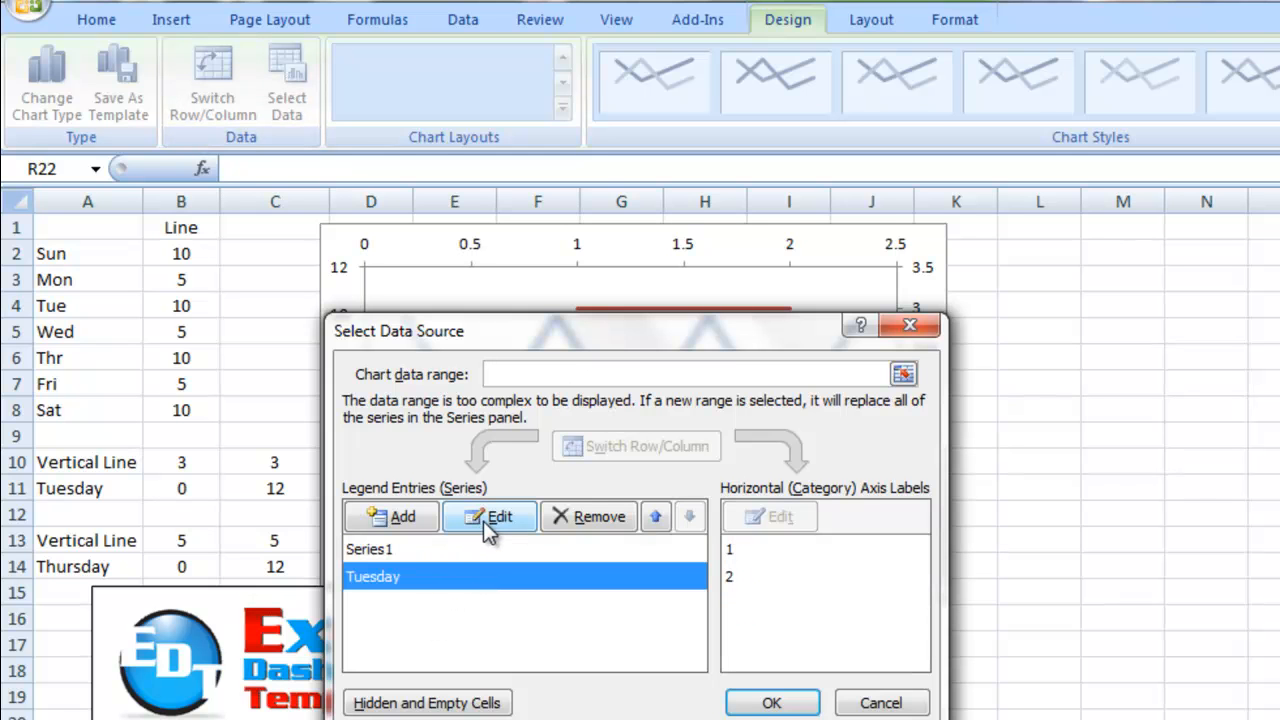
{"action": "left_click", "coordinate": [489, 517]}
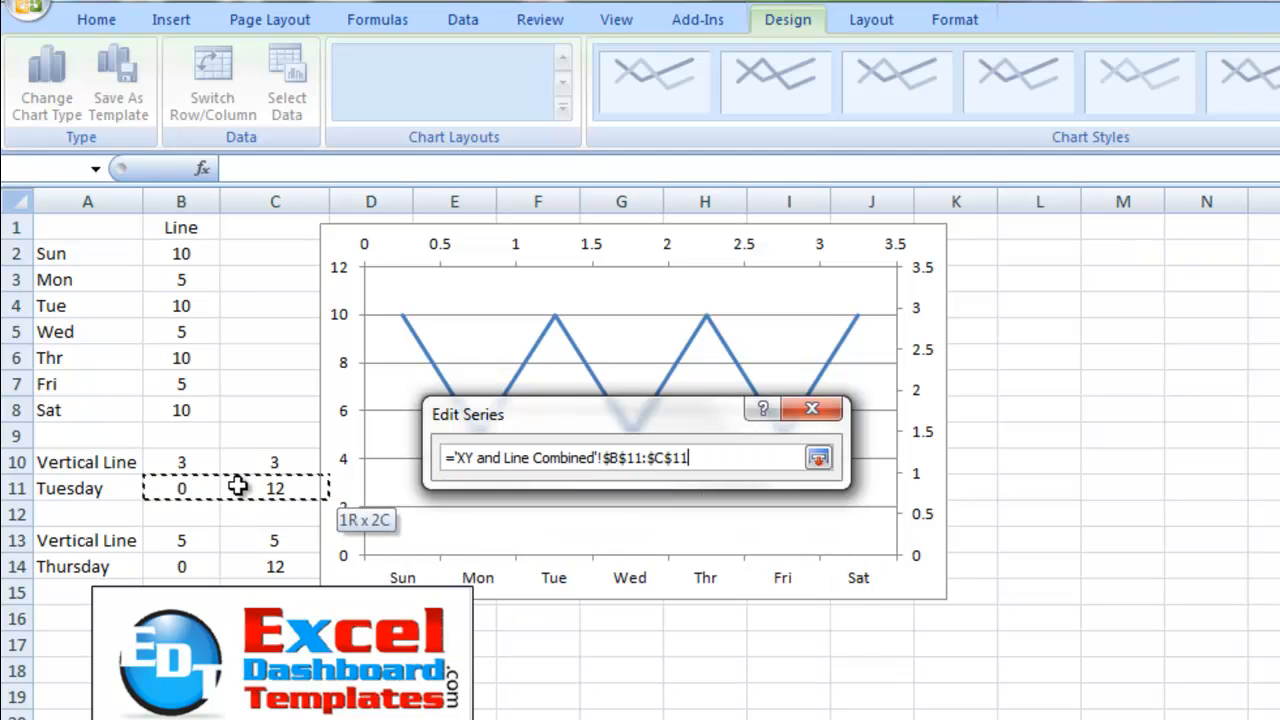
{"action": "left_click", "coordinate": [818, 457]}
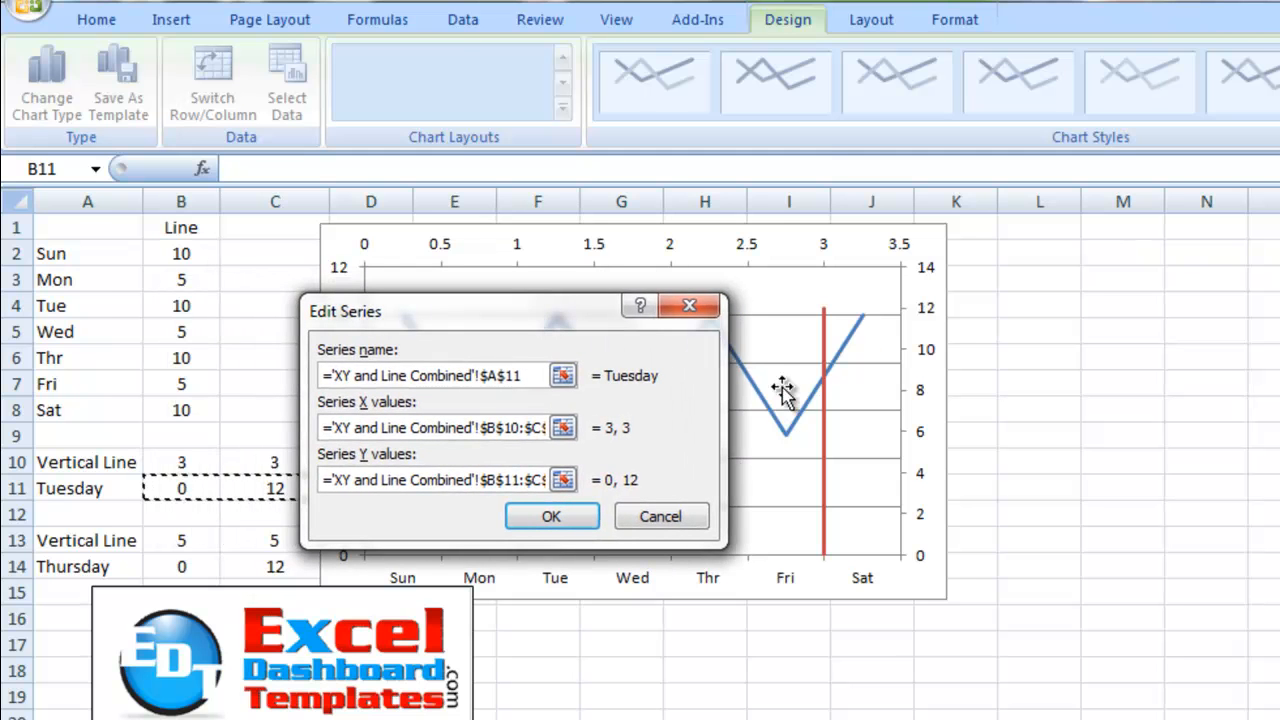
{"action": "mouse_move", "coordinate": [833, 398]}
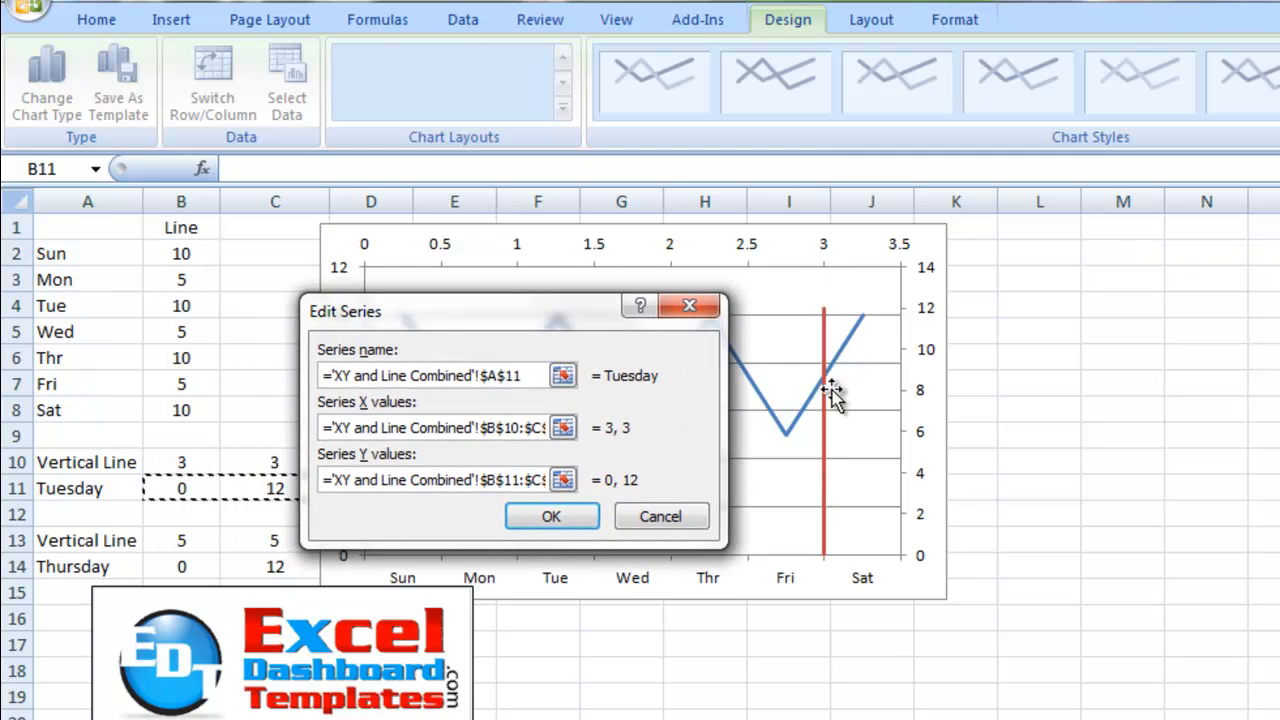
{"action": "mouse_move", "coordinate": [815, 393]}
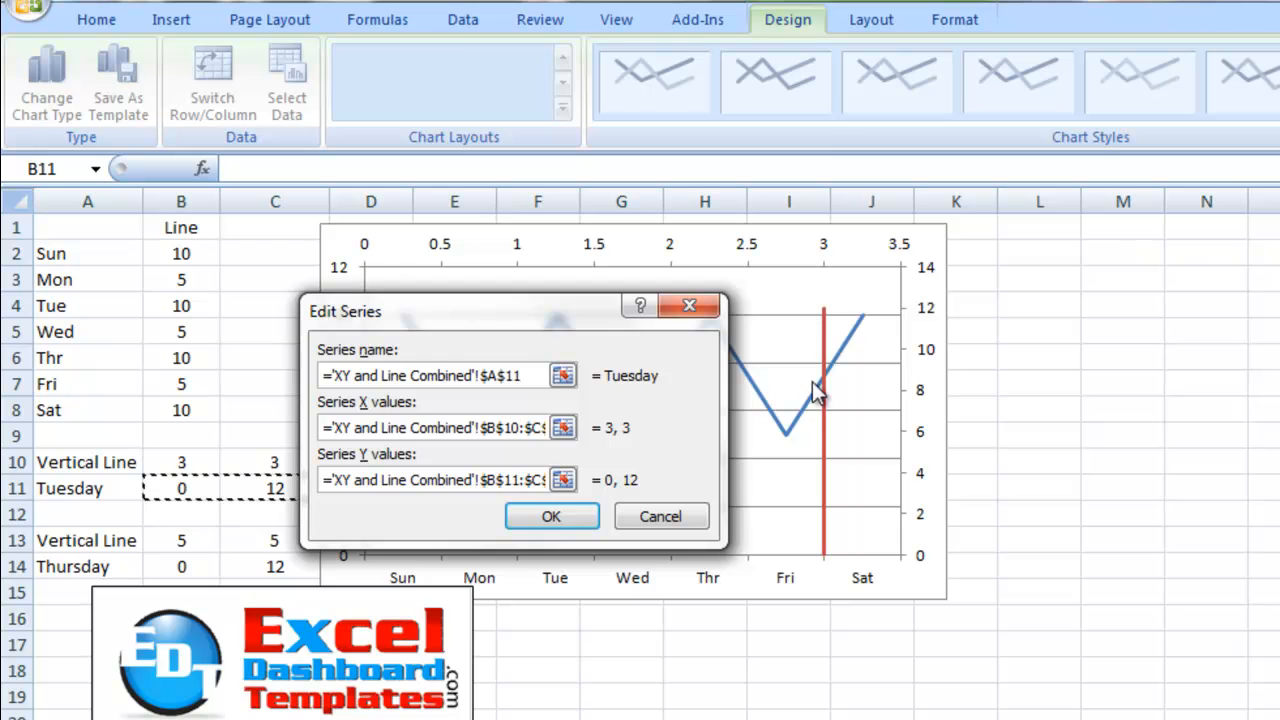
{"action": "left_click", "coordinate": [551, 516]}
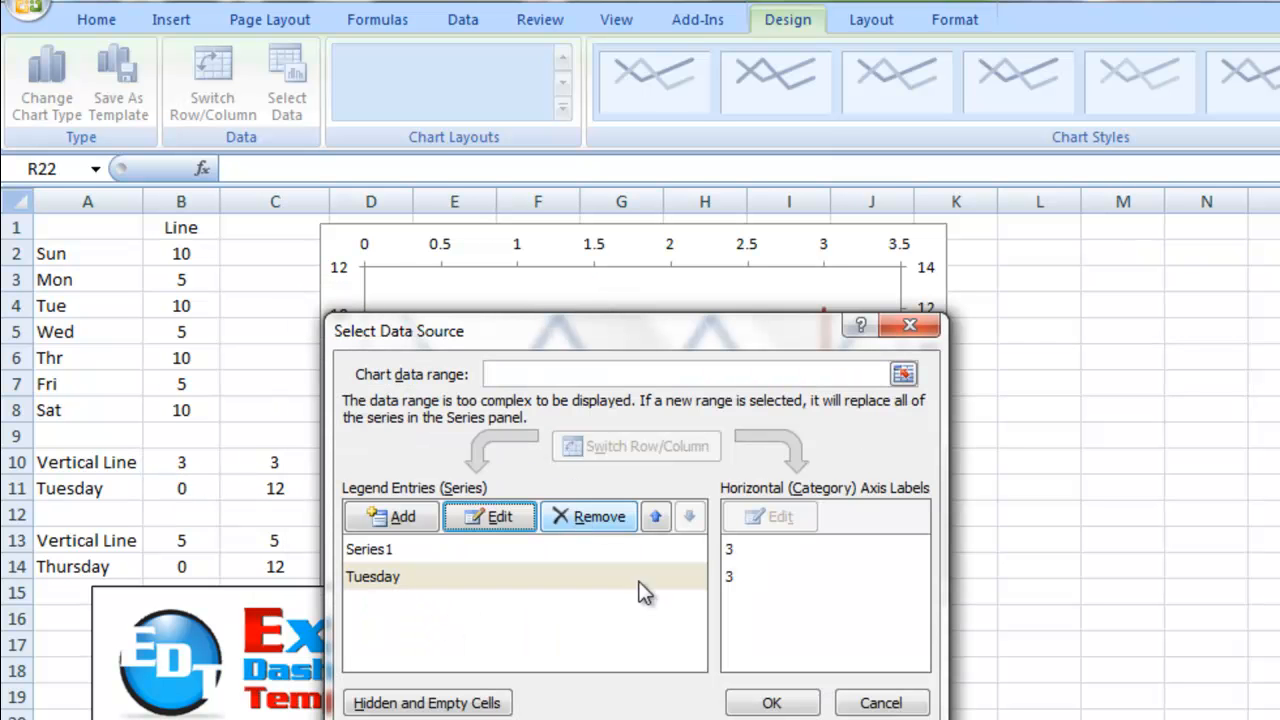
{"action": "left_click", "coordinate": [771, 702]}
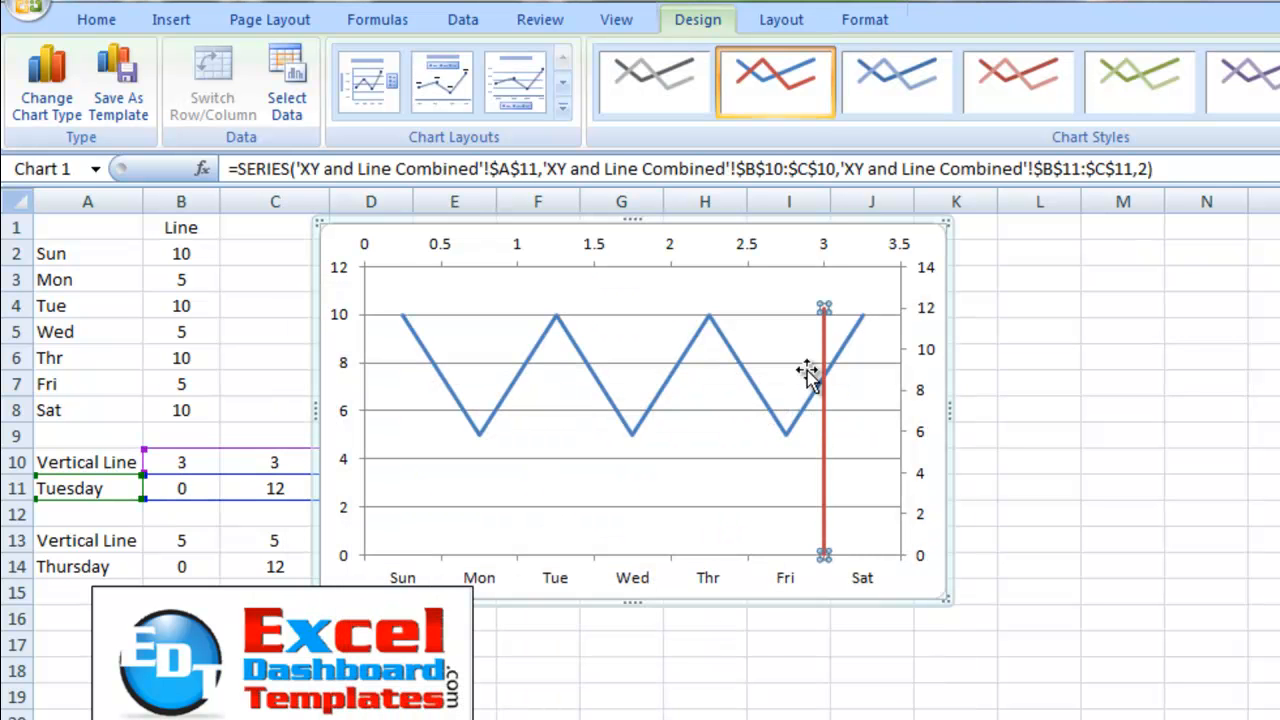
{"action": "mouse_move", "coordinate": [818, 390]}
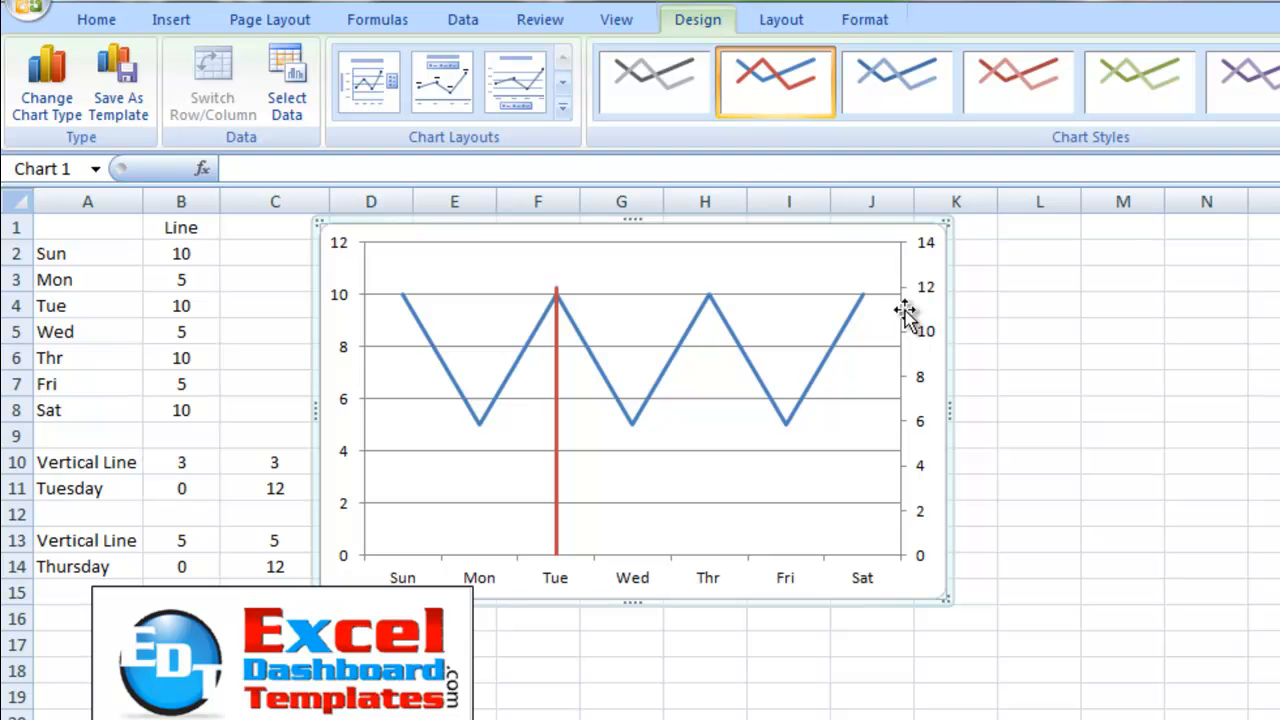
{"action": "mouse_move", "coordinate": [572, 443]}
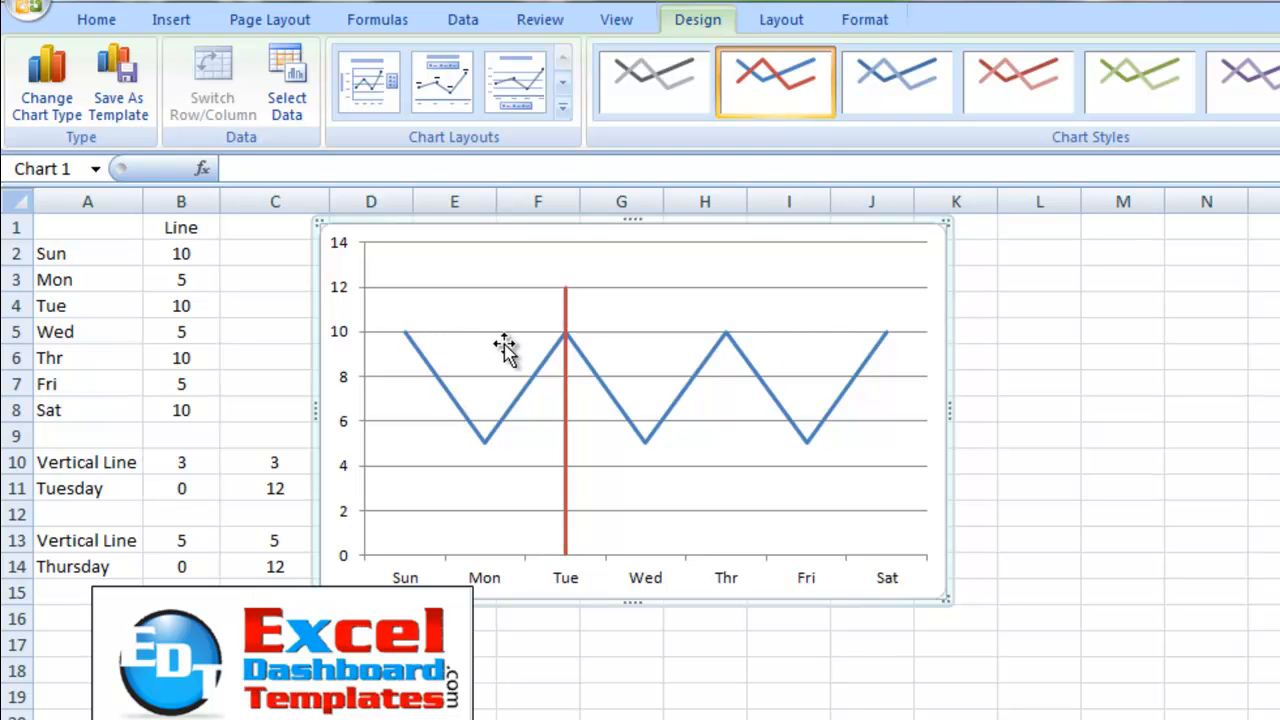
{"action": "mouse_move", "coordinate": [562, 280]}
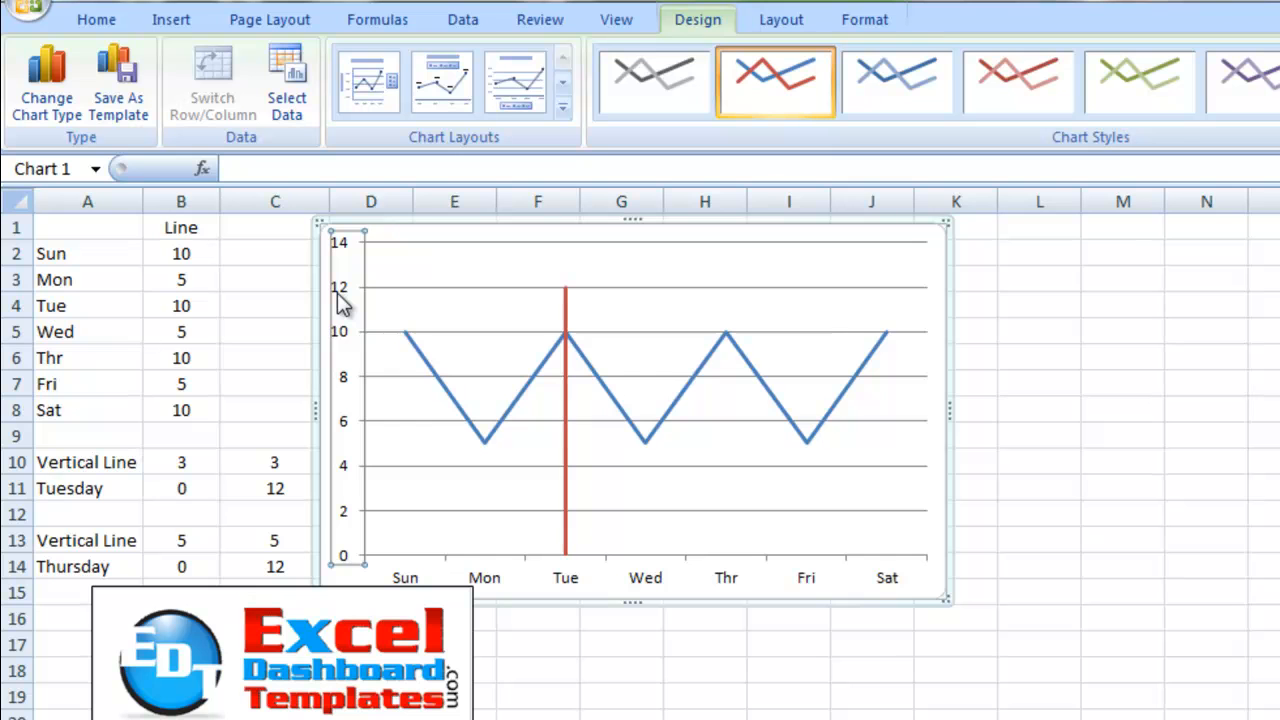
{"action": "mouse_move", "coordinate": [512, 260]}
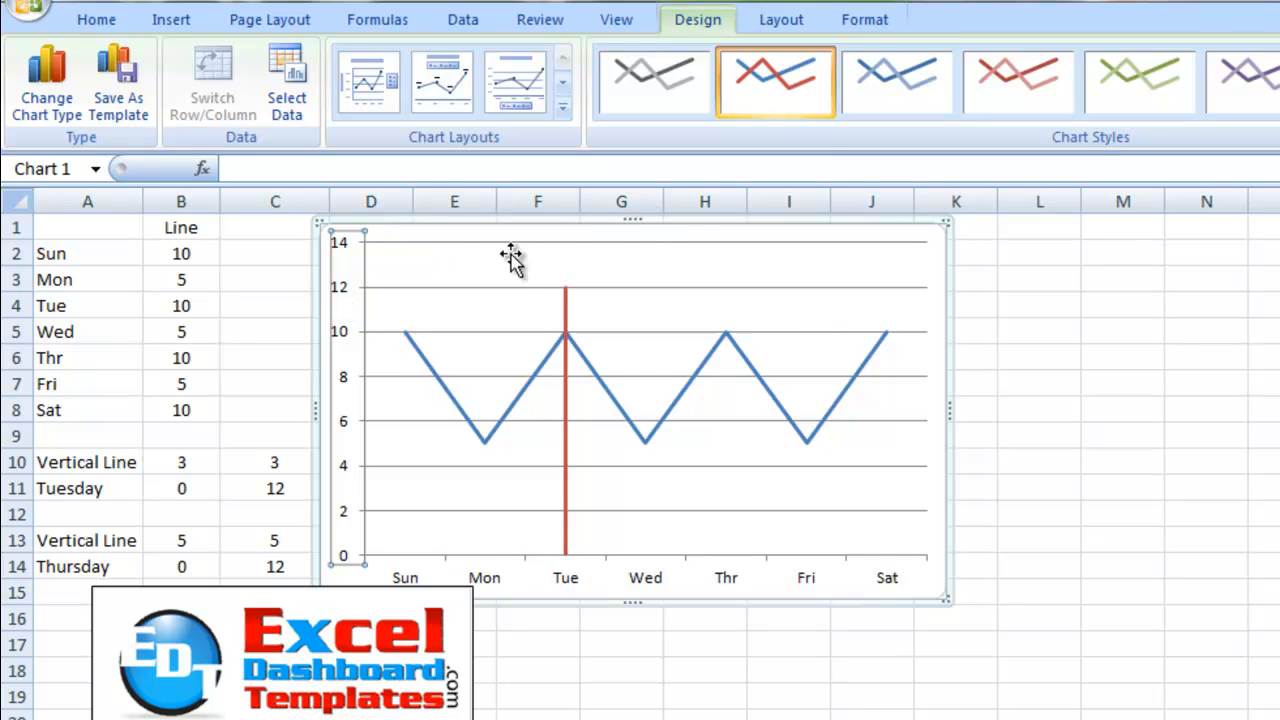
{"action": "mouse_move", "coordinate": [360, 300]}
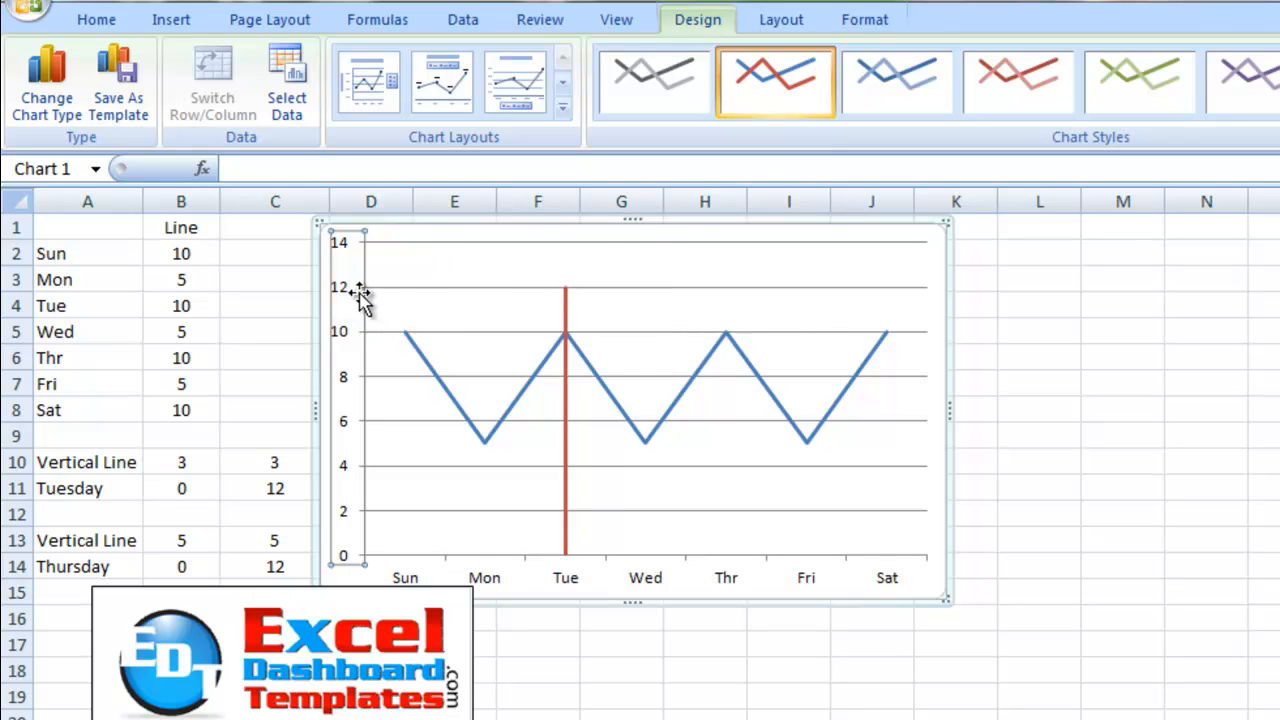
Set the vertical axis maximum to a fixed 12 in Format Axis
{"action": "right_click", "coordinate": [358, 290]}
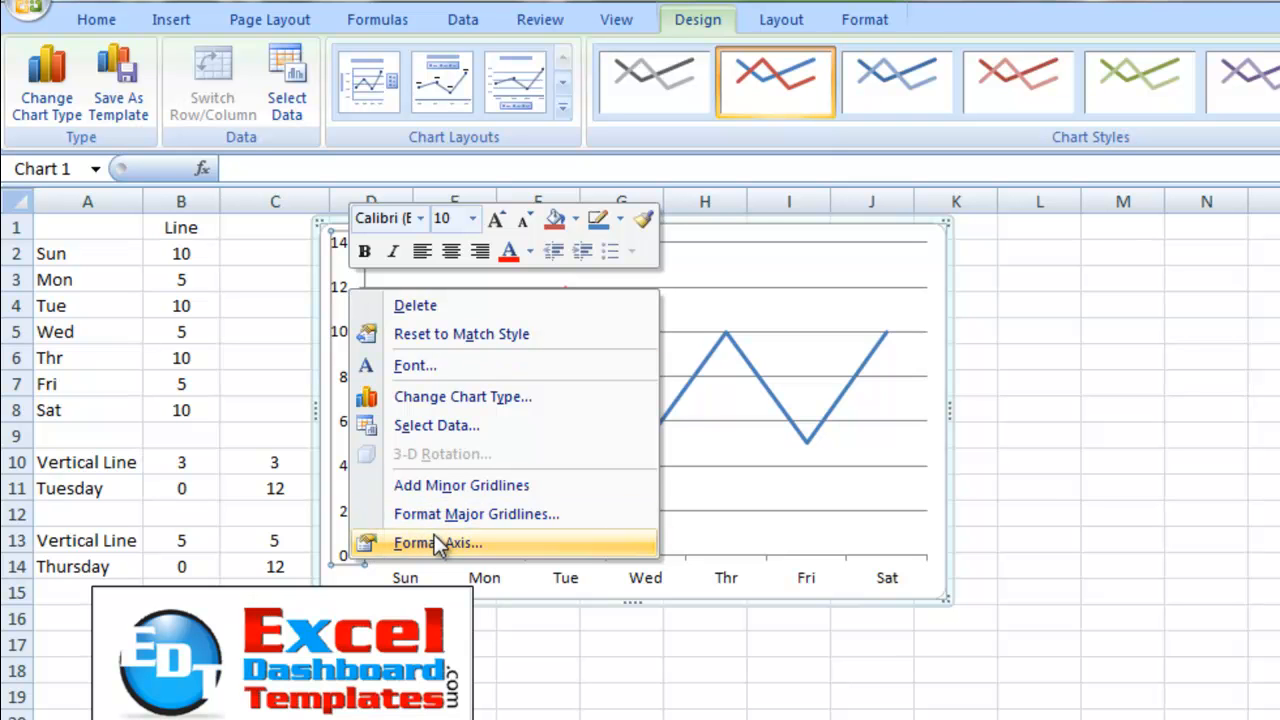
{"action": "left_click", "coordinate": [436, 542]}
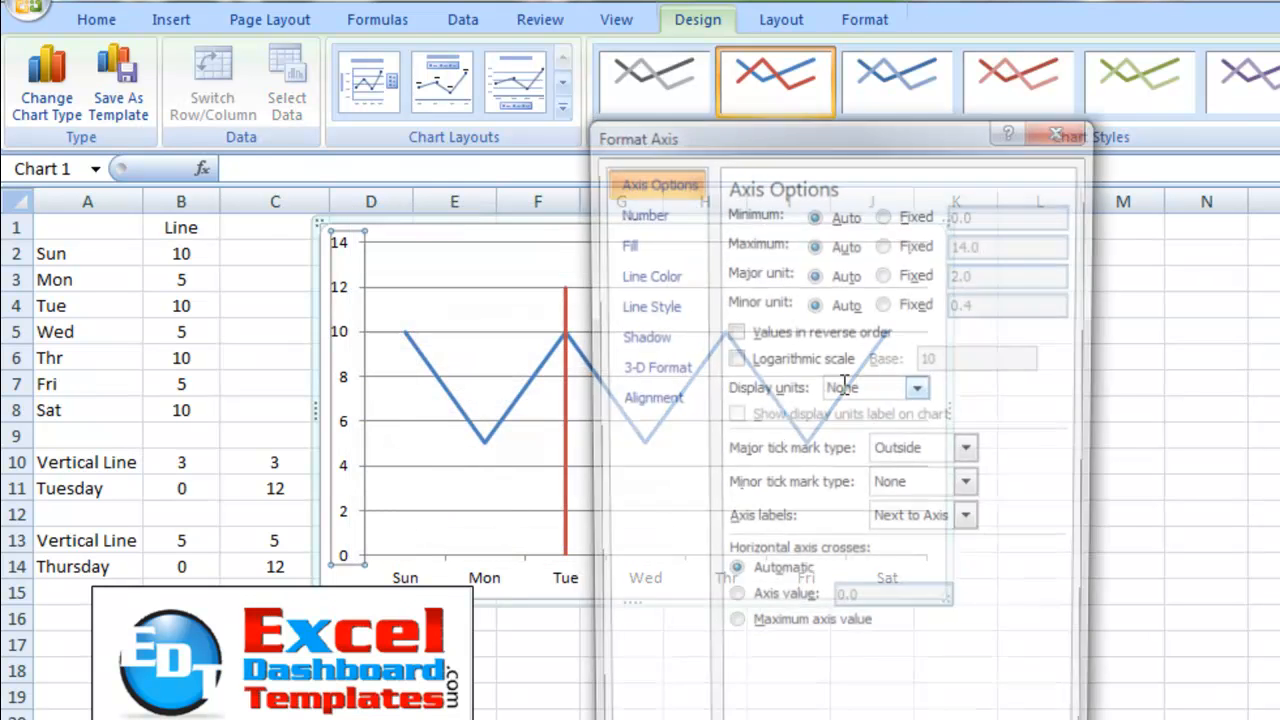
{"action": "left_click", "coordinate": [884, 242]}
{"action": "type", "text": "12"}
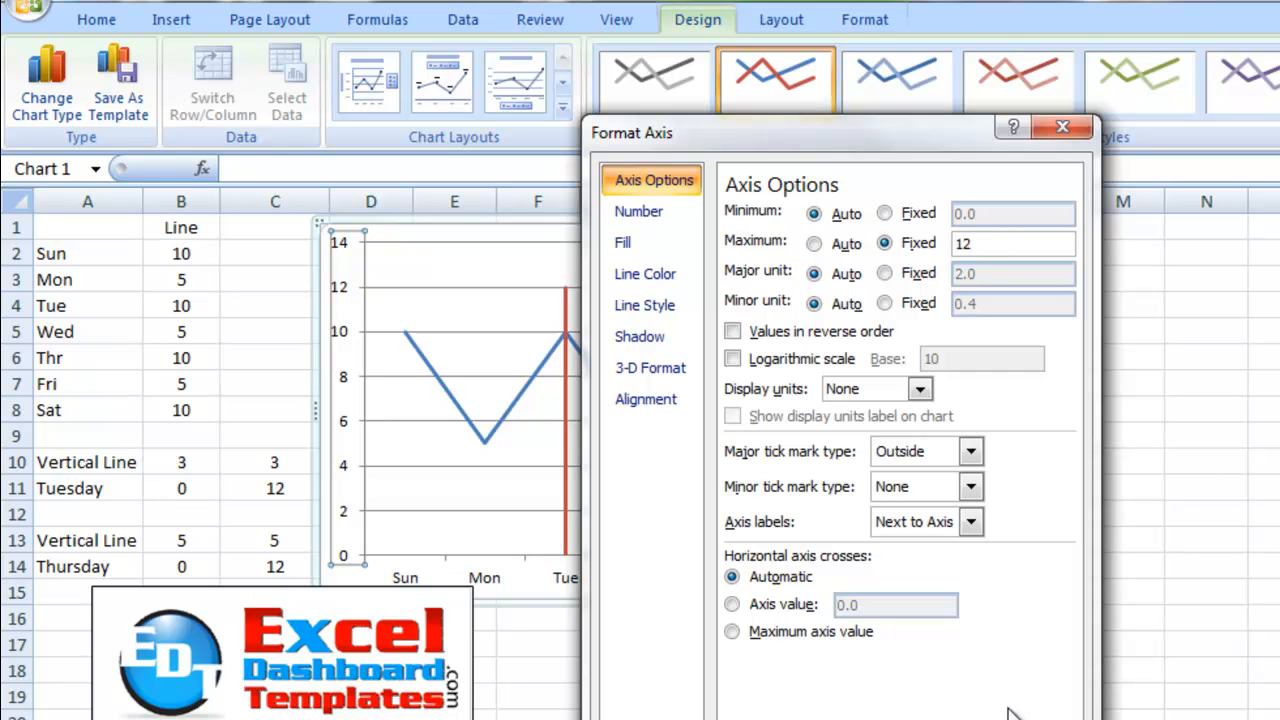
{"action": "left_click", "coordinate": [1062, 126]}
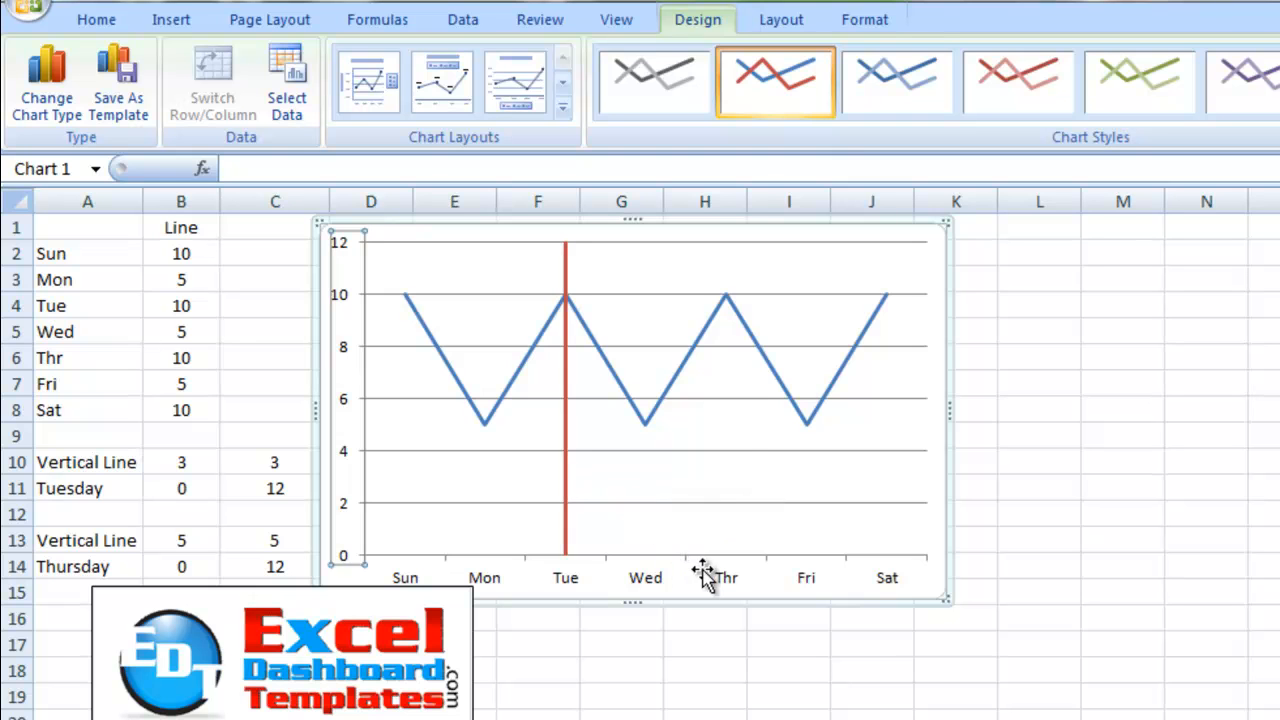
{"action": "mouse_move", "coordinate": [600, 485]}
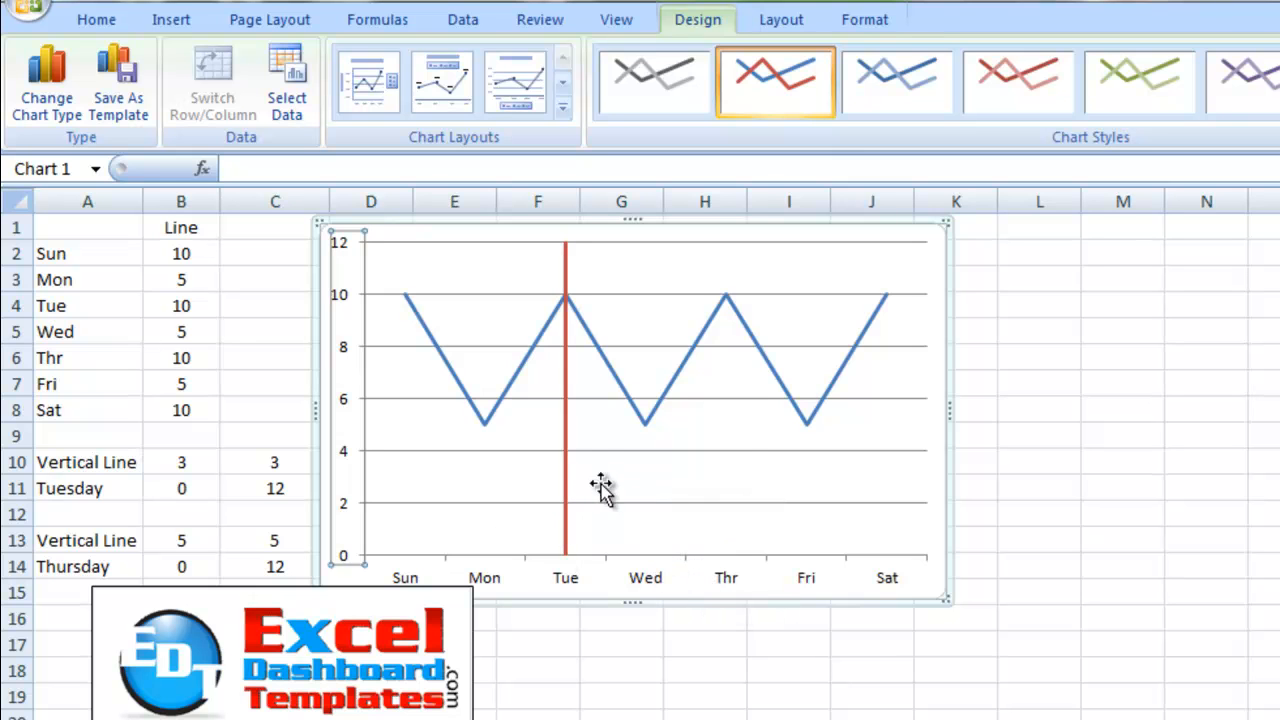
{"action": "mouse_move", "coordinate": [567, 470]}
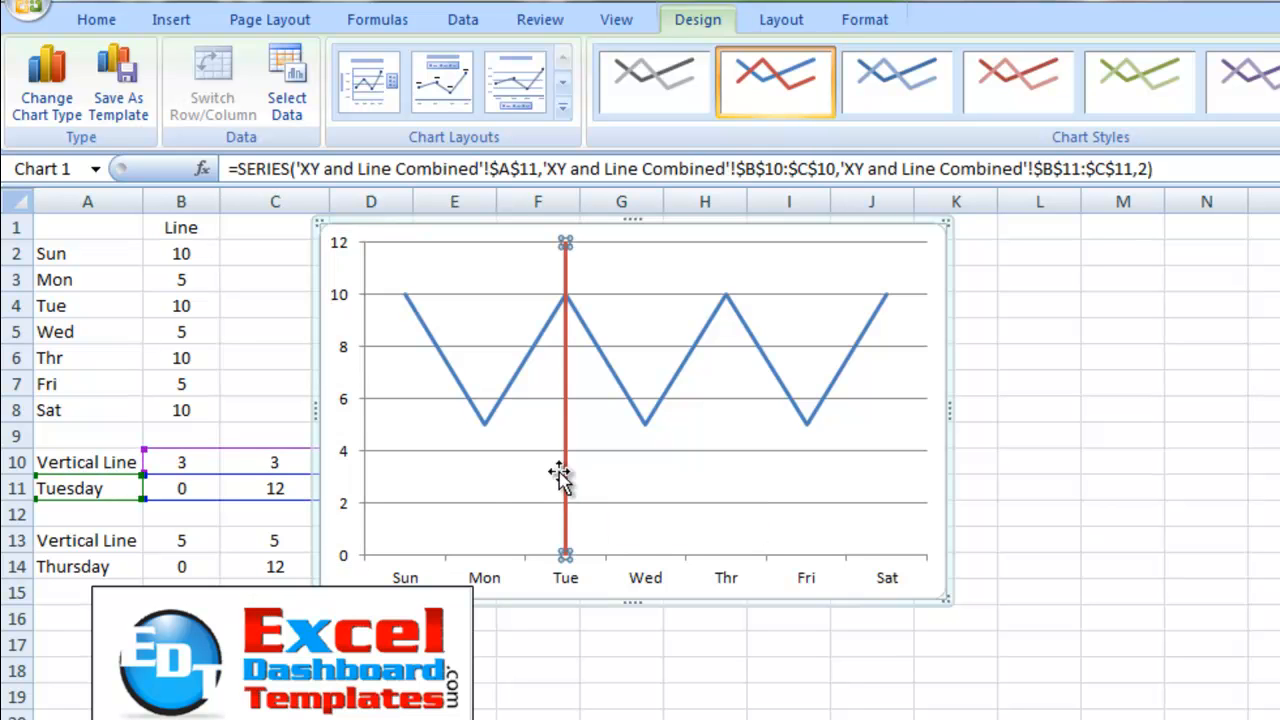
{"action": "mouse_move", "coordinate": [527, 505]}
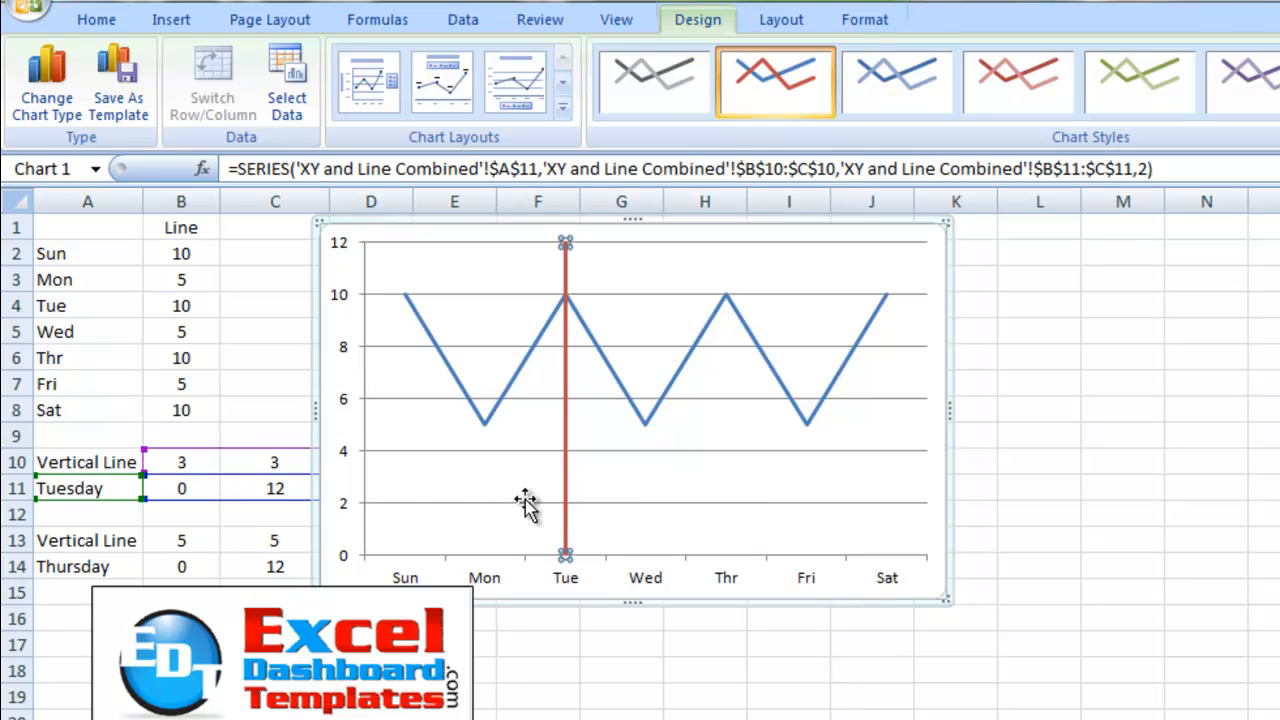
{"action": "mouse_move", "coordinate": [630, 525]}
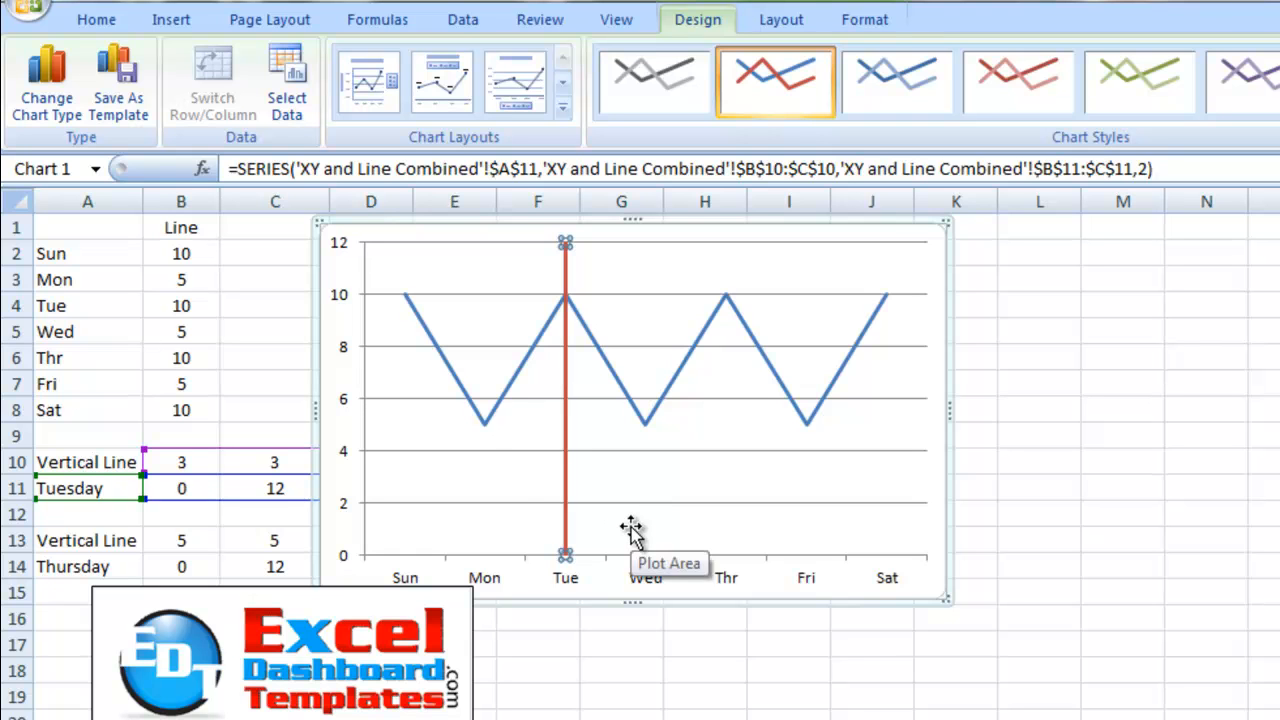
{"action": "mouse_move", "coordinate": [462, 328]}
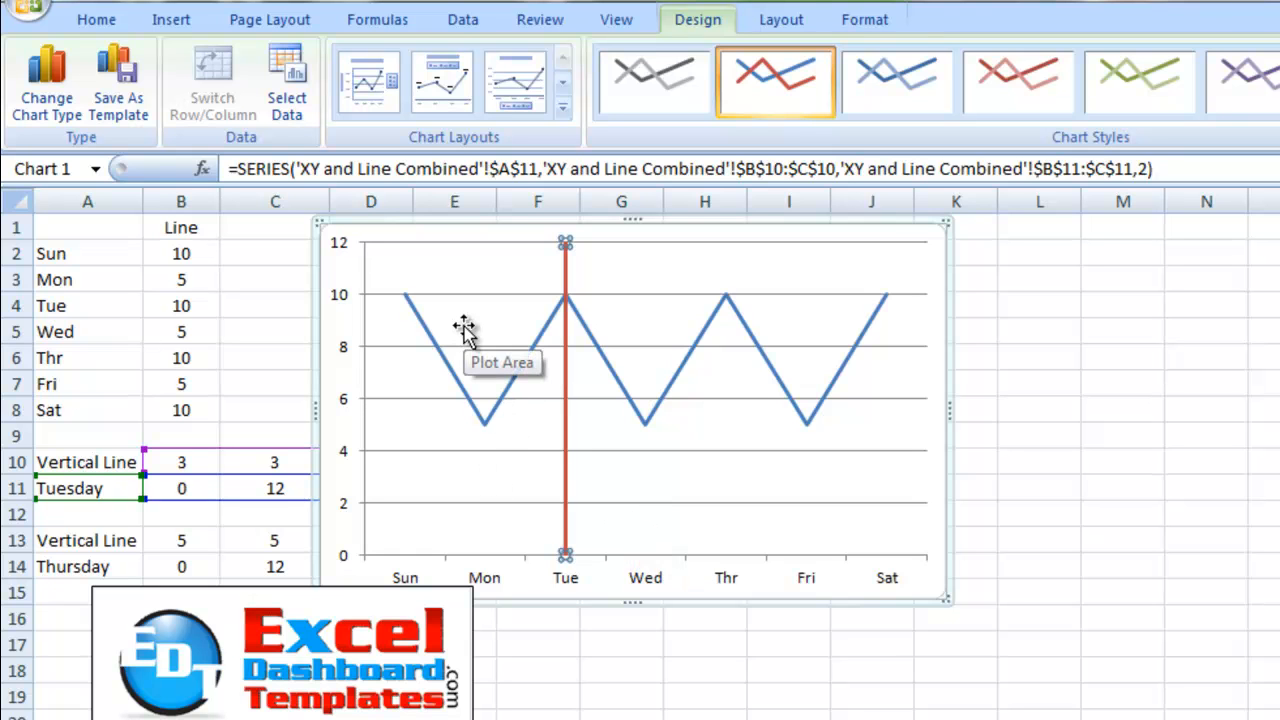
{"action": "mouse_move", "coordinate": [221, 385]}
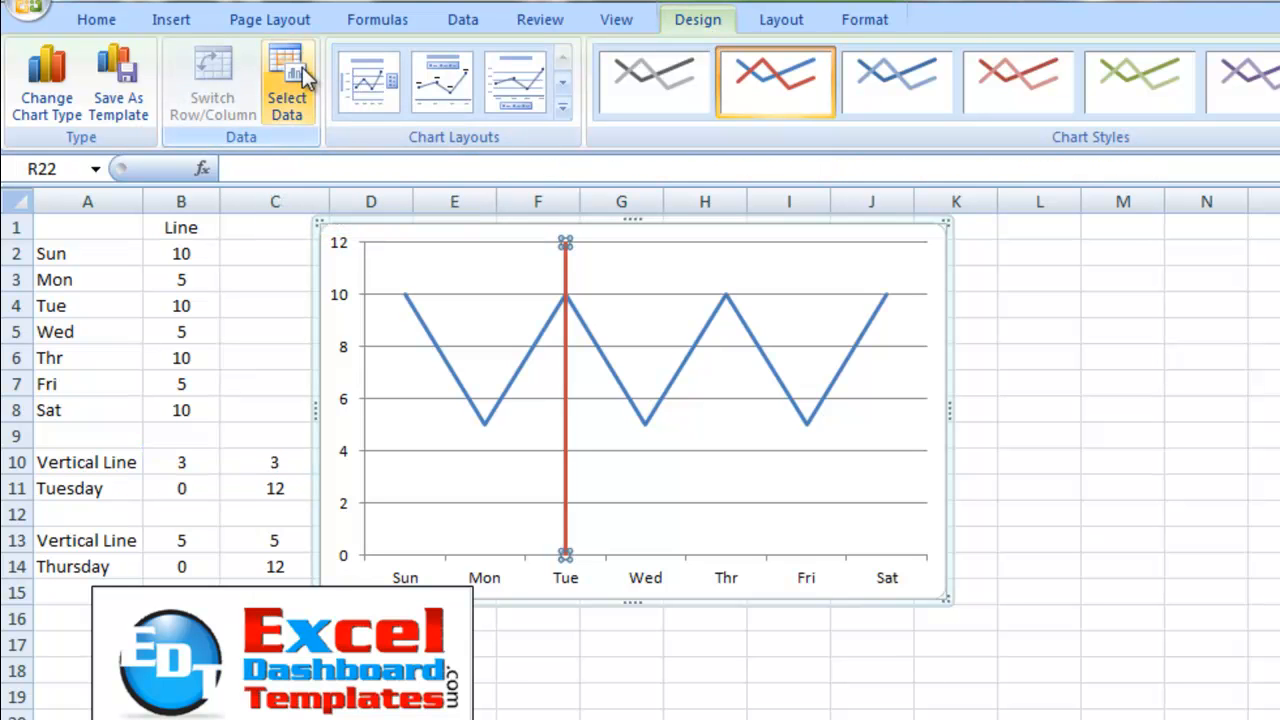
Add a Thursday series through Select Data, drawing a green vertical line at Thr
{"action": "left_click", "coordinate": [287, 82]}
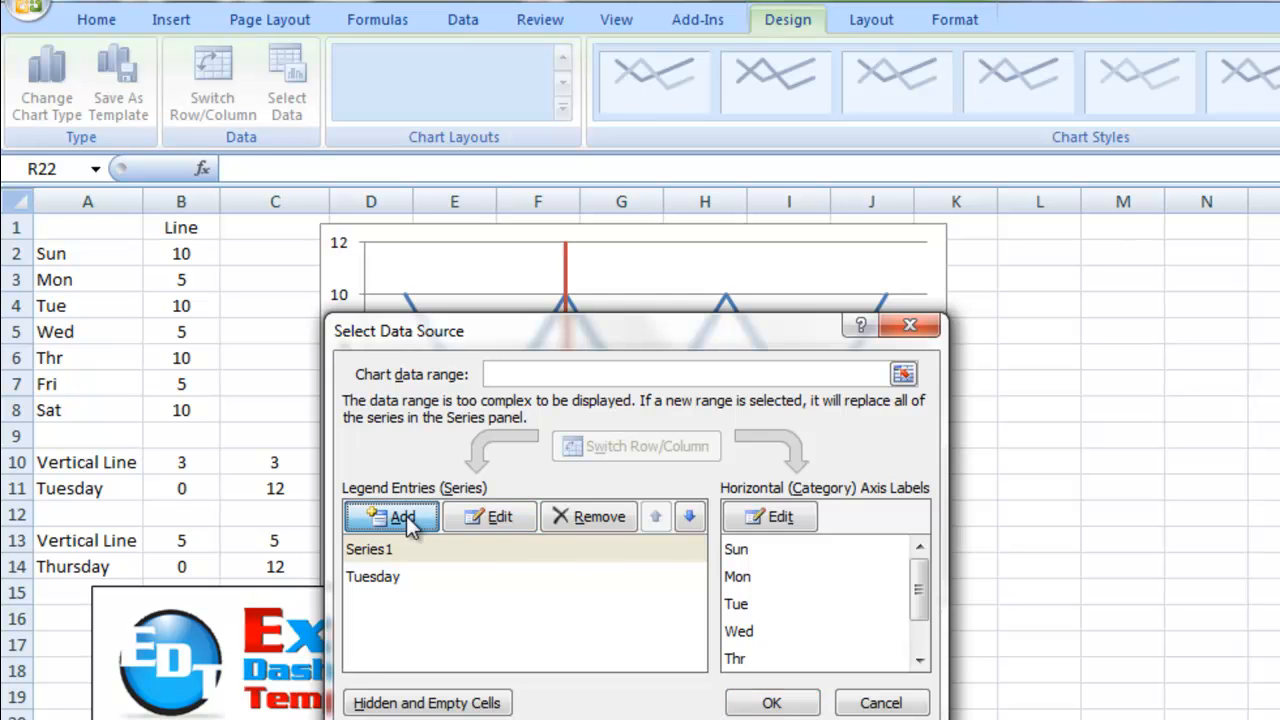
{"action": "left_click", "coordinate": [390, 517]}
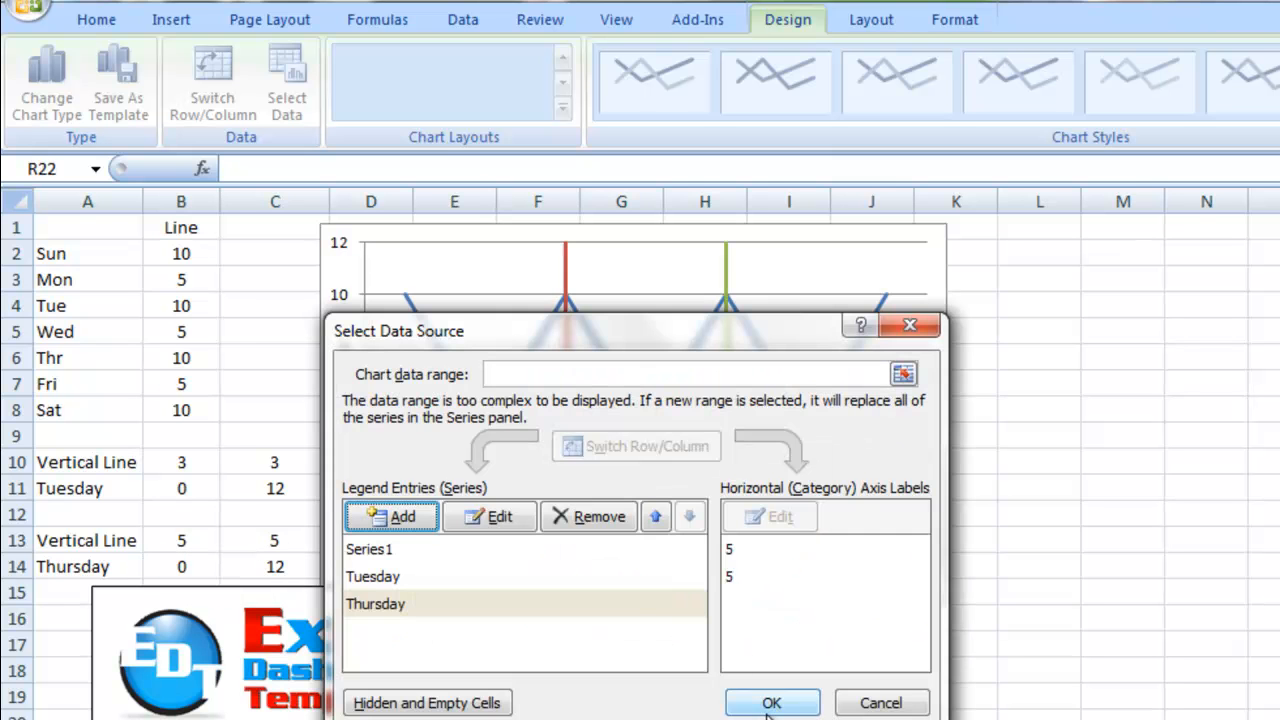
{"action": "left_click", "coordinate": [771, 702]}
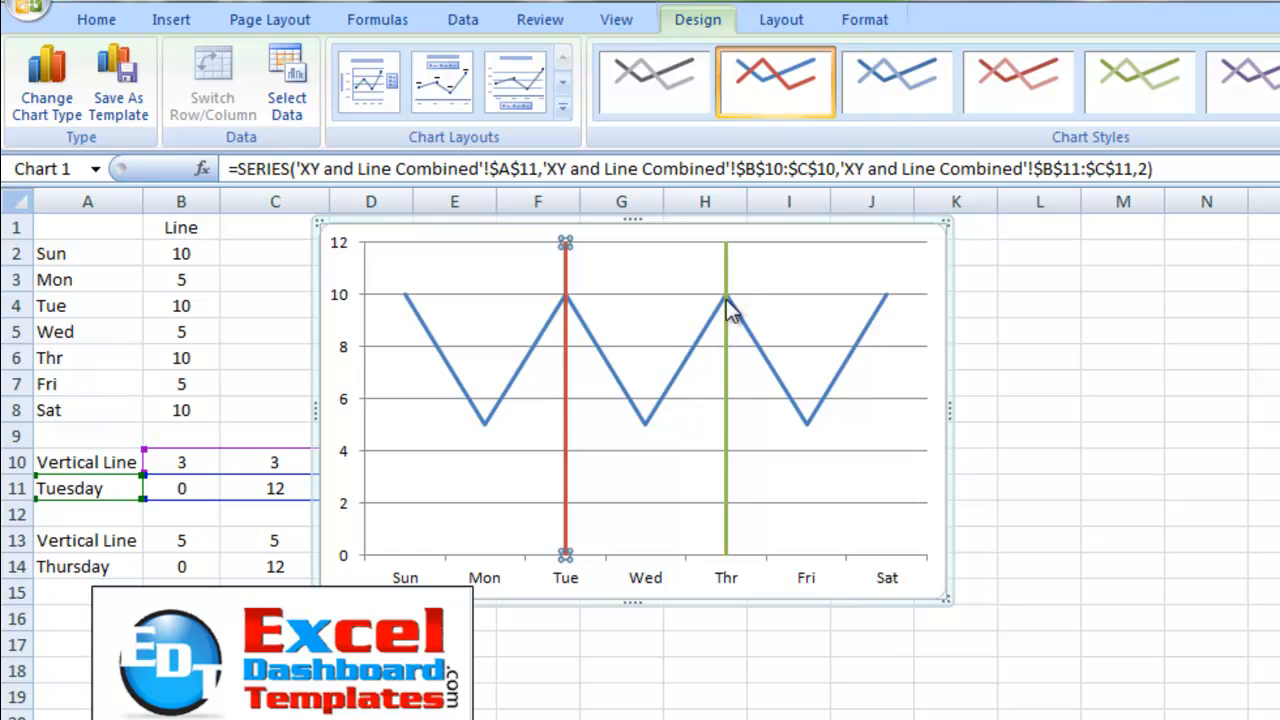
{"action": "mouse_move", "coordinate": [688, 408]}
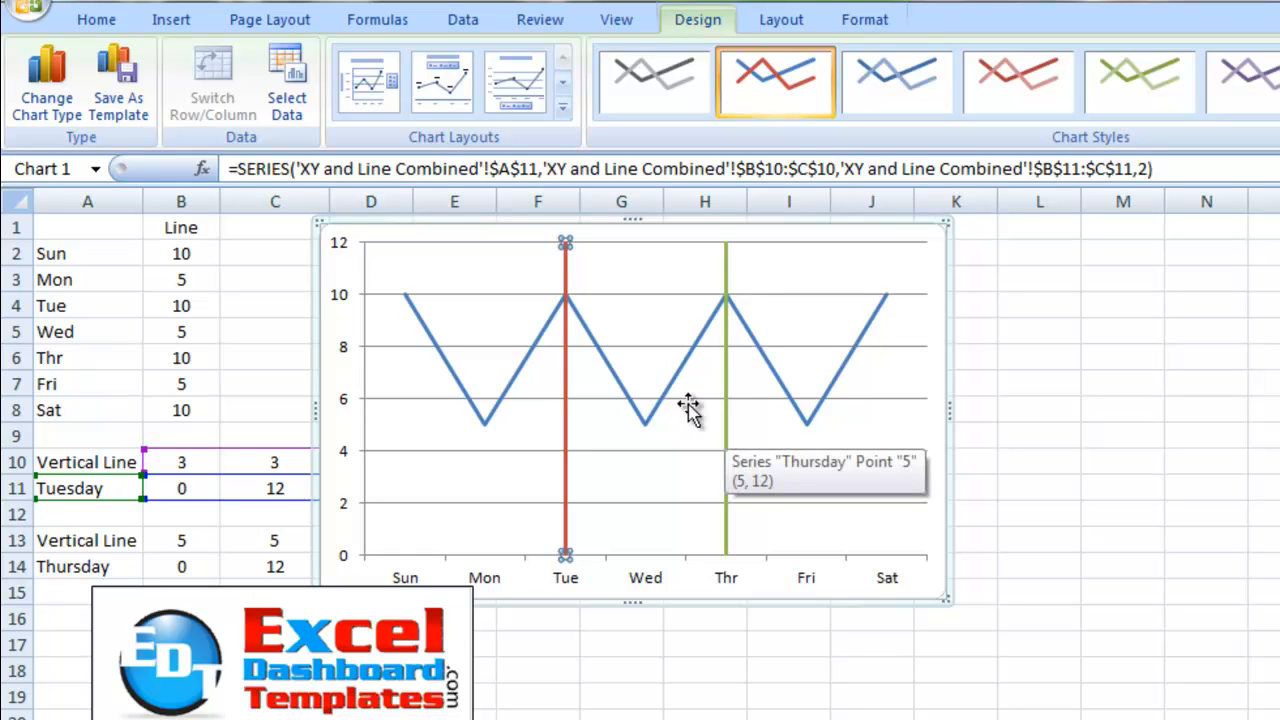
{"action": "mouse_move", "coordinate": [910, 415]}
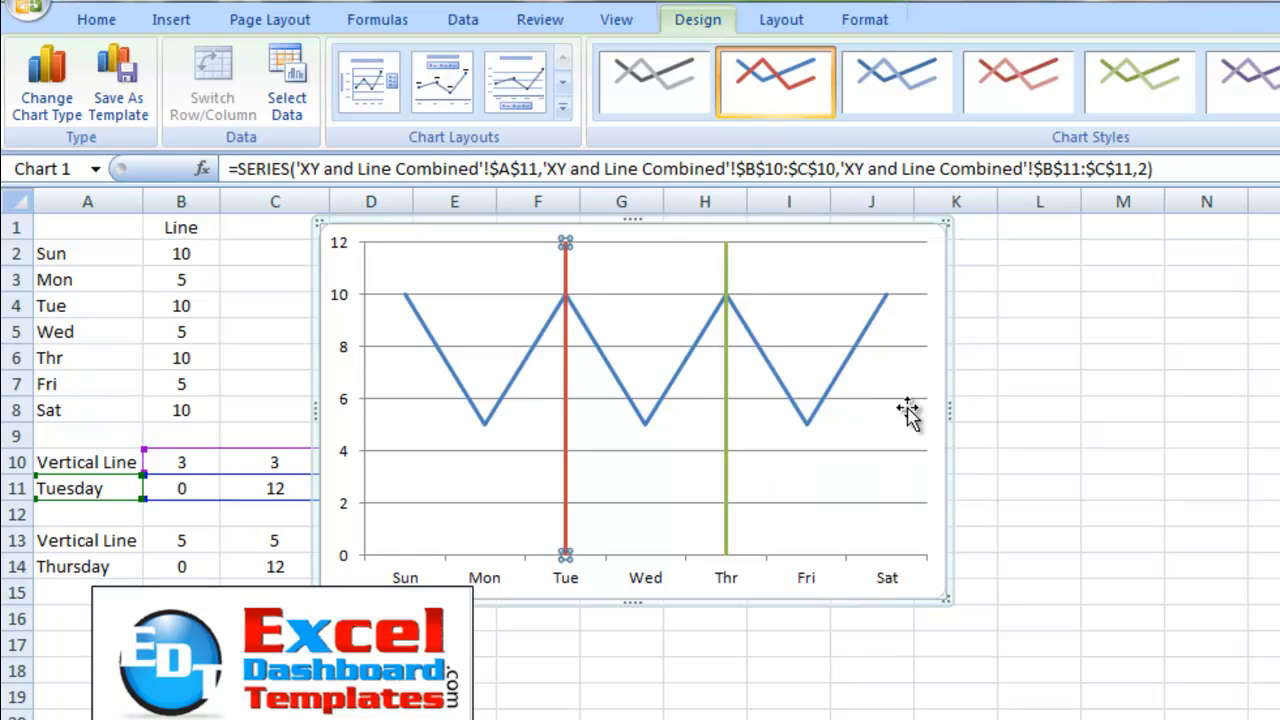
{"action": "mouse_move", "coordinate": [632, 440]}
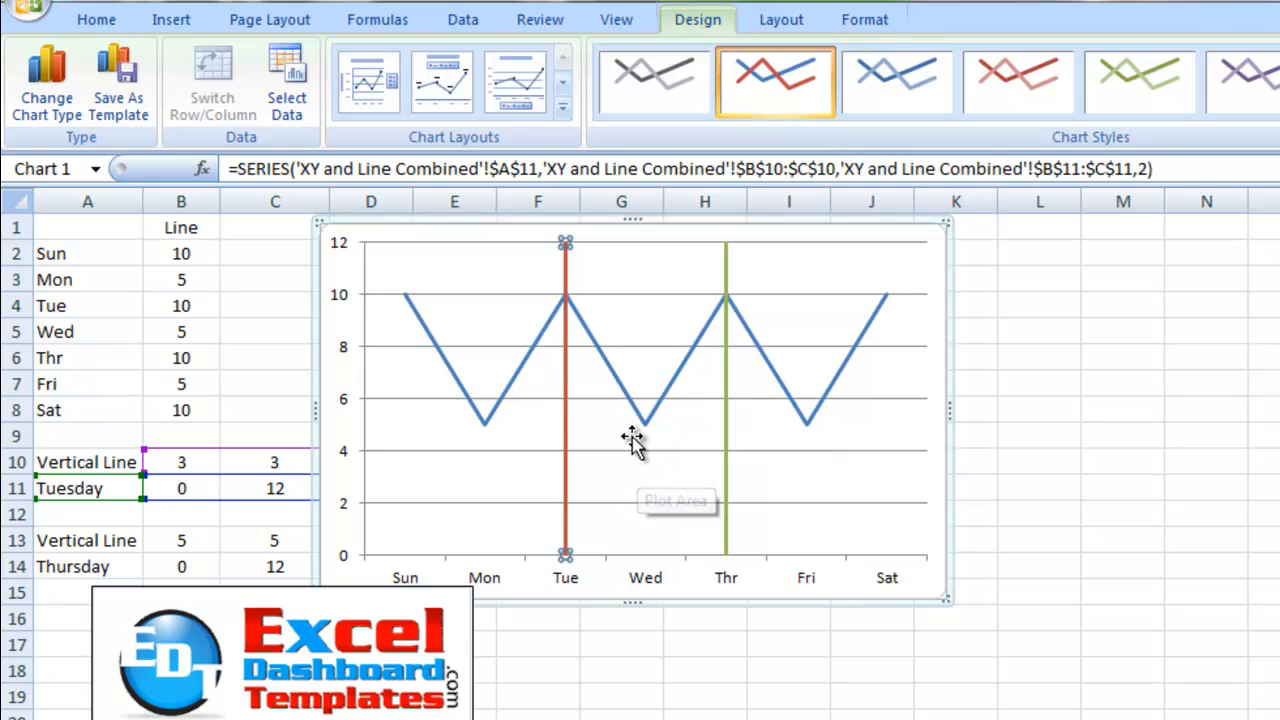
{"action": "left_click", "coordinate": [617, 370]}
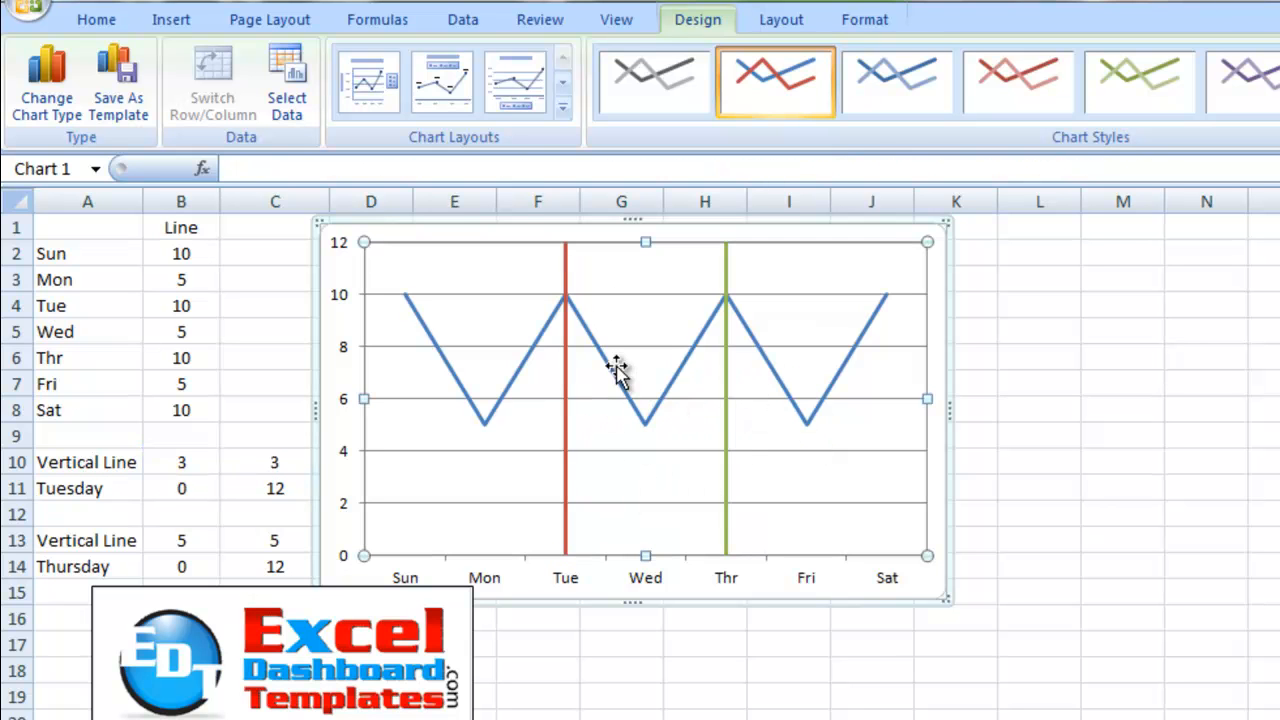
{"action": "left_click", "coordinate": [96, 19]}
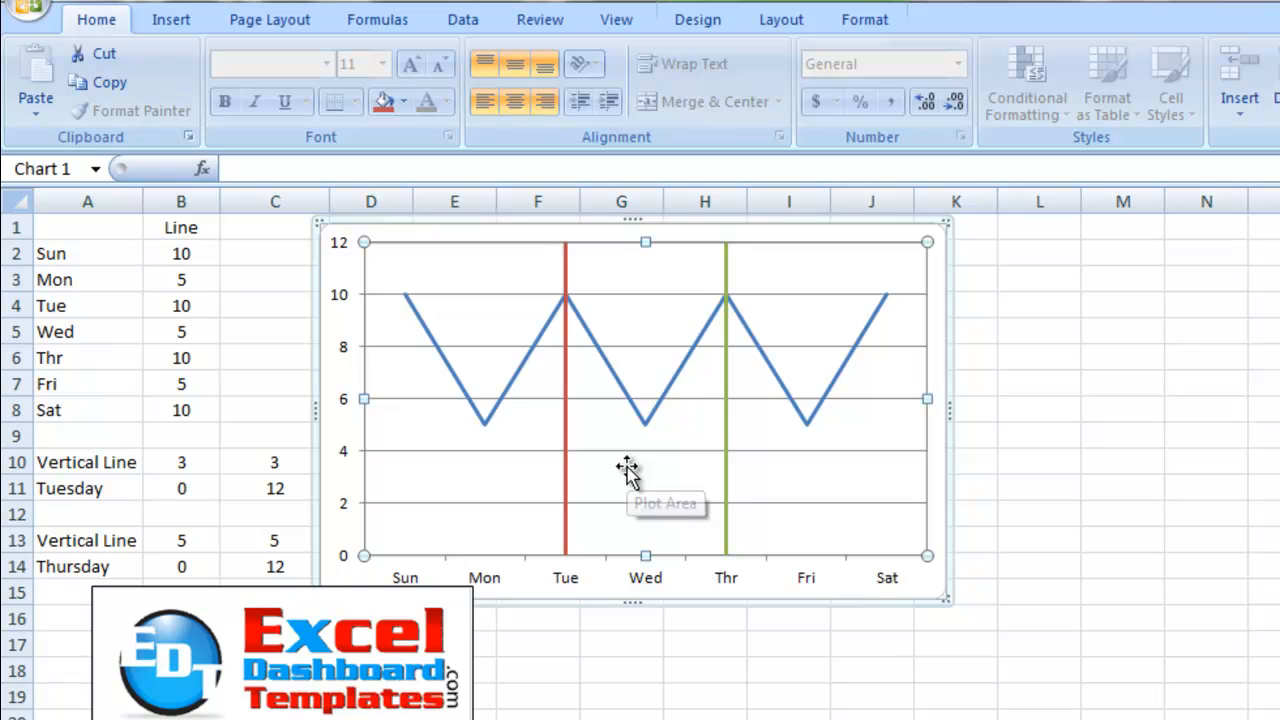
{"action": "mouse_move", "coordinate": [380, 510]}
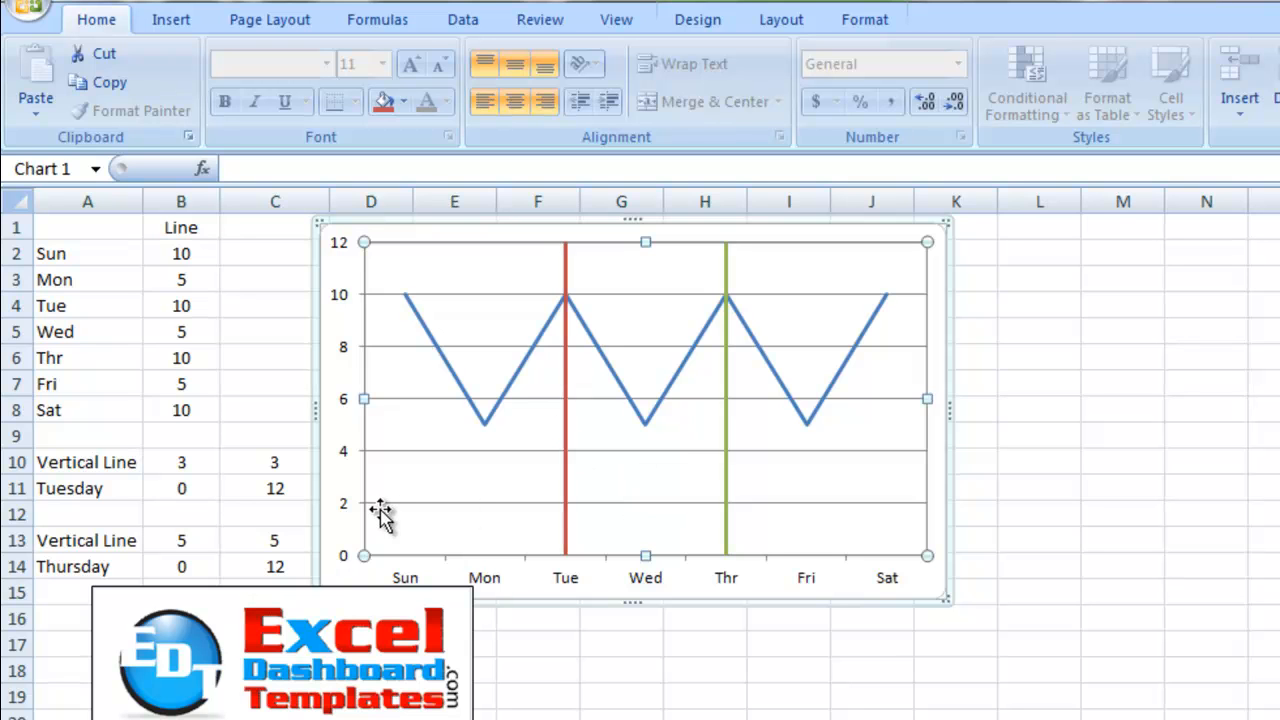
{"action": "mouse_move", "coordinate": [107, 401]}
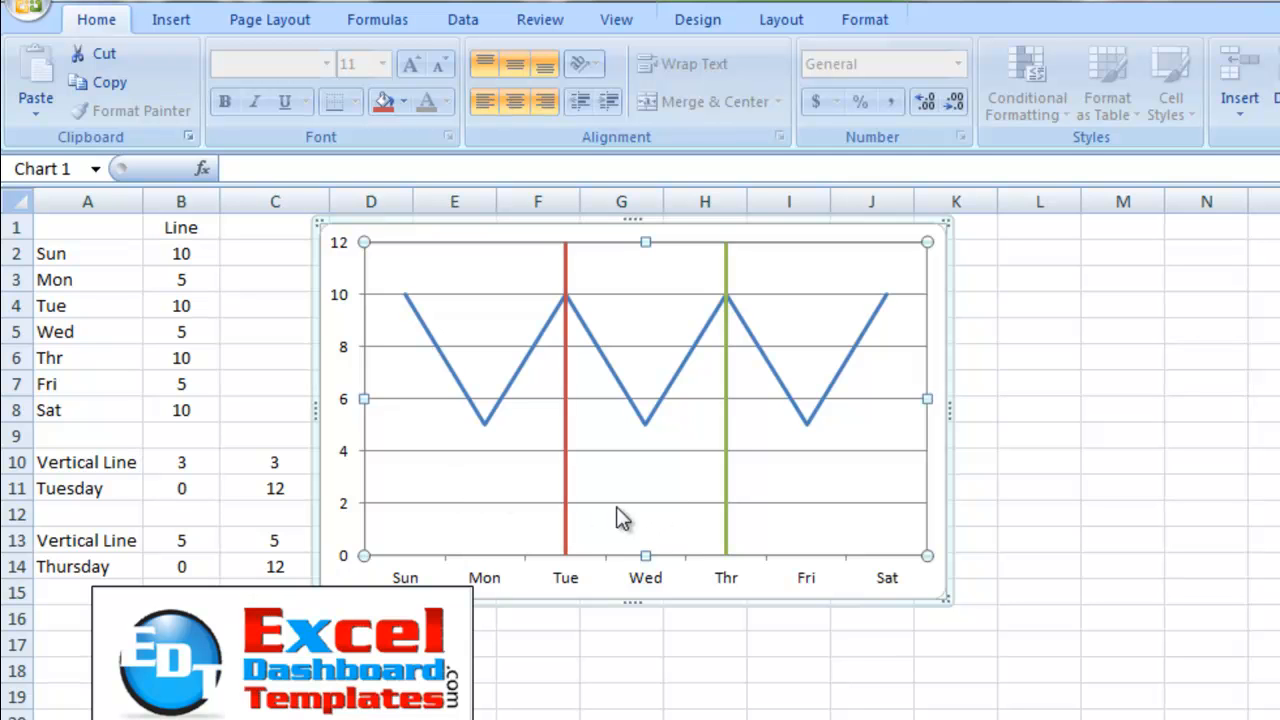
{"action": "left_click", "coordinate": [181, 540]}
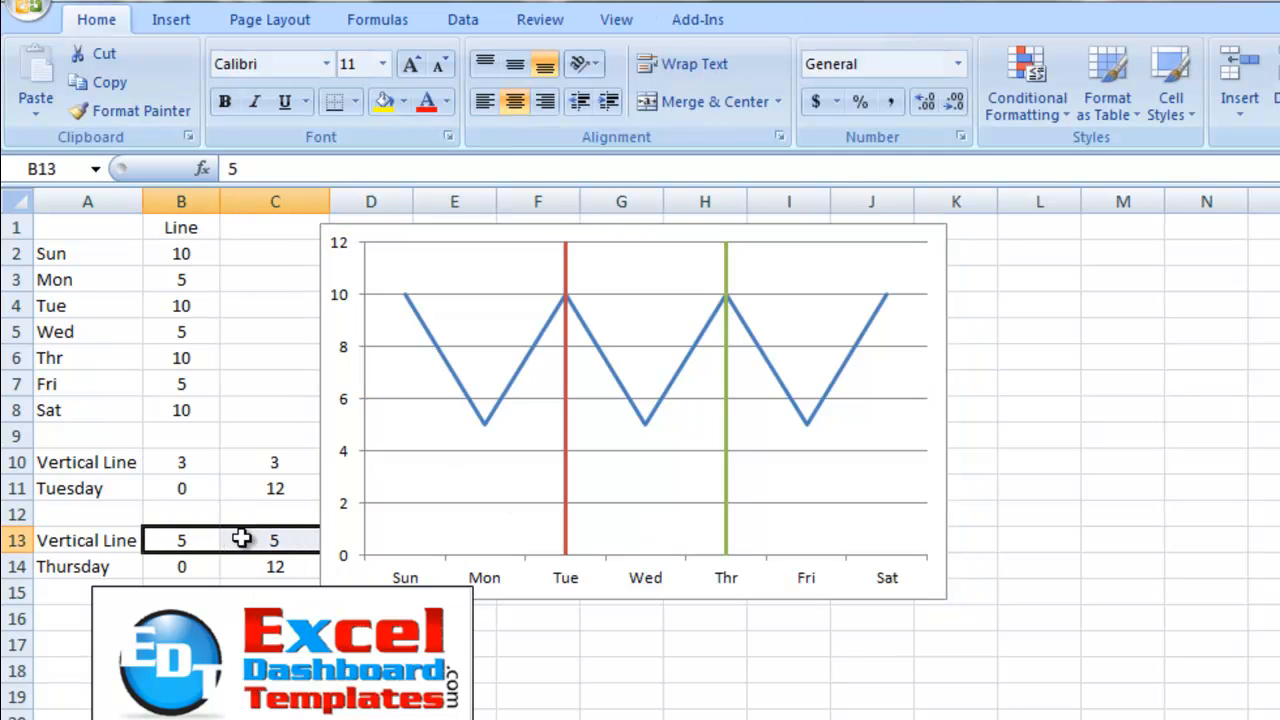
{"action": "mouse_move", "coordinate": [202, 487]}
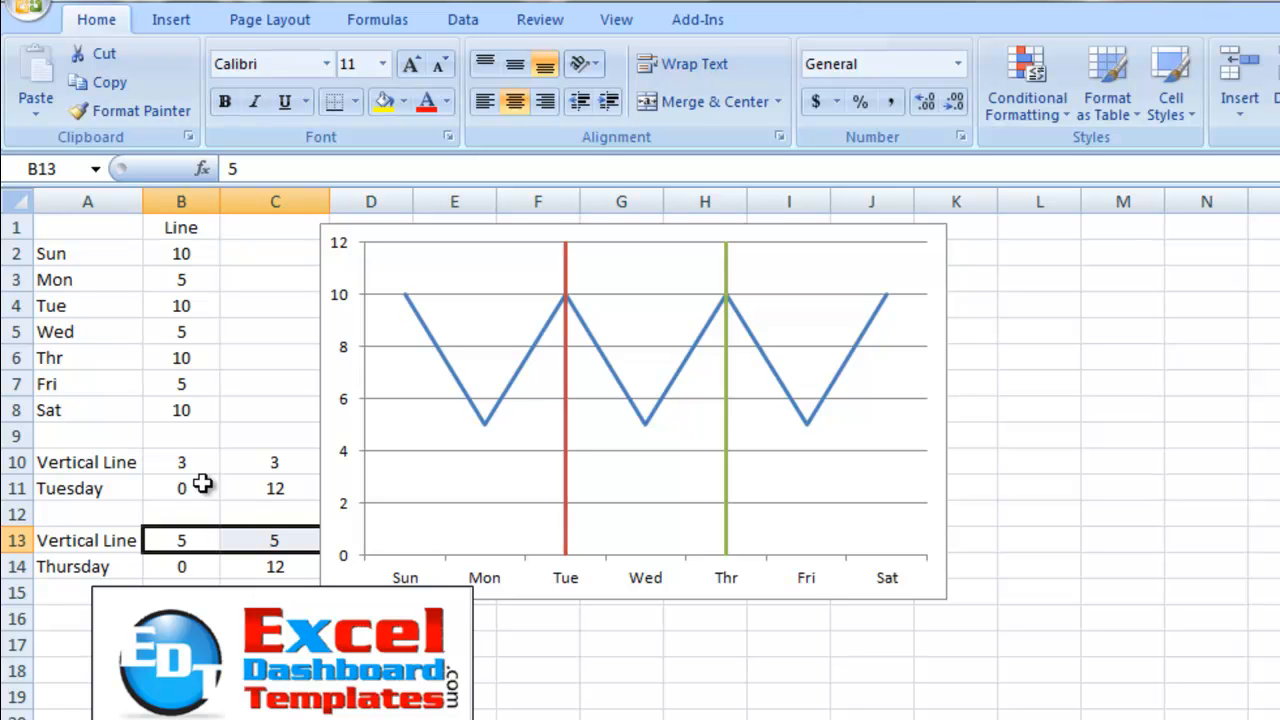
{"action": "mouse_move", "coordinate": [272, 595]}
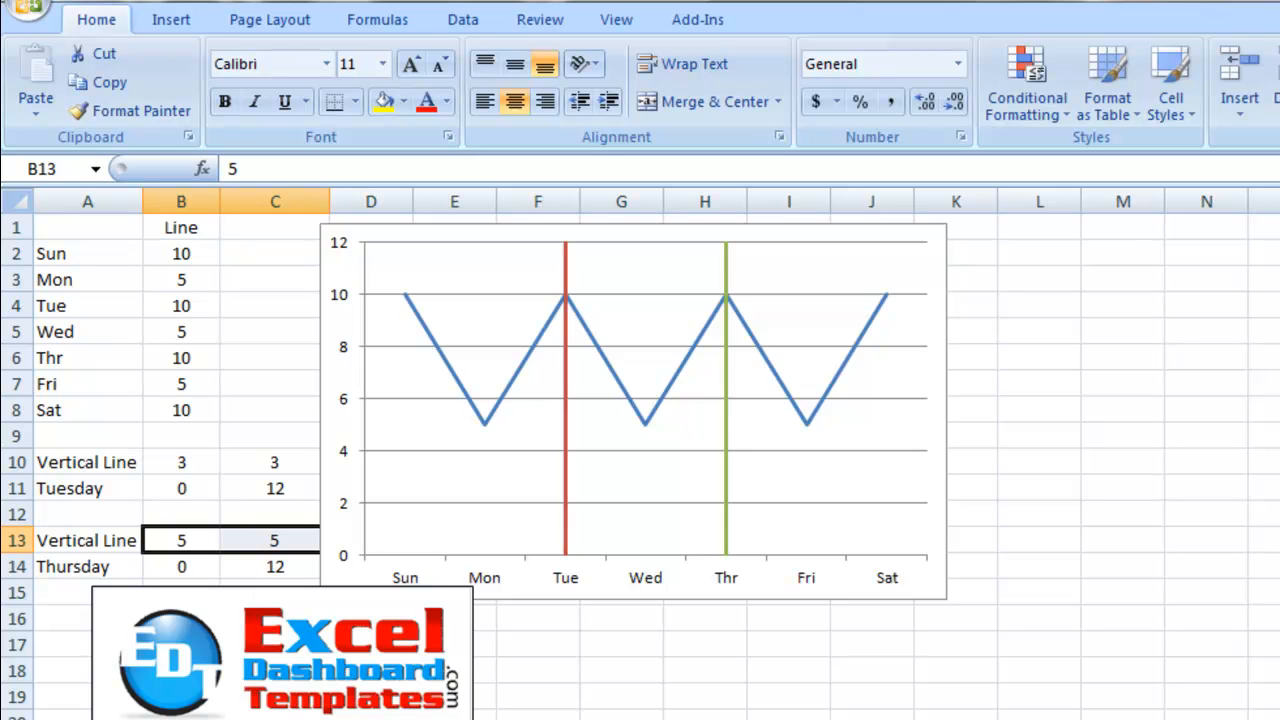
{"action": "mouse_move", "coordinate": [569, 690]}
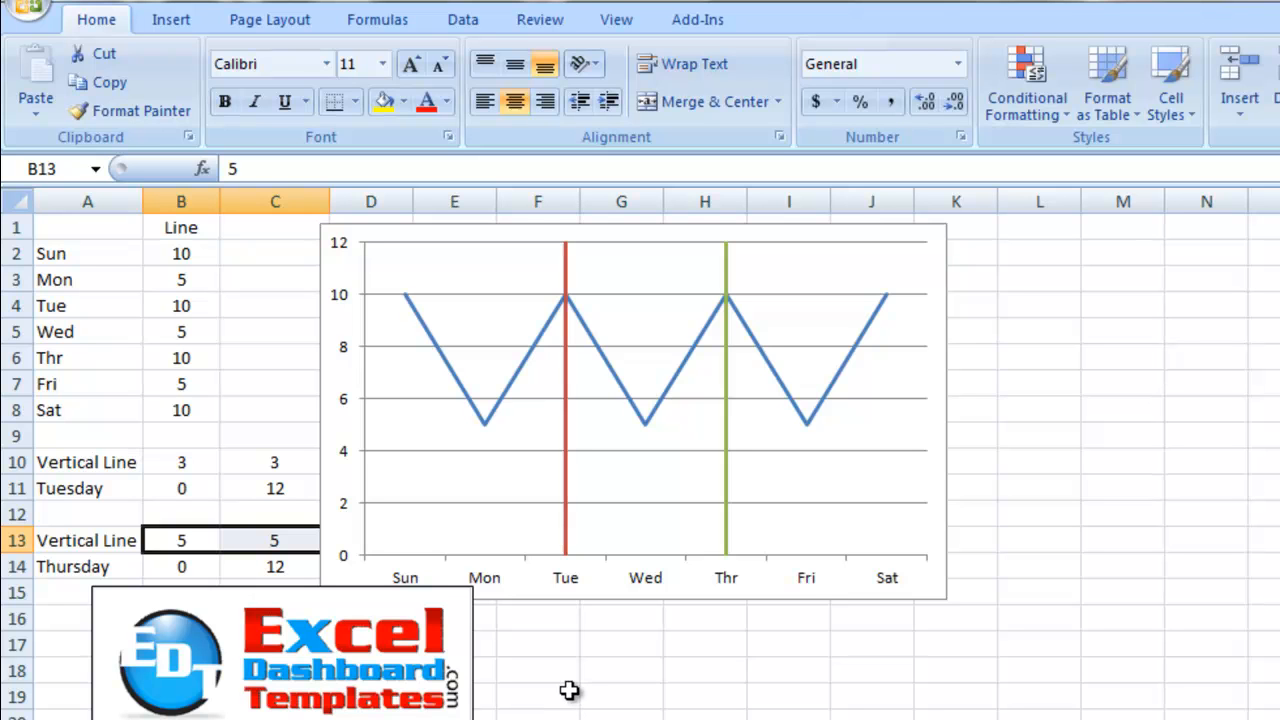